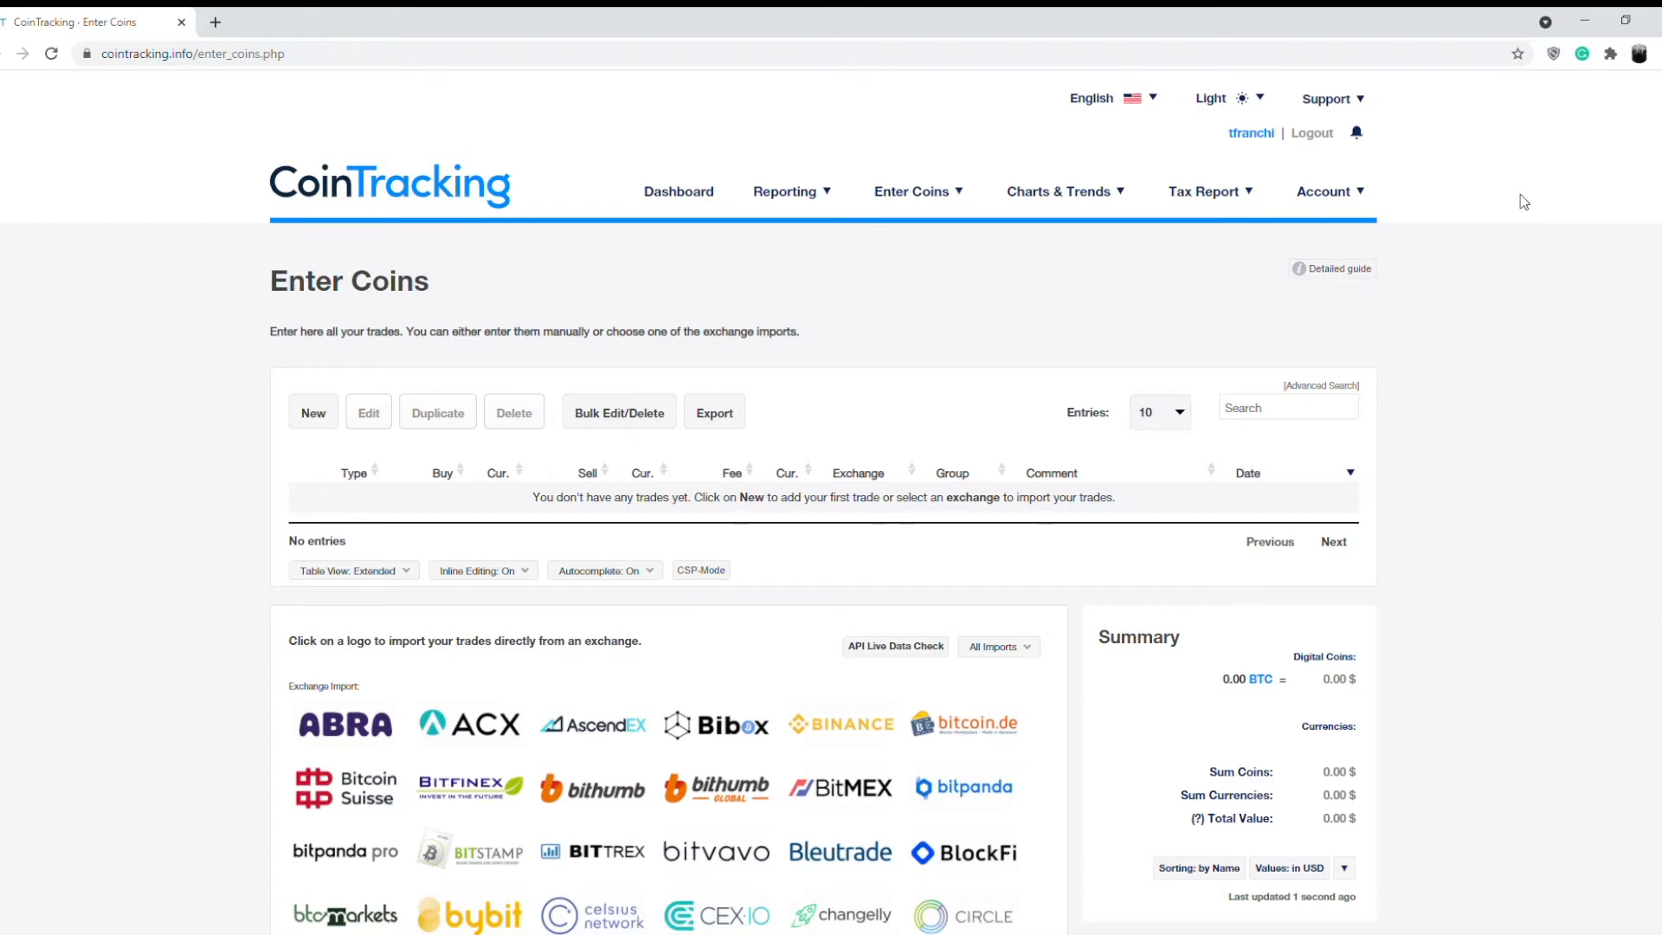
mouse_move(1575, 410)
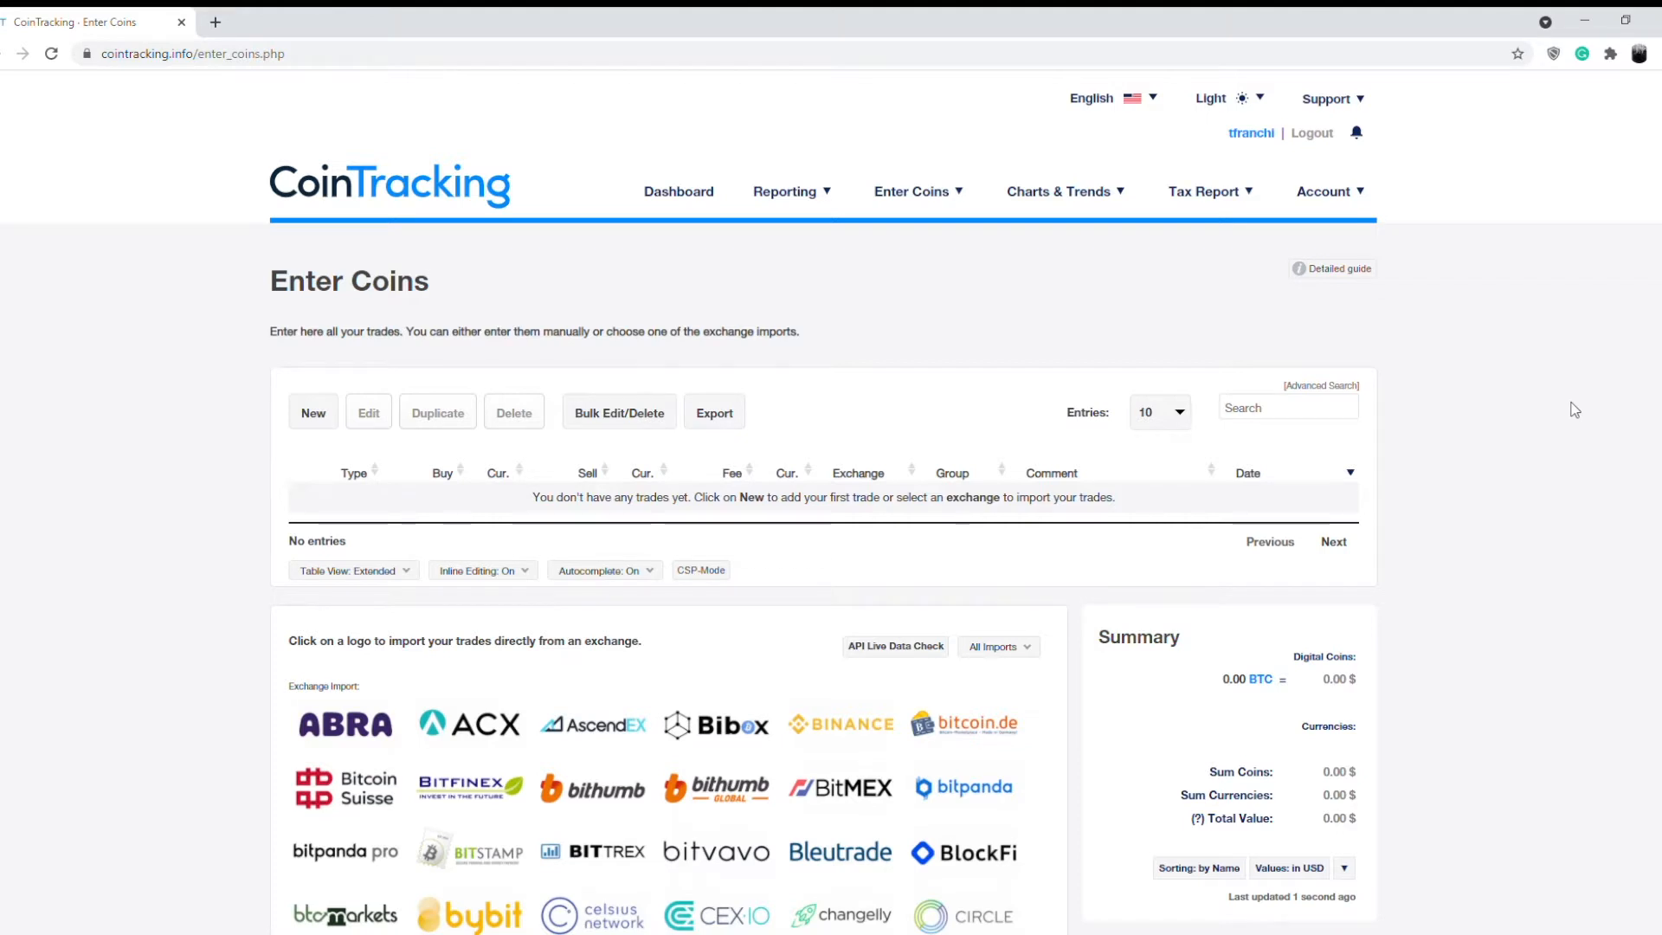
mouse_move(1535, 433)
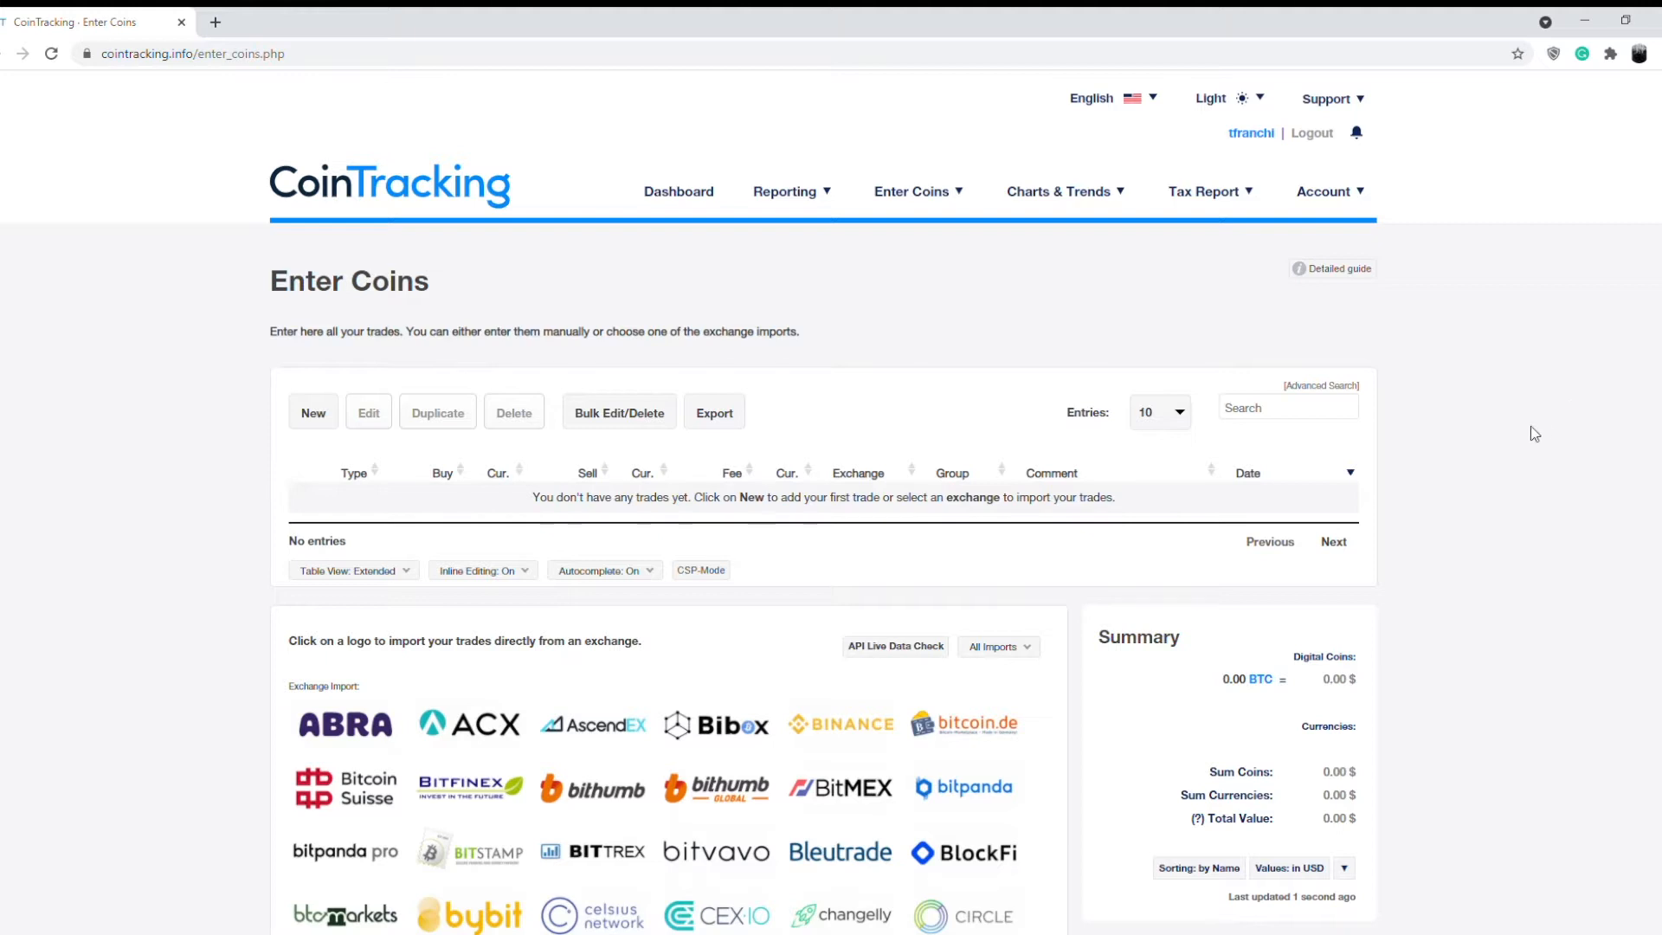
Reload the Enter Coins > Overview & Manual Import page with its empty trade table
left_click(1059, 192)
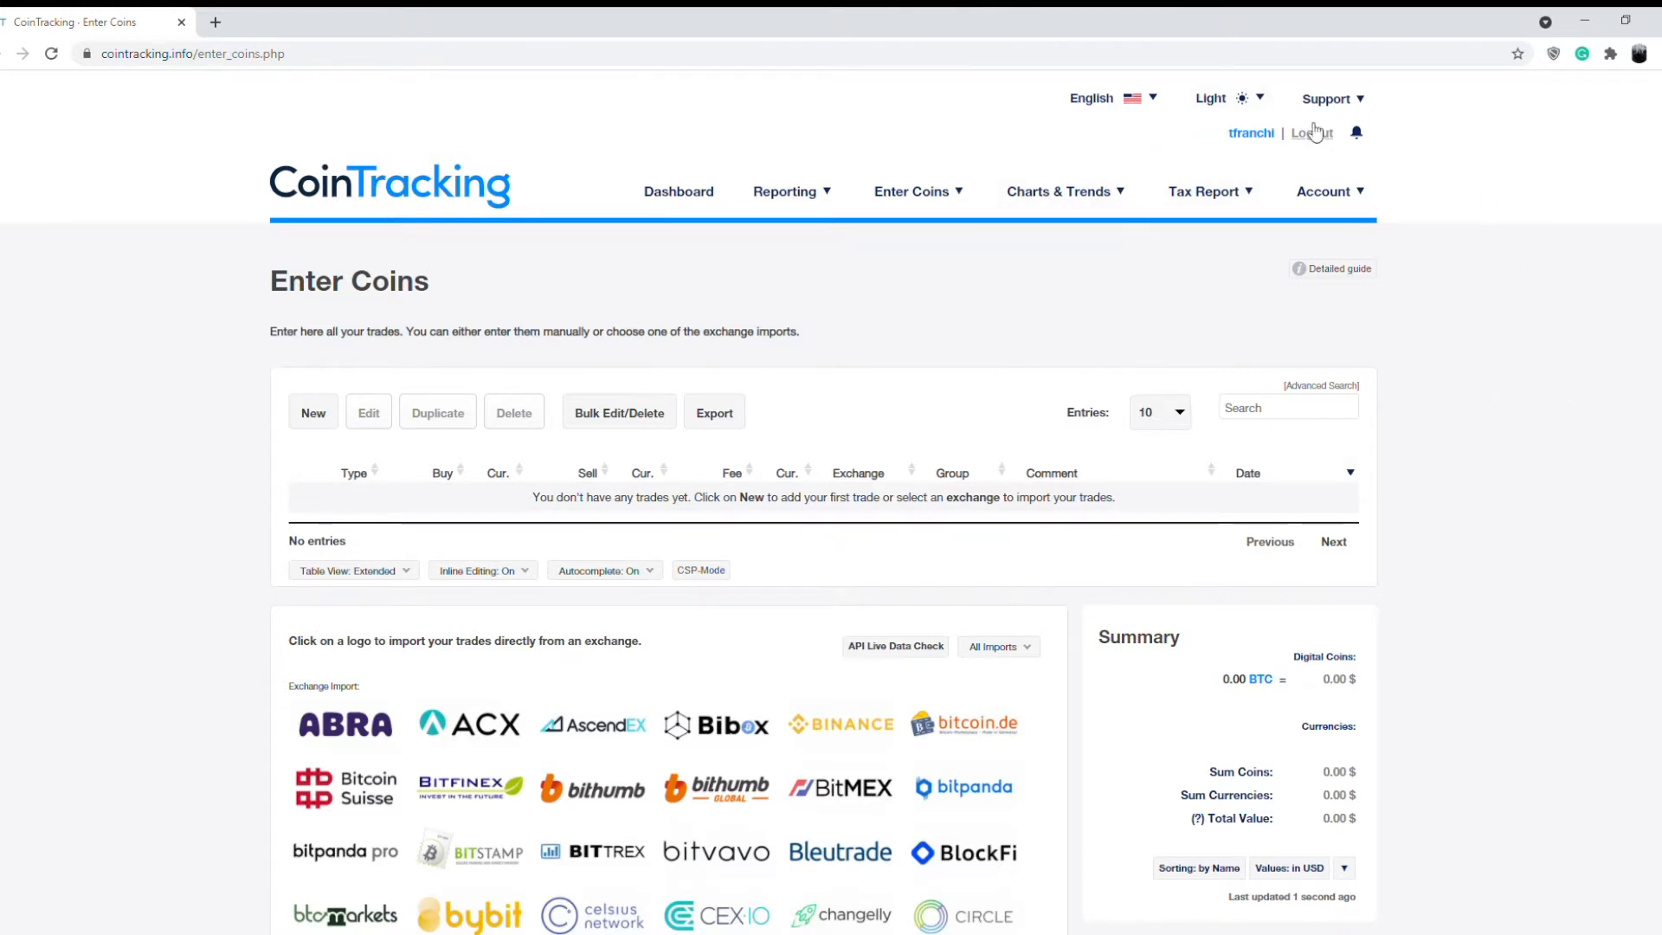
left_click(912, 193)
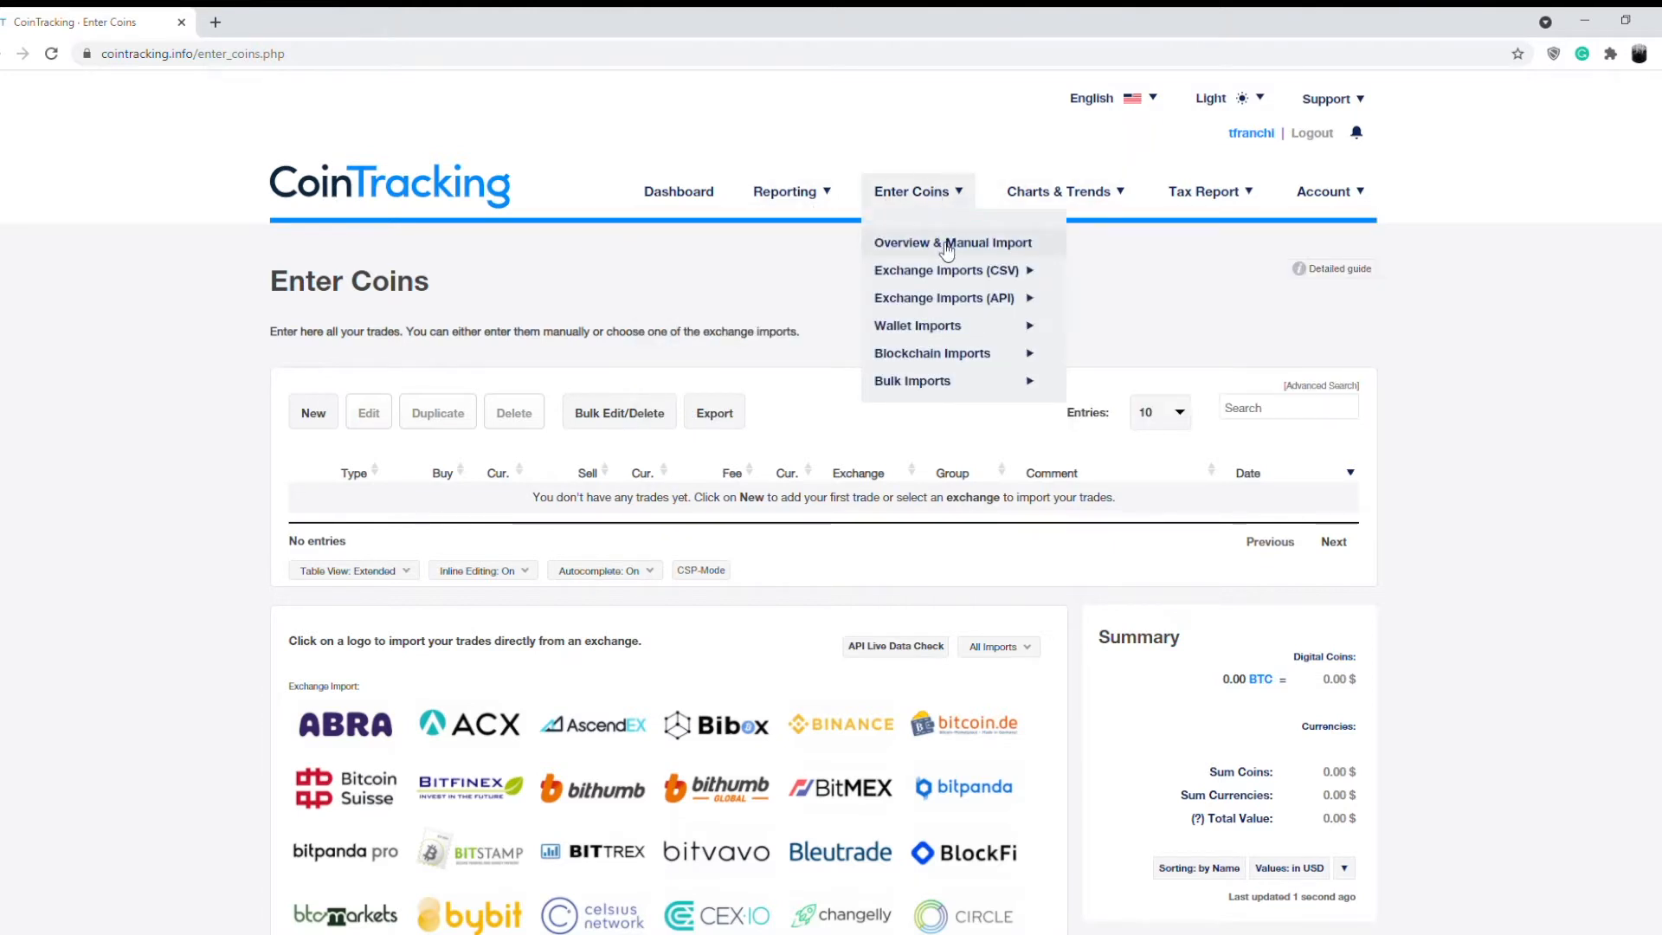
left_click(951, 242)
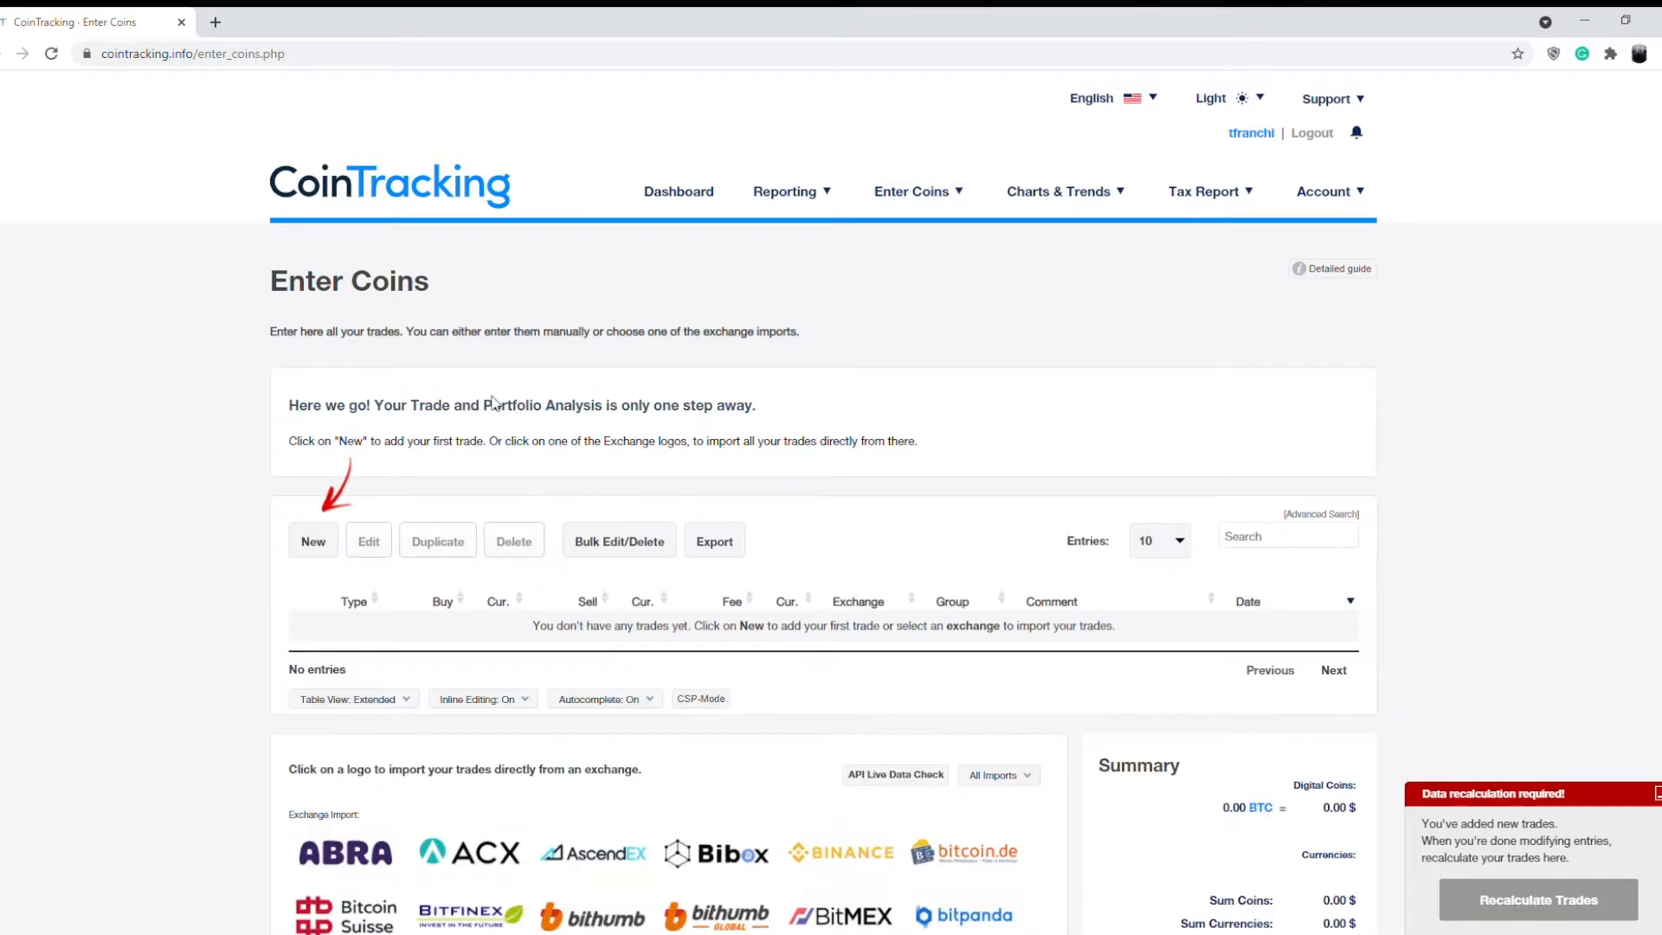
Begin a new trade and set its date to 20 May 2020 at 12:00:00
left_click(313, 540)
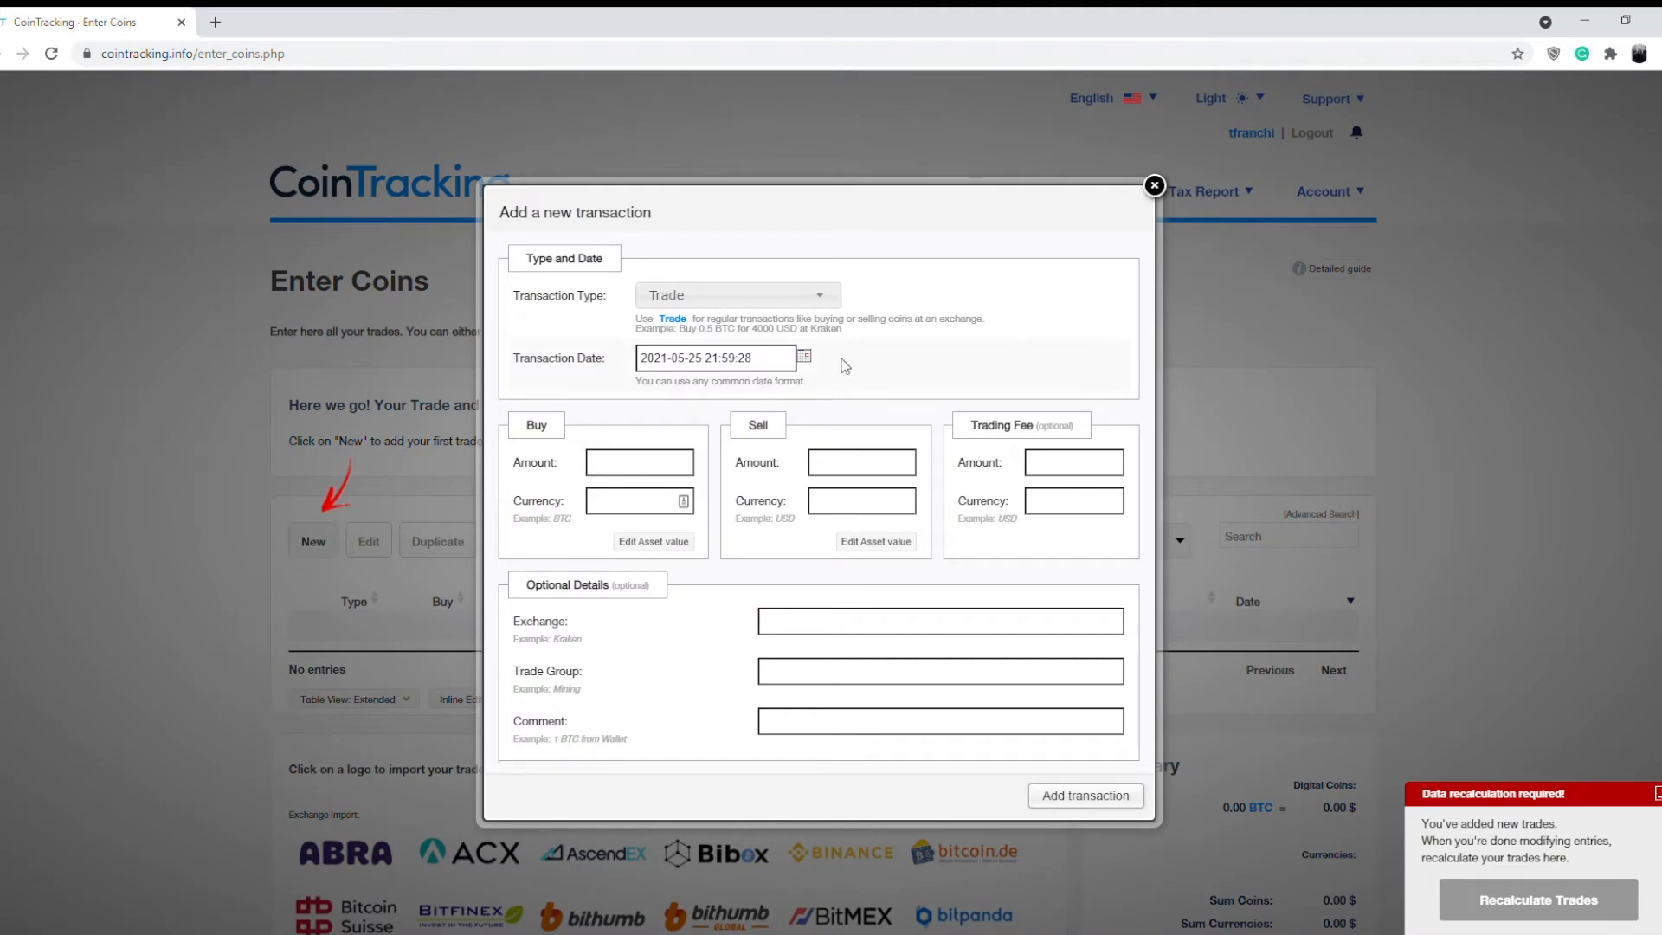
mouse_move(630, 400)
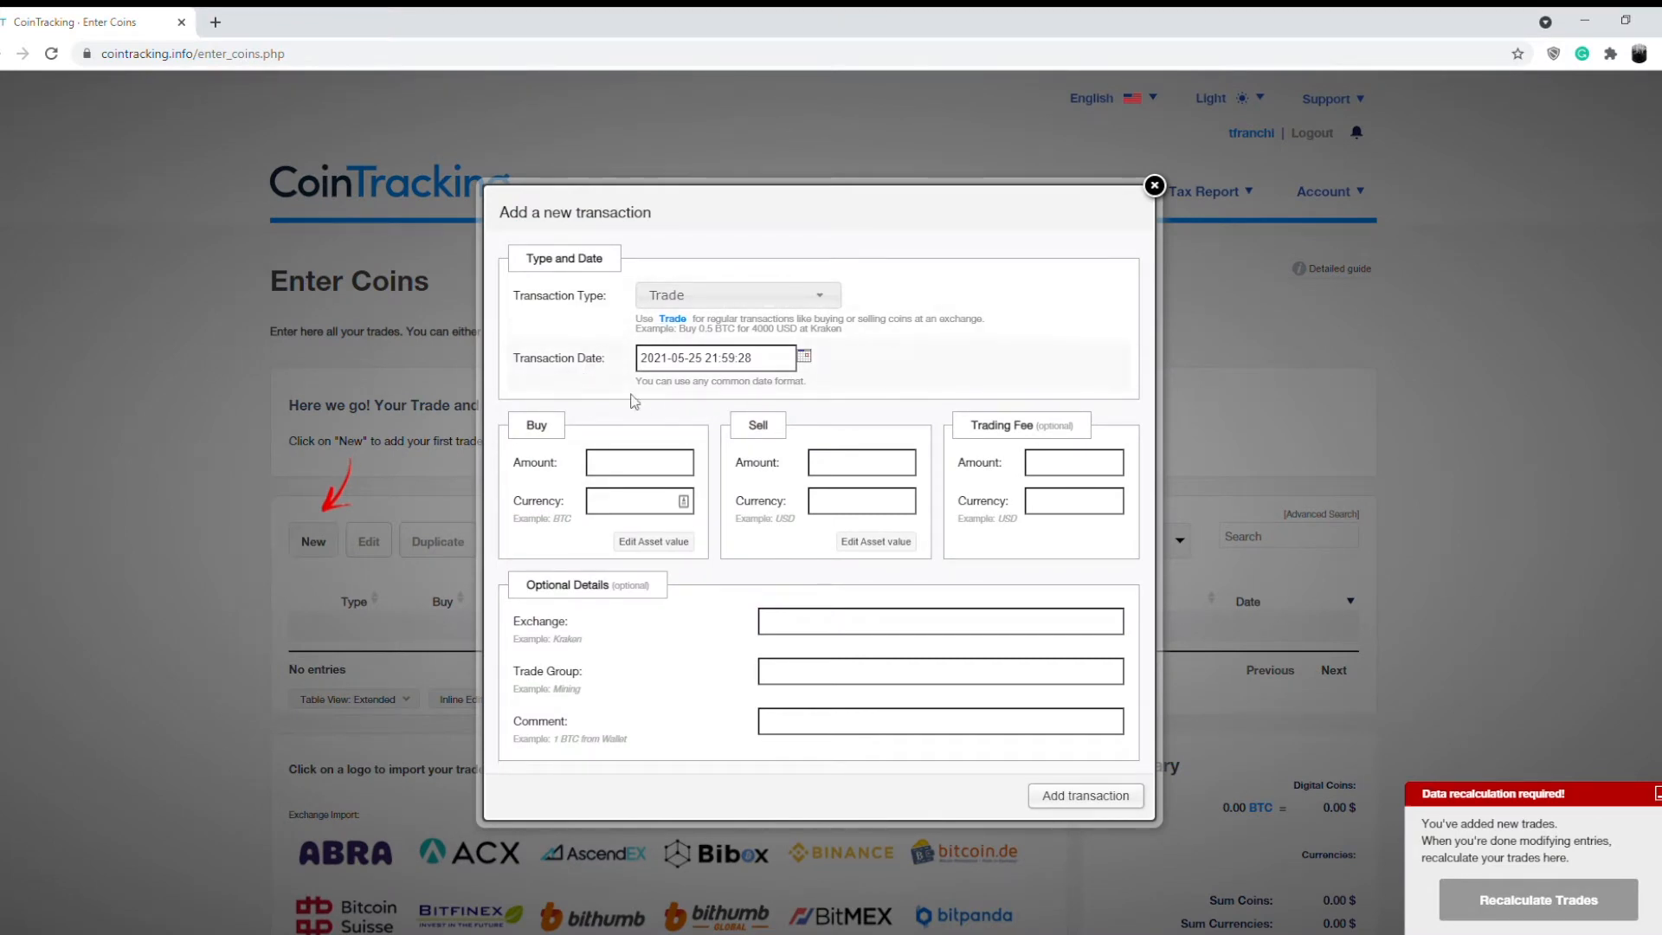
mouse_move(791, 360)
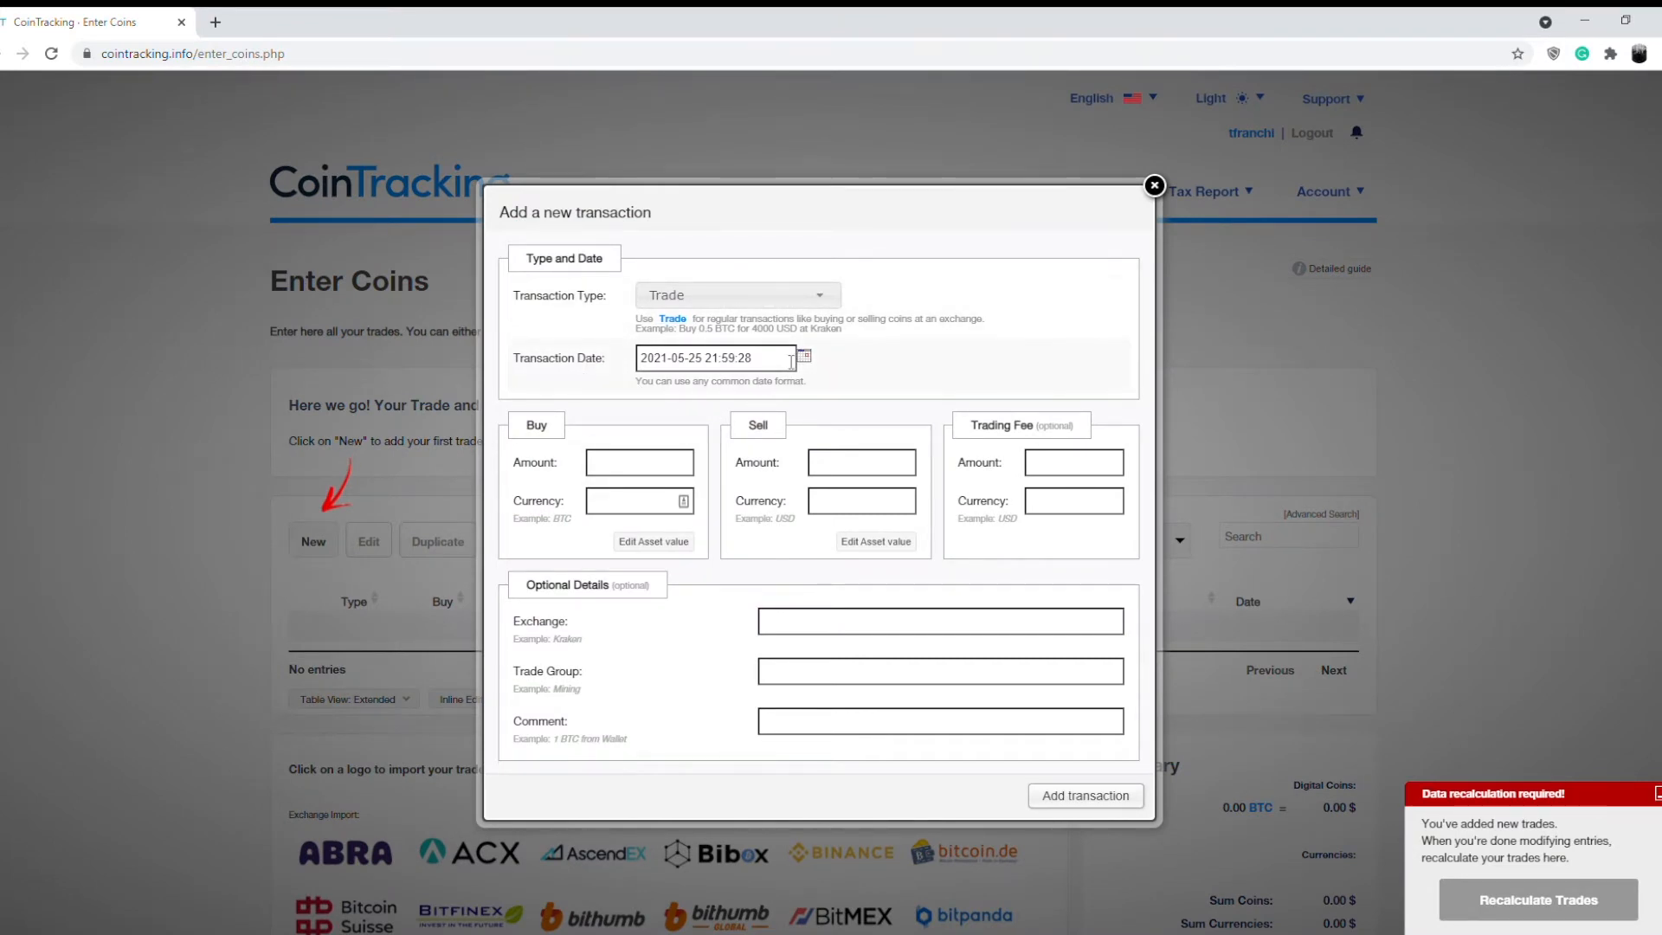
left_click(715, 357)
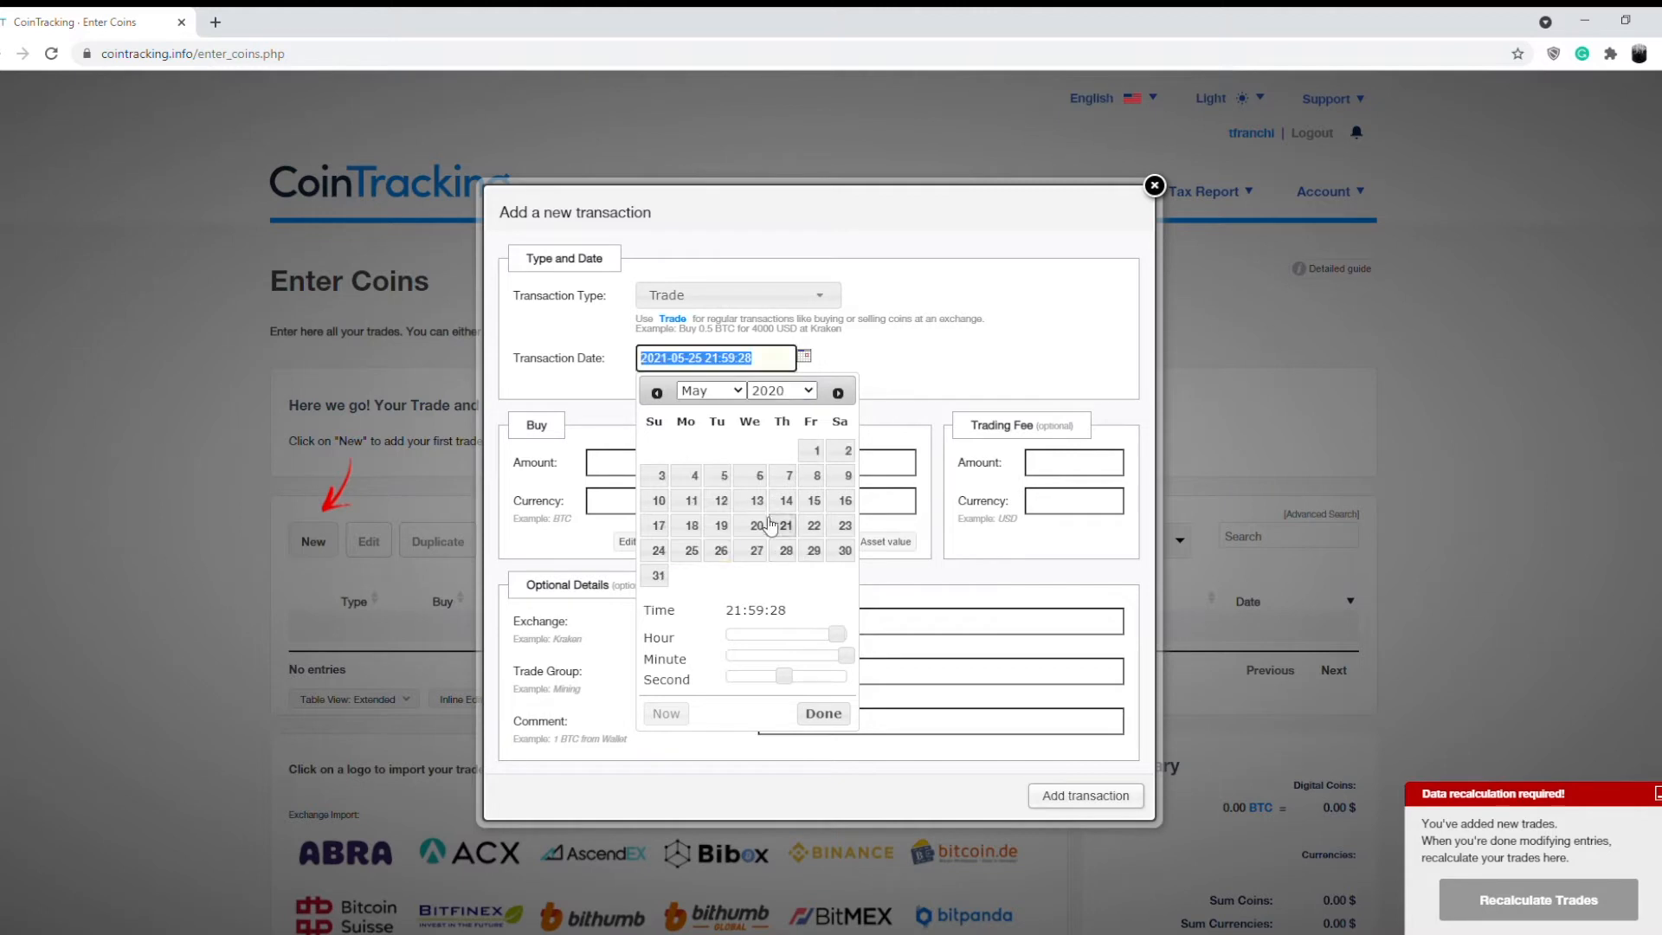
left_click(756, 525)
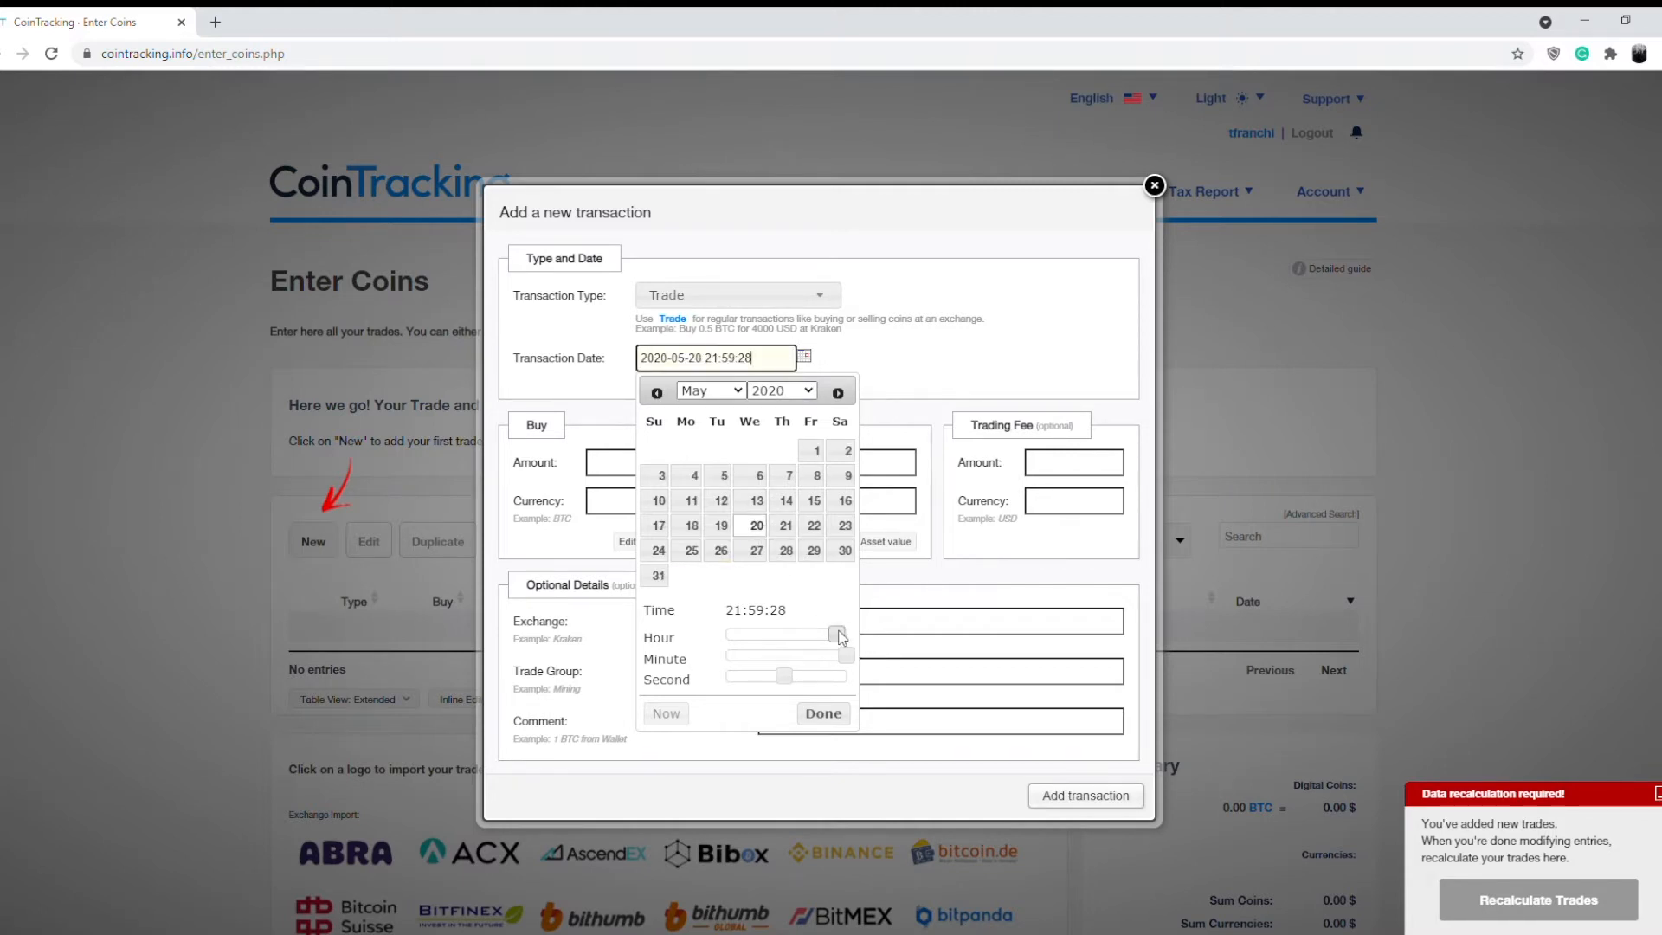
left_click_drag(838, 635, 772, 635)
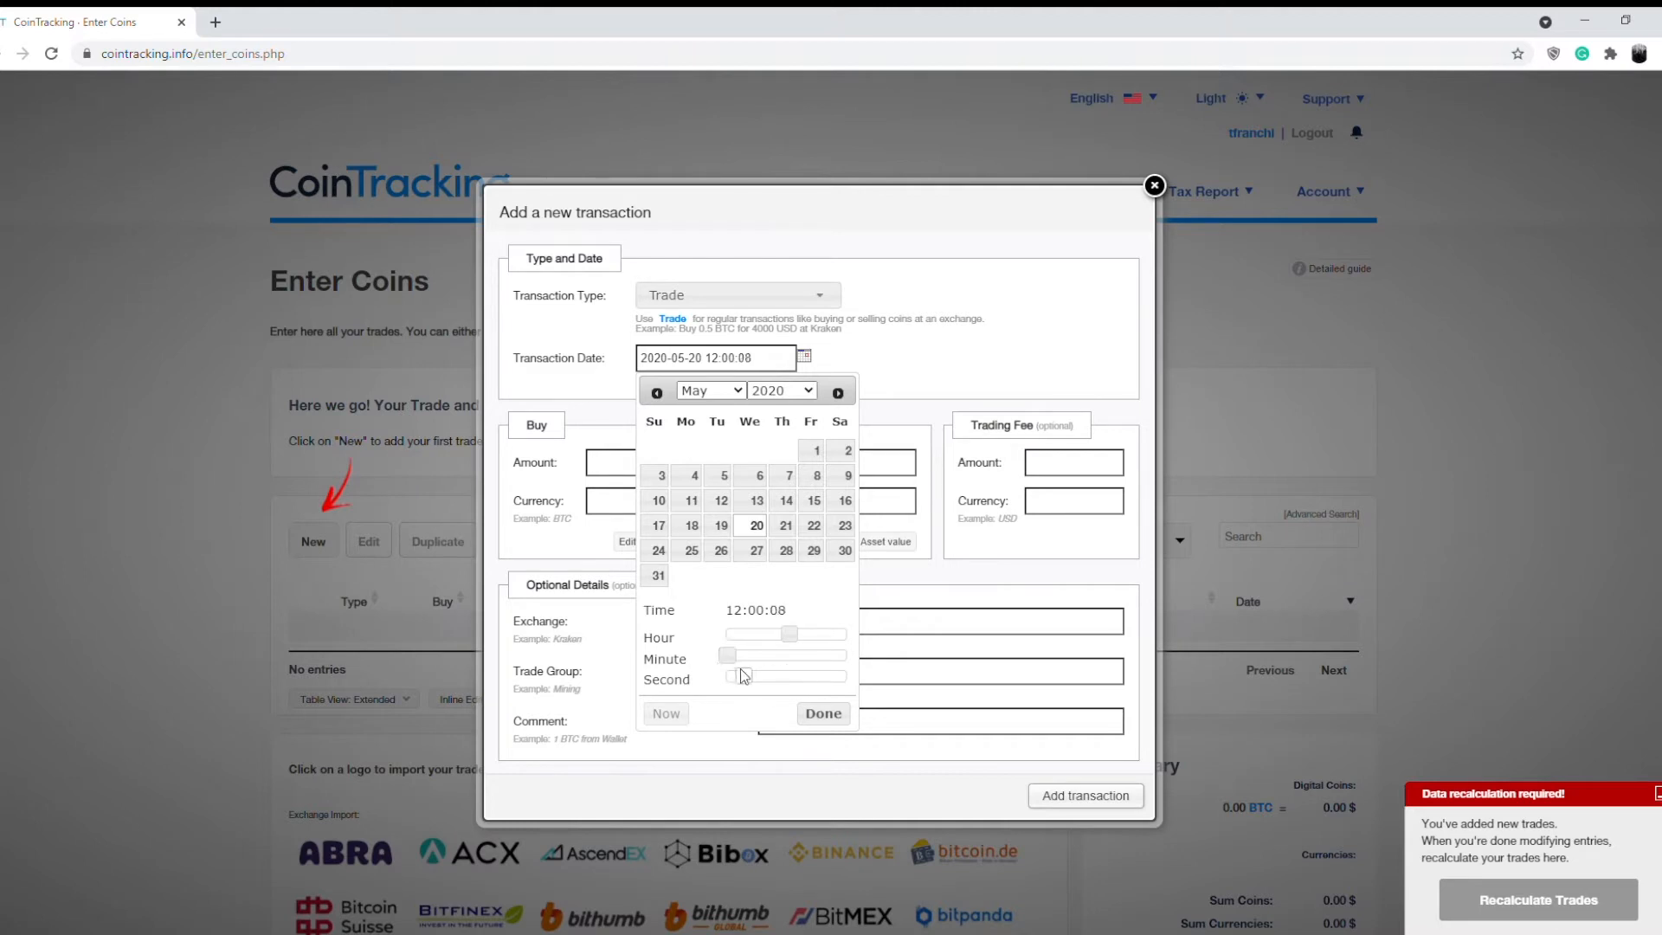
left_click_drag(743, 678, 726, 678)
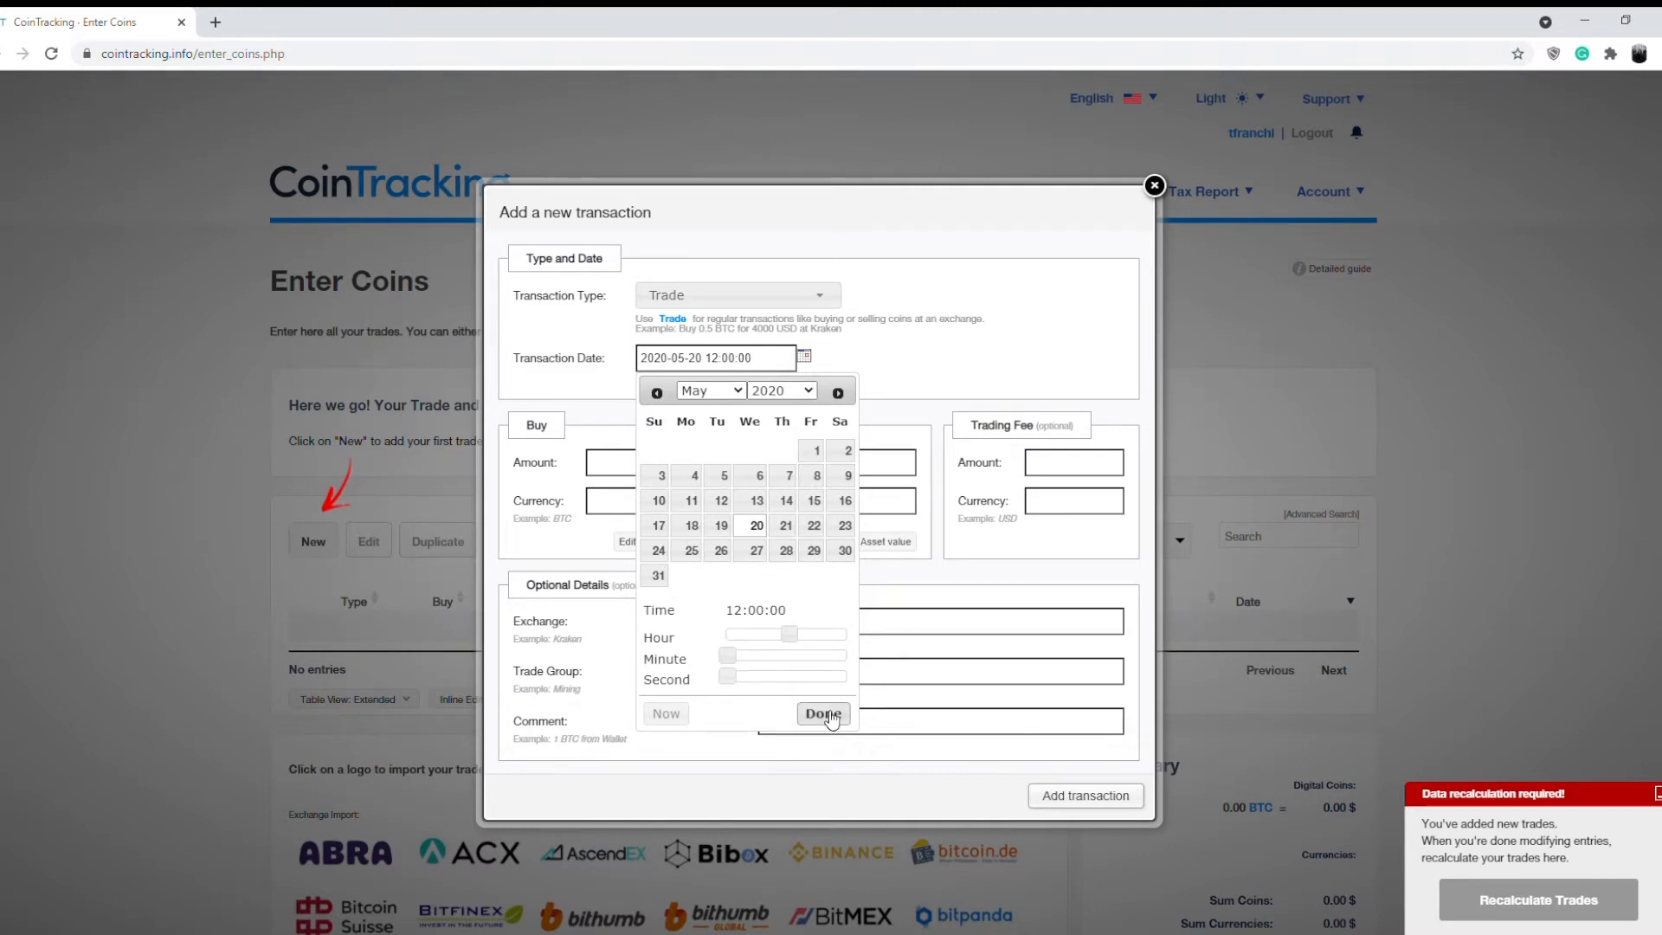
left_click(820, 712)
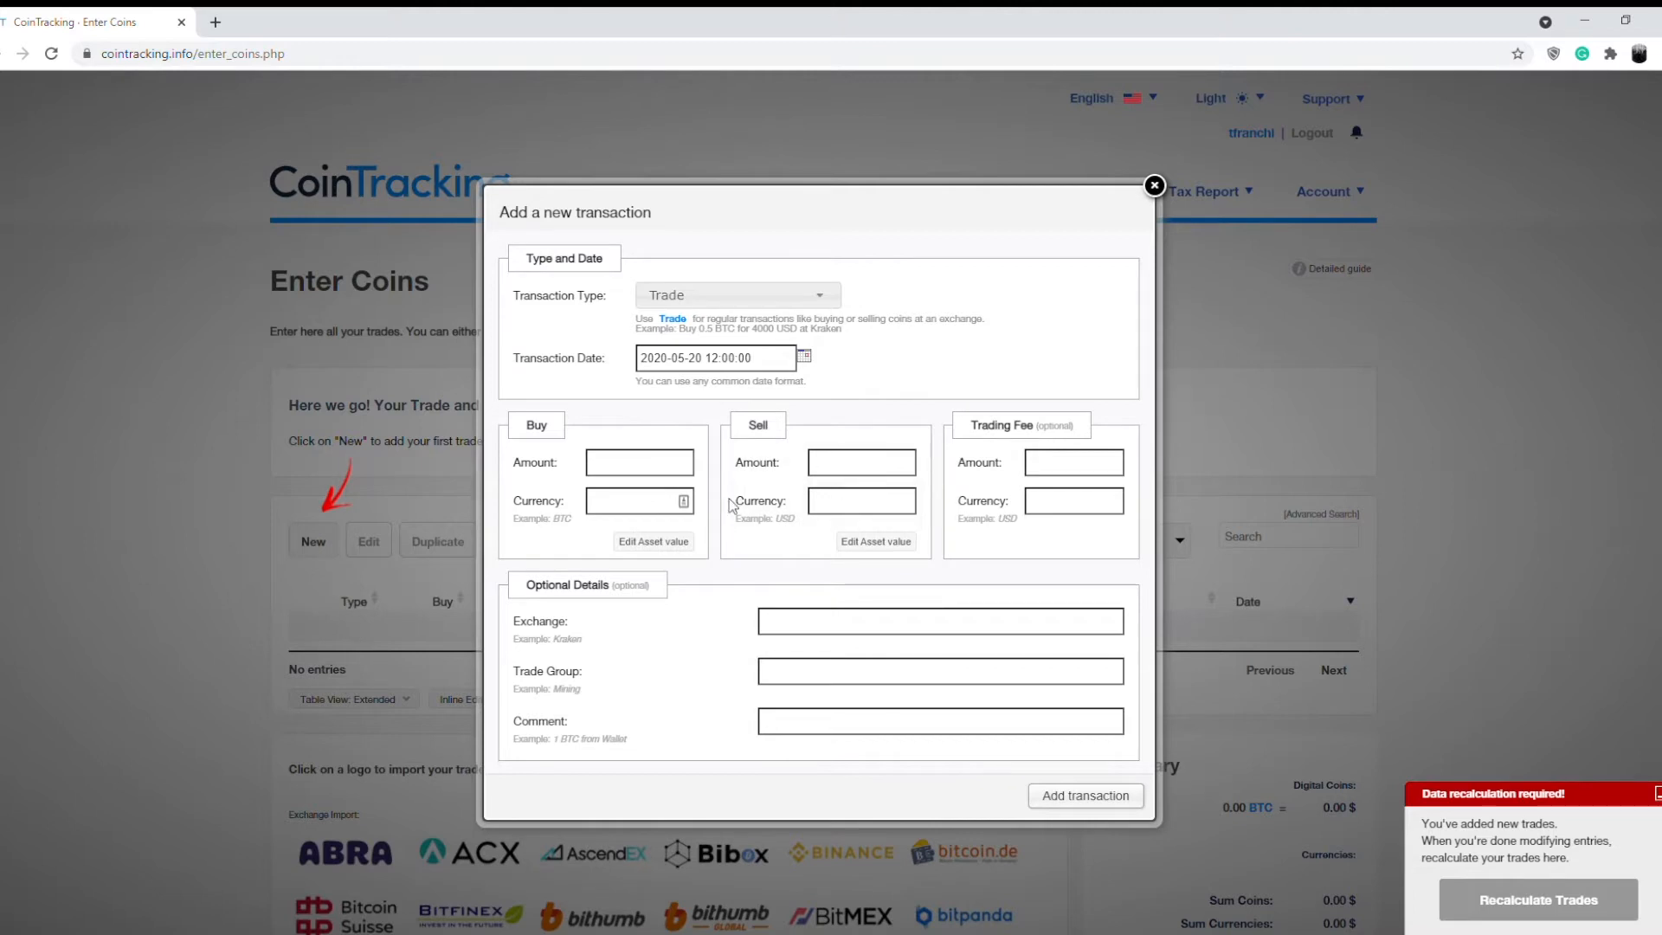
Enter Buy 0.5 BTC for Sell 4750 USD and add the trade to the list
left_click(639, 462)
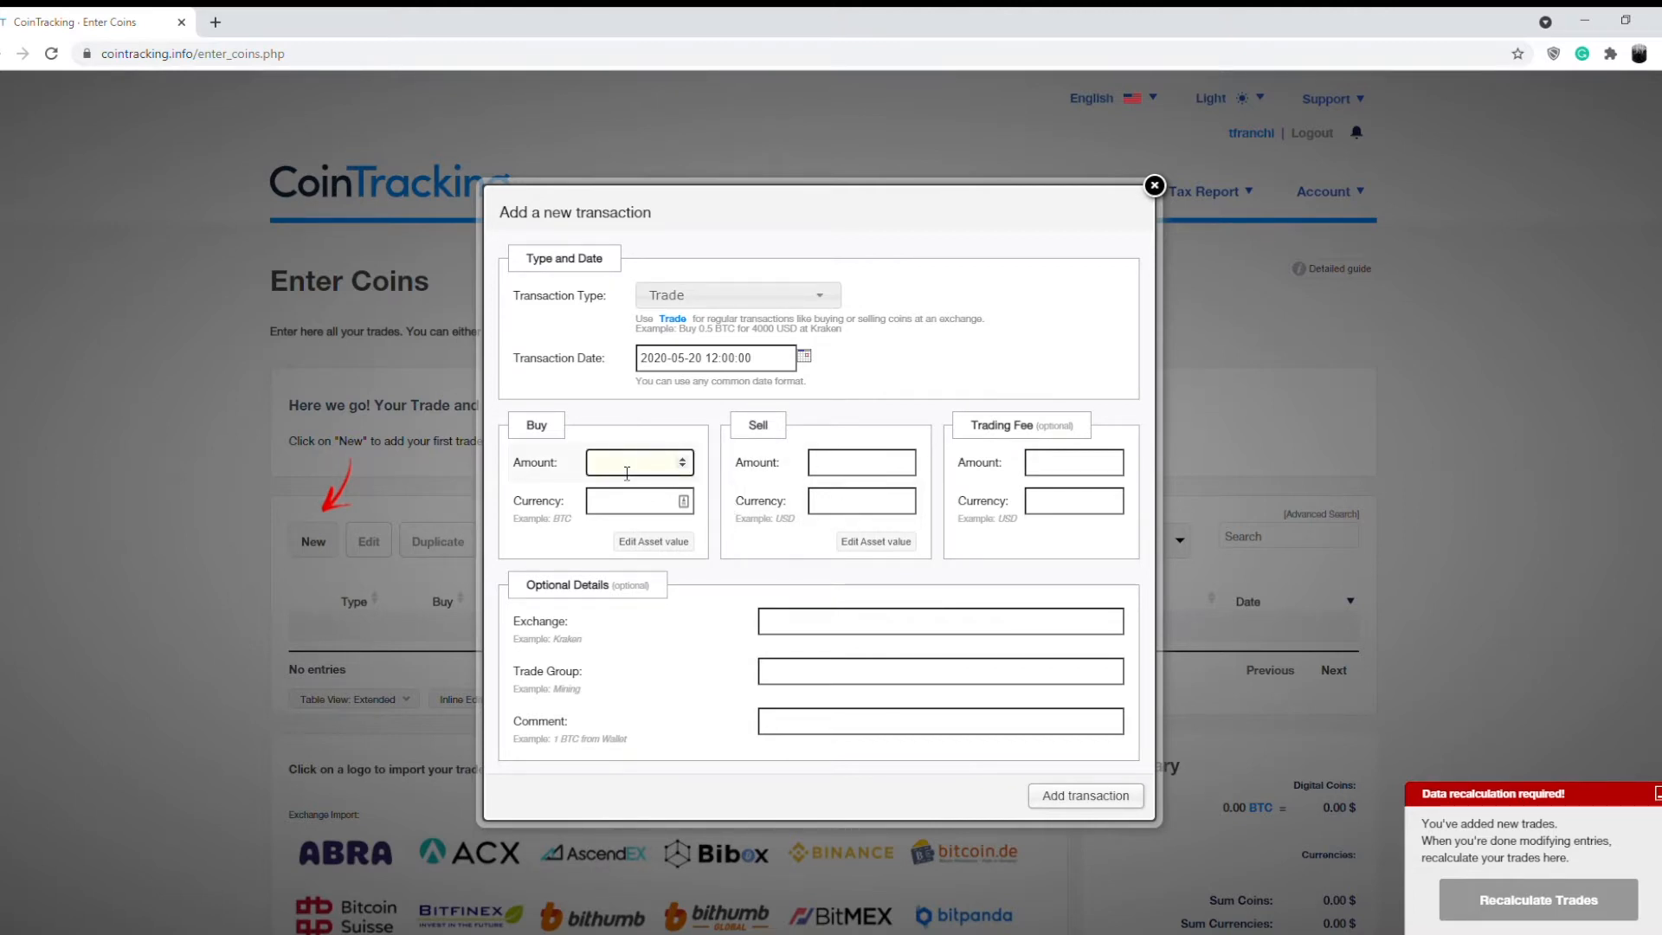
type("0.5")
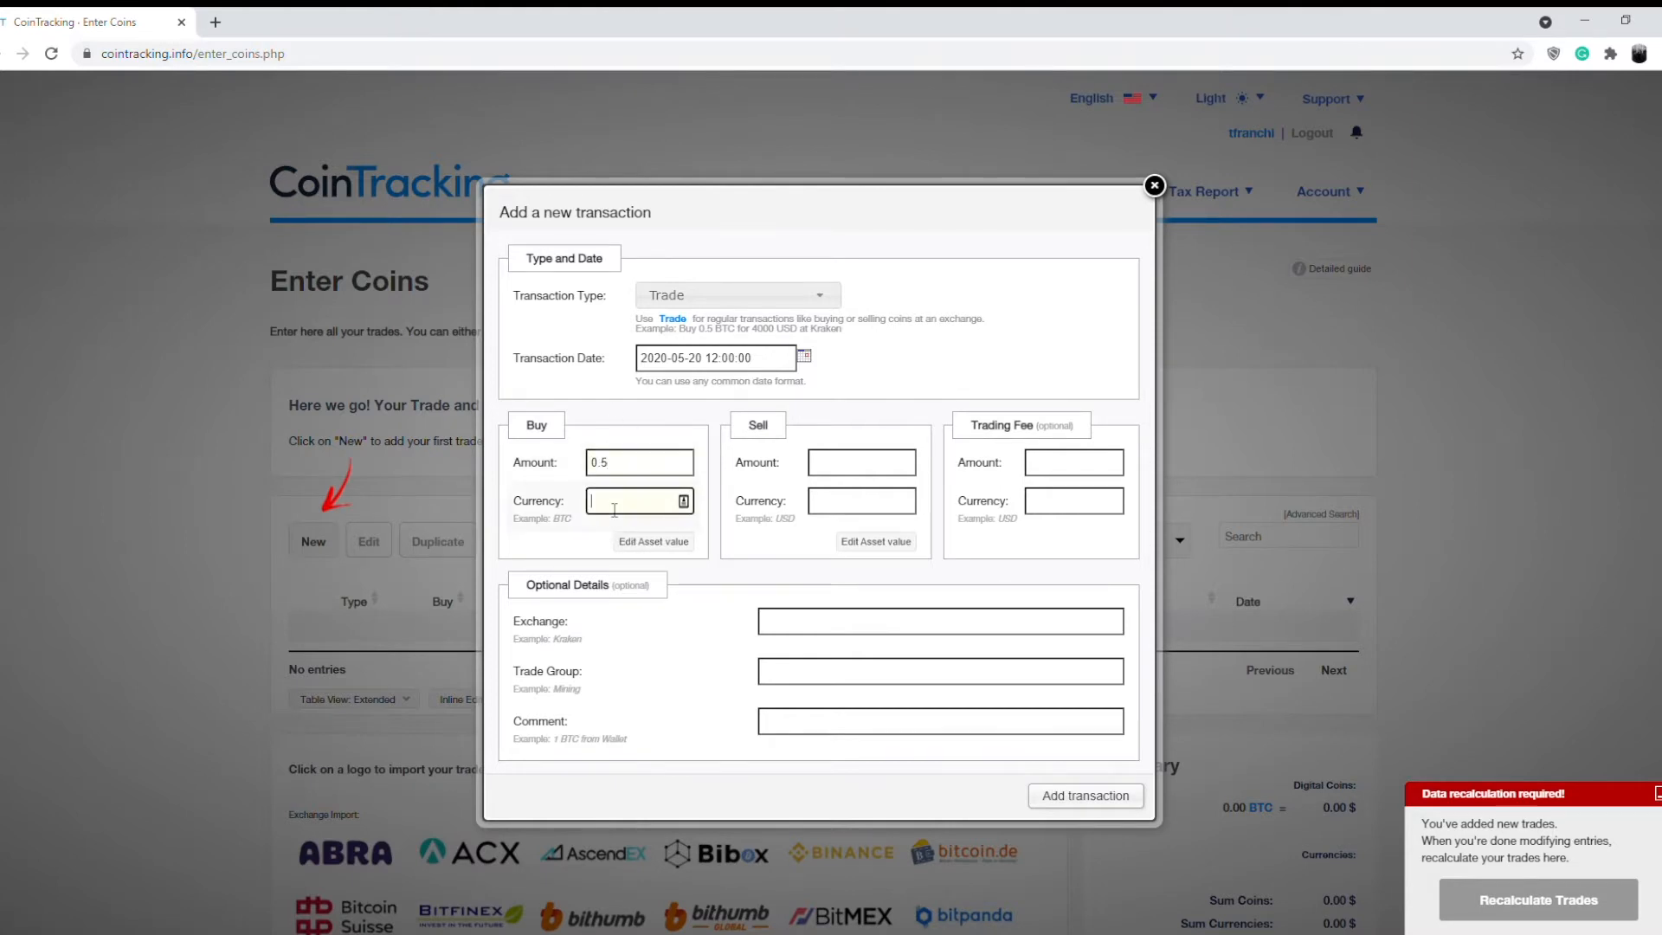
type("BT")
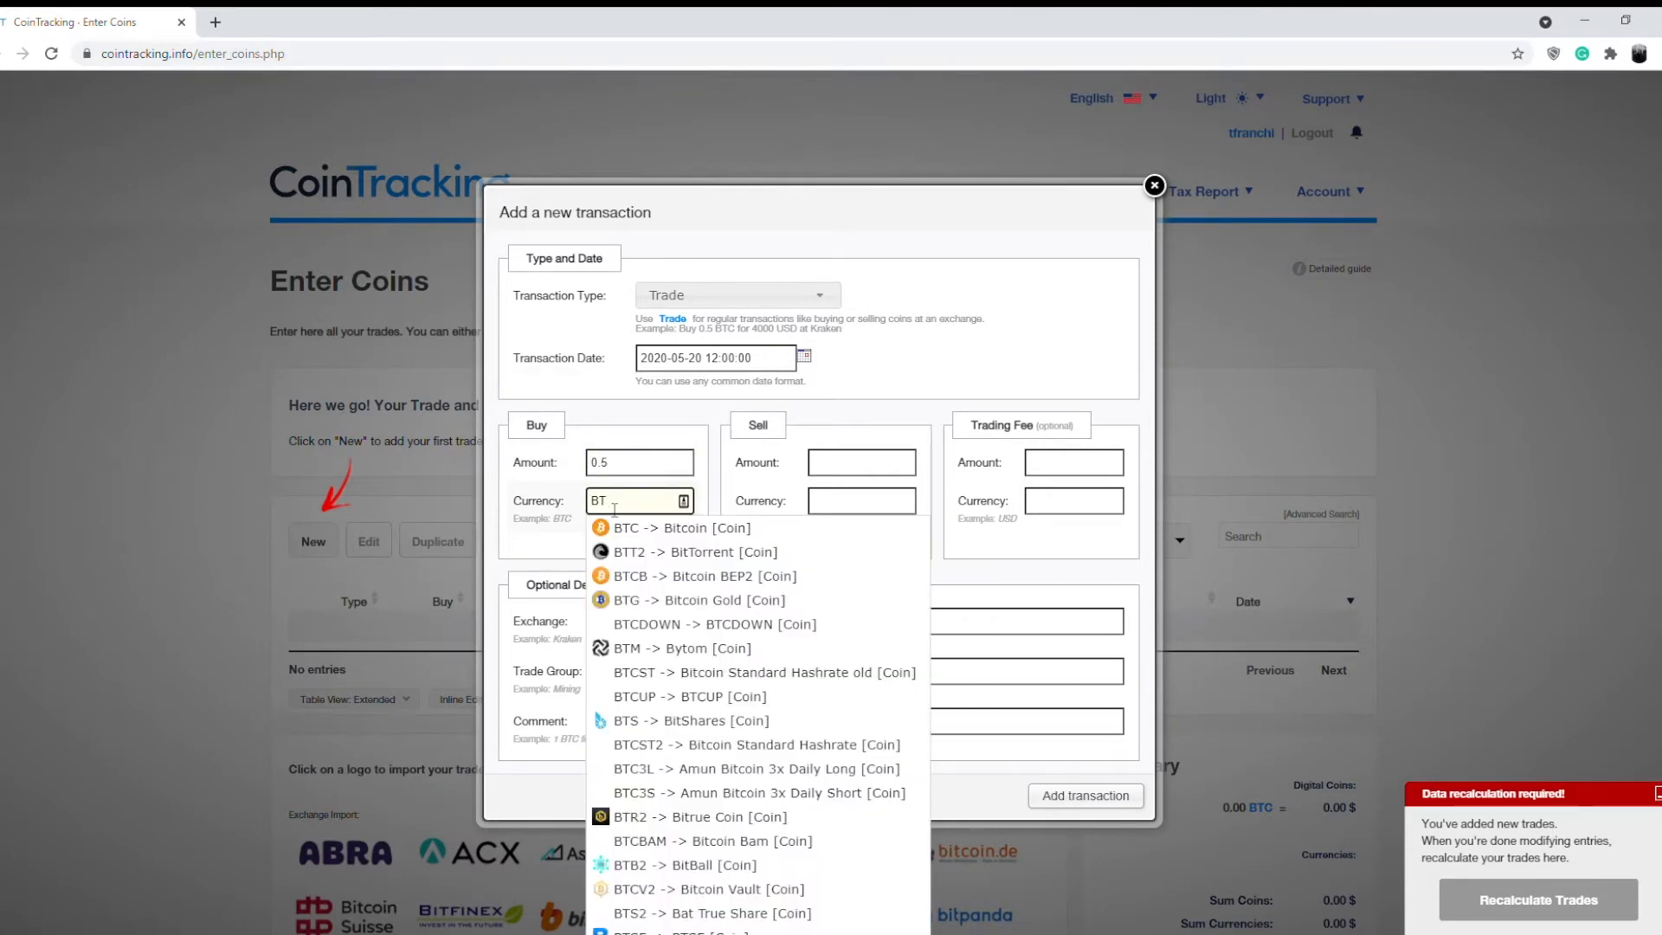
left_click(682, 528)
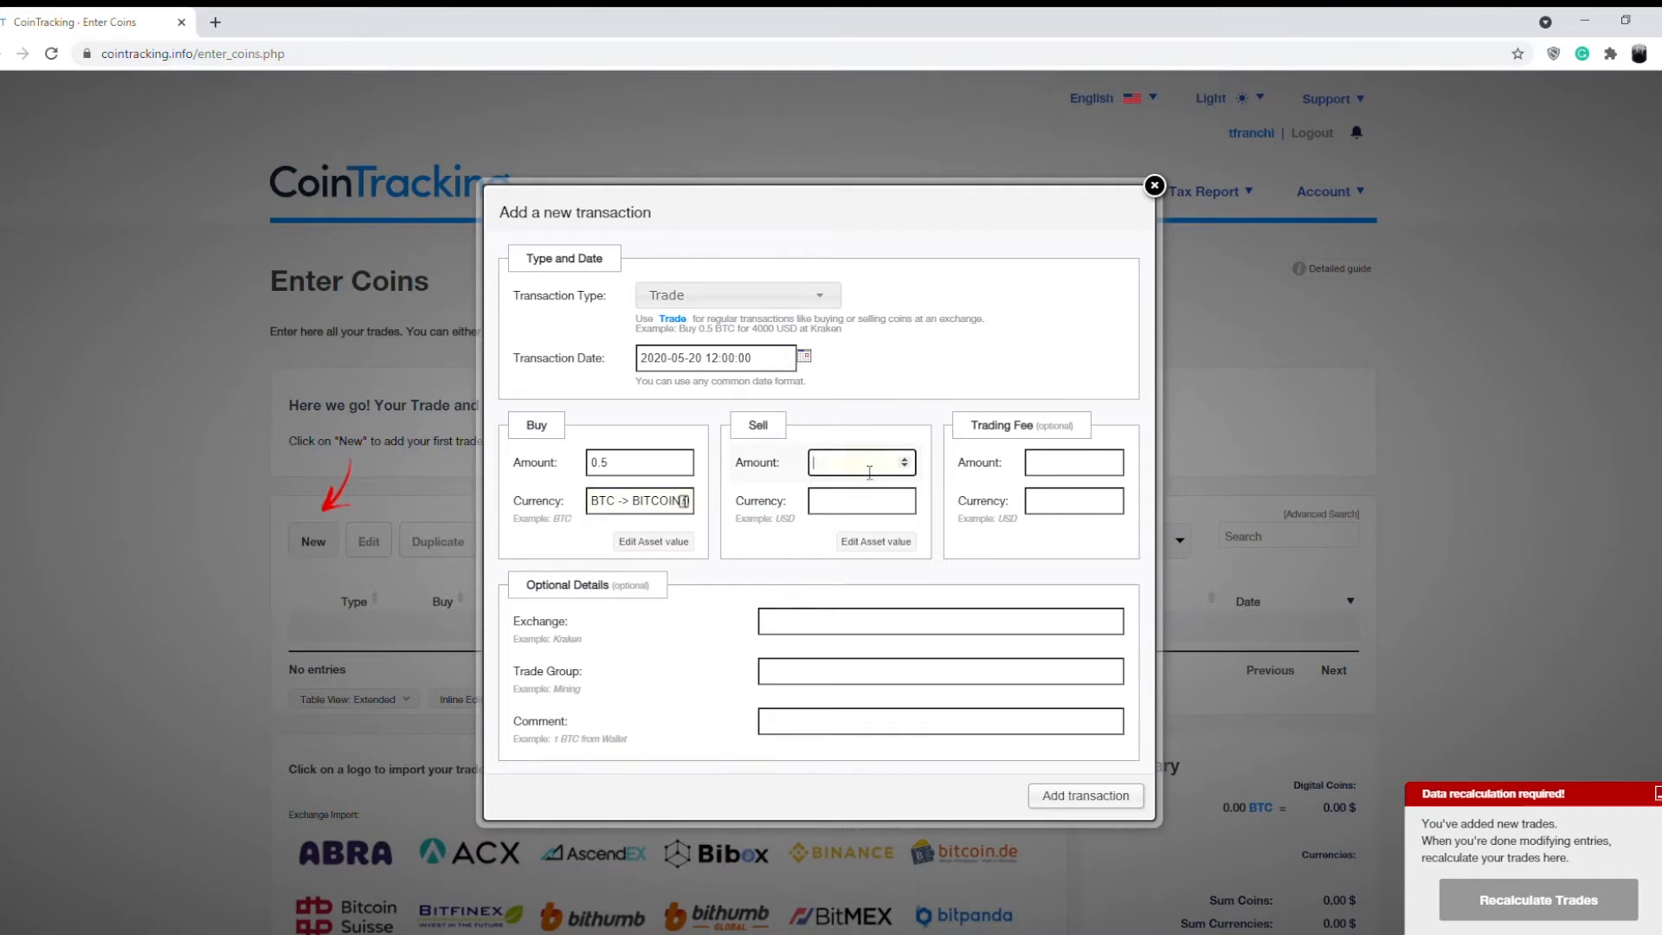
type("4750")
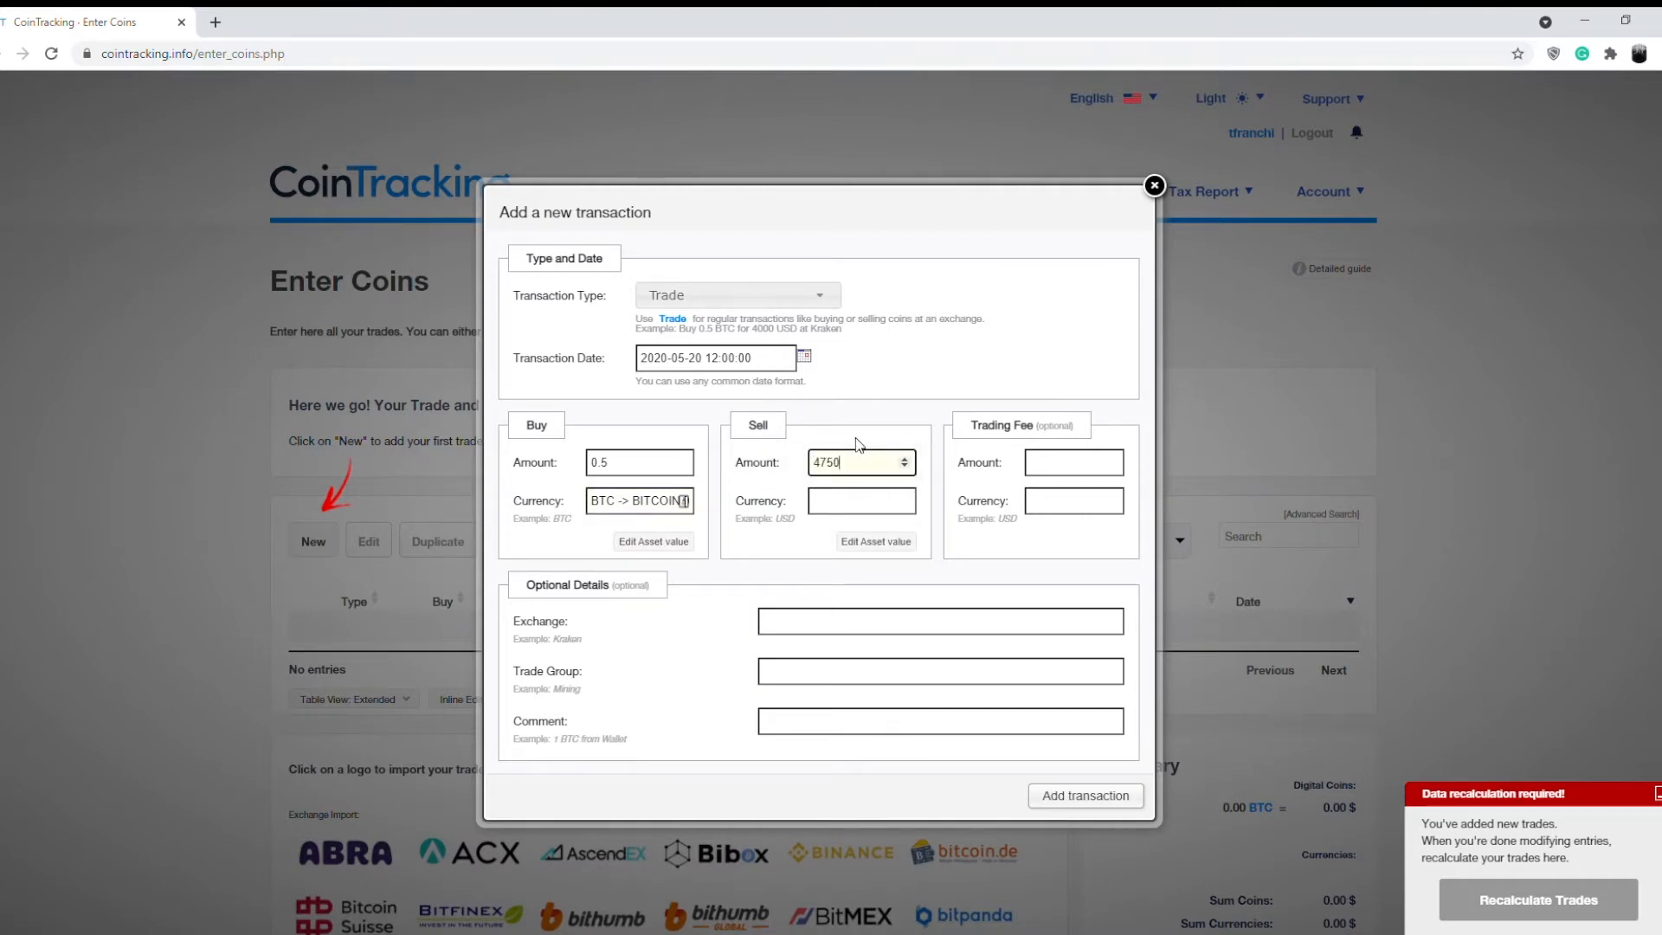
left_click(861, 501)
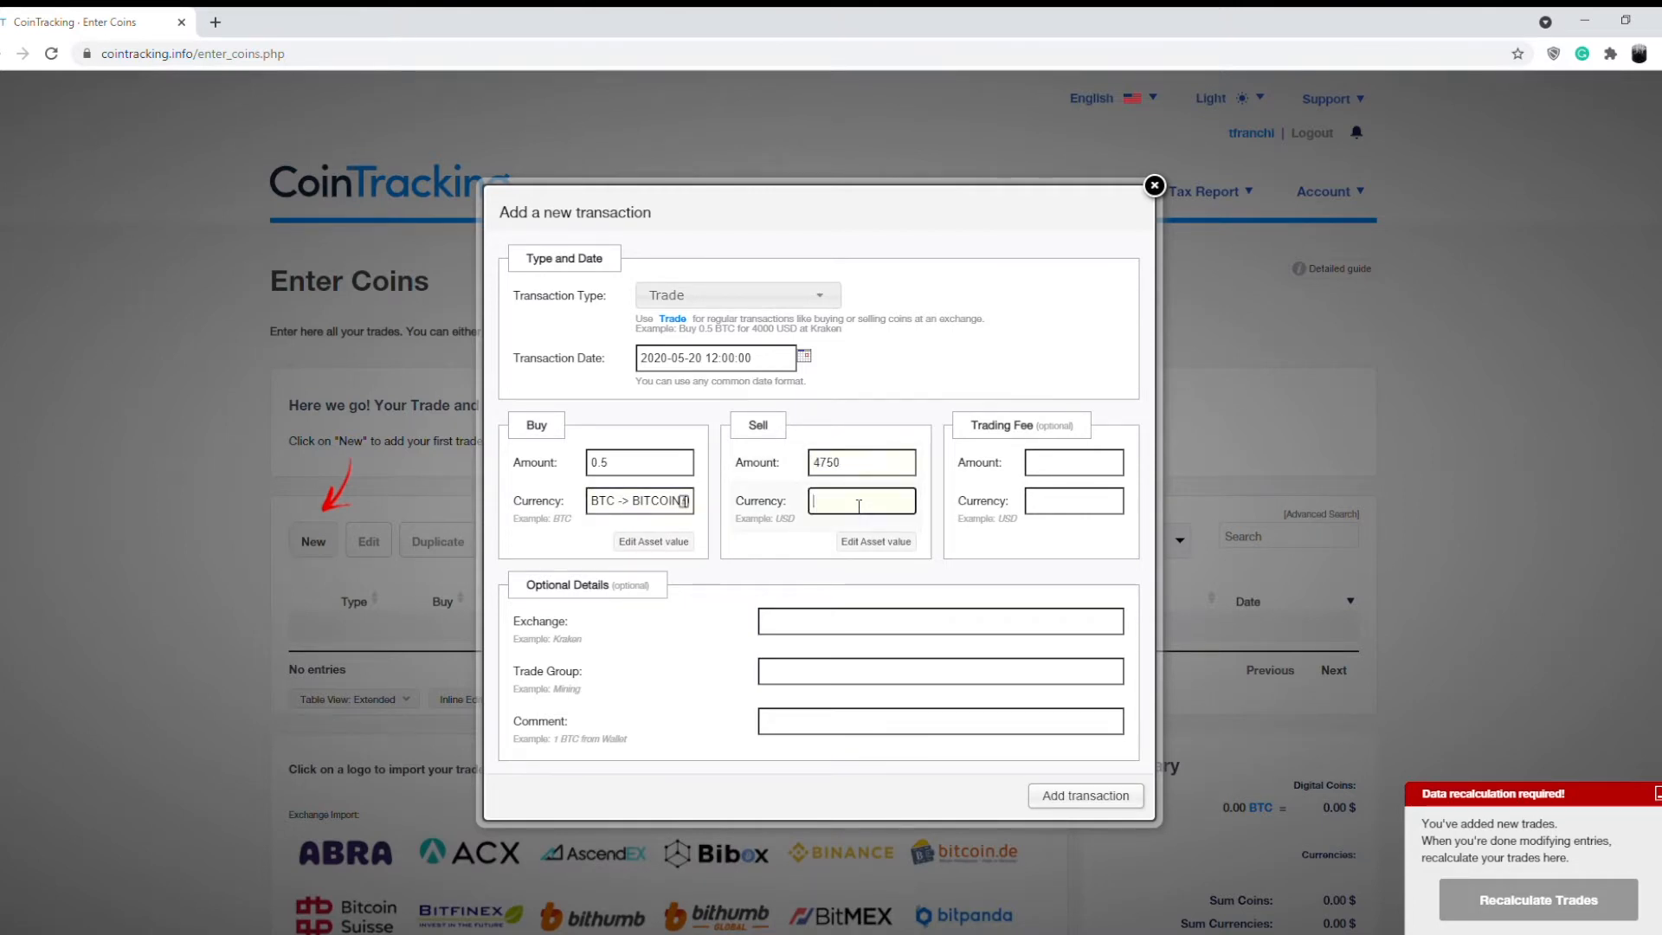
type("USD")
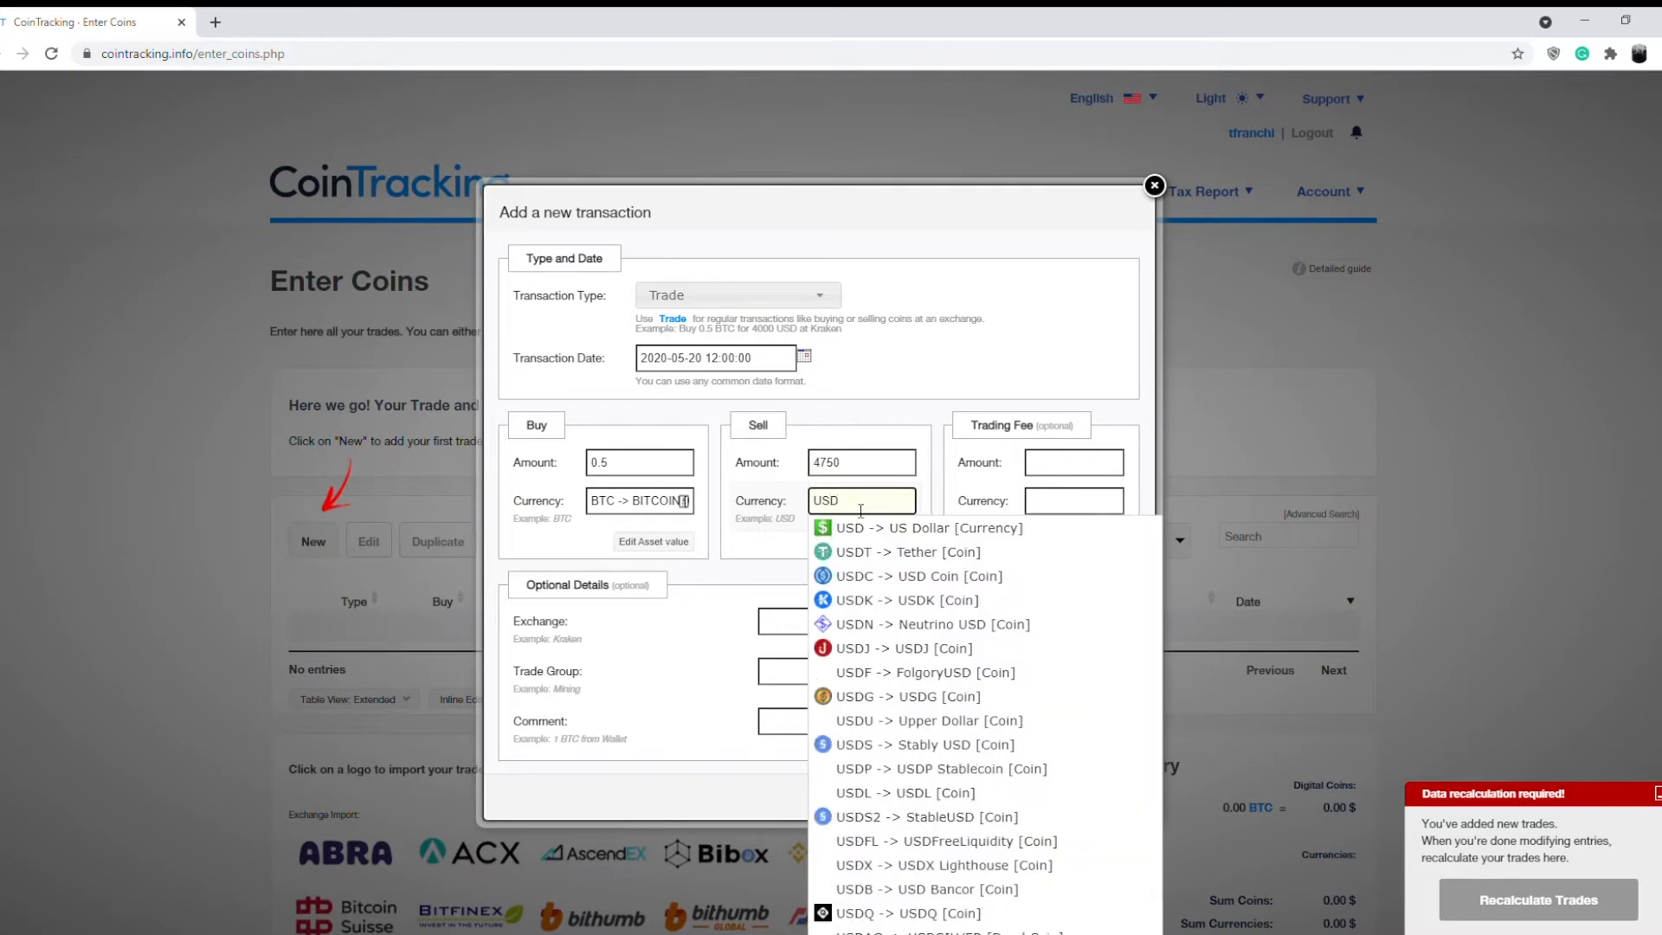
left_click(923, 528)
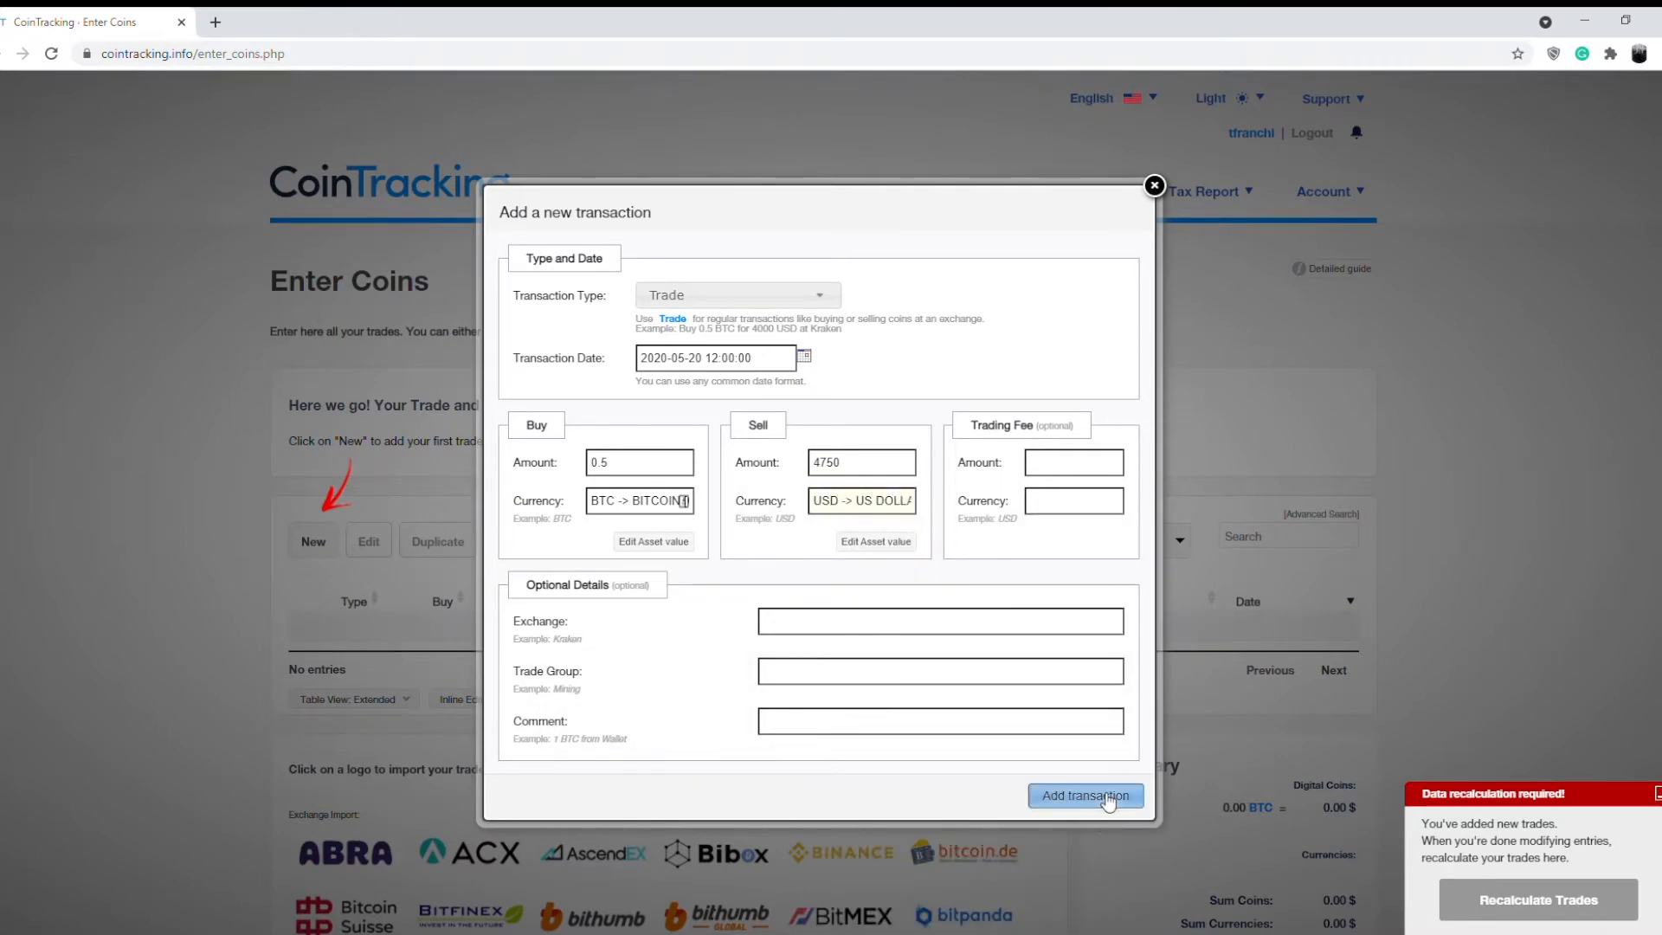
left_click(1083, 796)
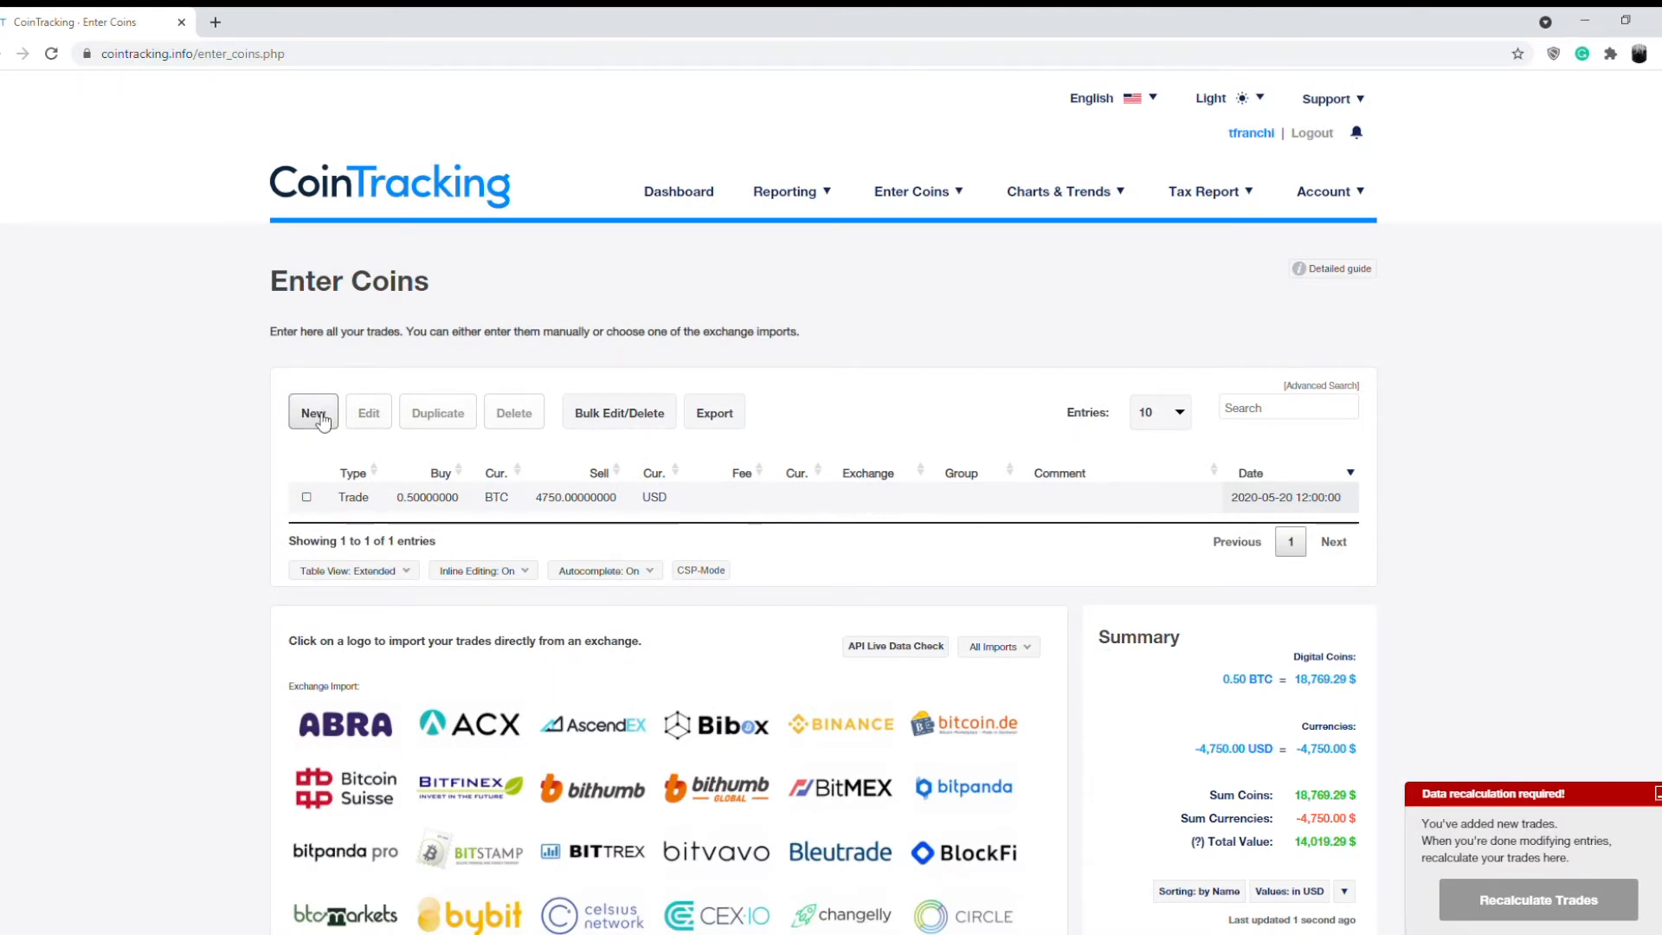
Begin a second trade and set its date to 3 August 2020 at 12:00:00
left_click(313, 412)
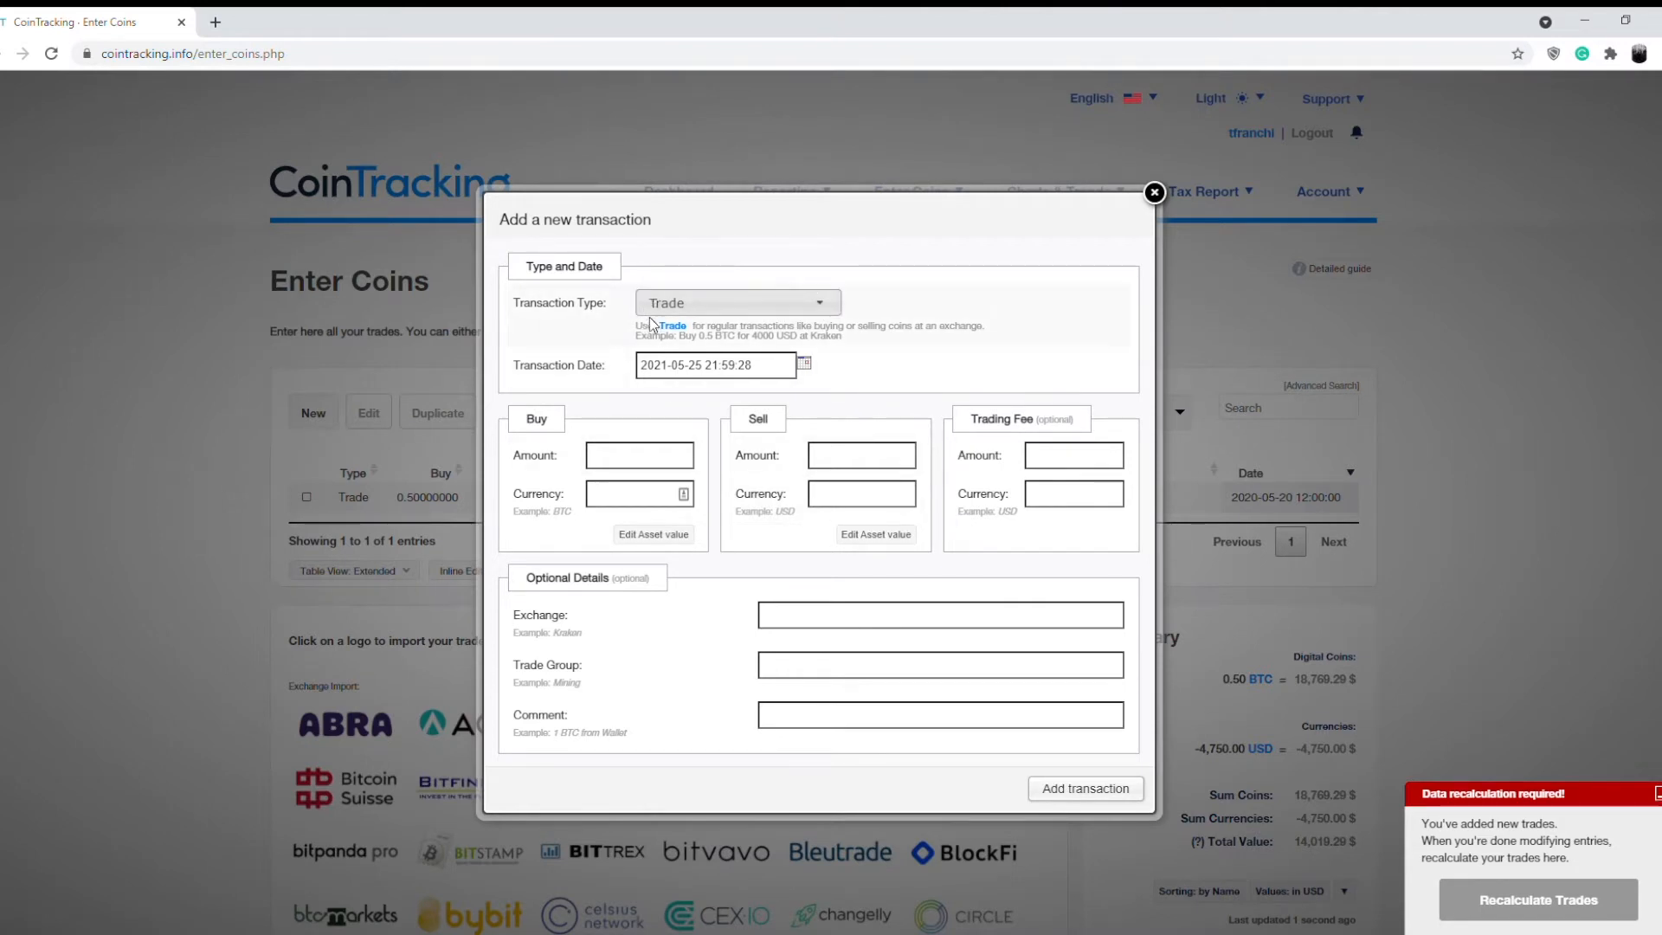
left_click(715, 365)
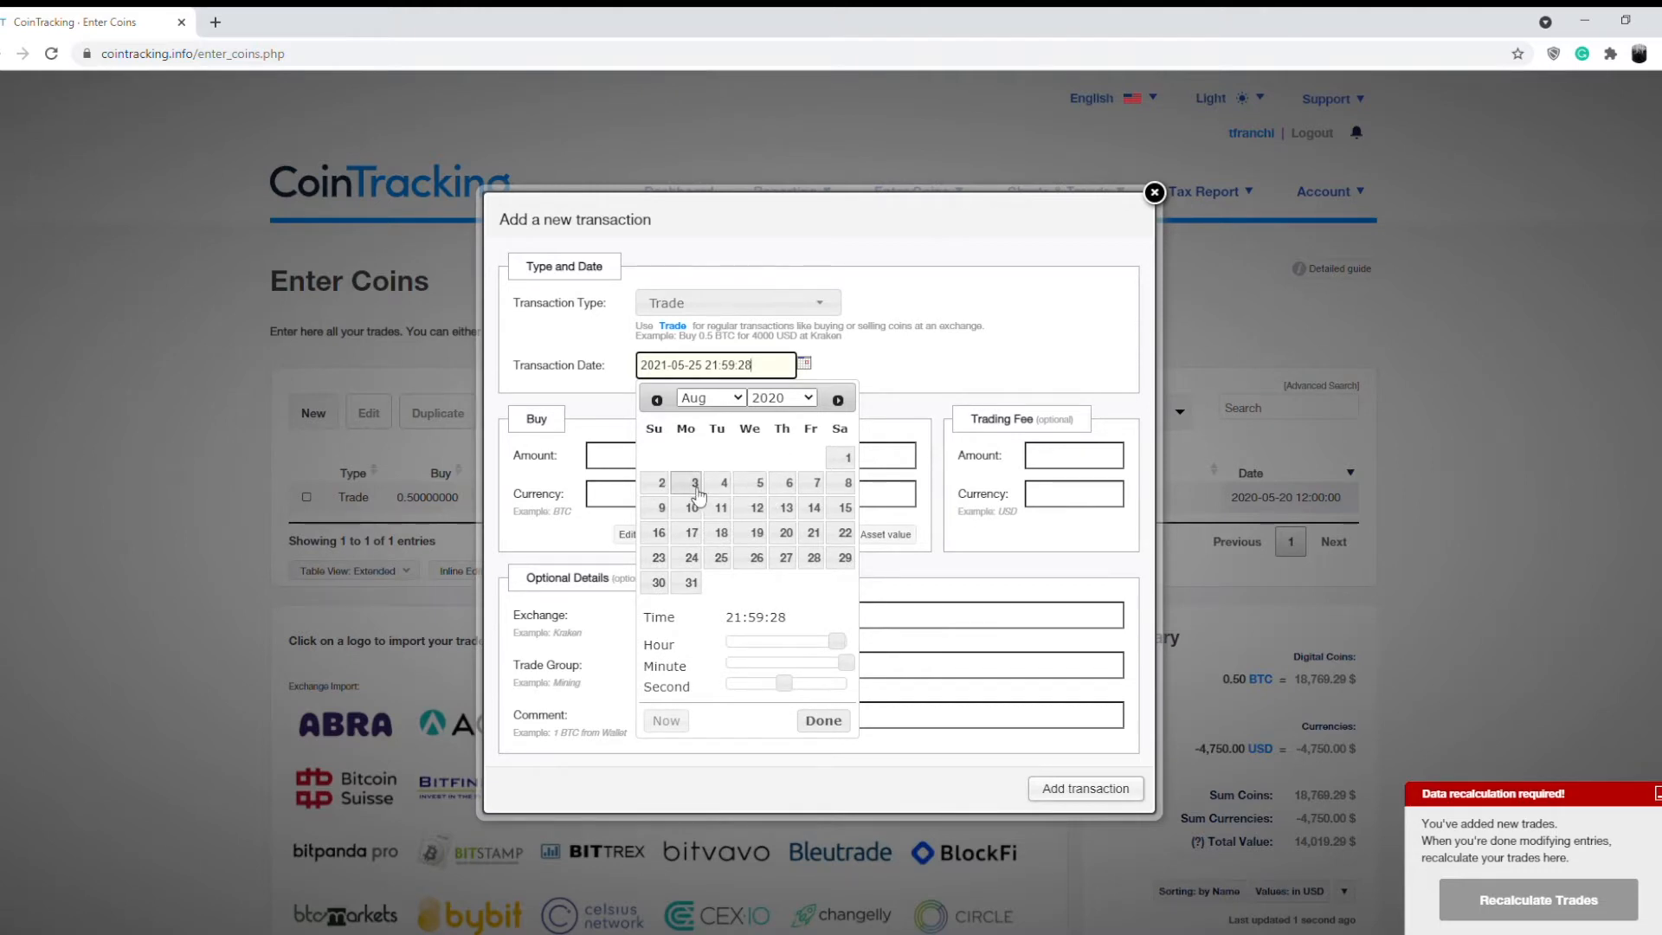
left_click(692, 483)
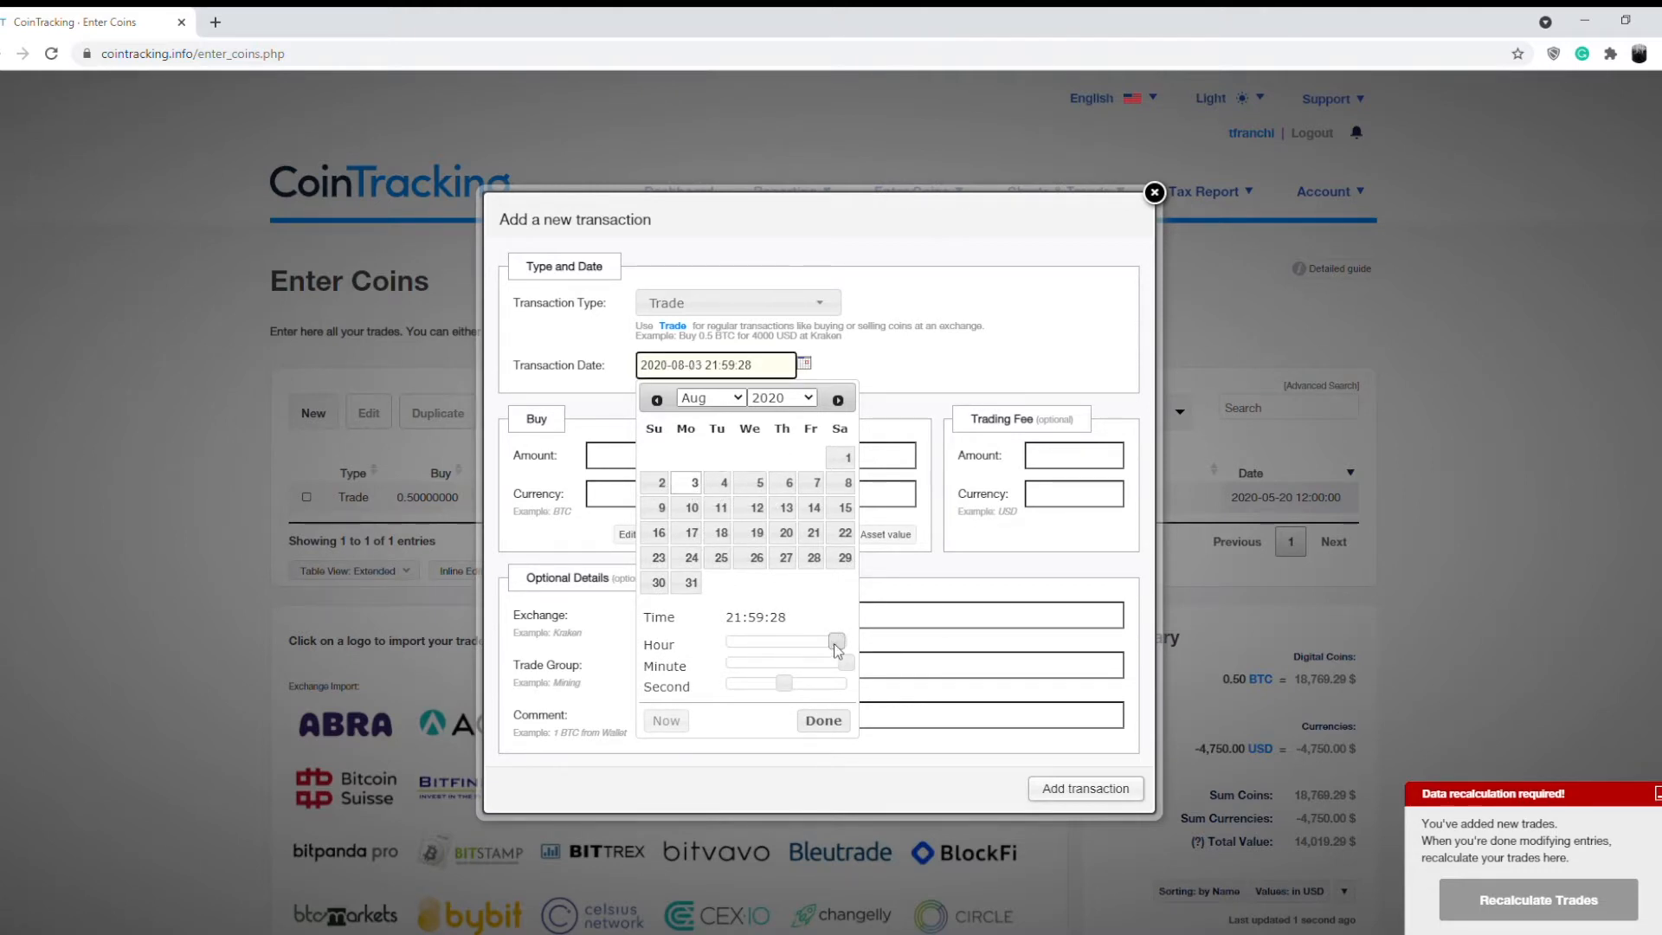
left_click_drag(838, 642, 784, 642)
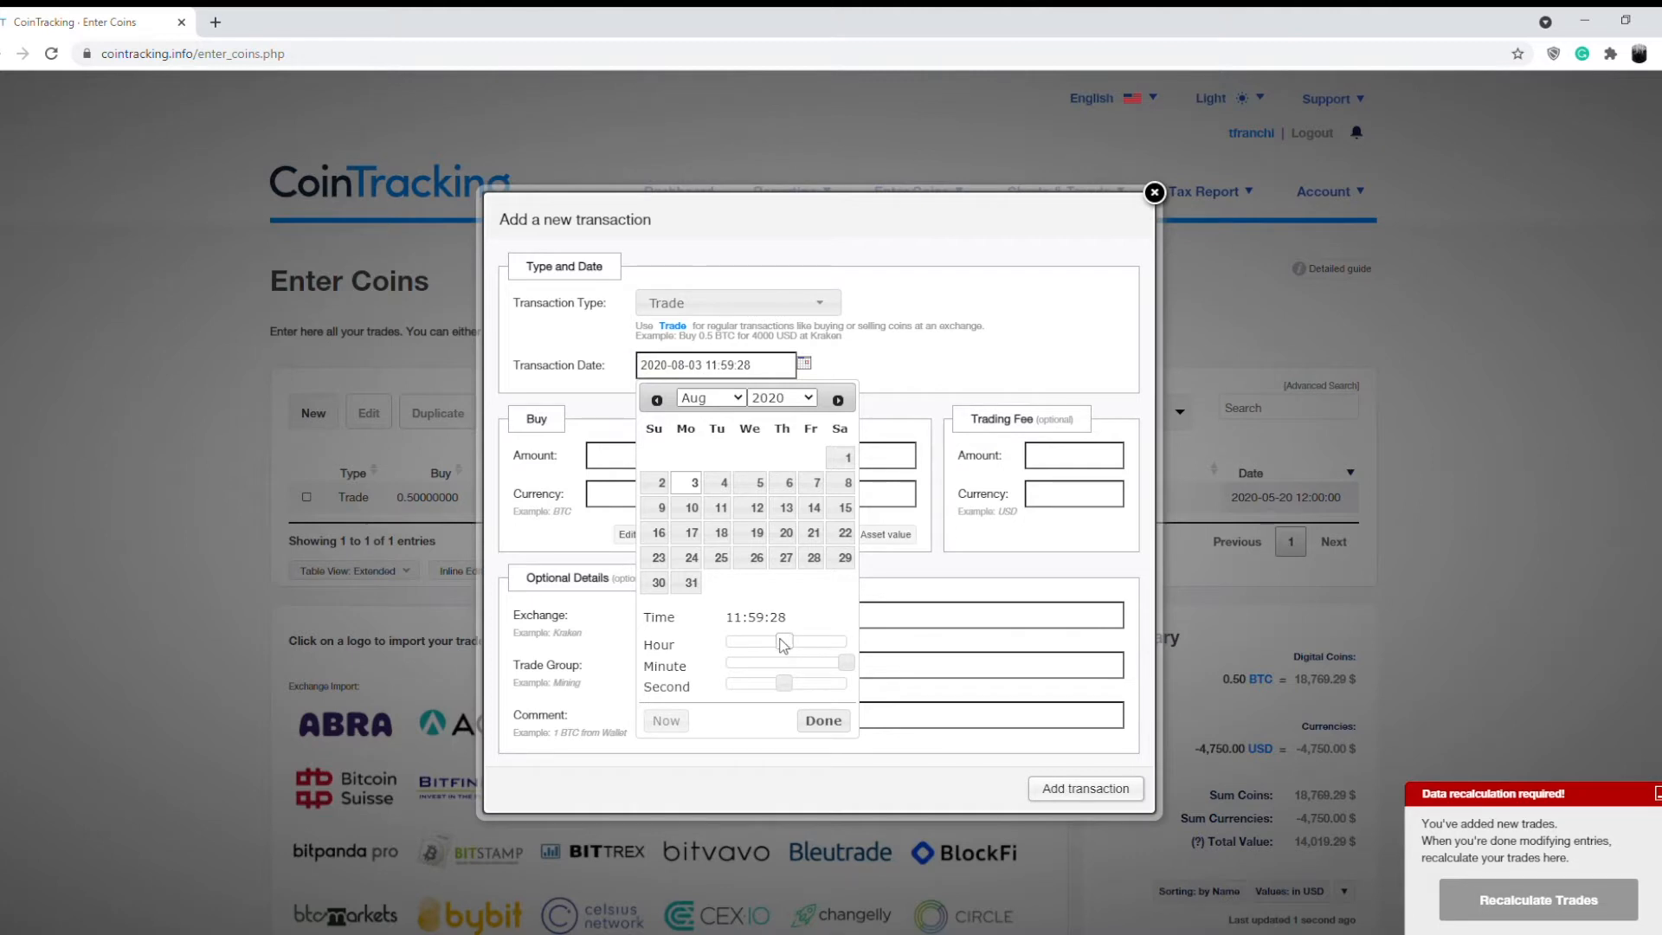
left_click_drag(784, 641, 790, 640)
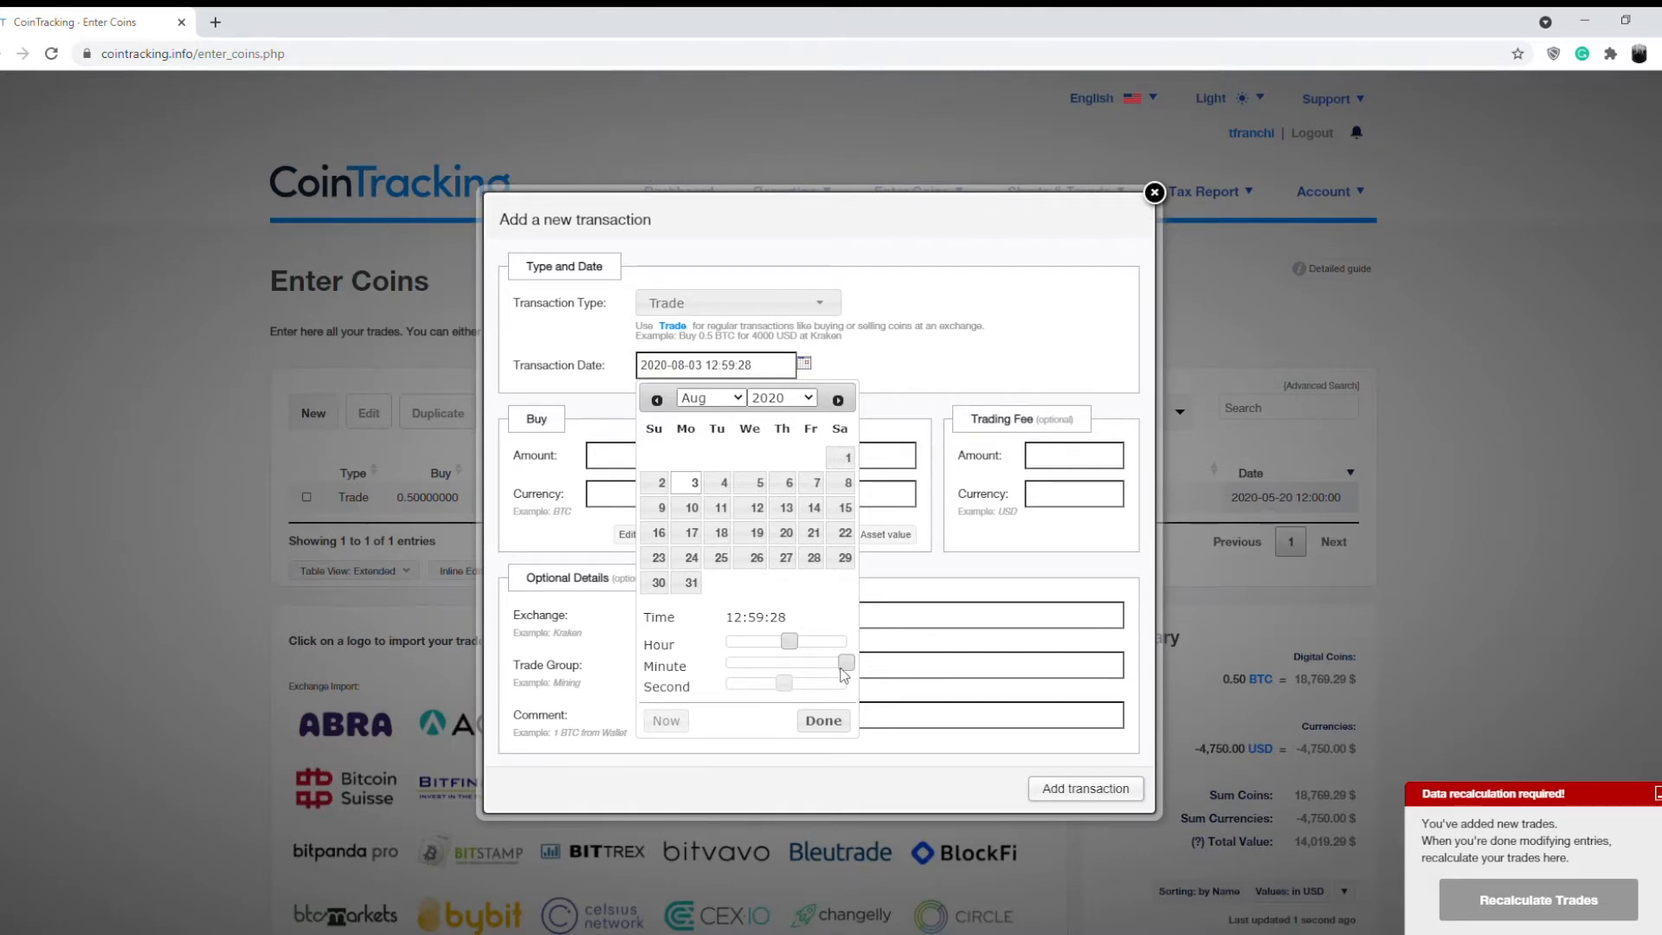
left_click_drag(847, 663, 729, 663)
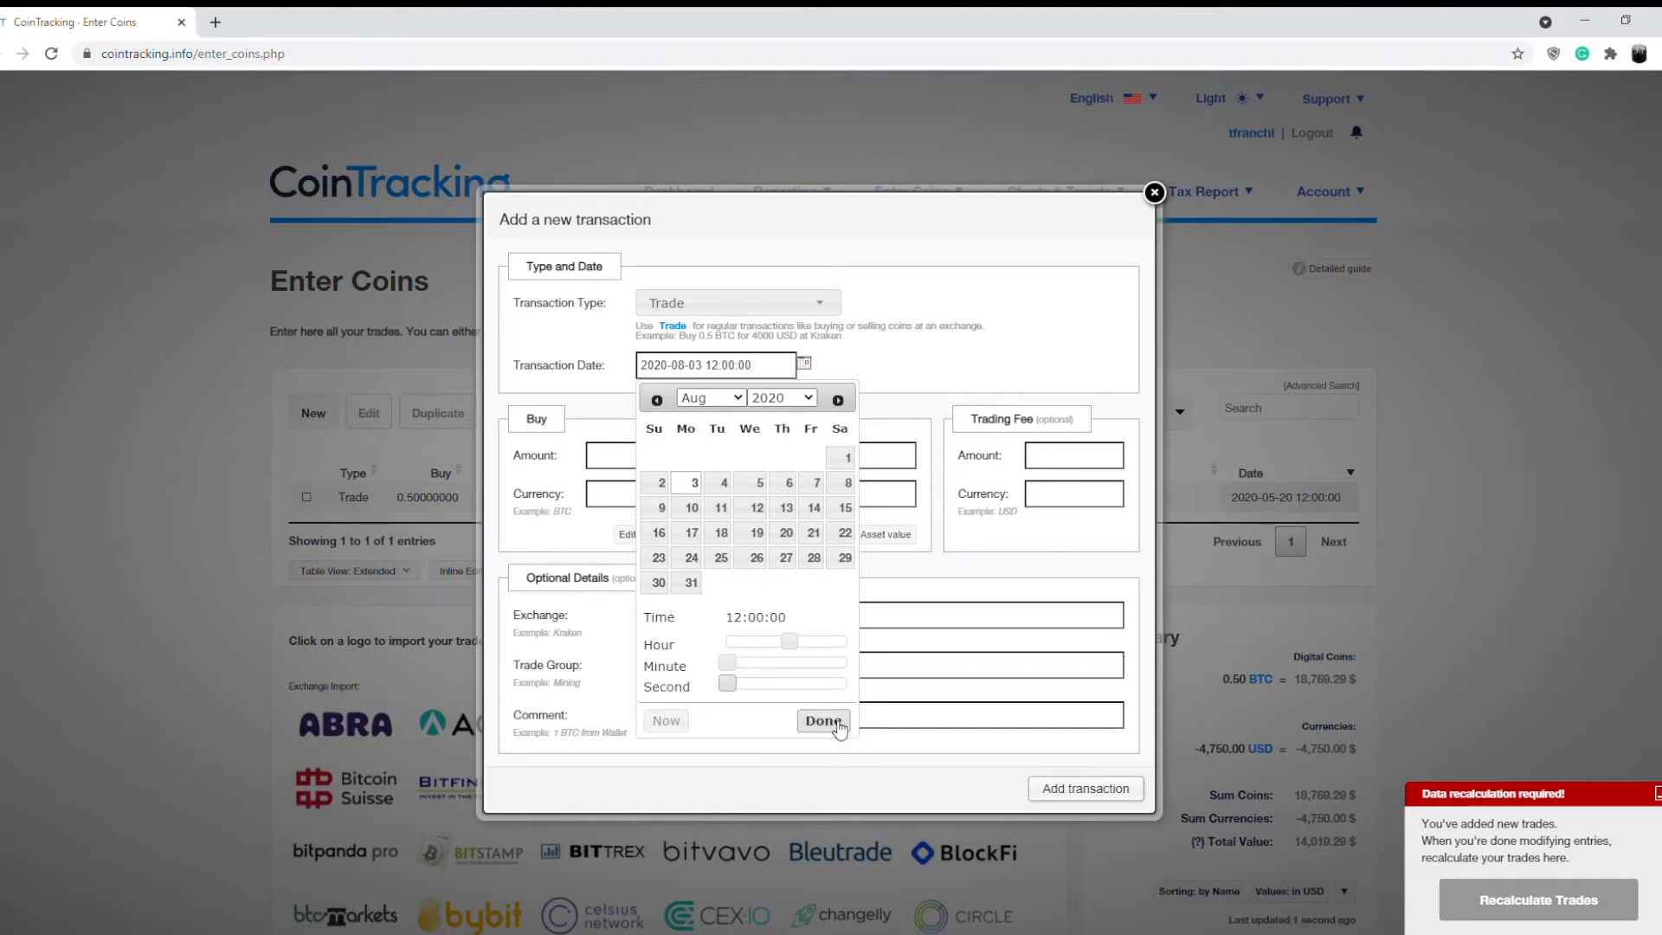
left_click(824, 720)
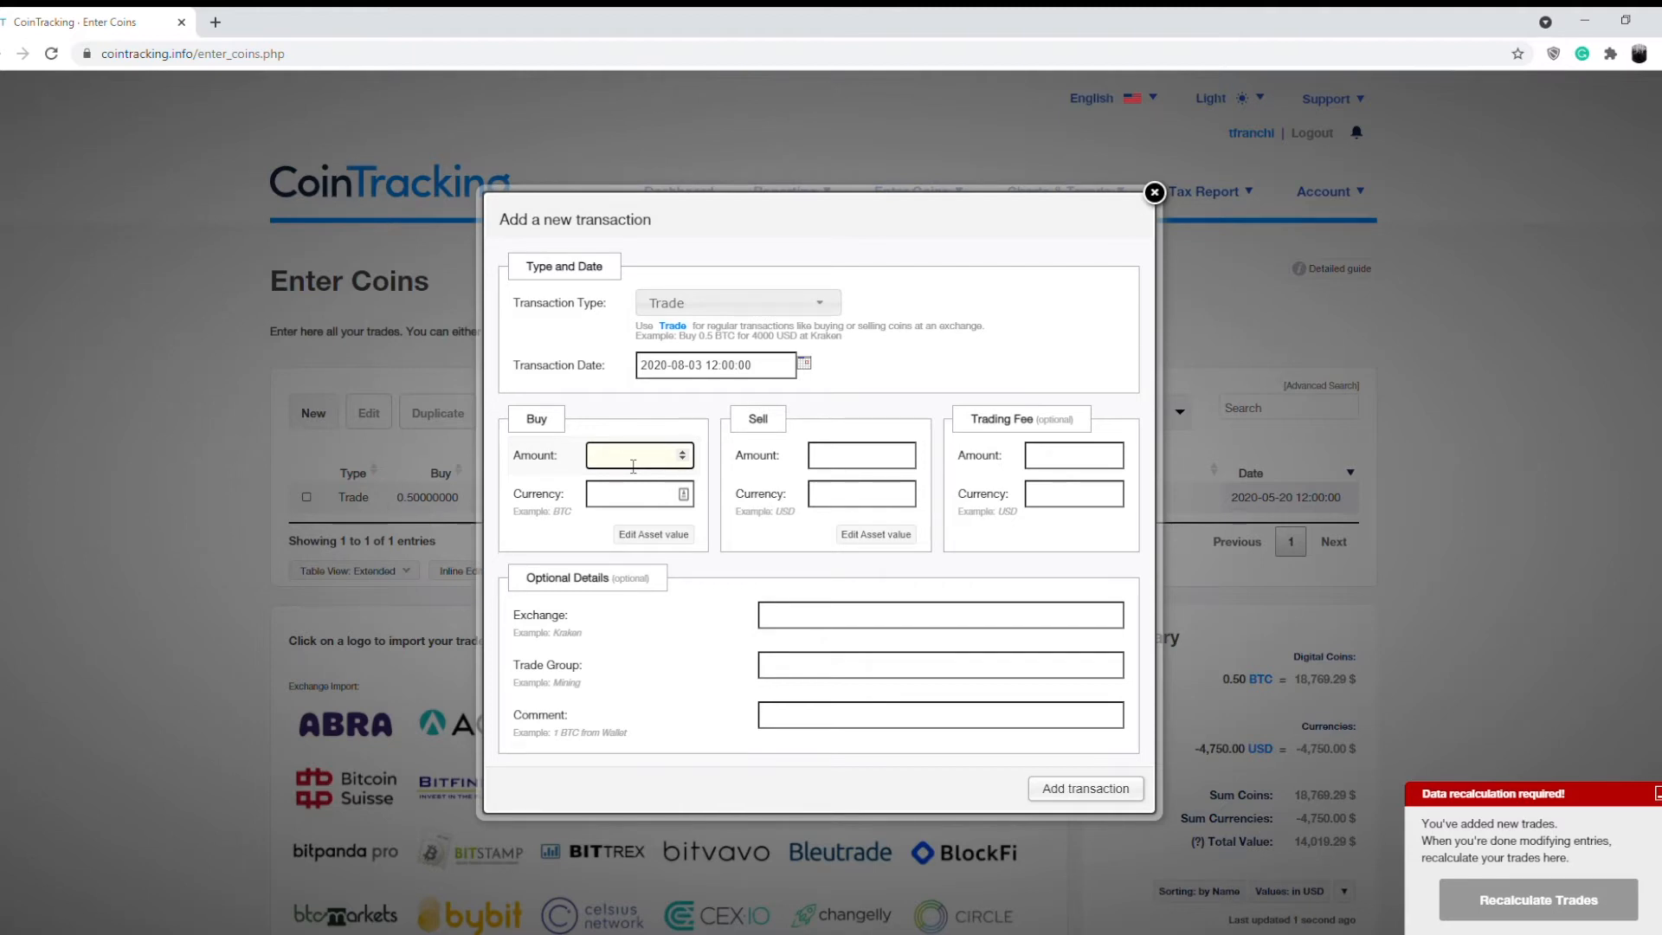
Enter Buy 2 ETH for Sell 0.07 BTC and add the trade
type("2")
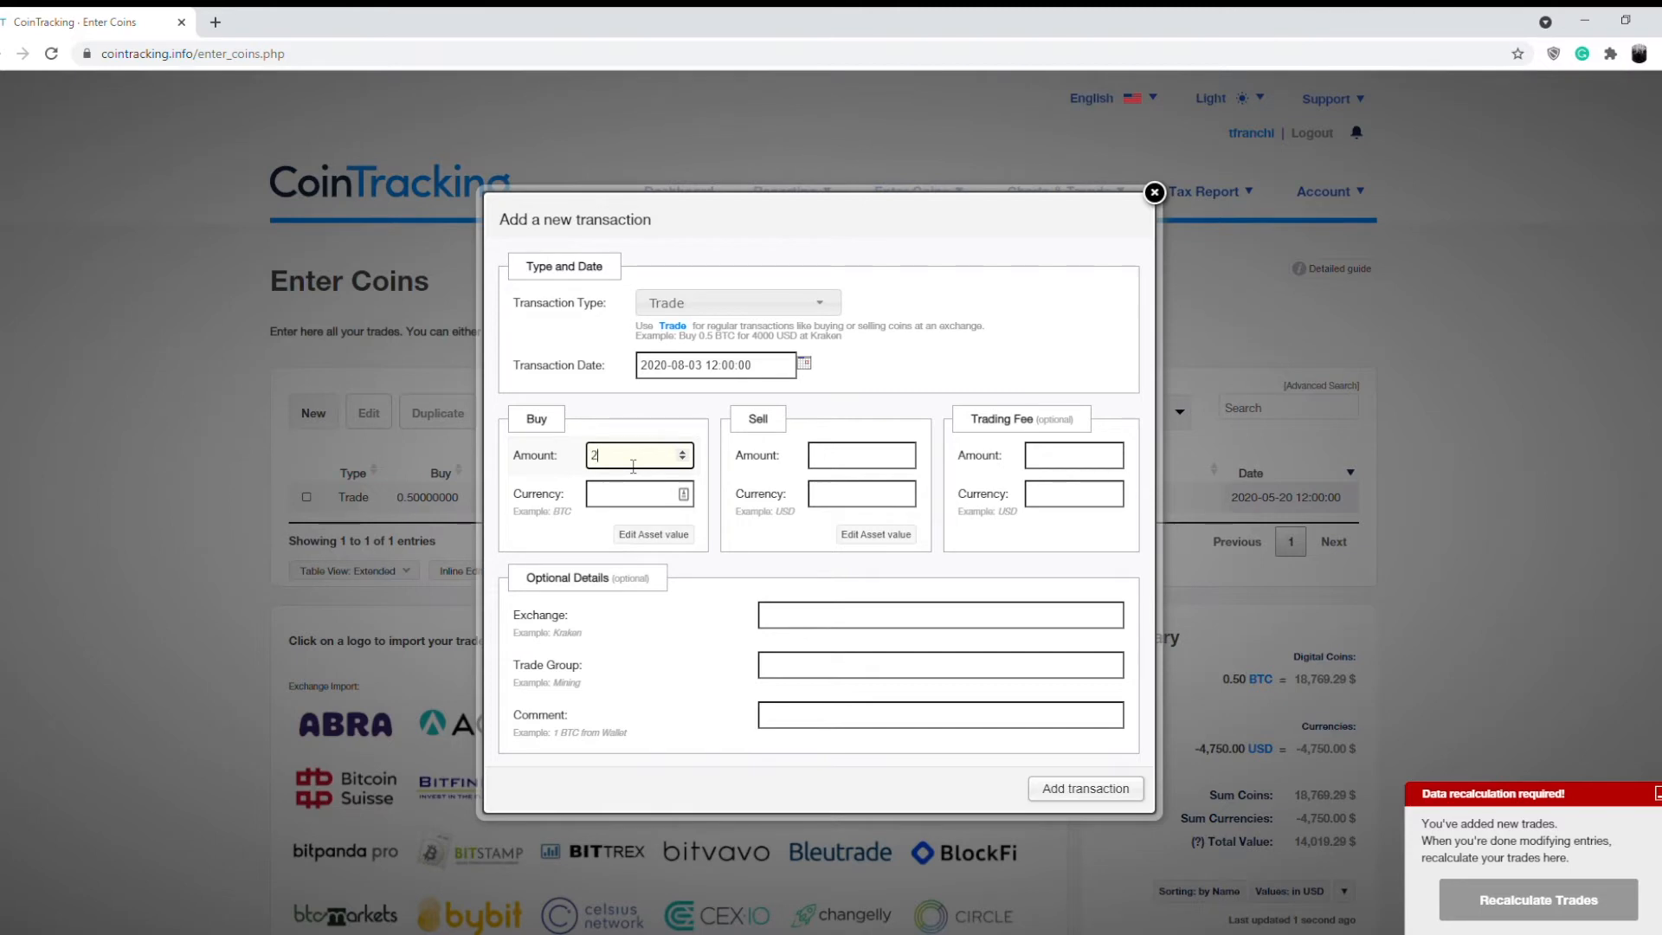
type("T")
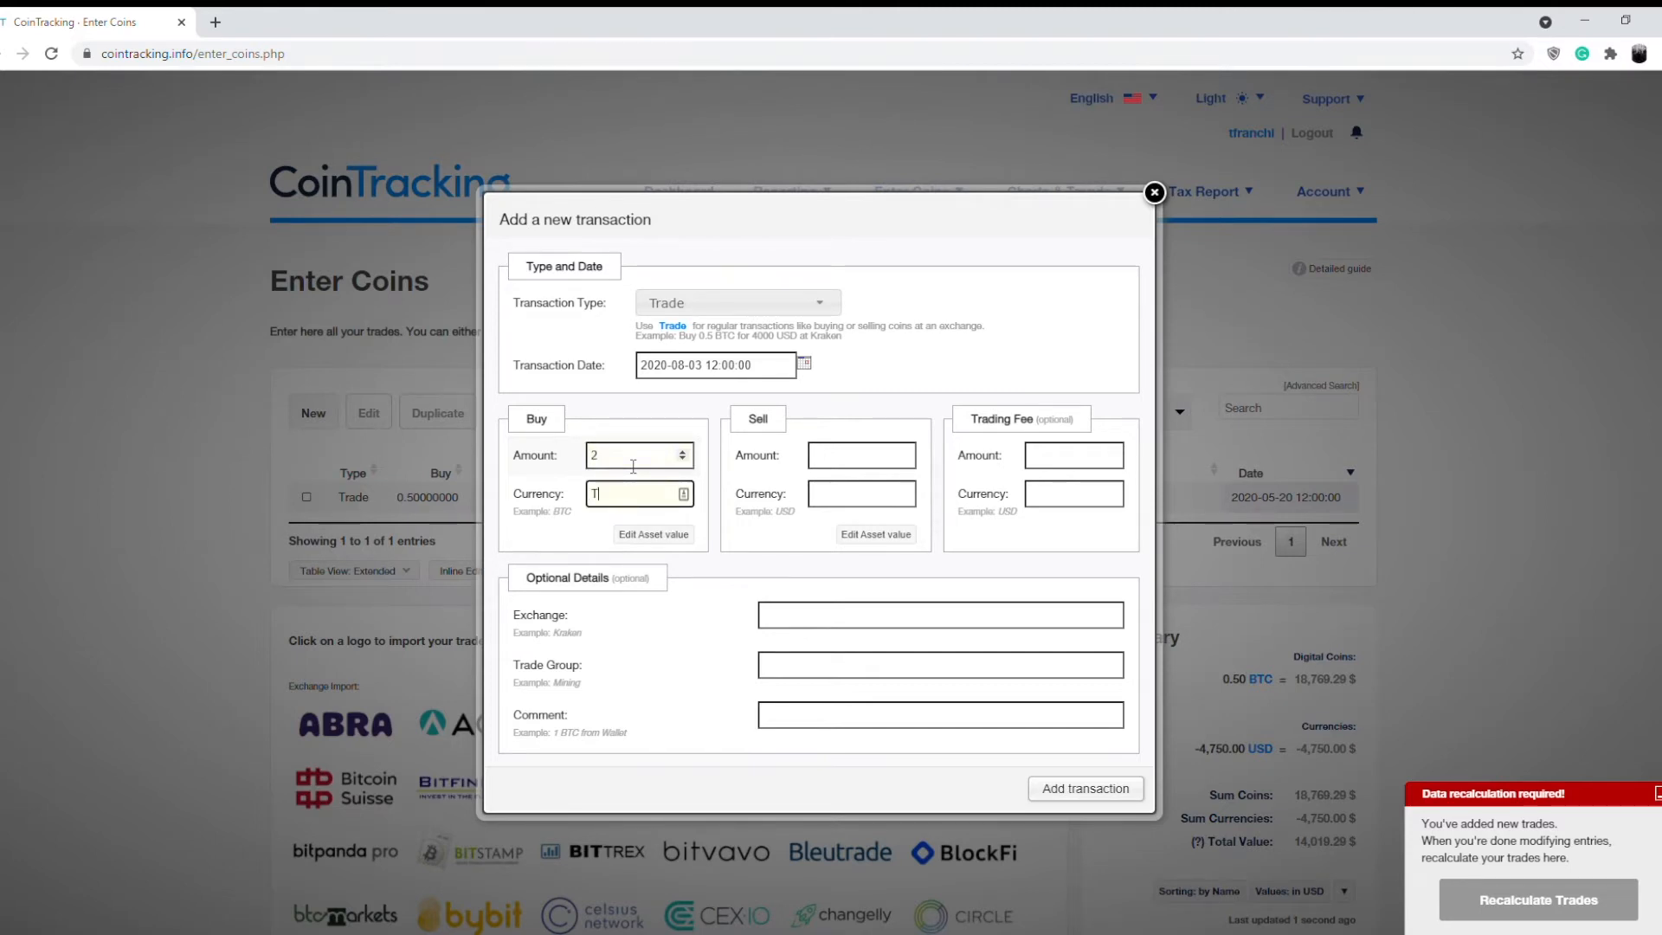
type("ET")
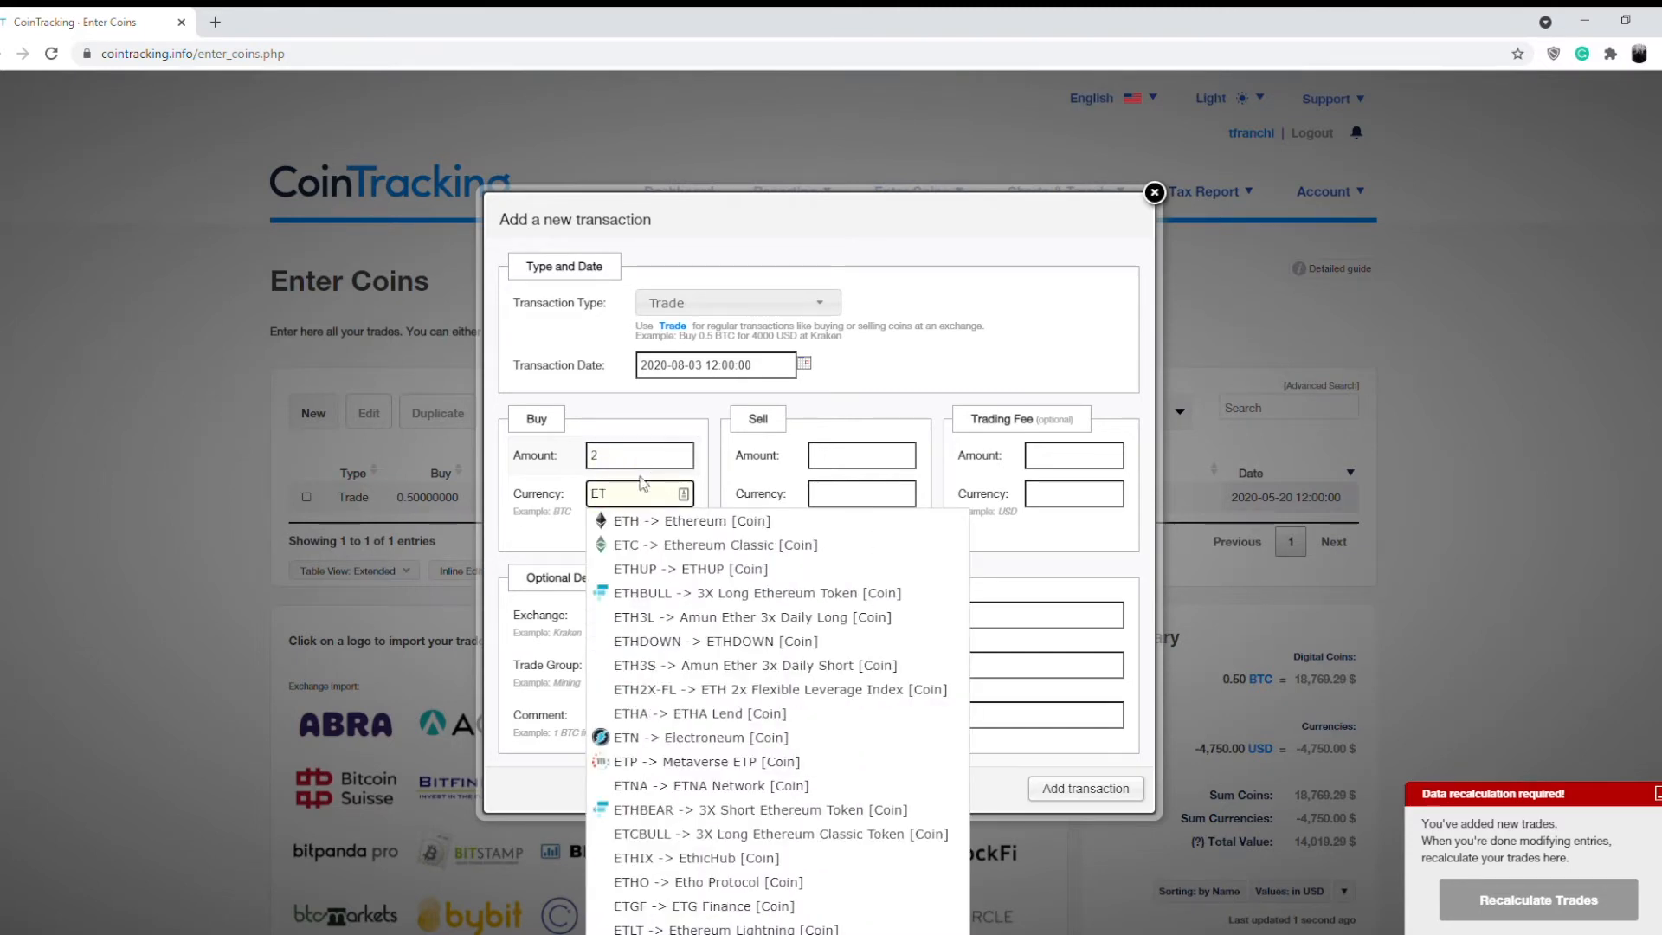
left_click(690, 521)
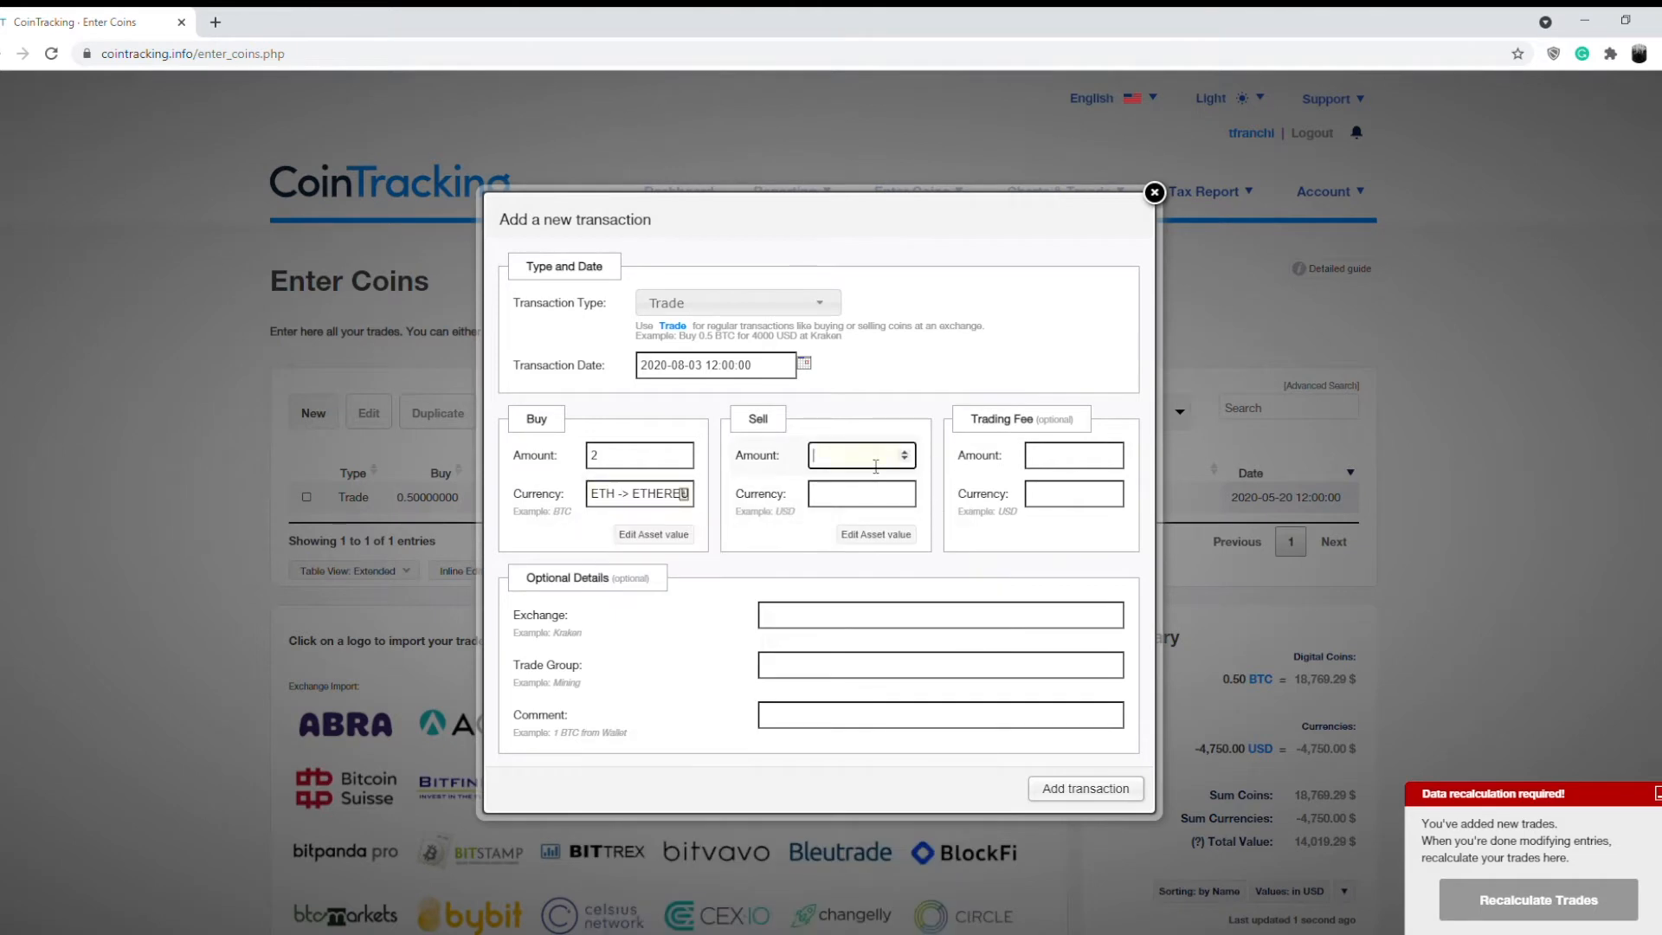
type("0.07")
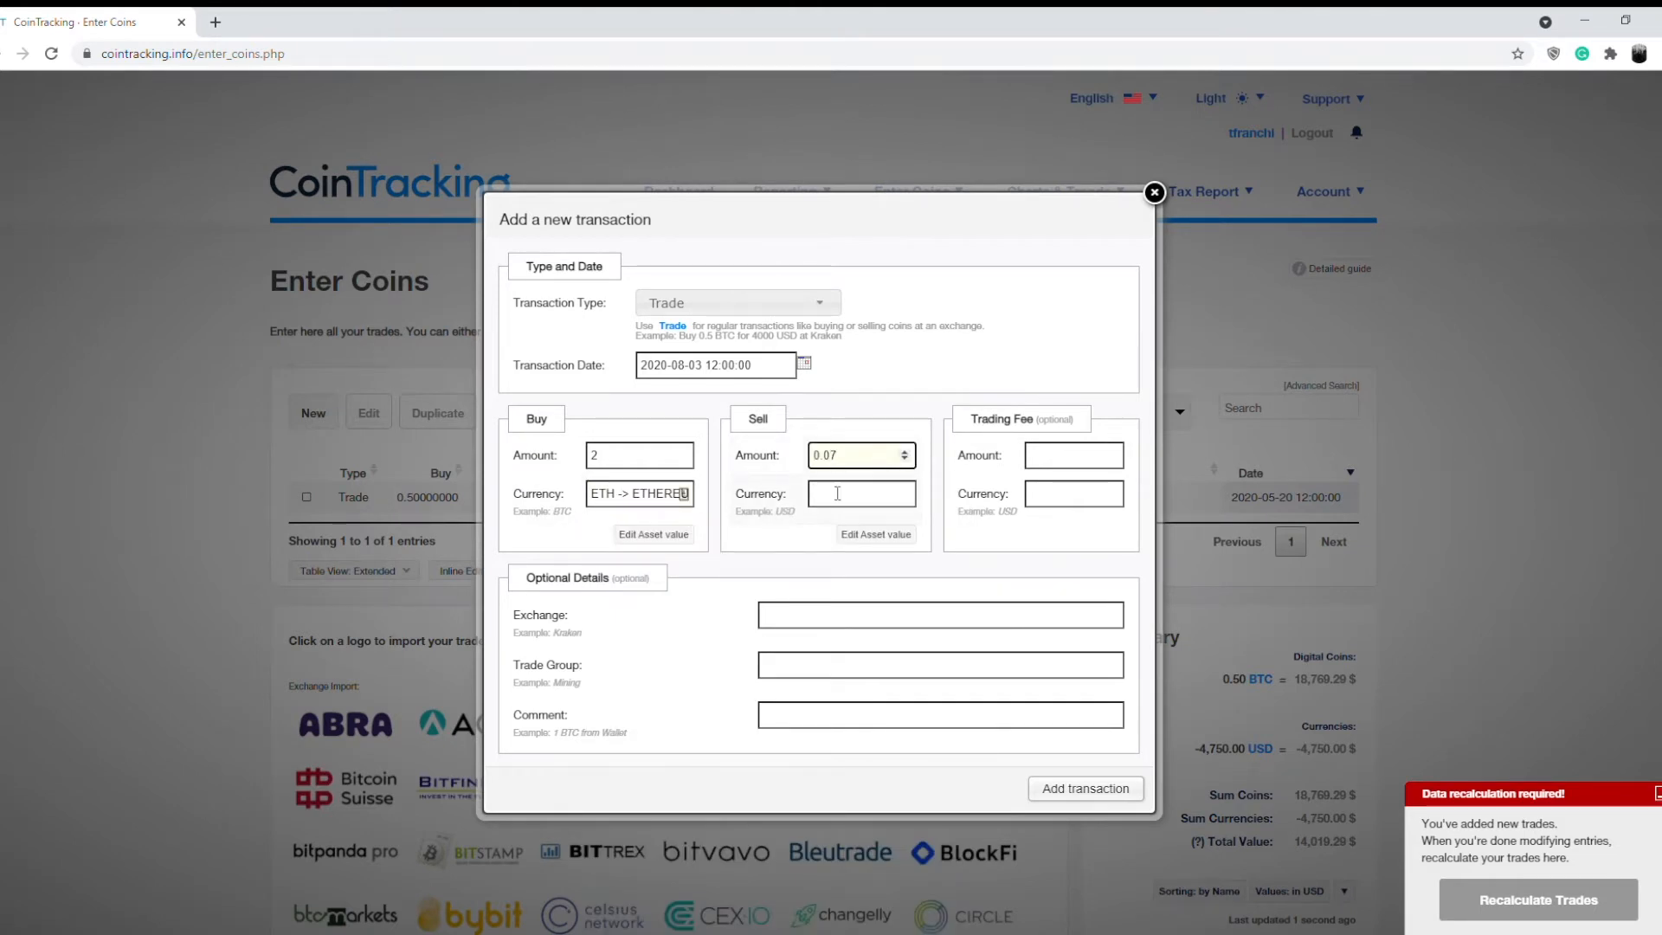
type("BT")
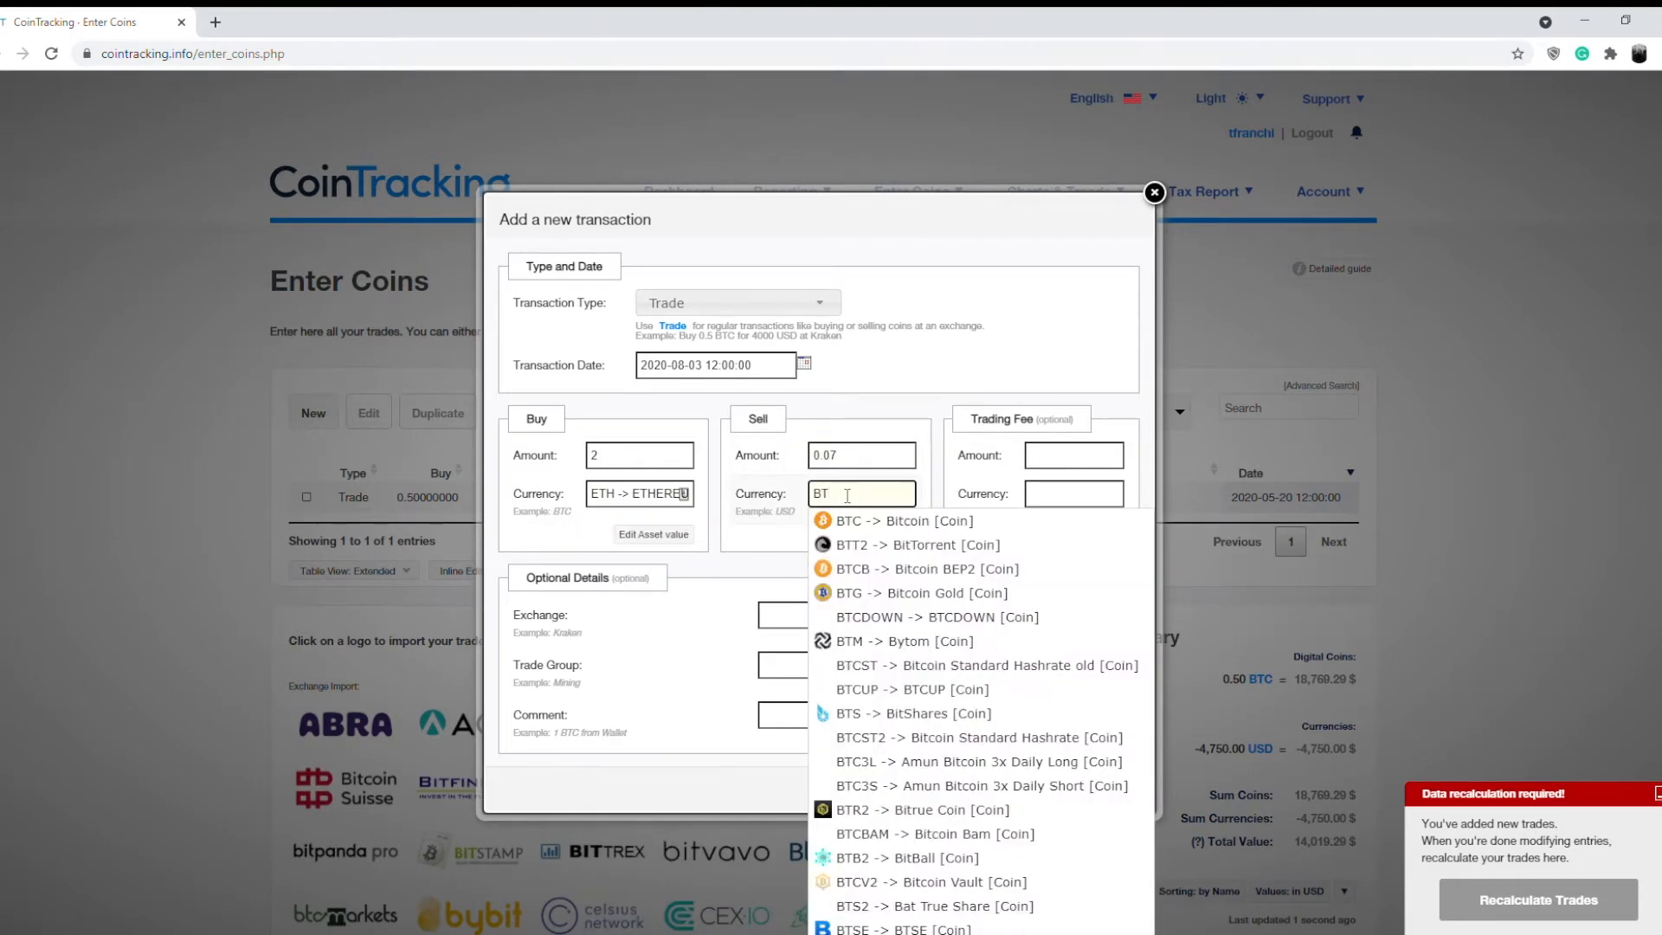
left_click(904, 521)
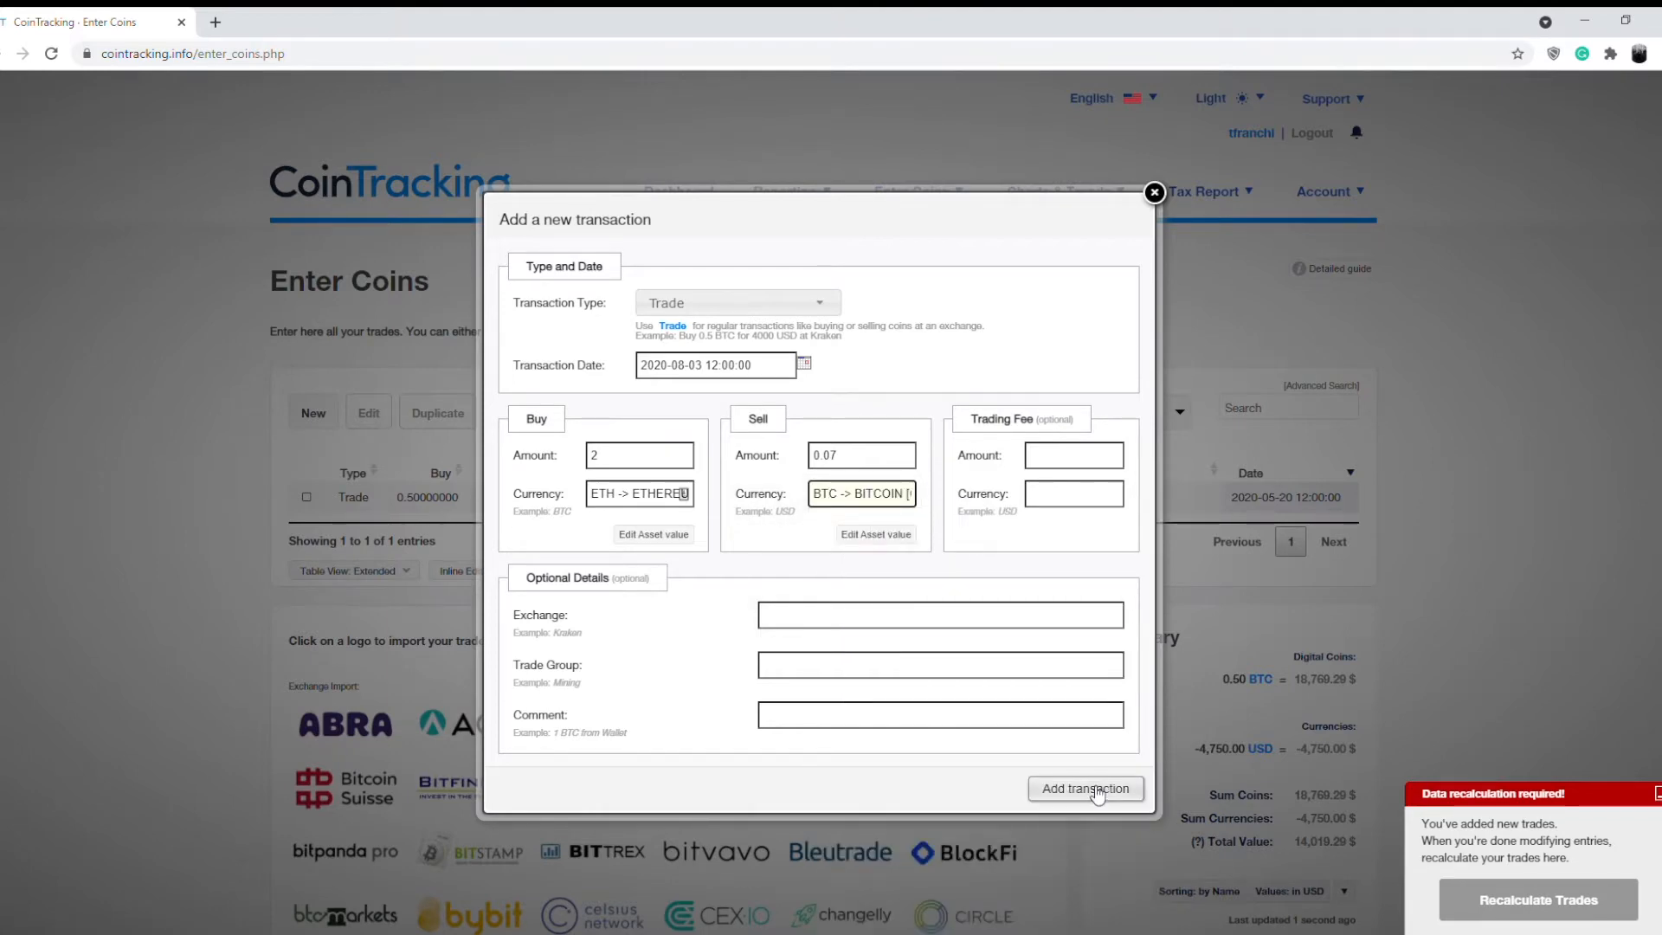
left_click(1085, 789)
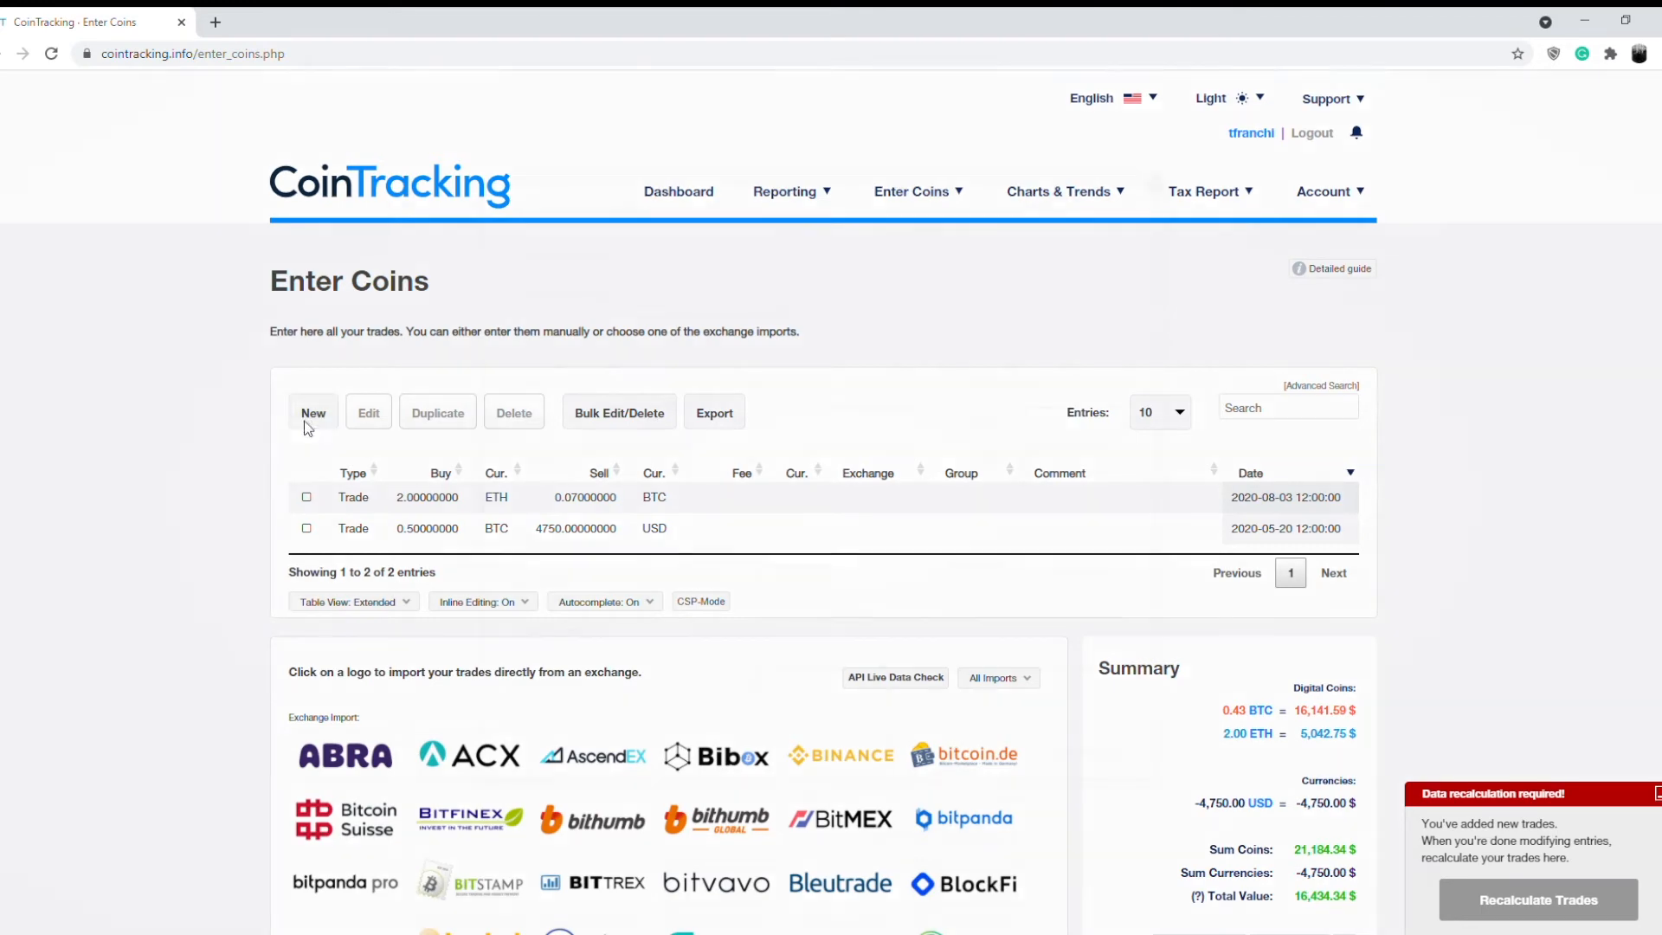
Begin a third trade and set its date to 14 November 2020 at 12:00:00
left_click(313, 412)
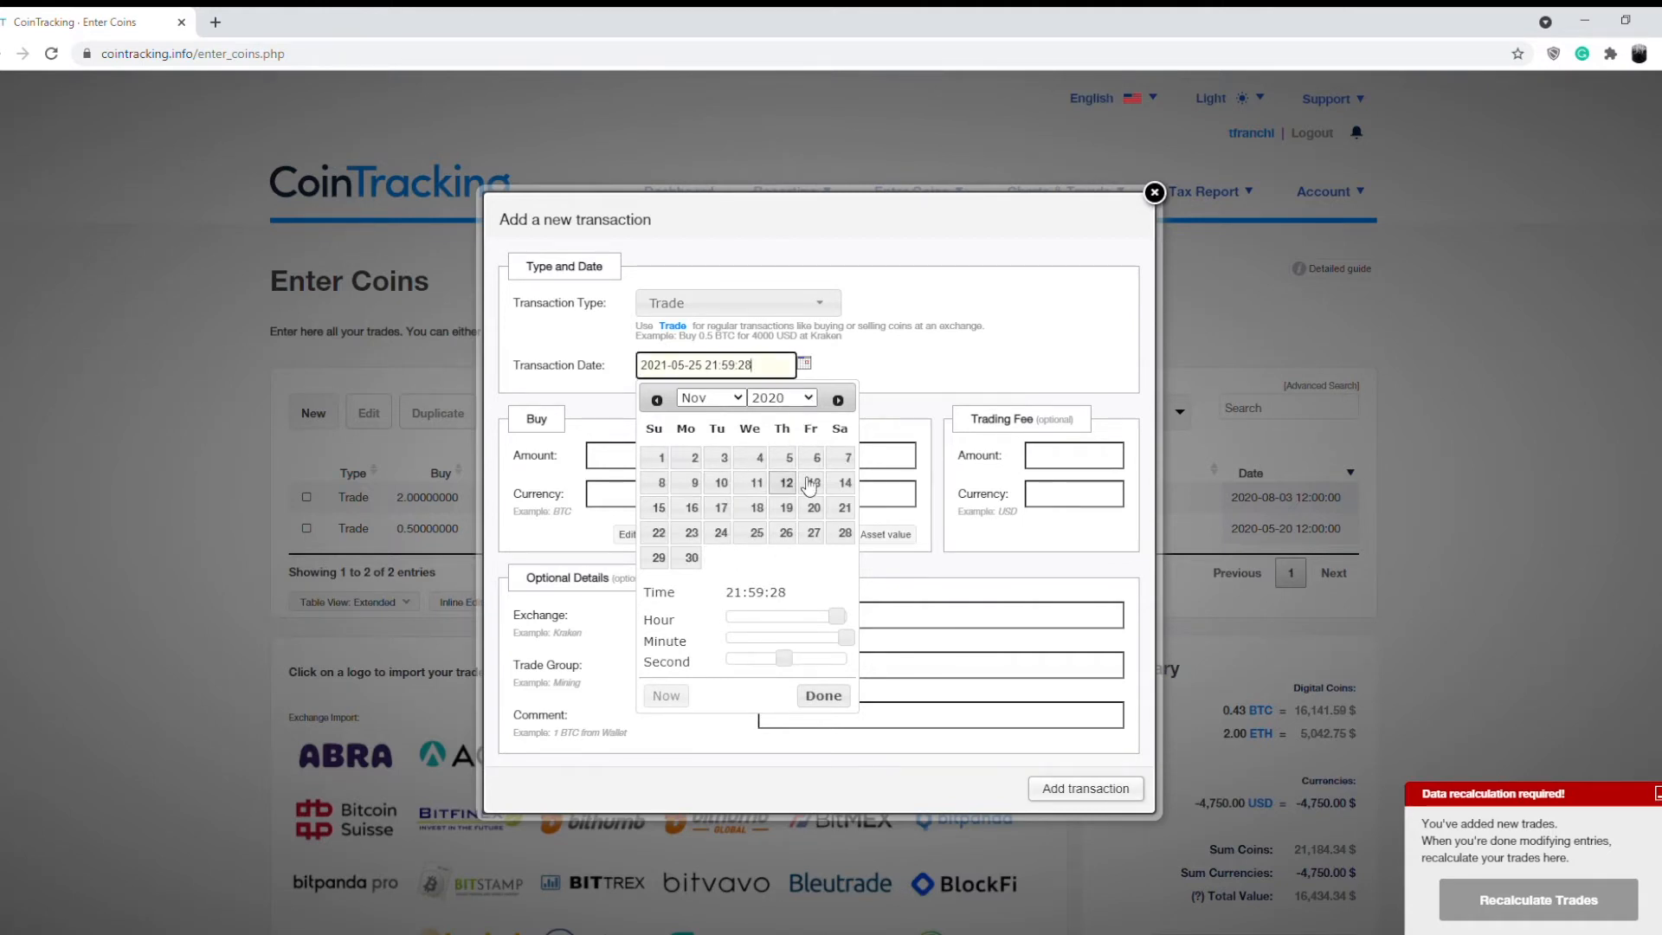
left_click(845, 483)
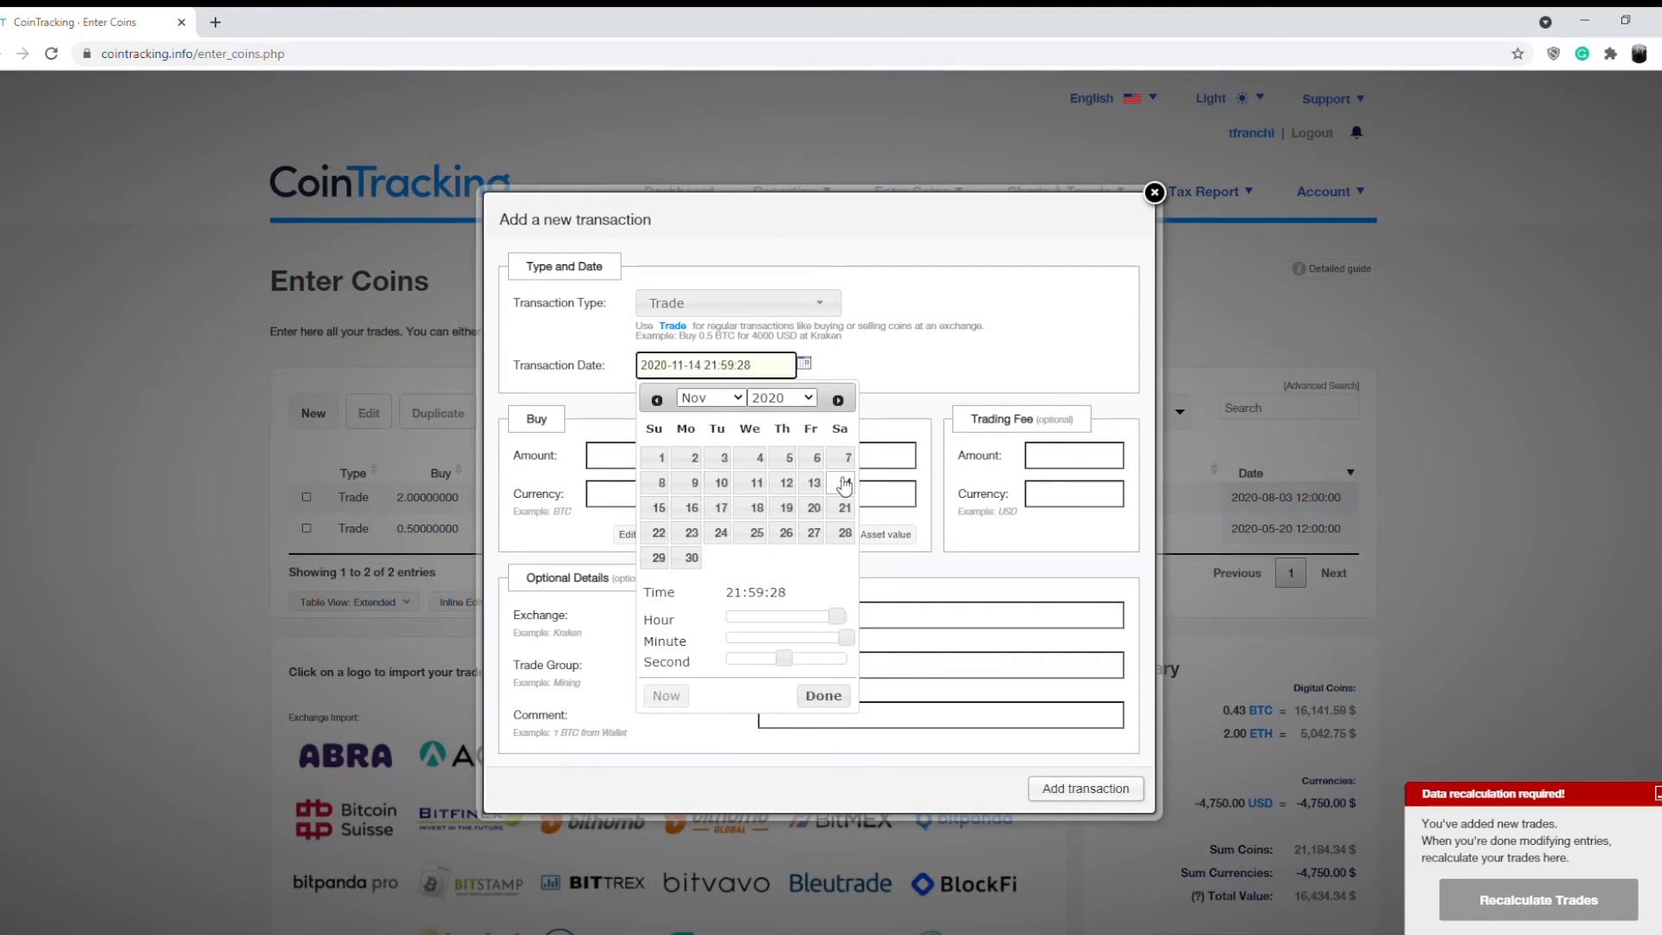
left_click(845, 483)
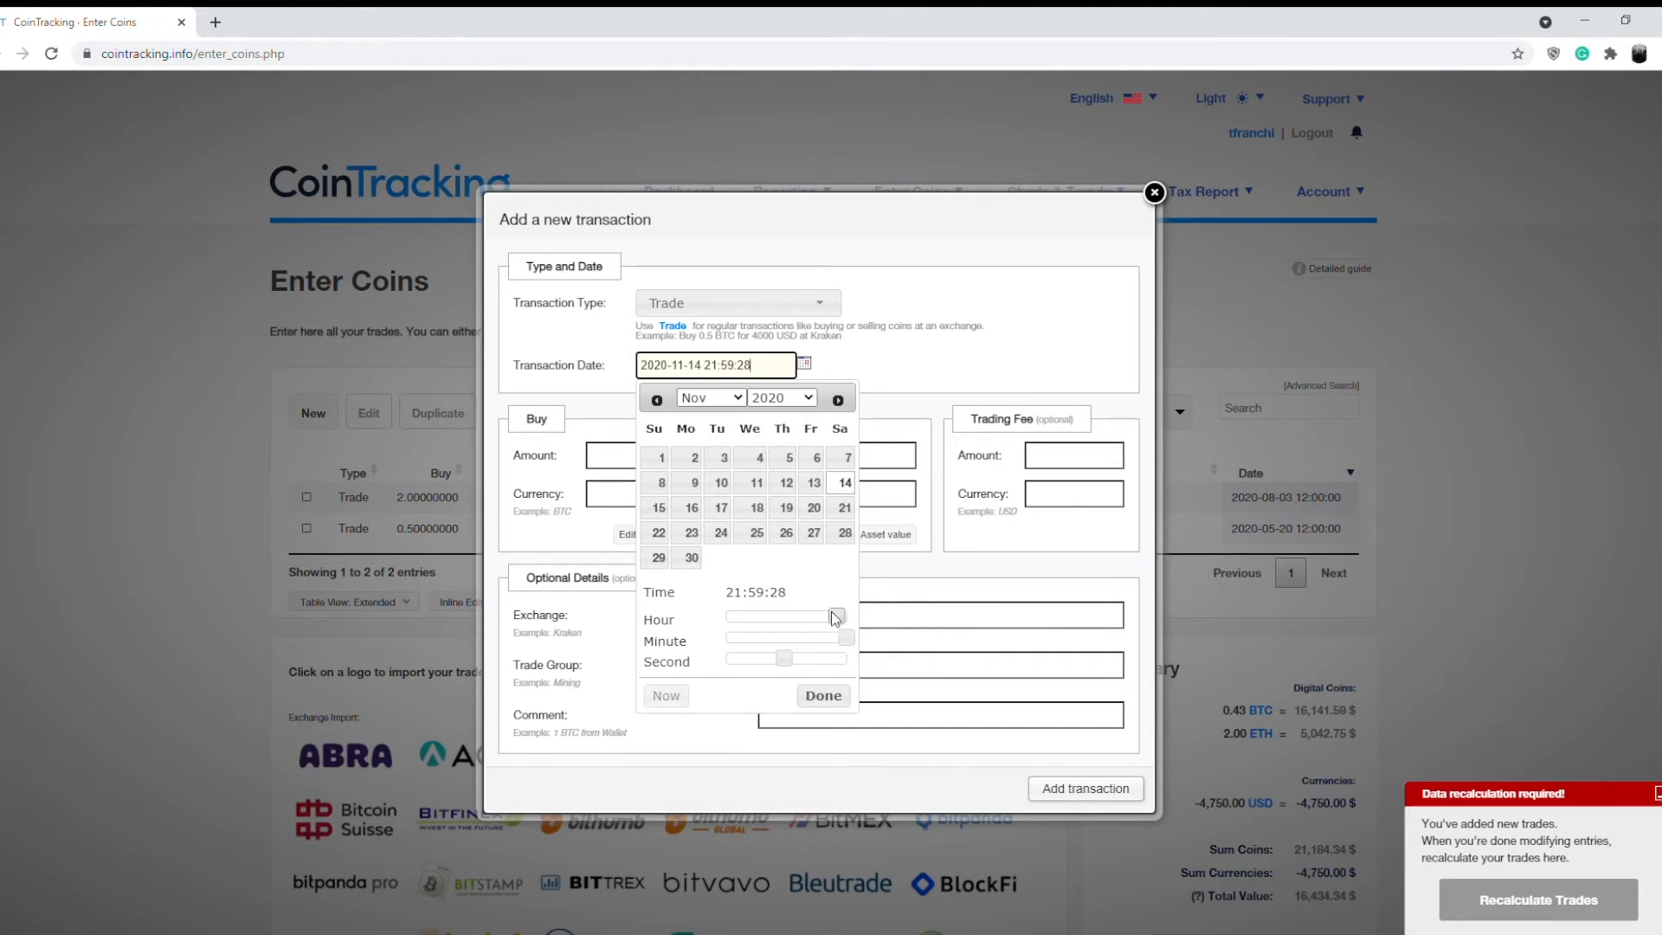
left_click_drag(838, 618, 784, 618)
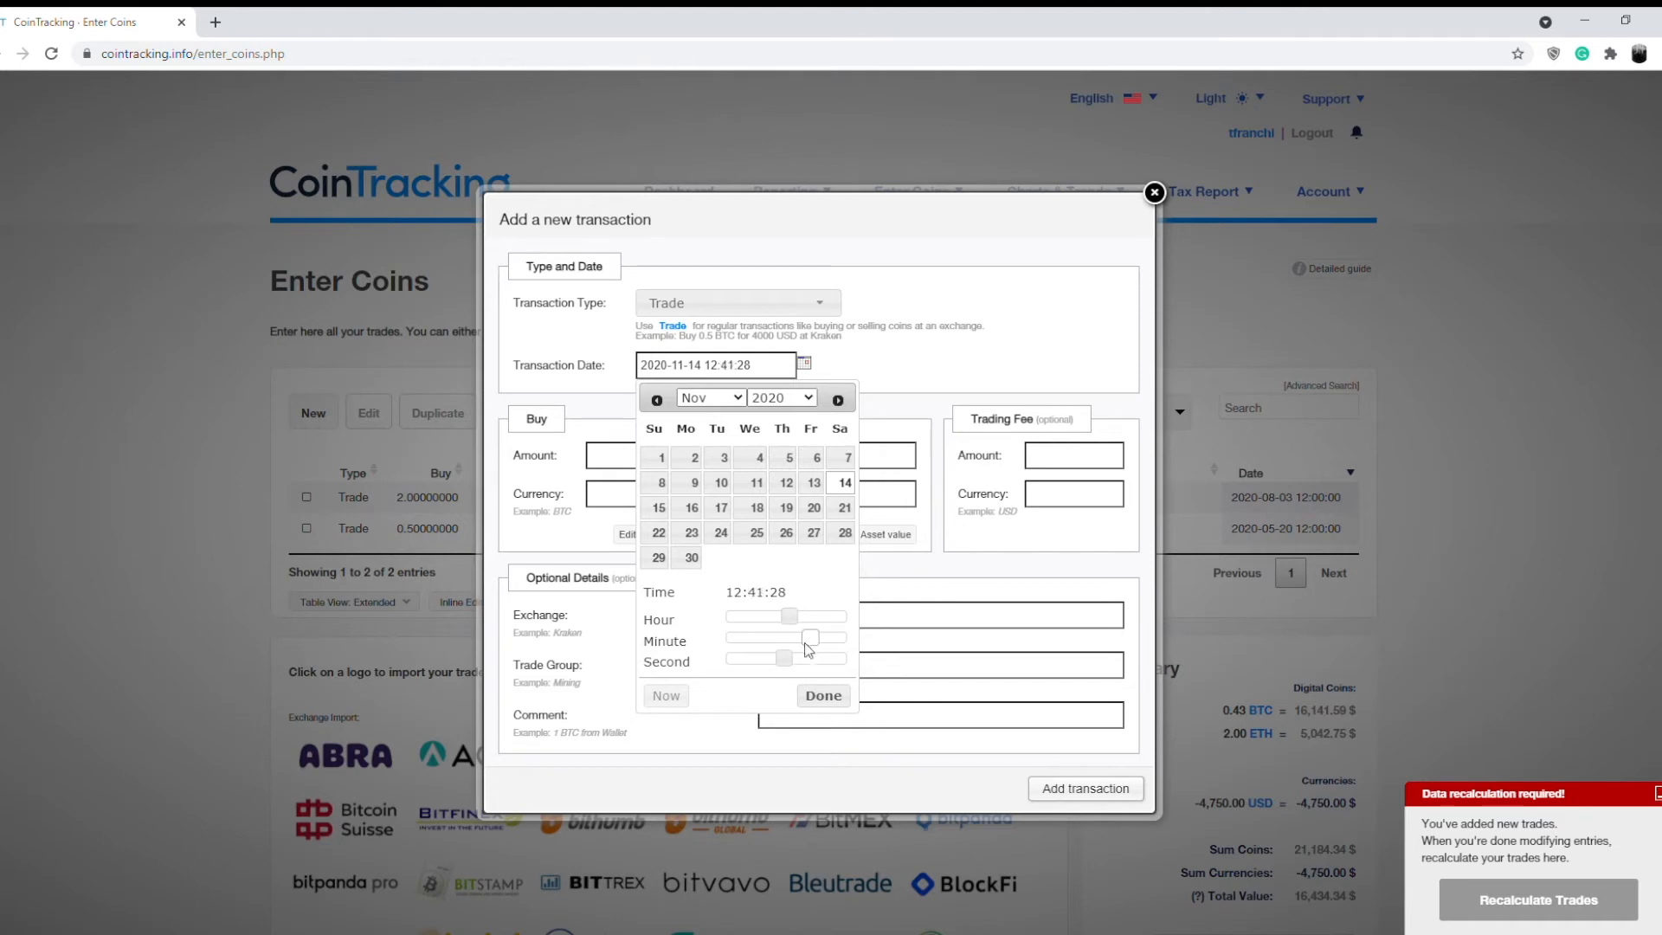
left_click_drag(810, 637, 726, 637)
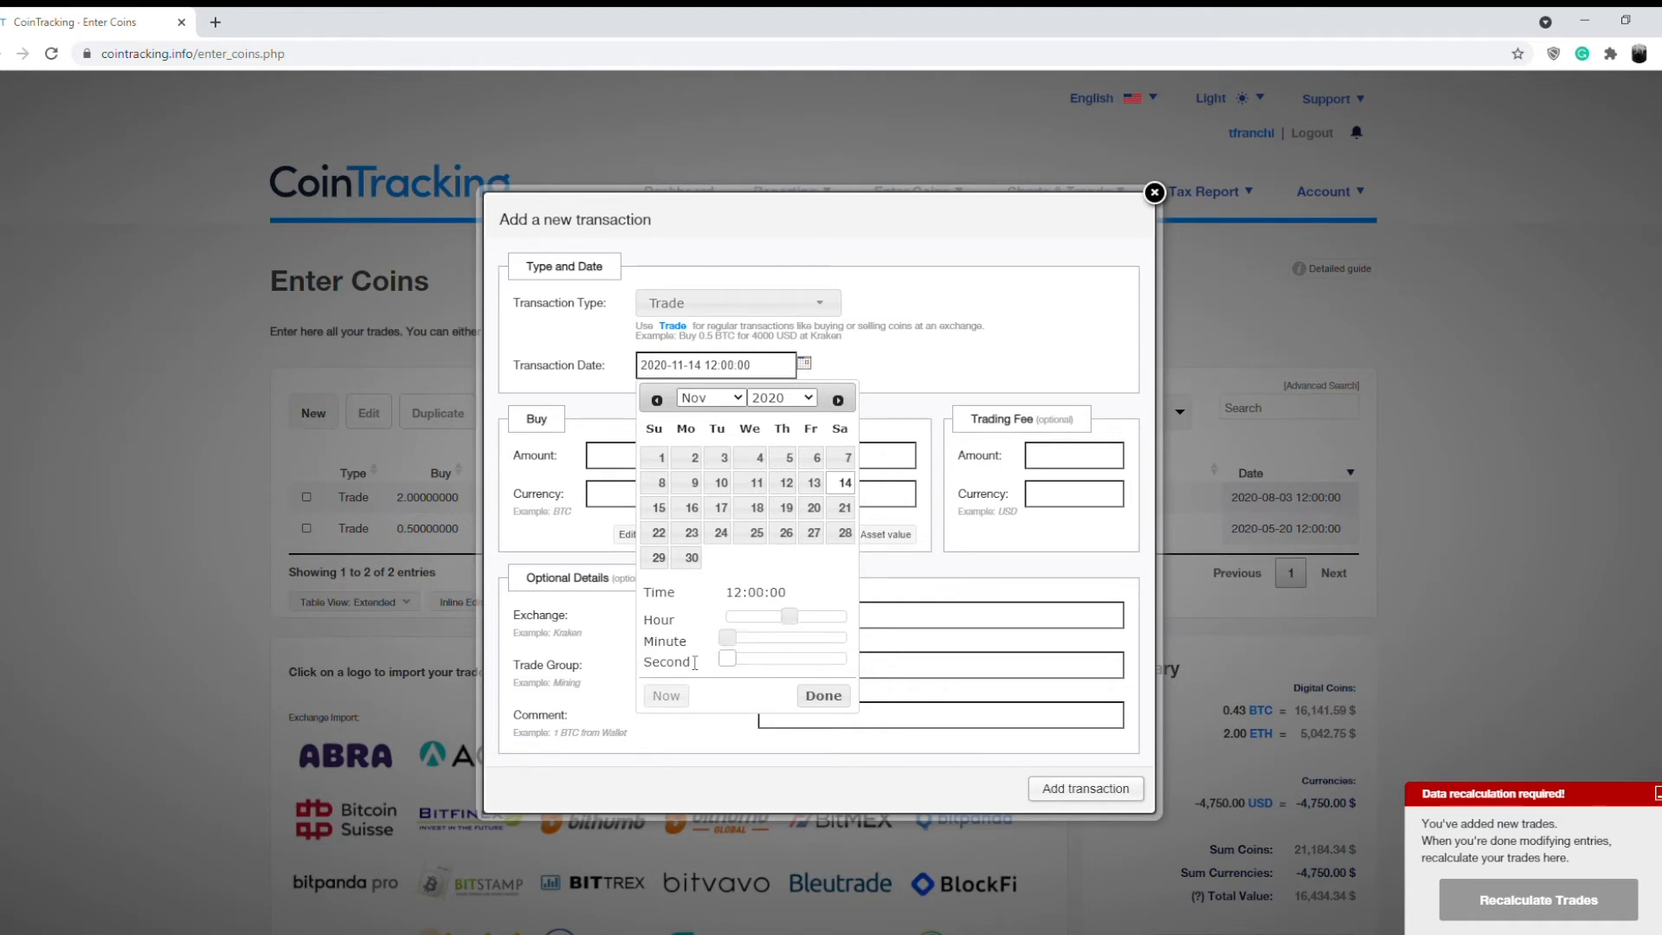
left_click(822, 694)
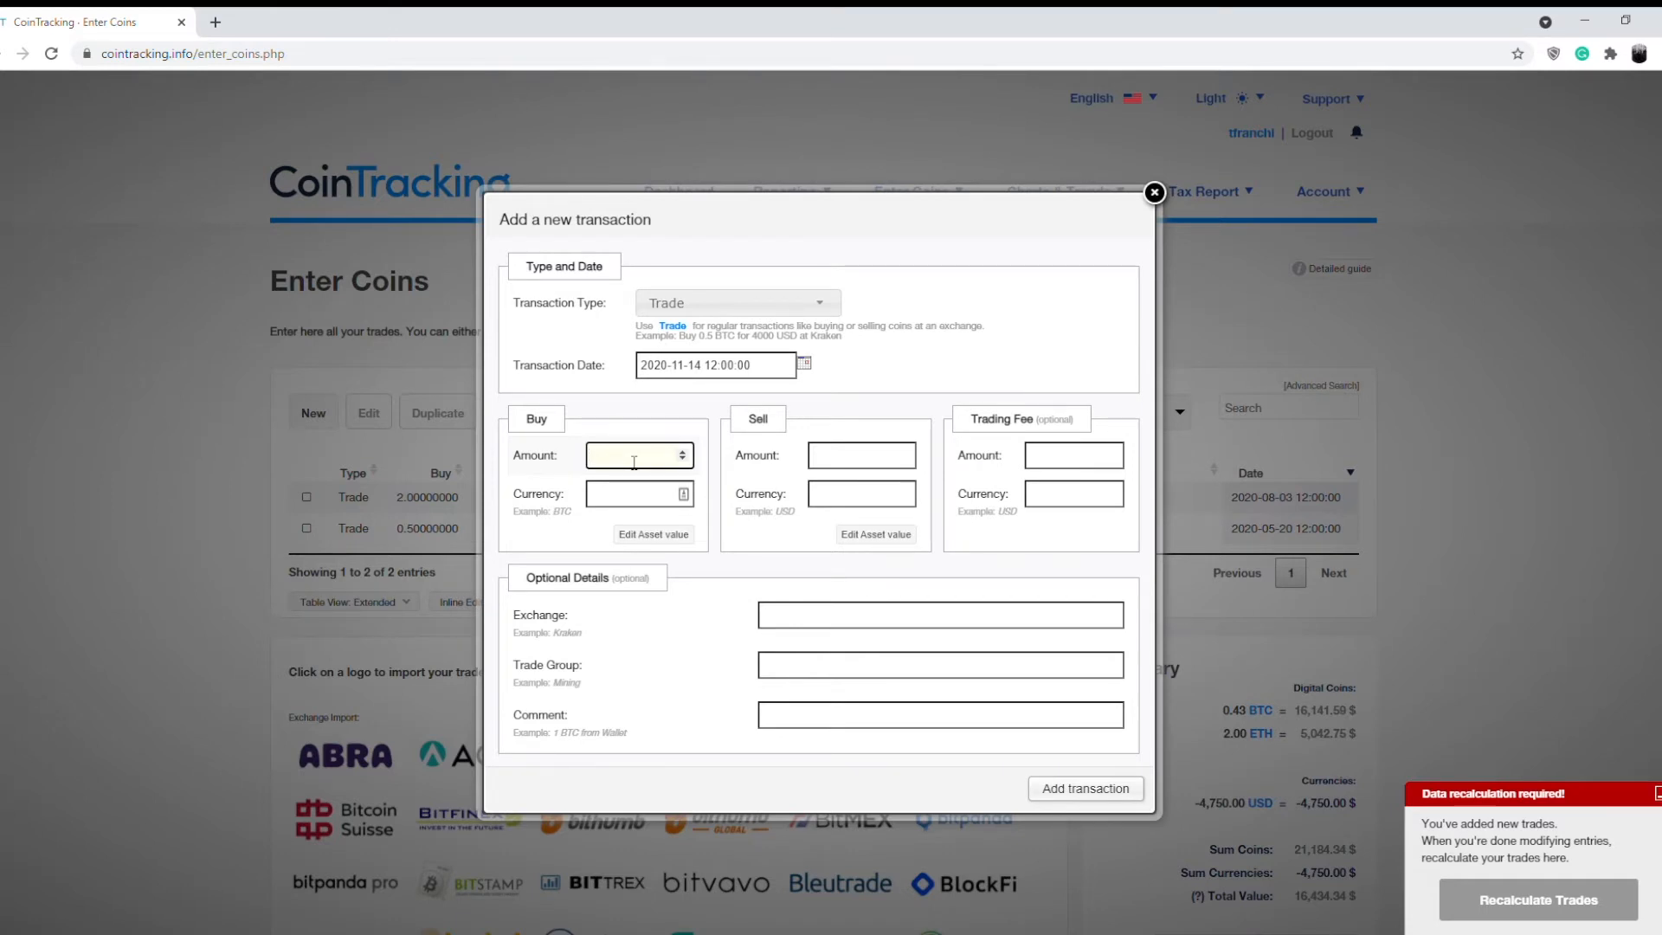
Enter Buy 1608.91 USD for Sell 0.1 BTC and add the trade
type("1608.91")
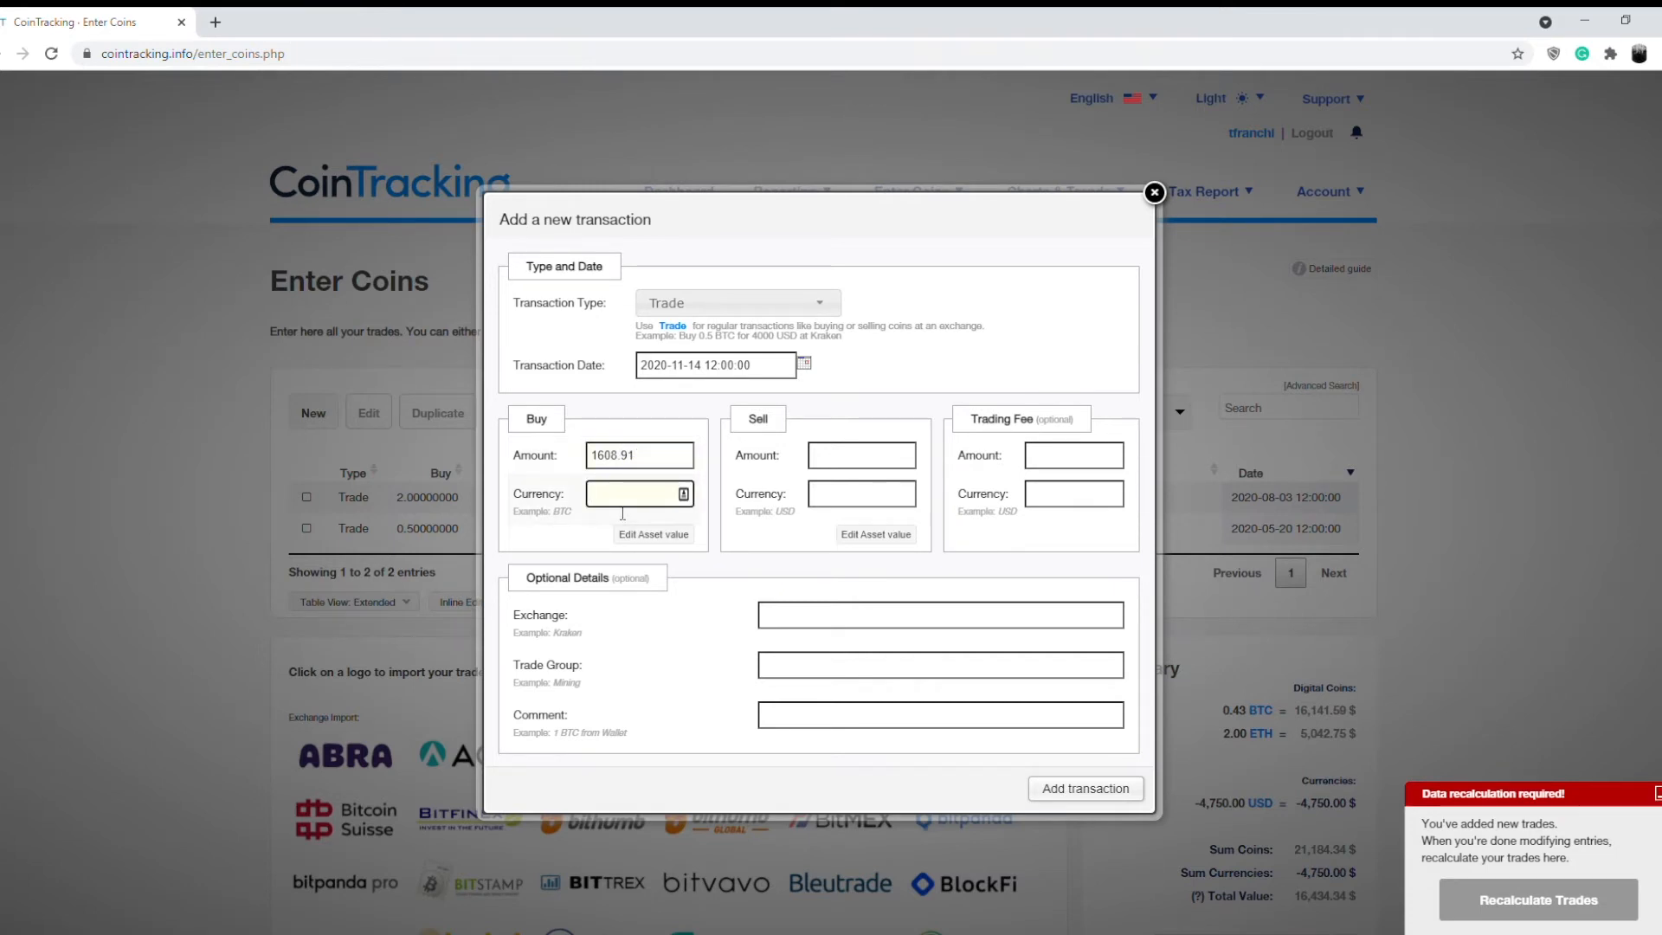
type("USD -> US DOL")
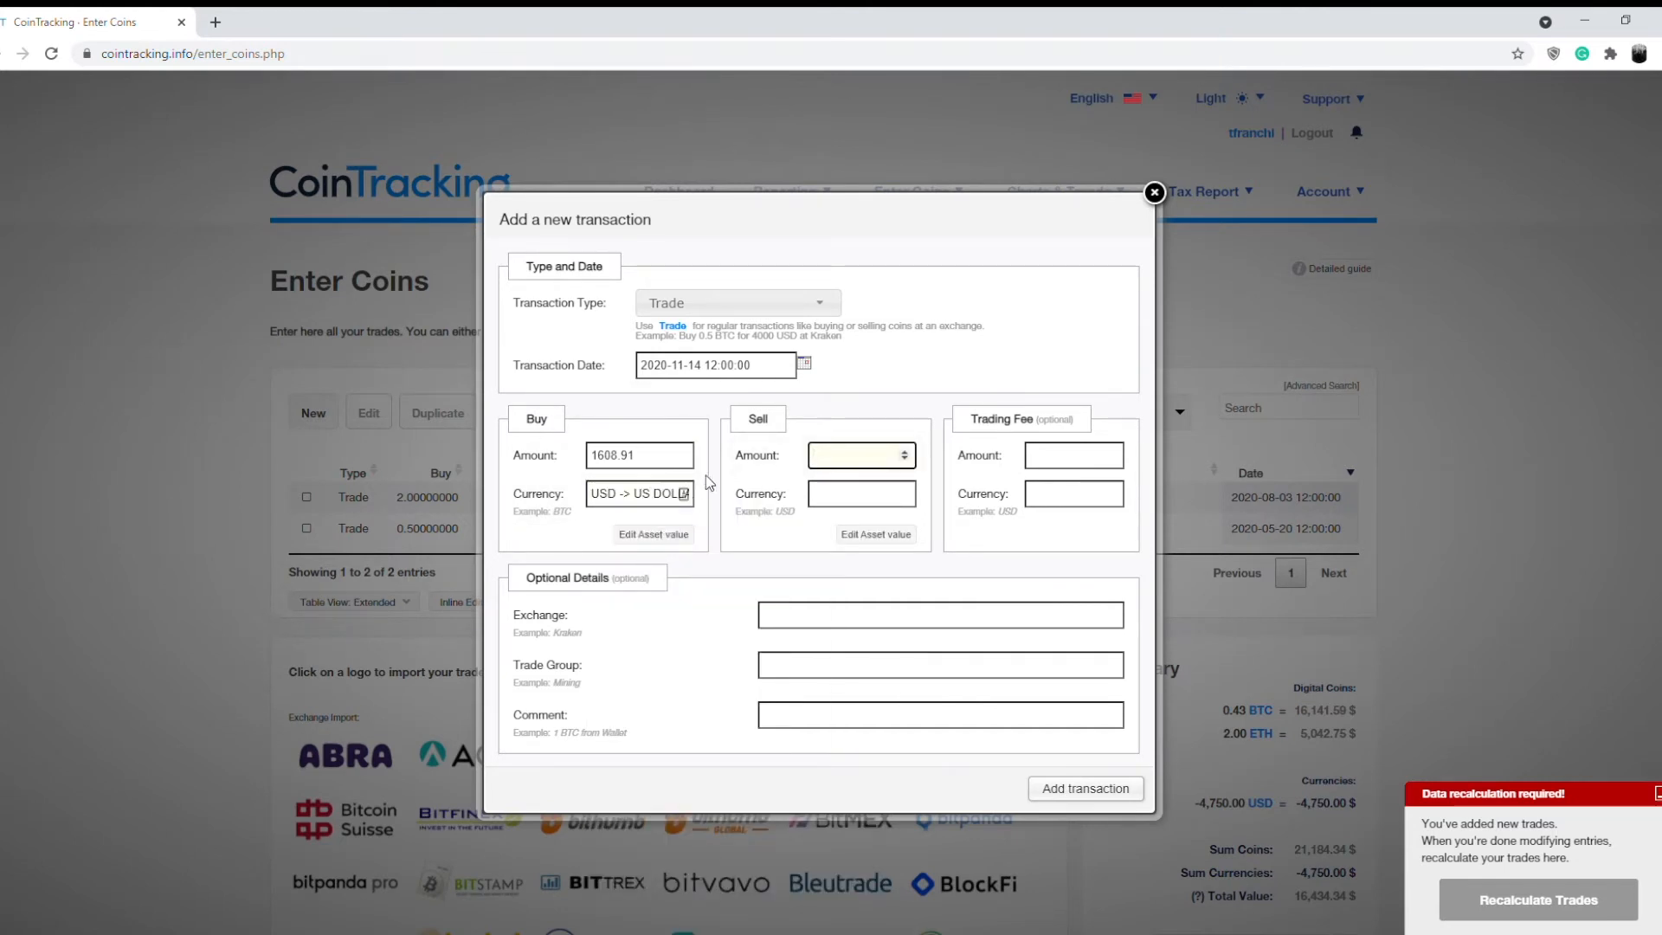
left_click(861, 455)
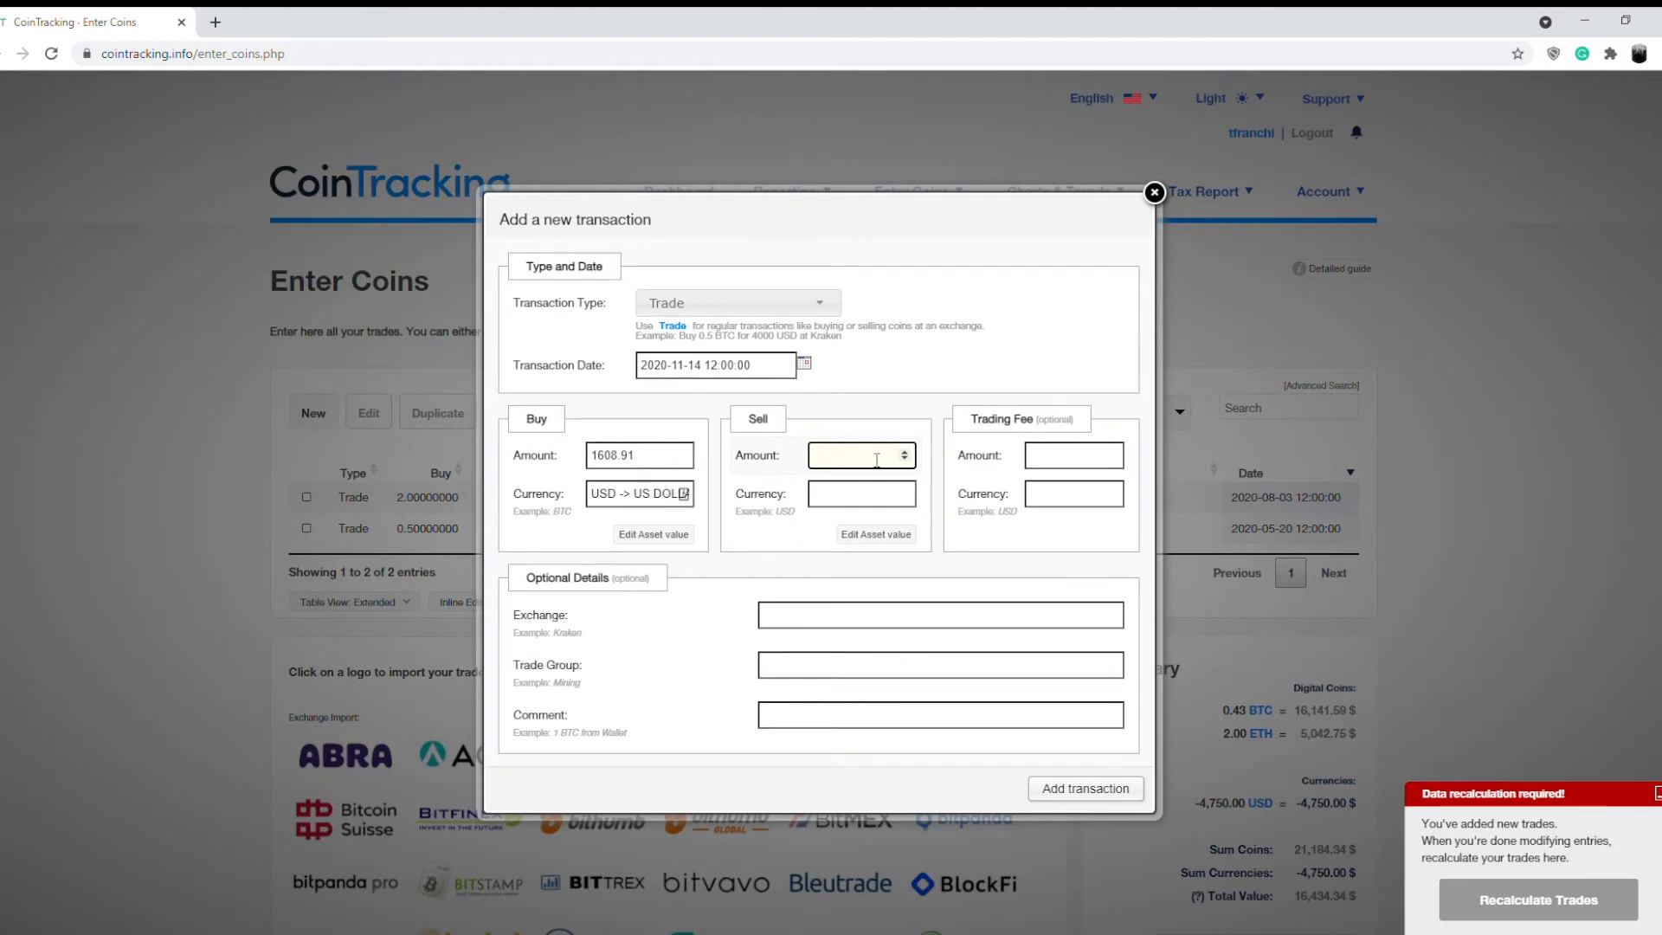
type("0.1")
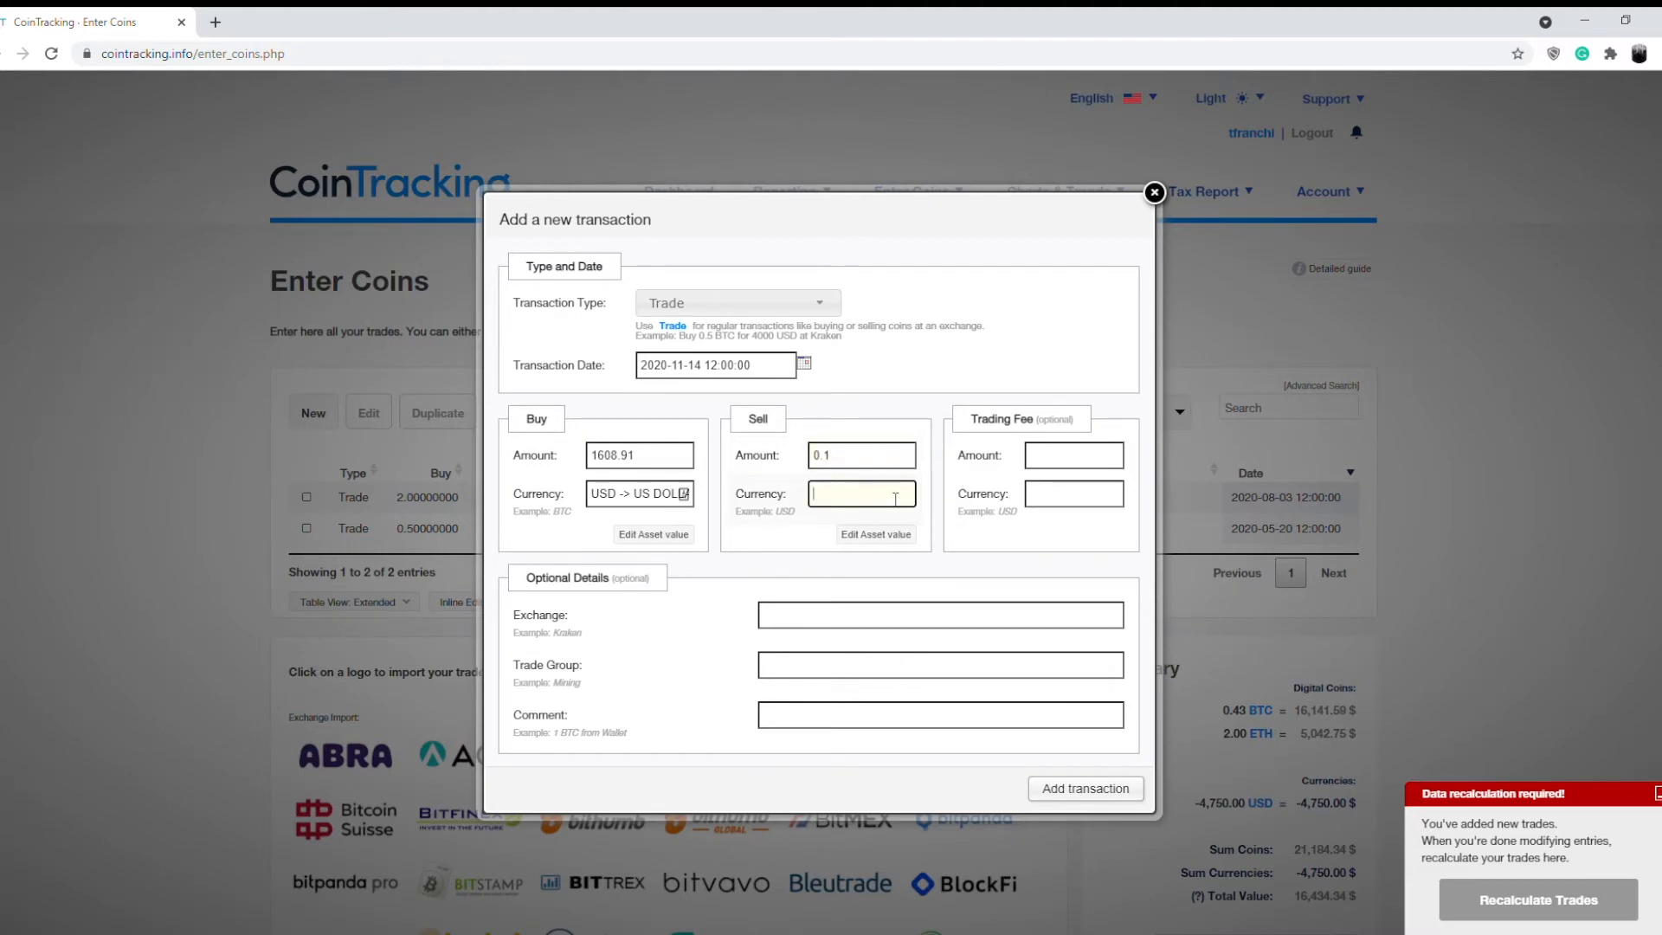
type("BTC -> BITCOIN [")
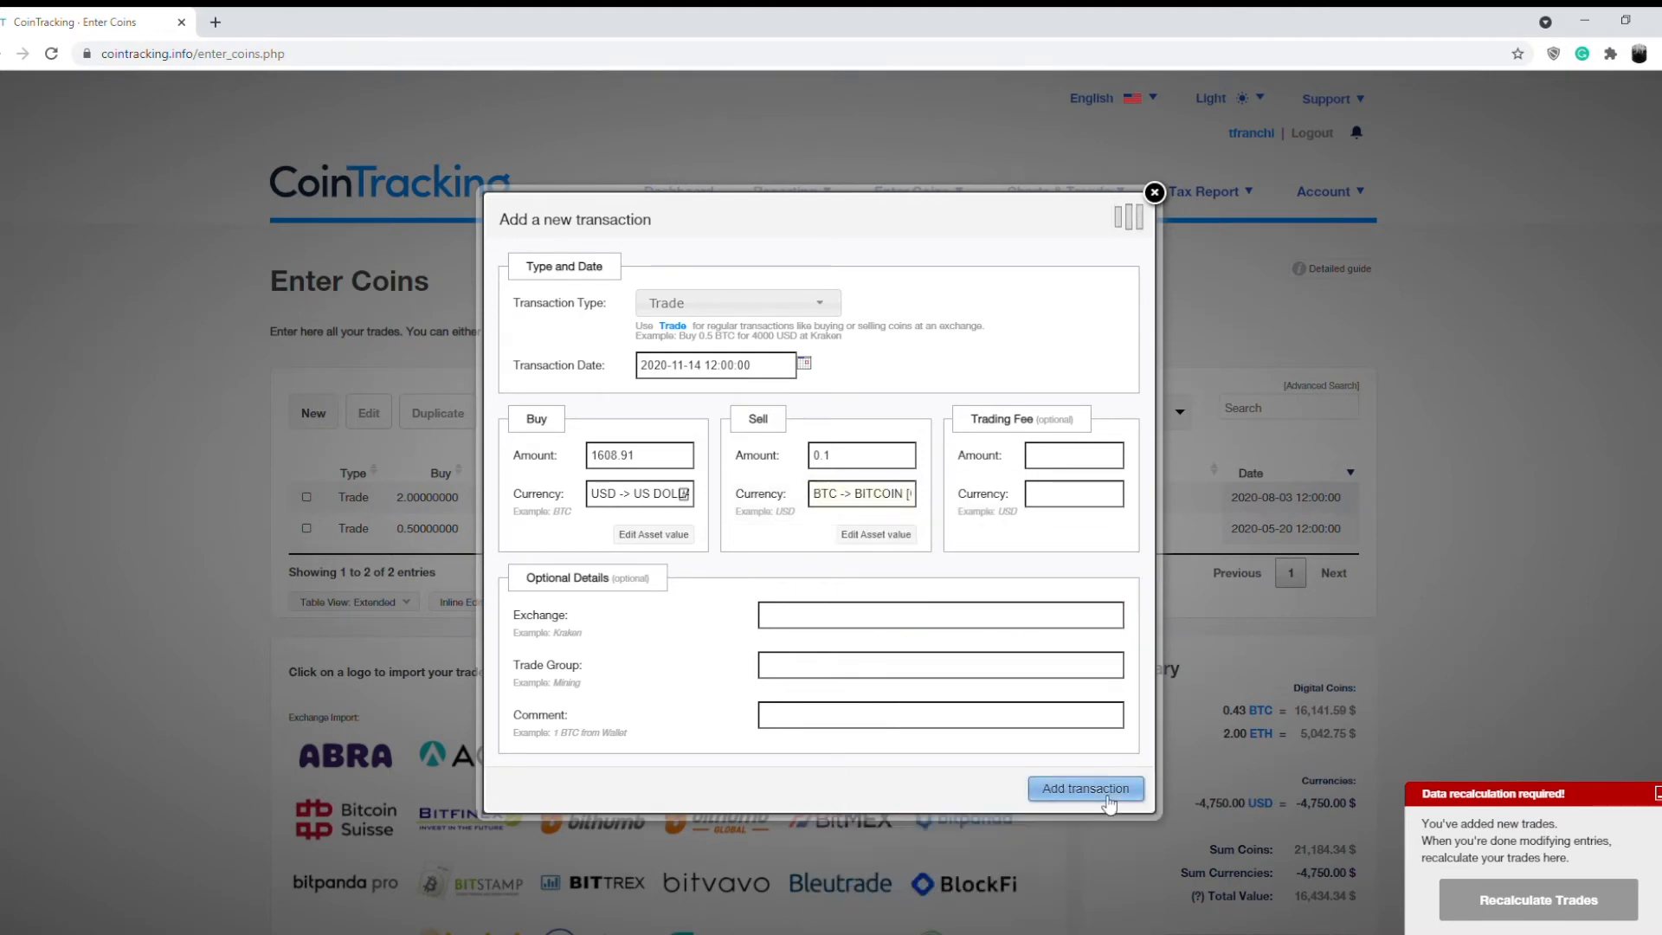
left_click(1084, 788)
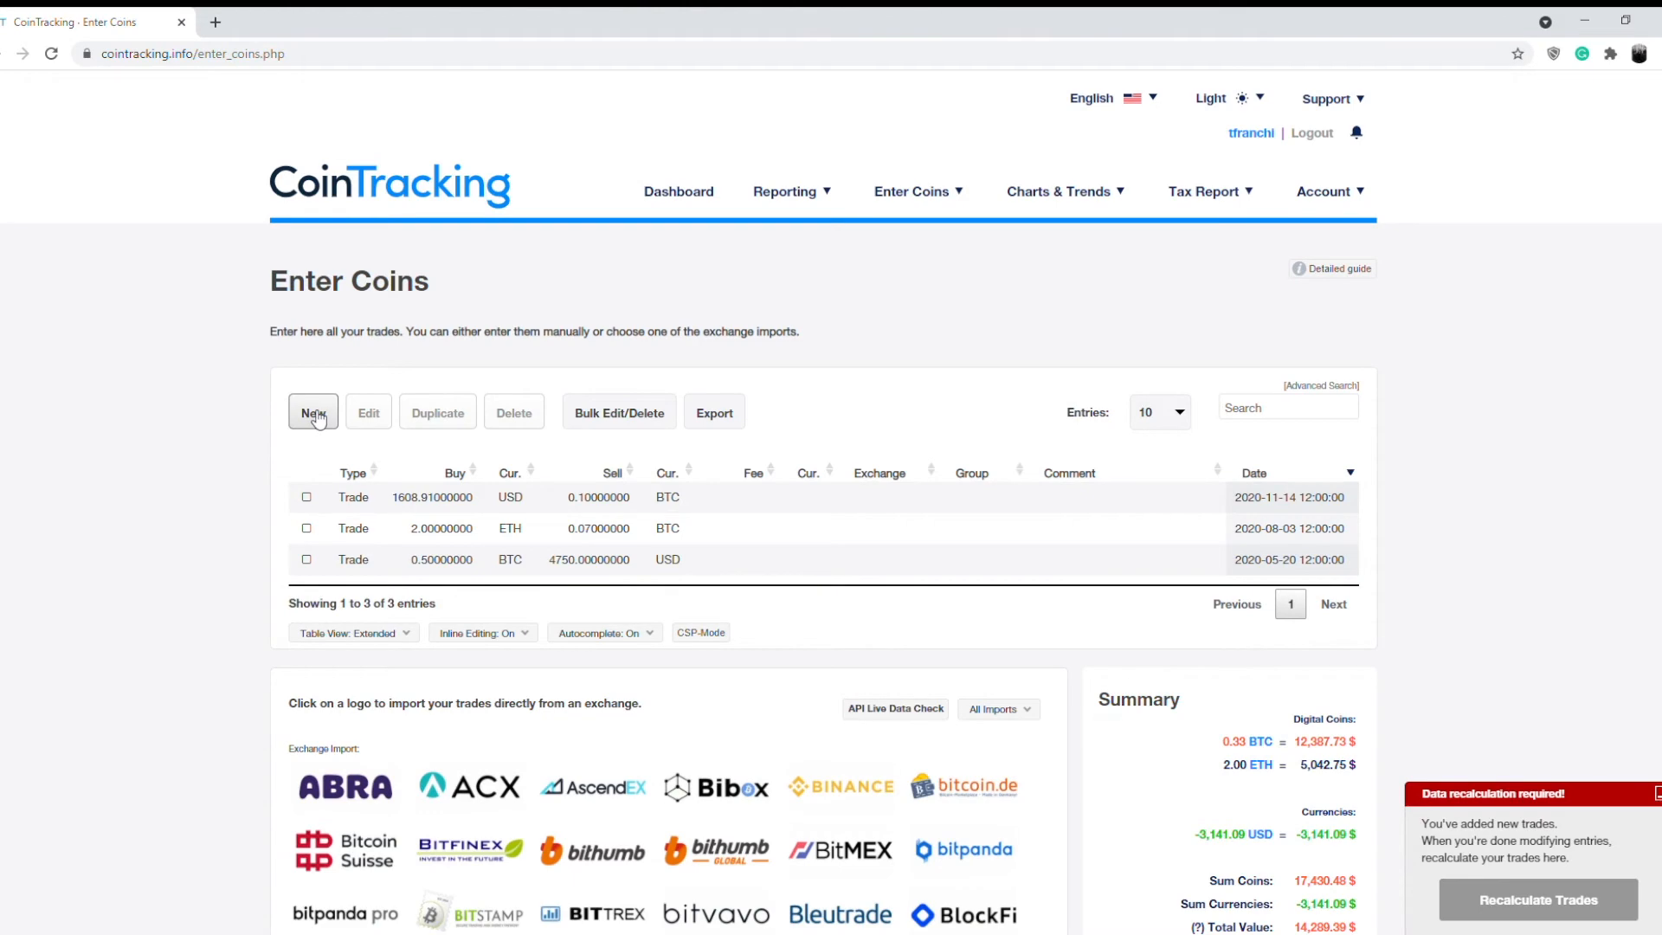
Begin a new transaction and set its type to Spend
left_click(313, 412)
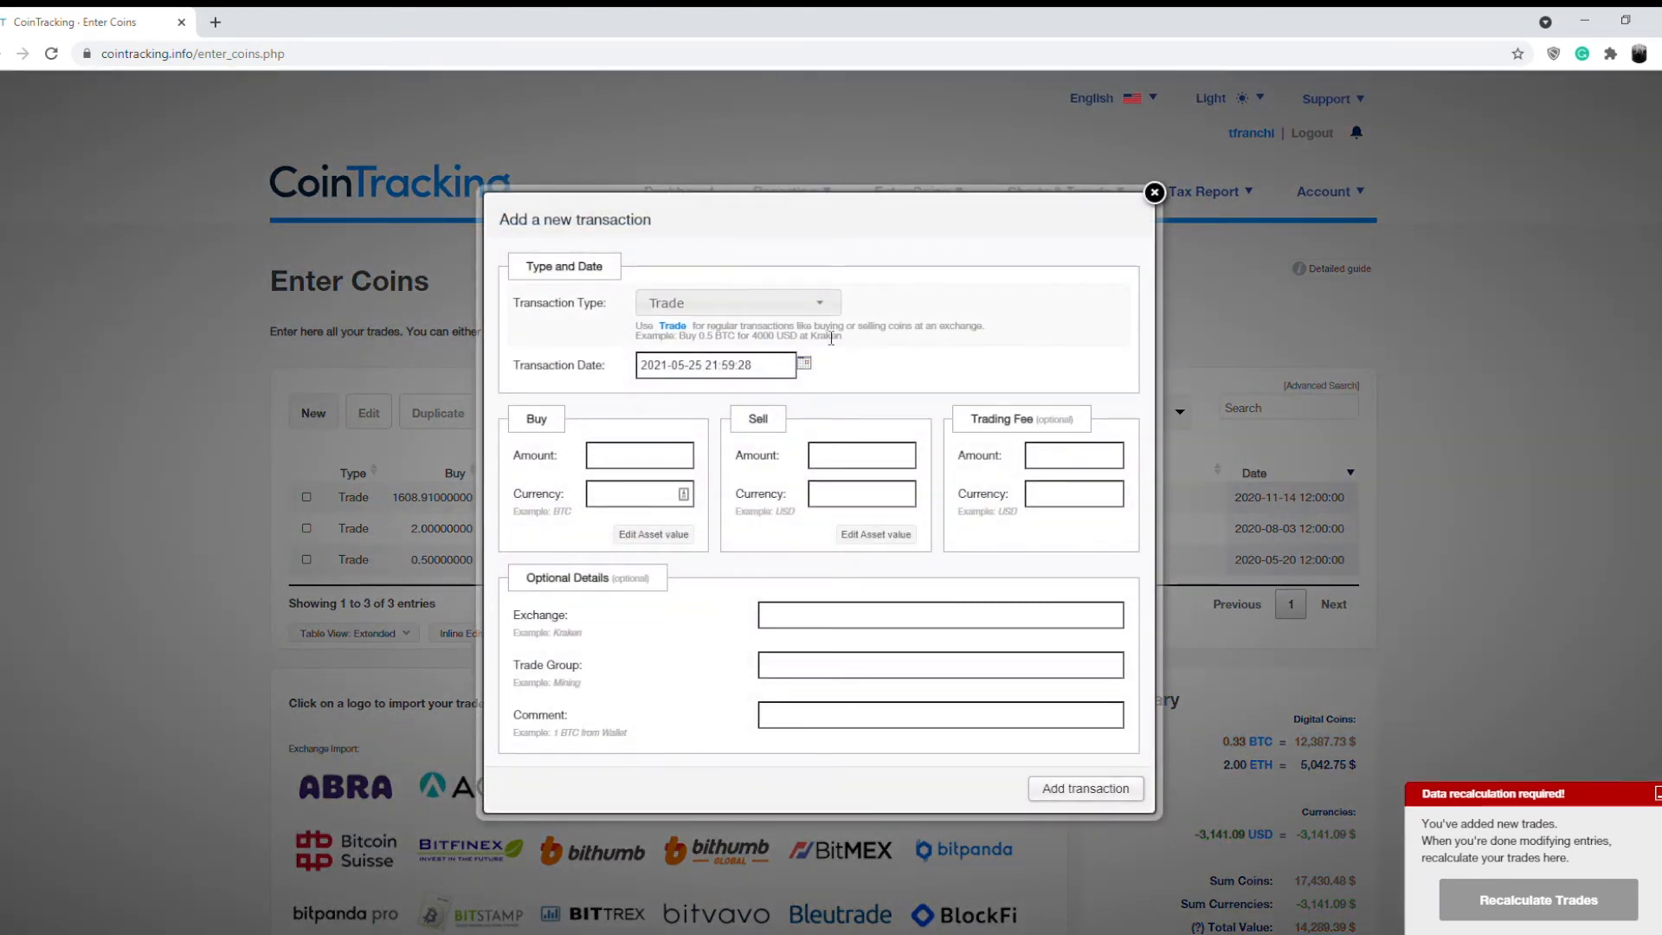
mouse_move(789, 250)
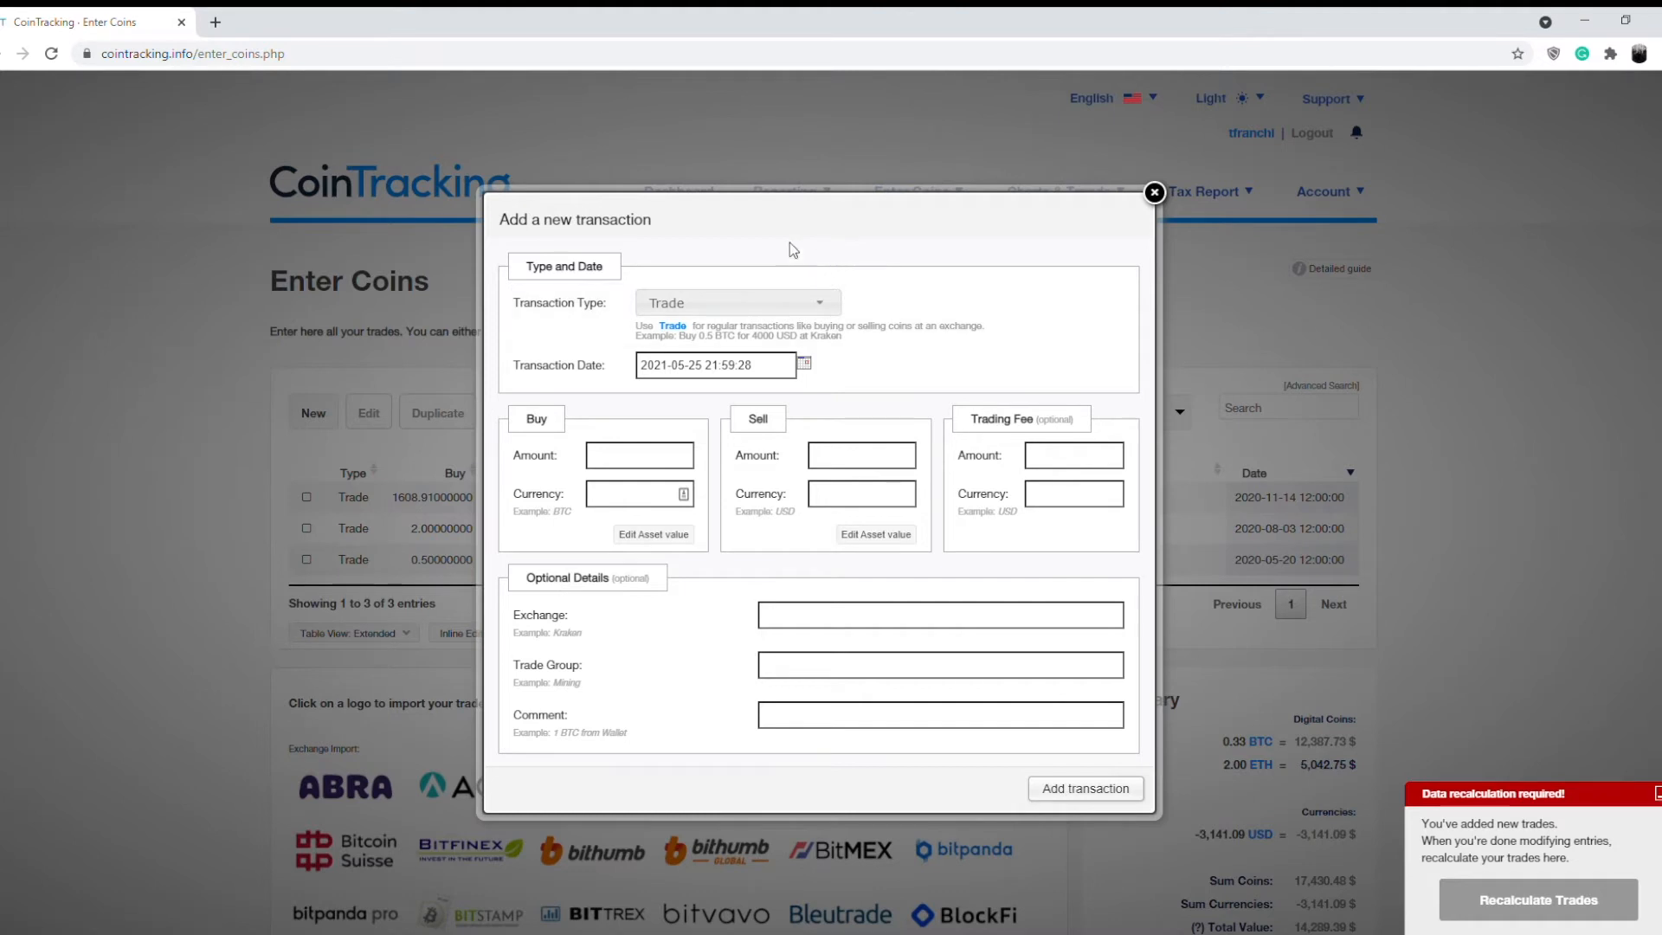
left_click(735, 301)
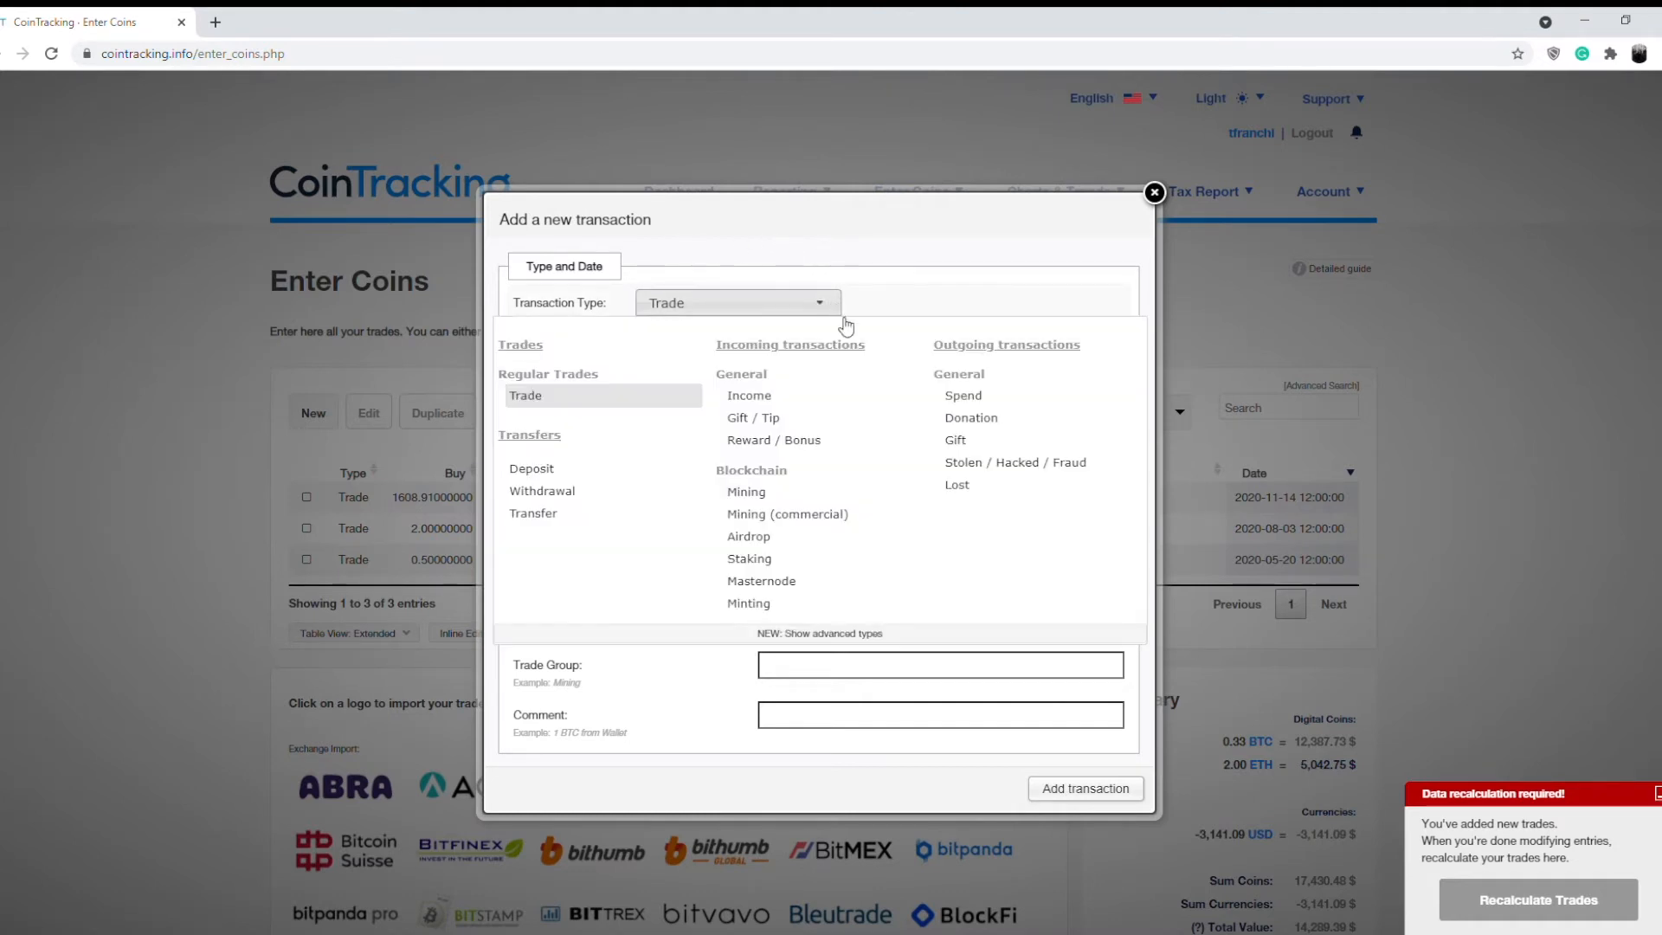
left_click(963, 395)
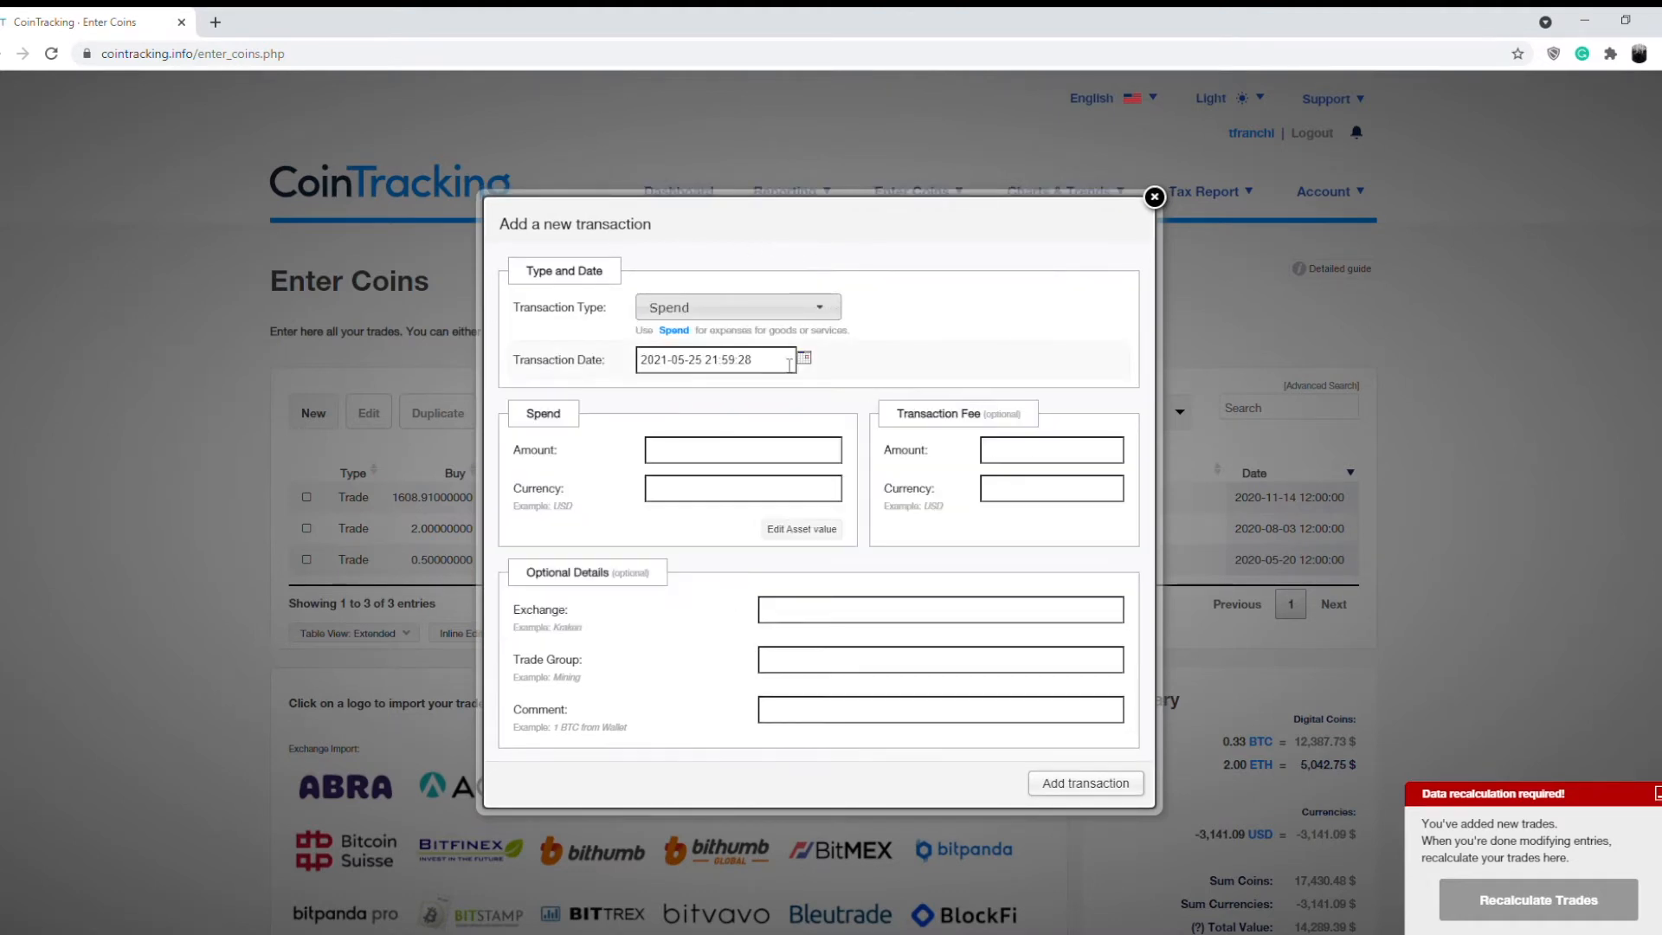
Set the Spend's date to 15 November 2020 at 12:00:00
left_click(709, 360)
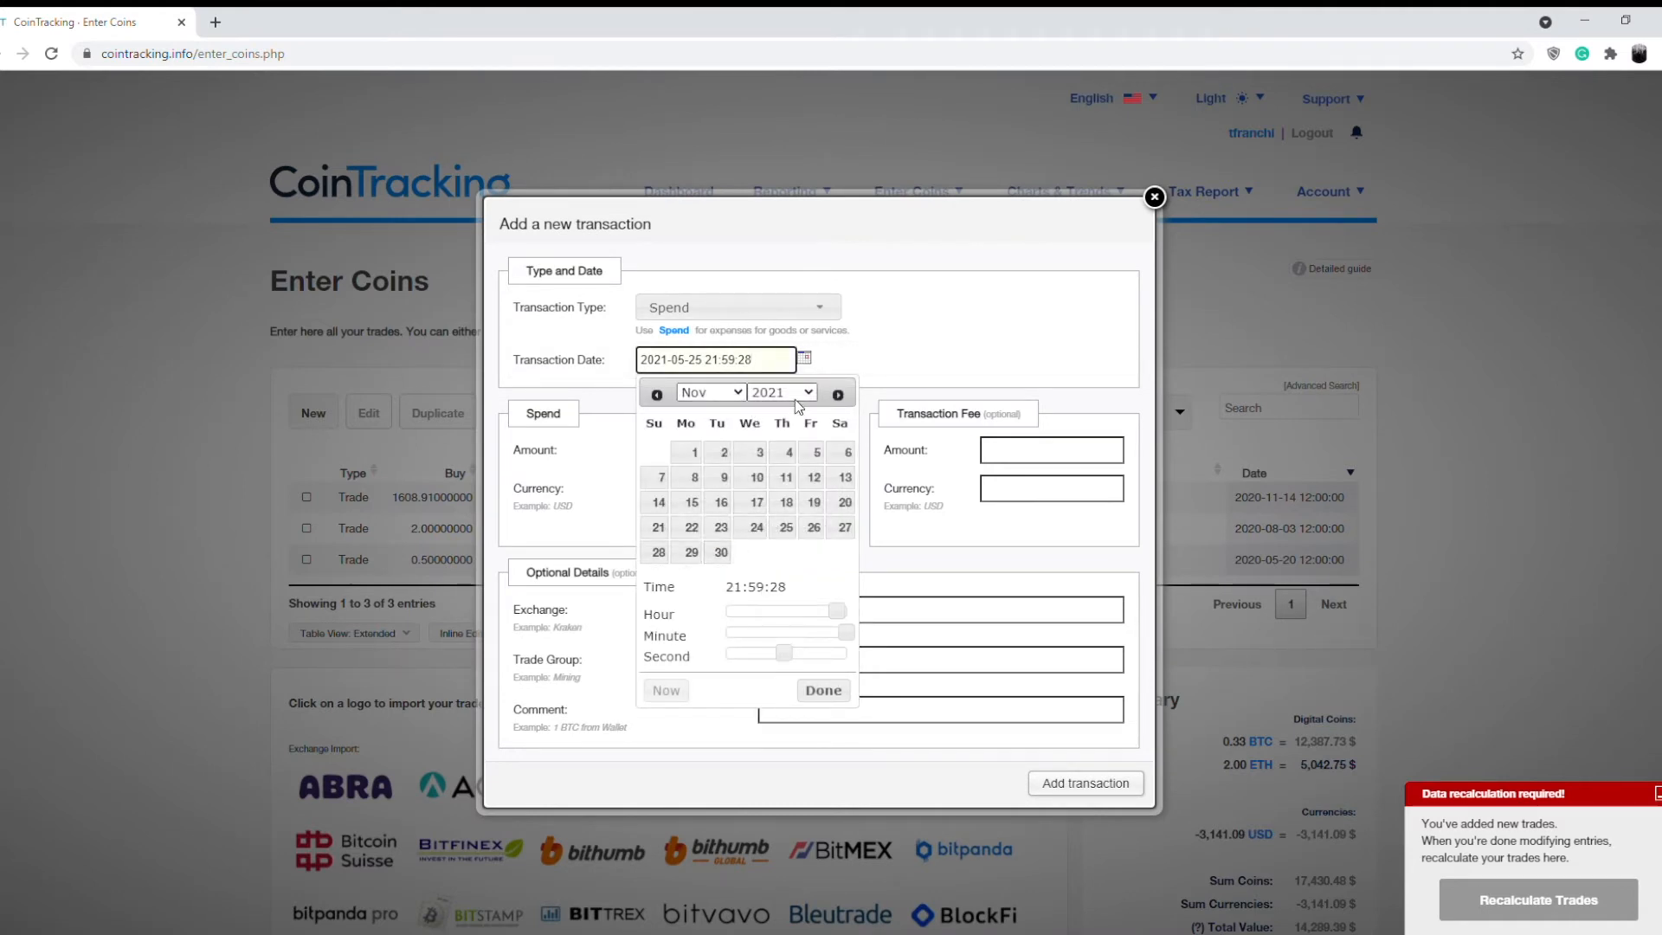
left_click(656, 393)
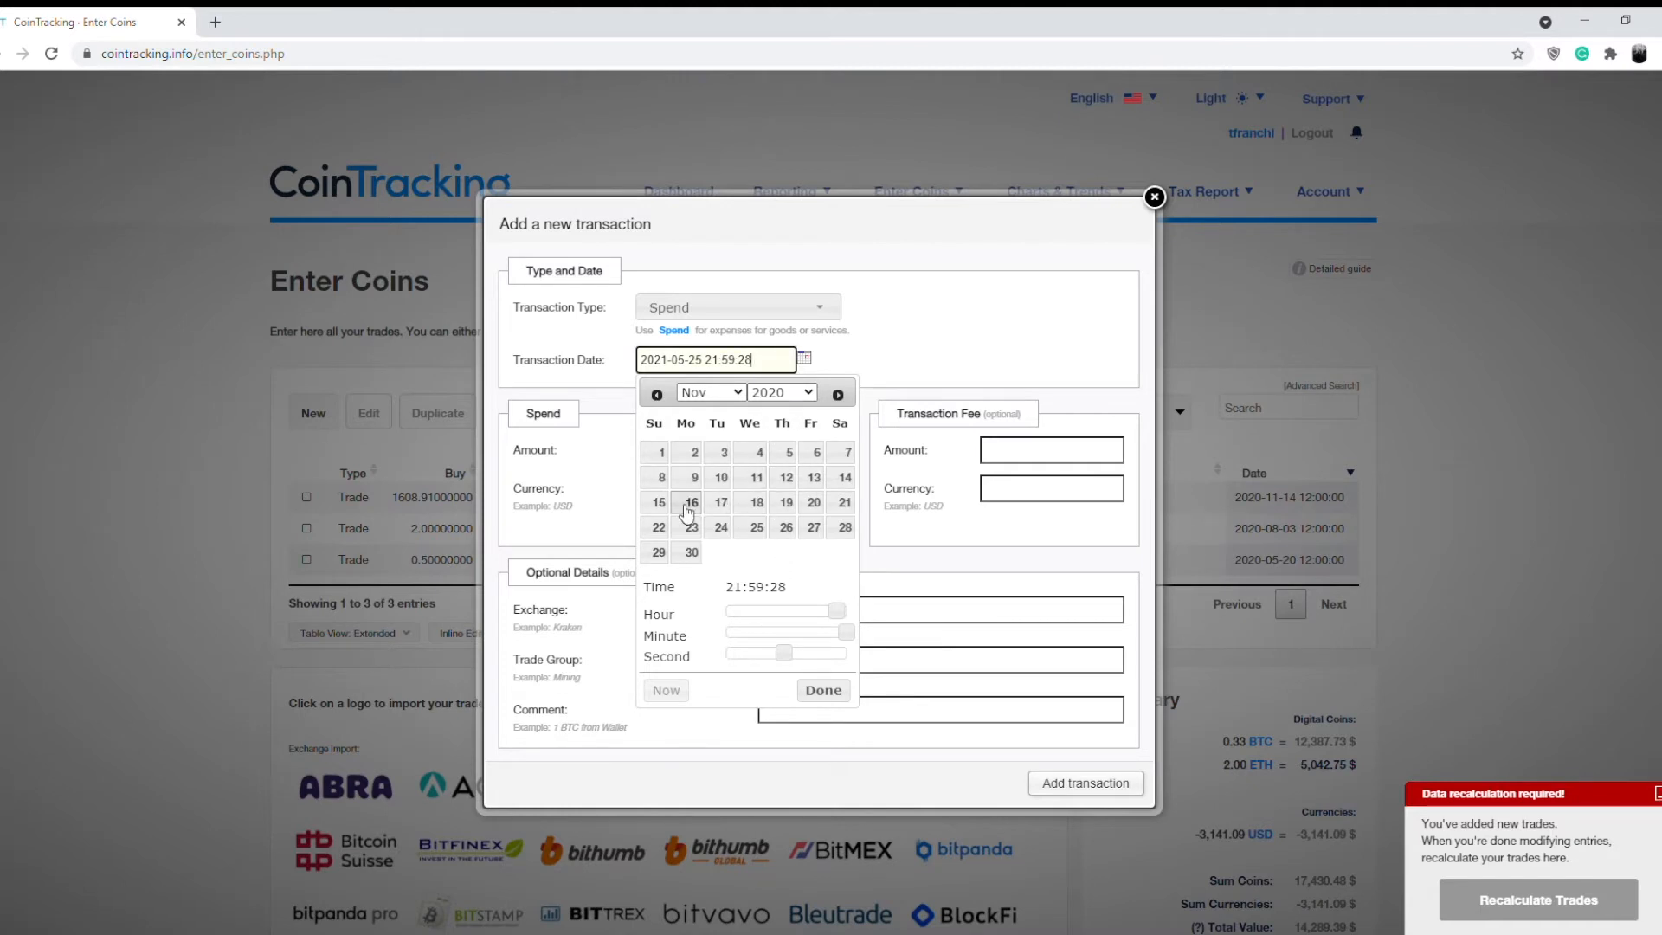
left_click(658, 503)
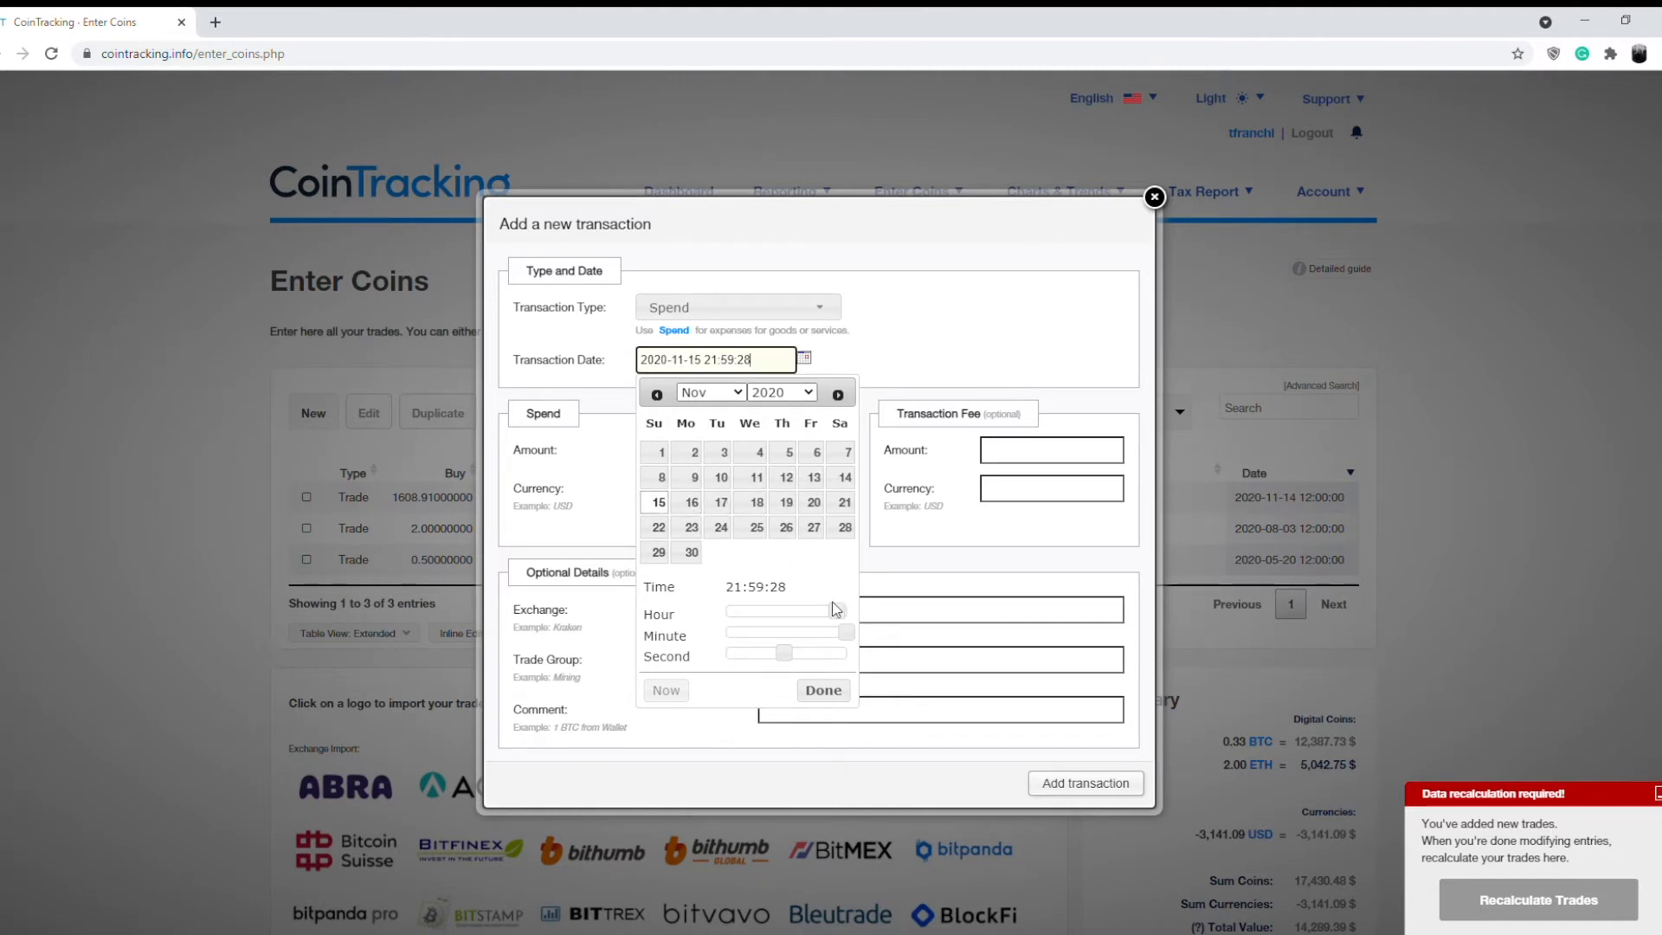
left_click_drag(837, 611, 773, 611)
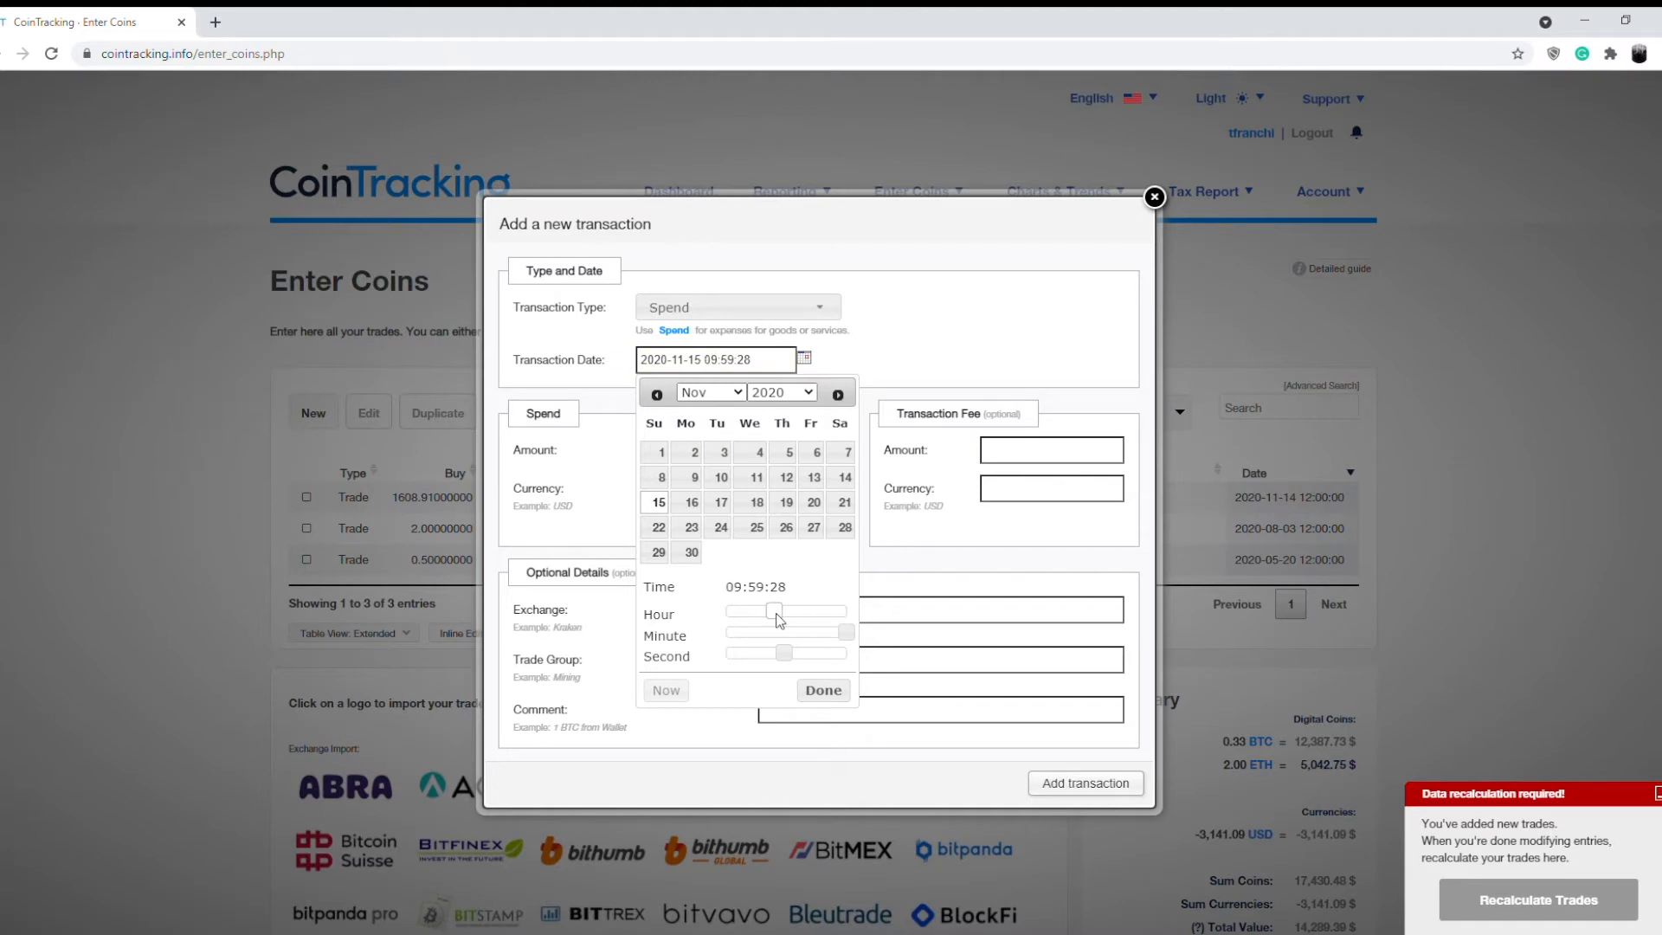
left_click_drag(774, 612, 789, 612)
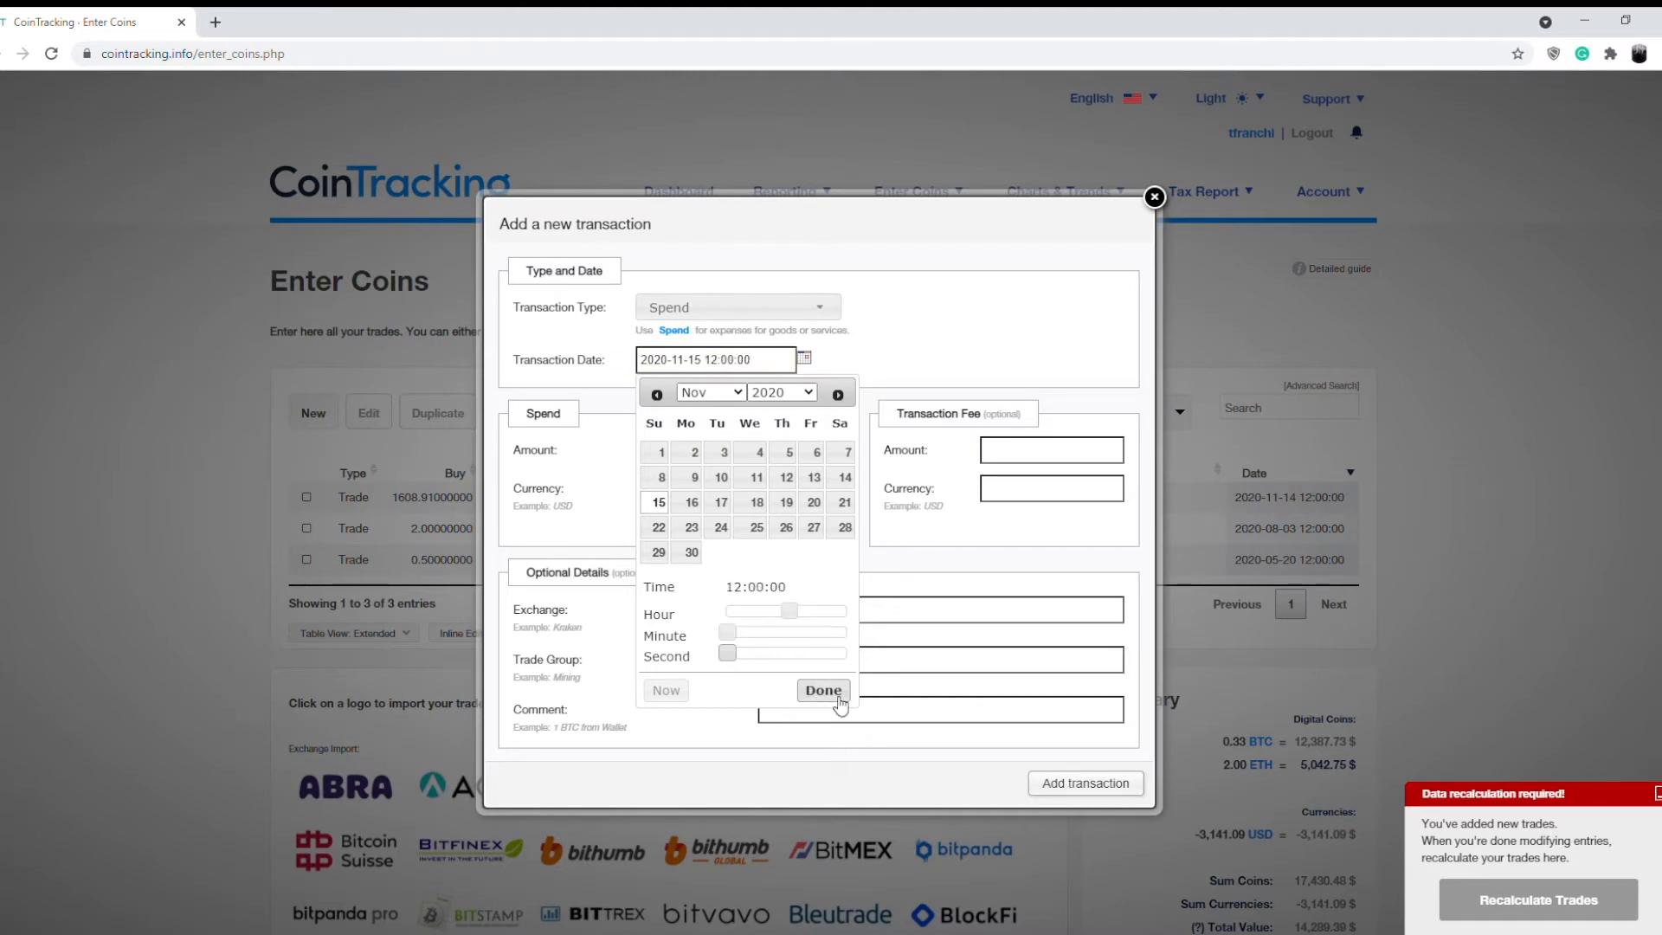
left_click(823, 691)
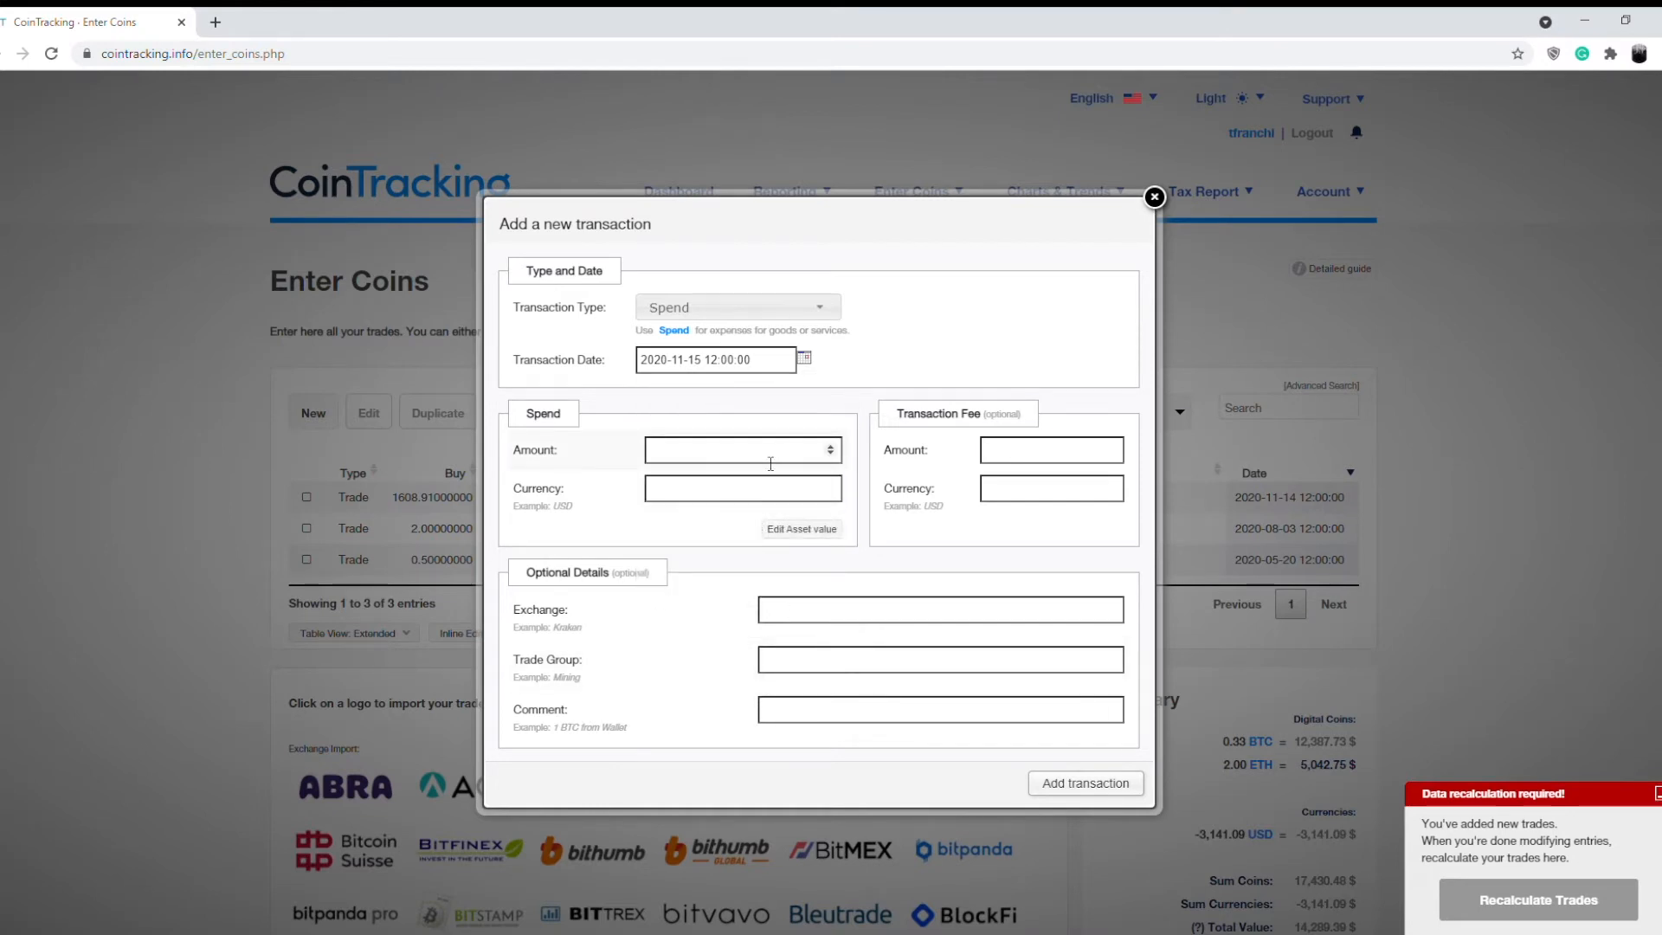
Record the spend of 0.1 BTC, then begin another transaction
type("0.1")
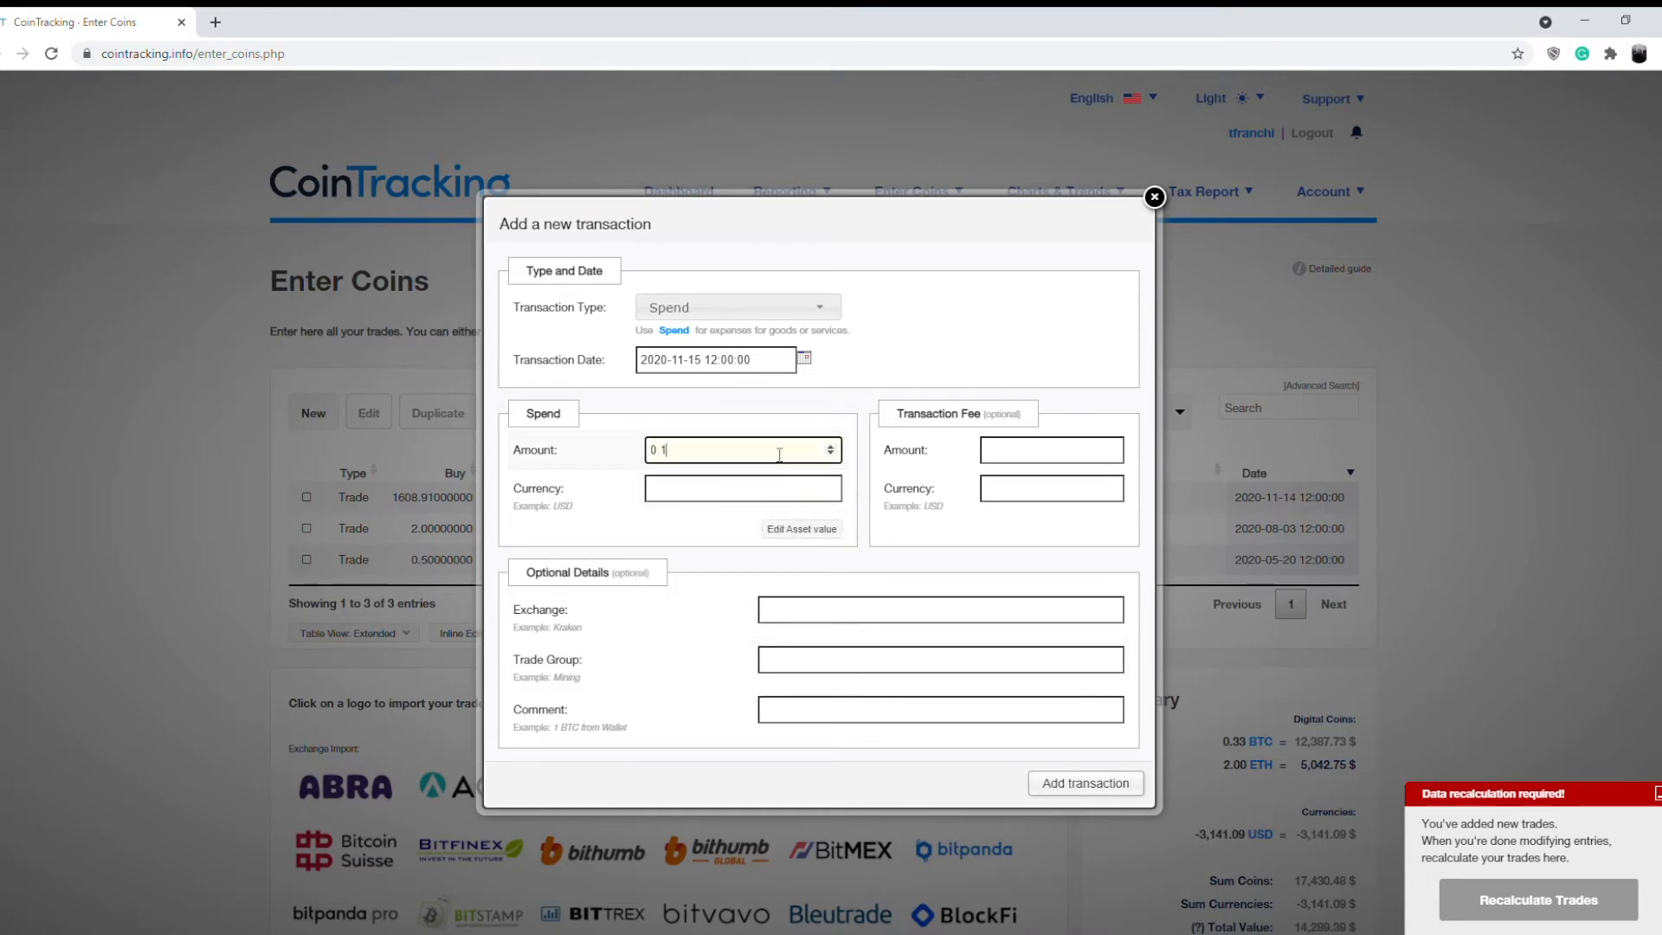
left_click(742, 488)
type("BTC -> BITCOIN [COIN]")
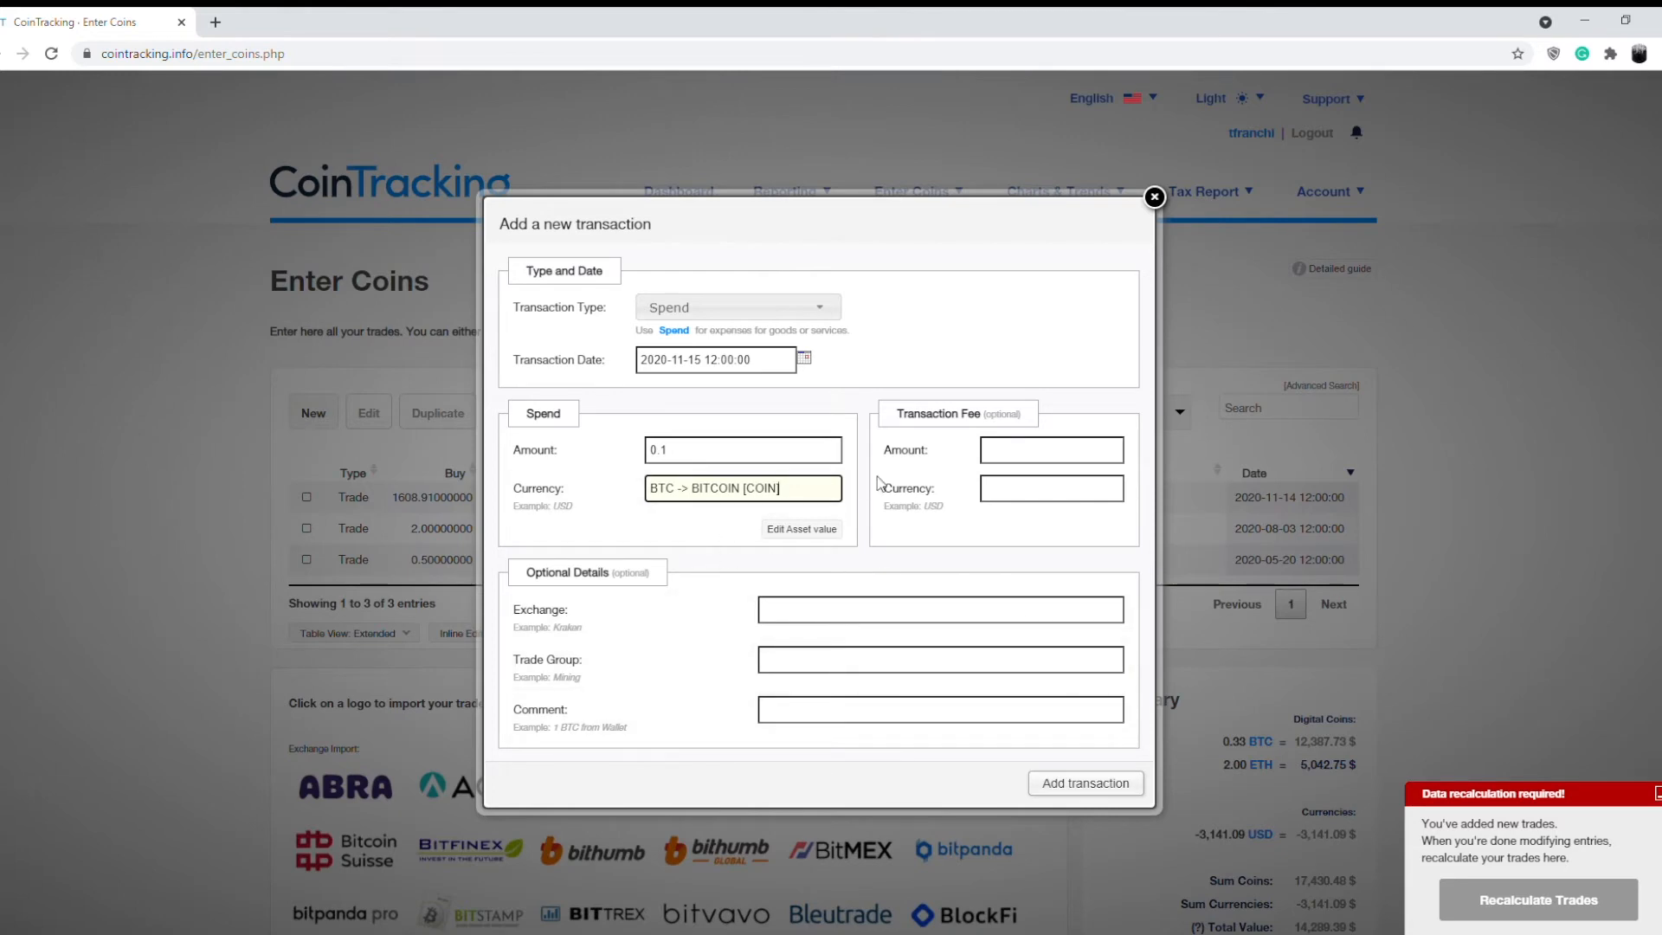
mouse_move(743, 606)
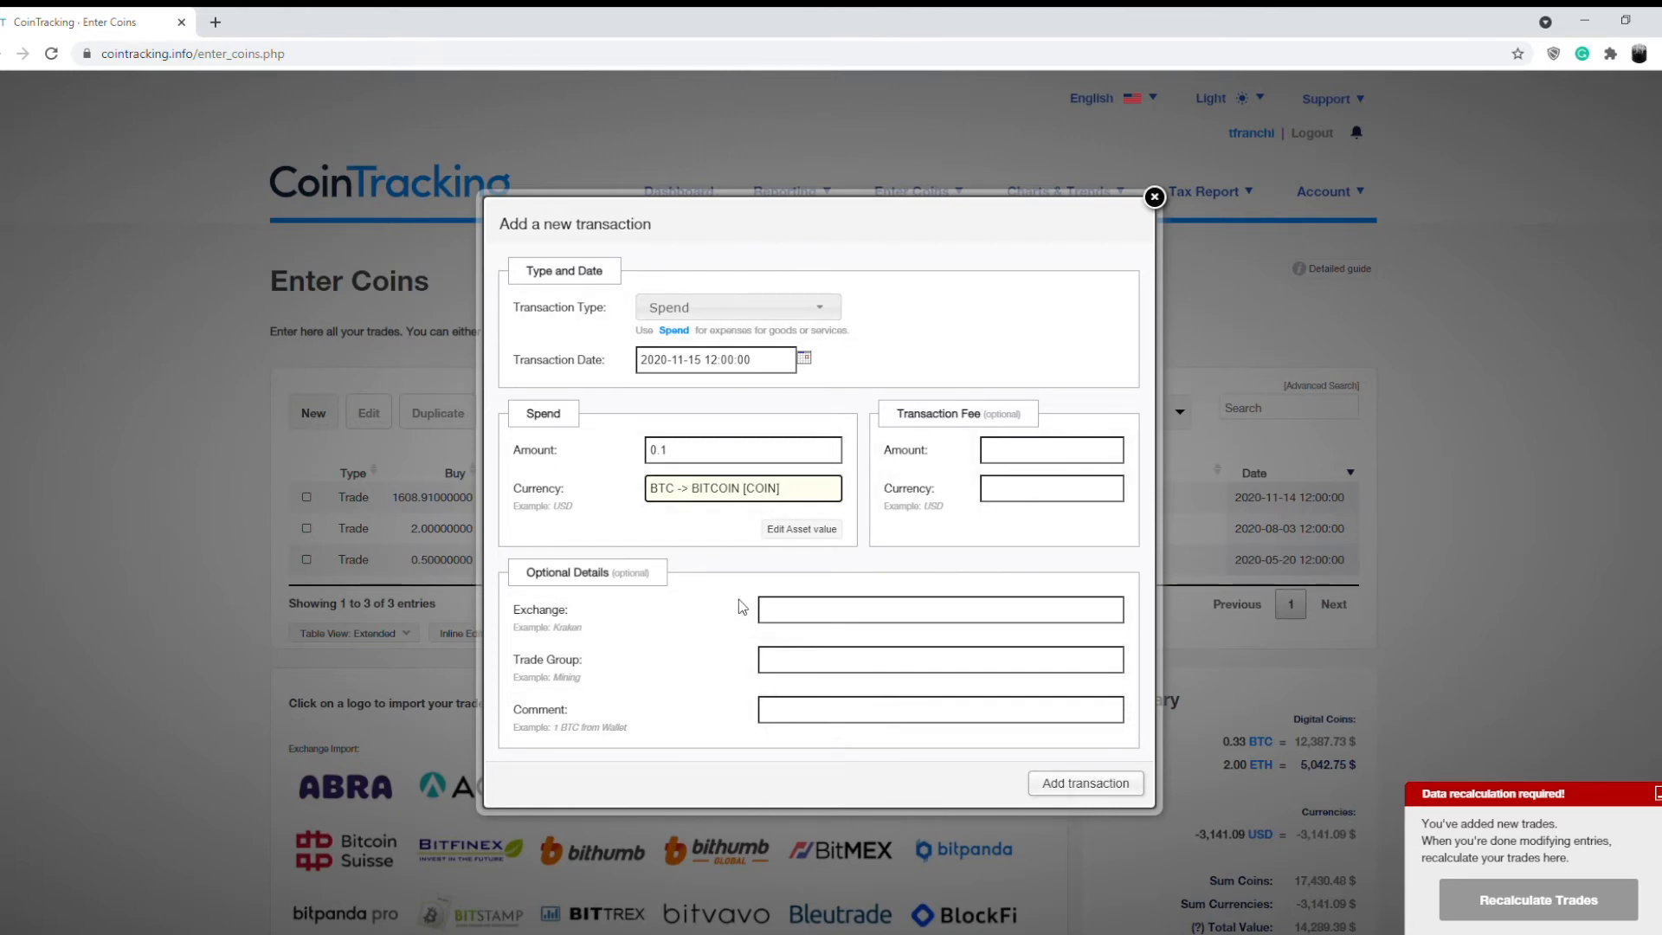
left_click(1086, 782)
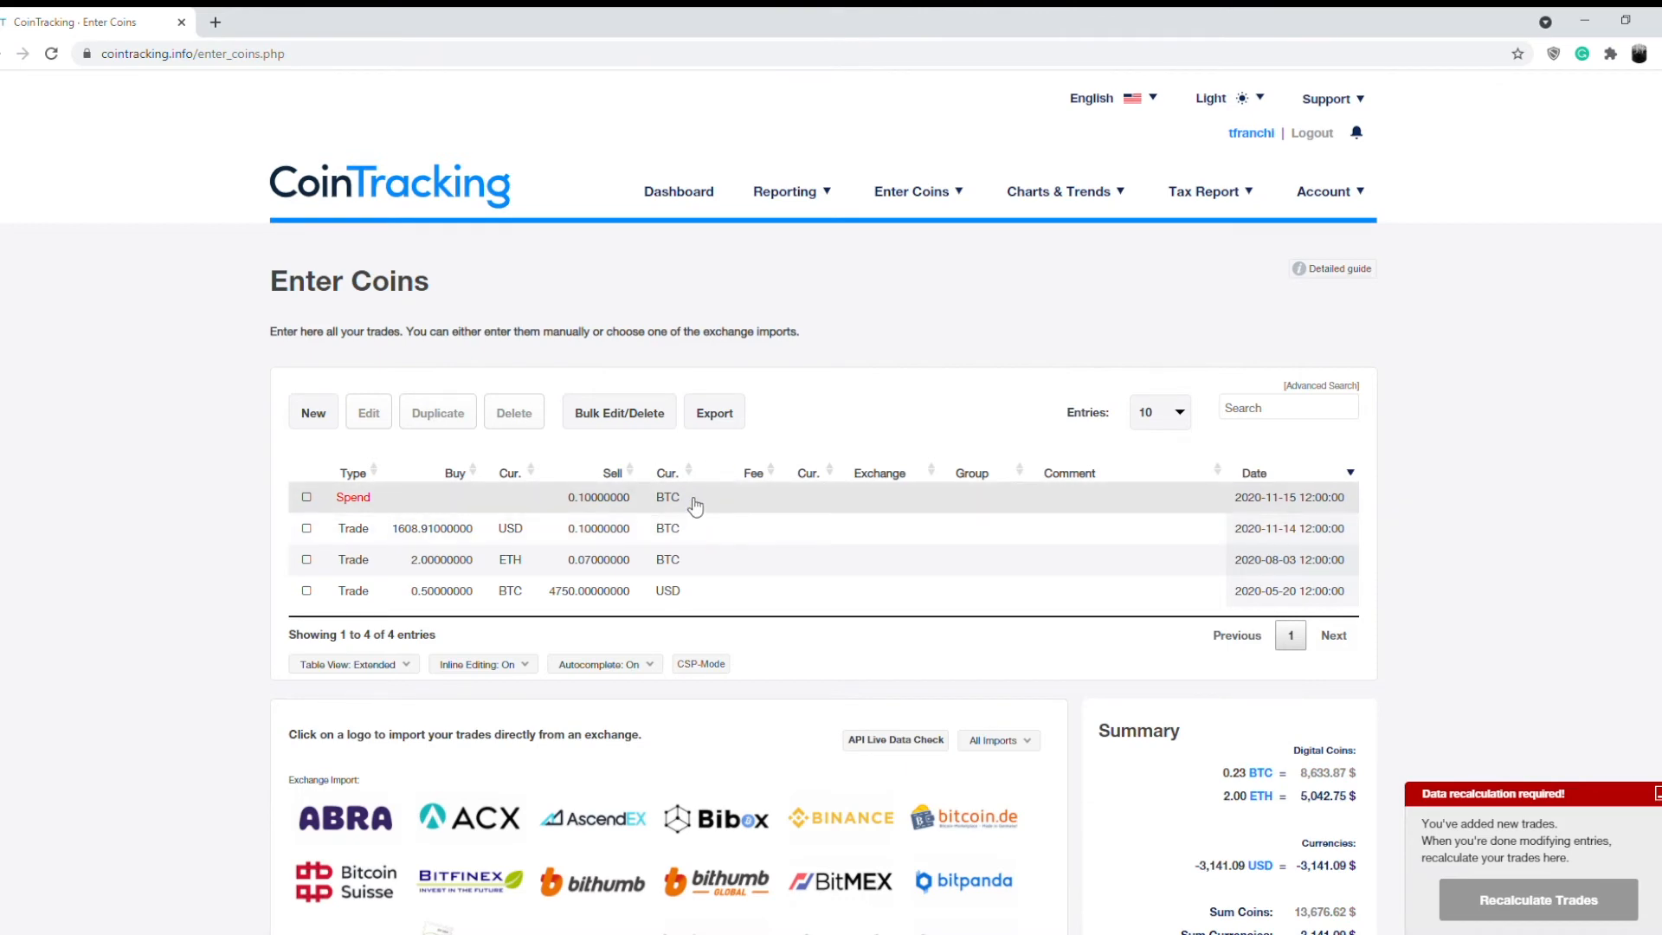
left_click(313, 412)
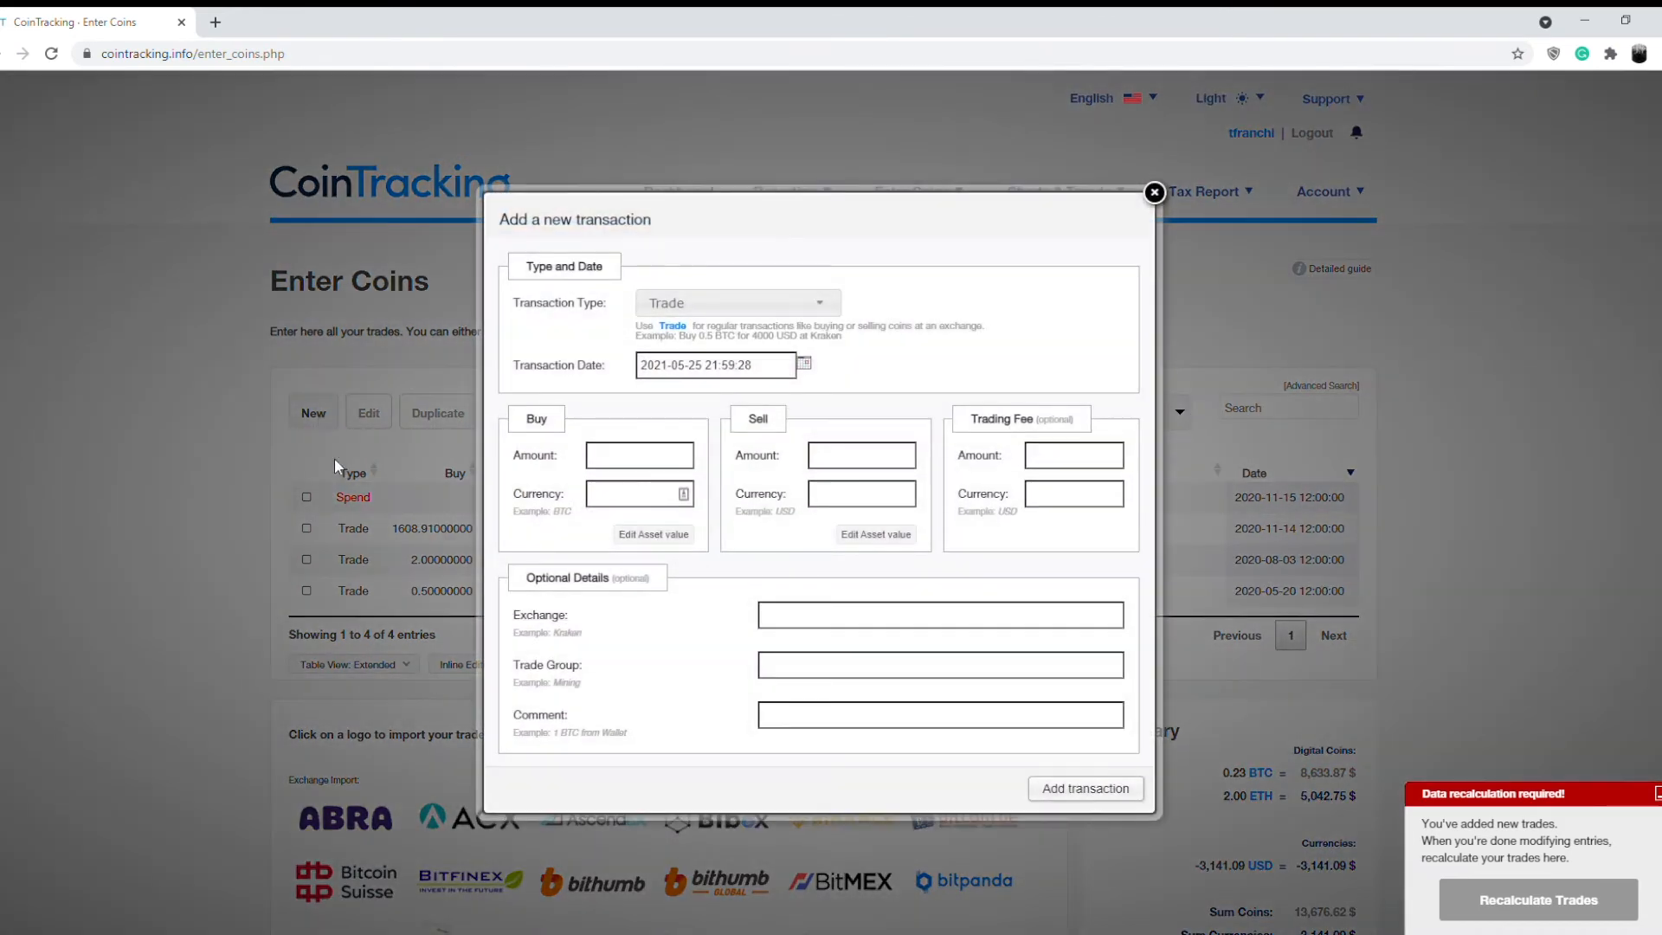
Set the new trade's date to 1 December 2020 at 12:00:00
left_click(715, 365)
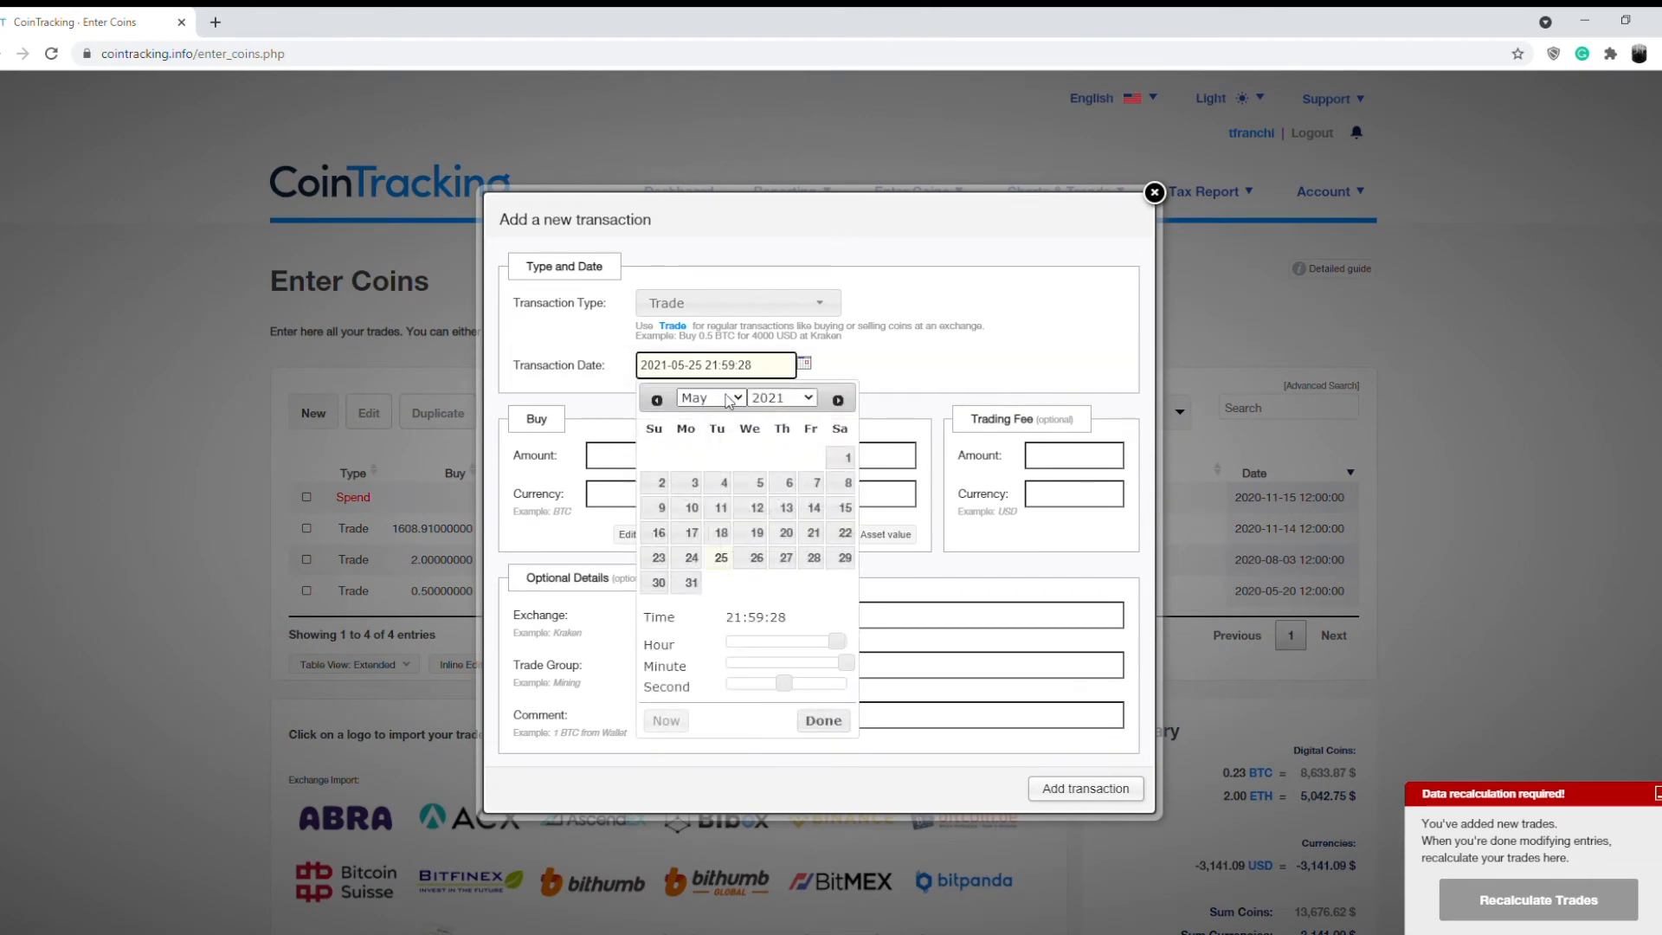
mouse_move(730, 323)
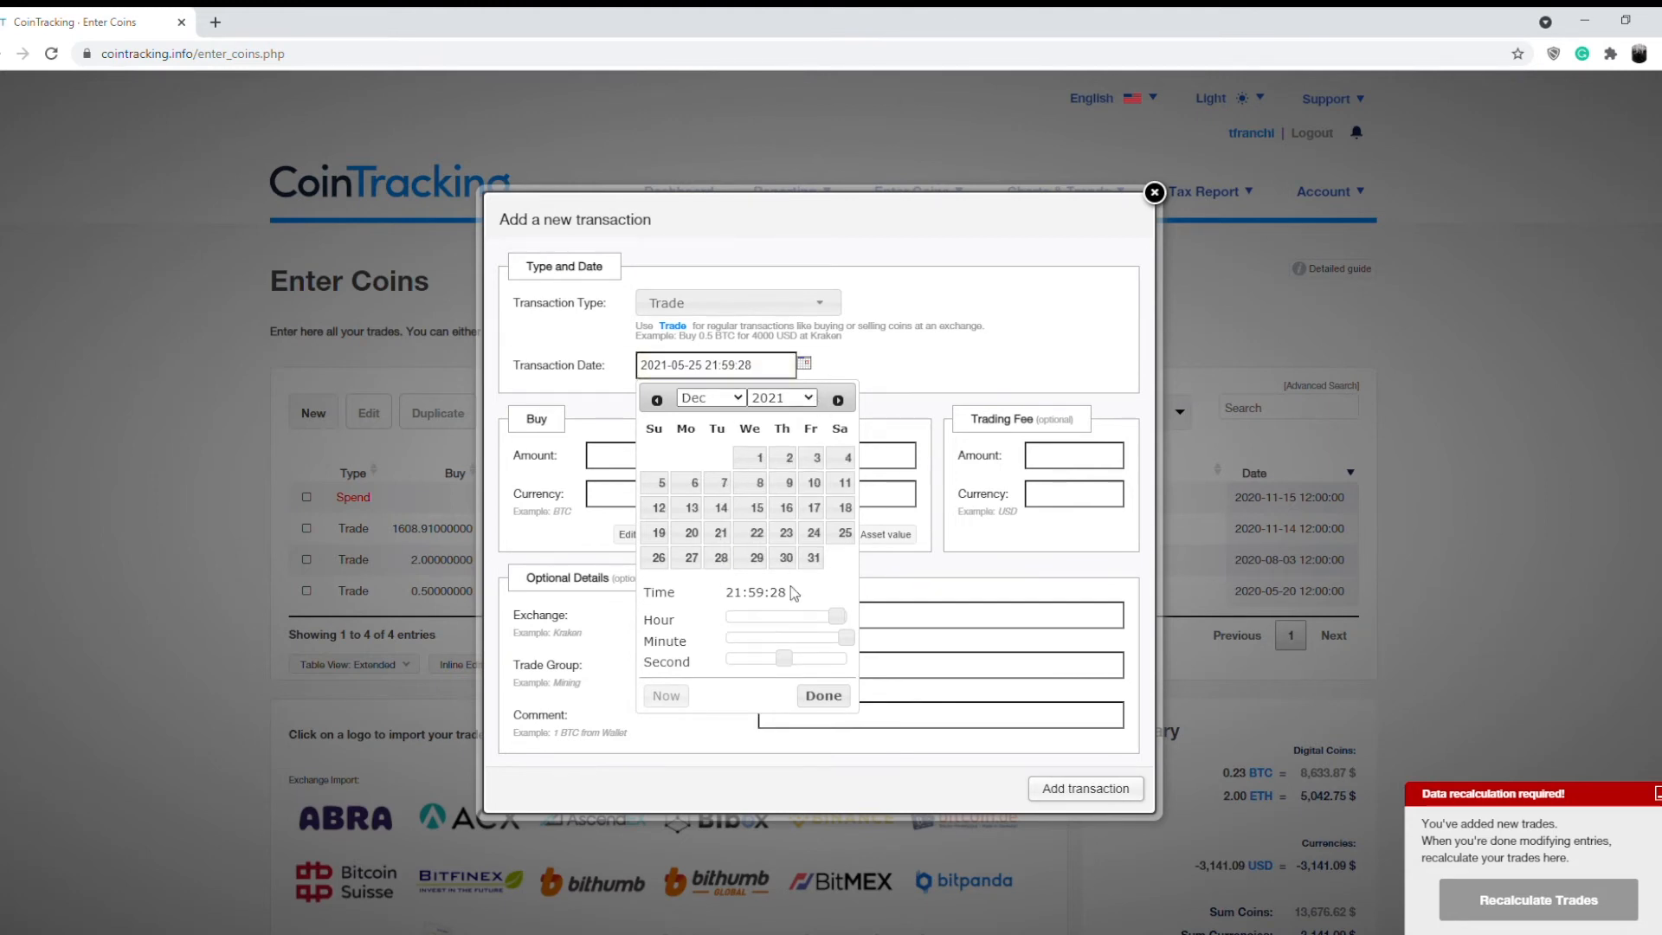
left_click(656, 399)
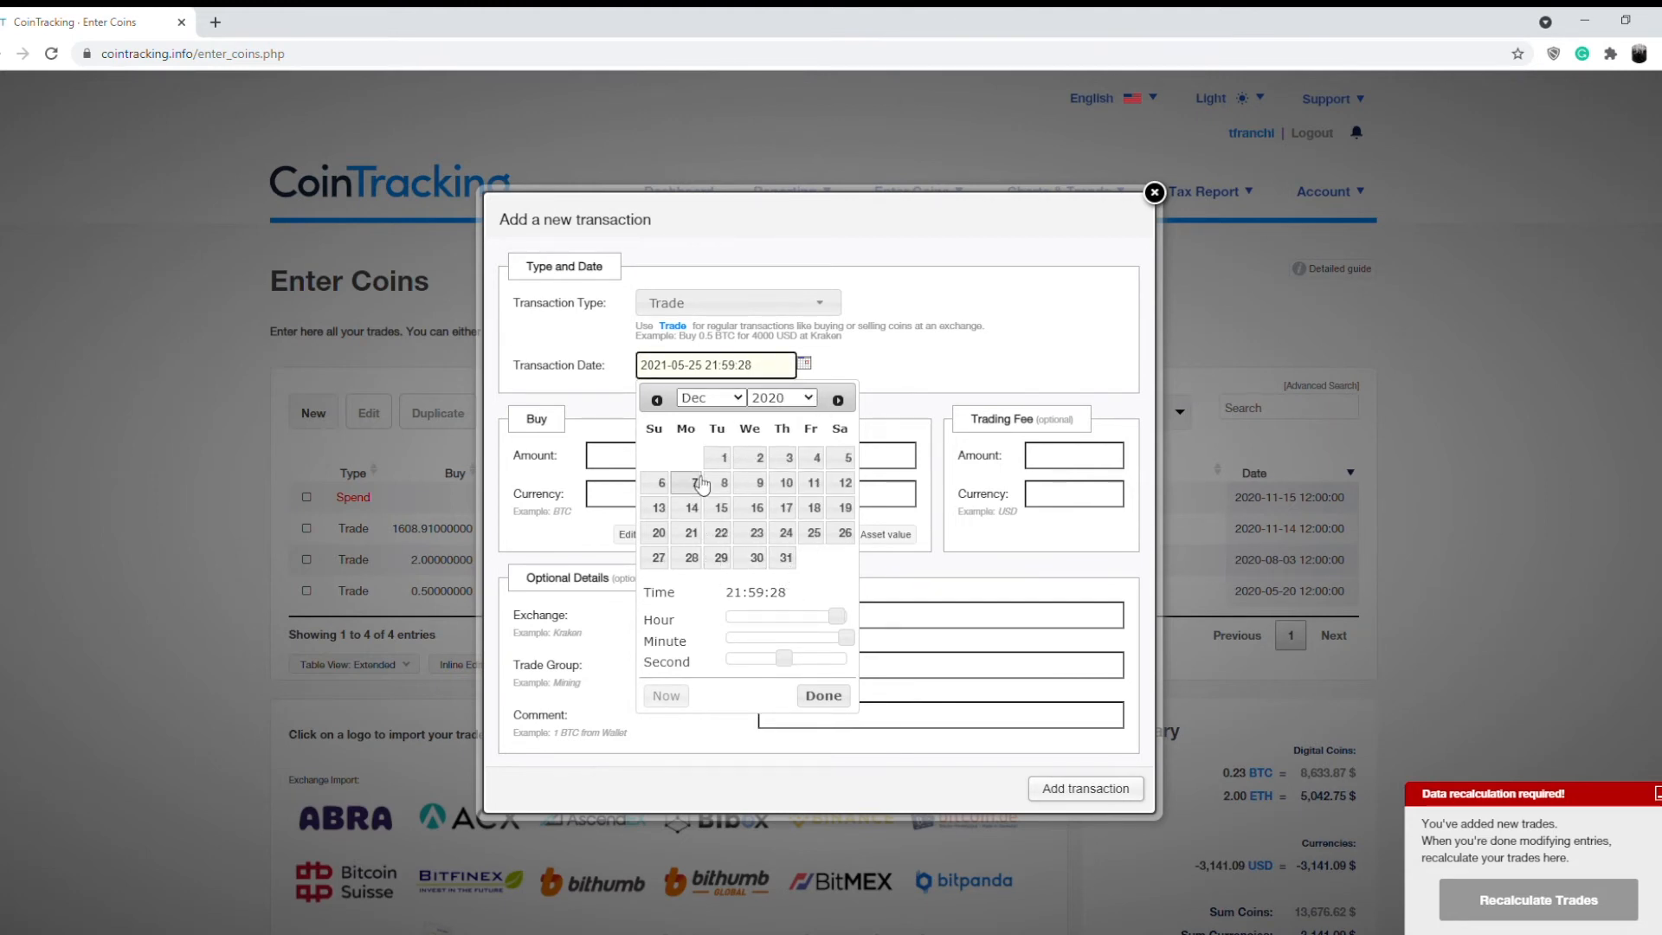
left_click(720, 457)
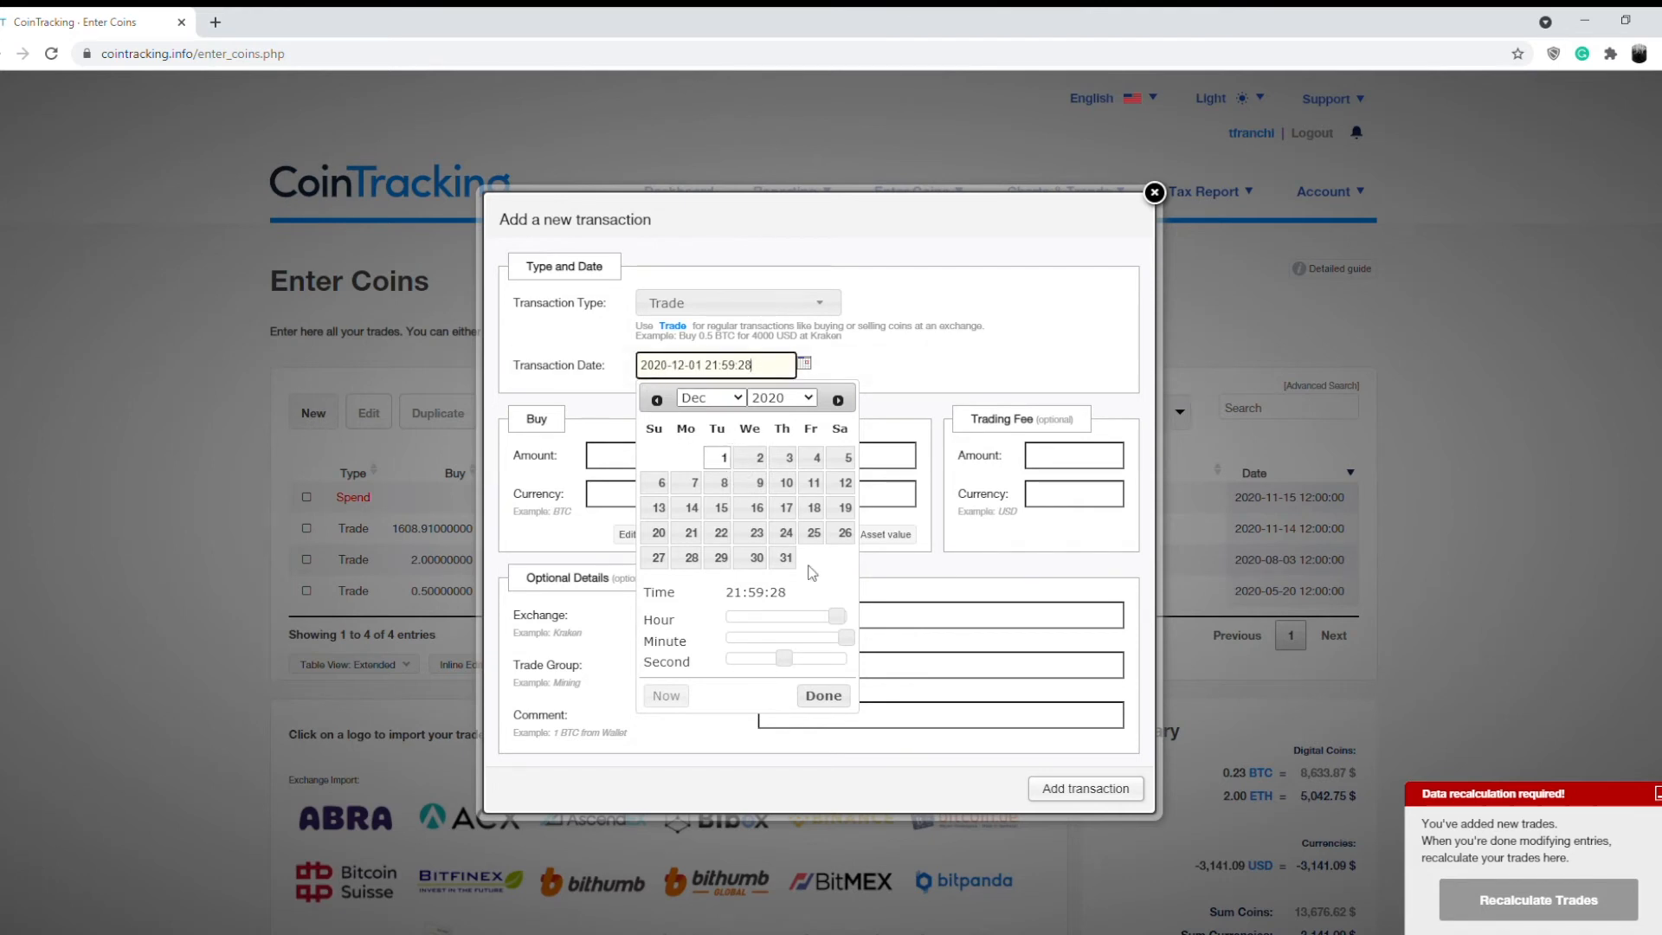
left_click_drag(843, 616, 768, 616)
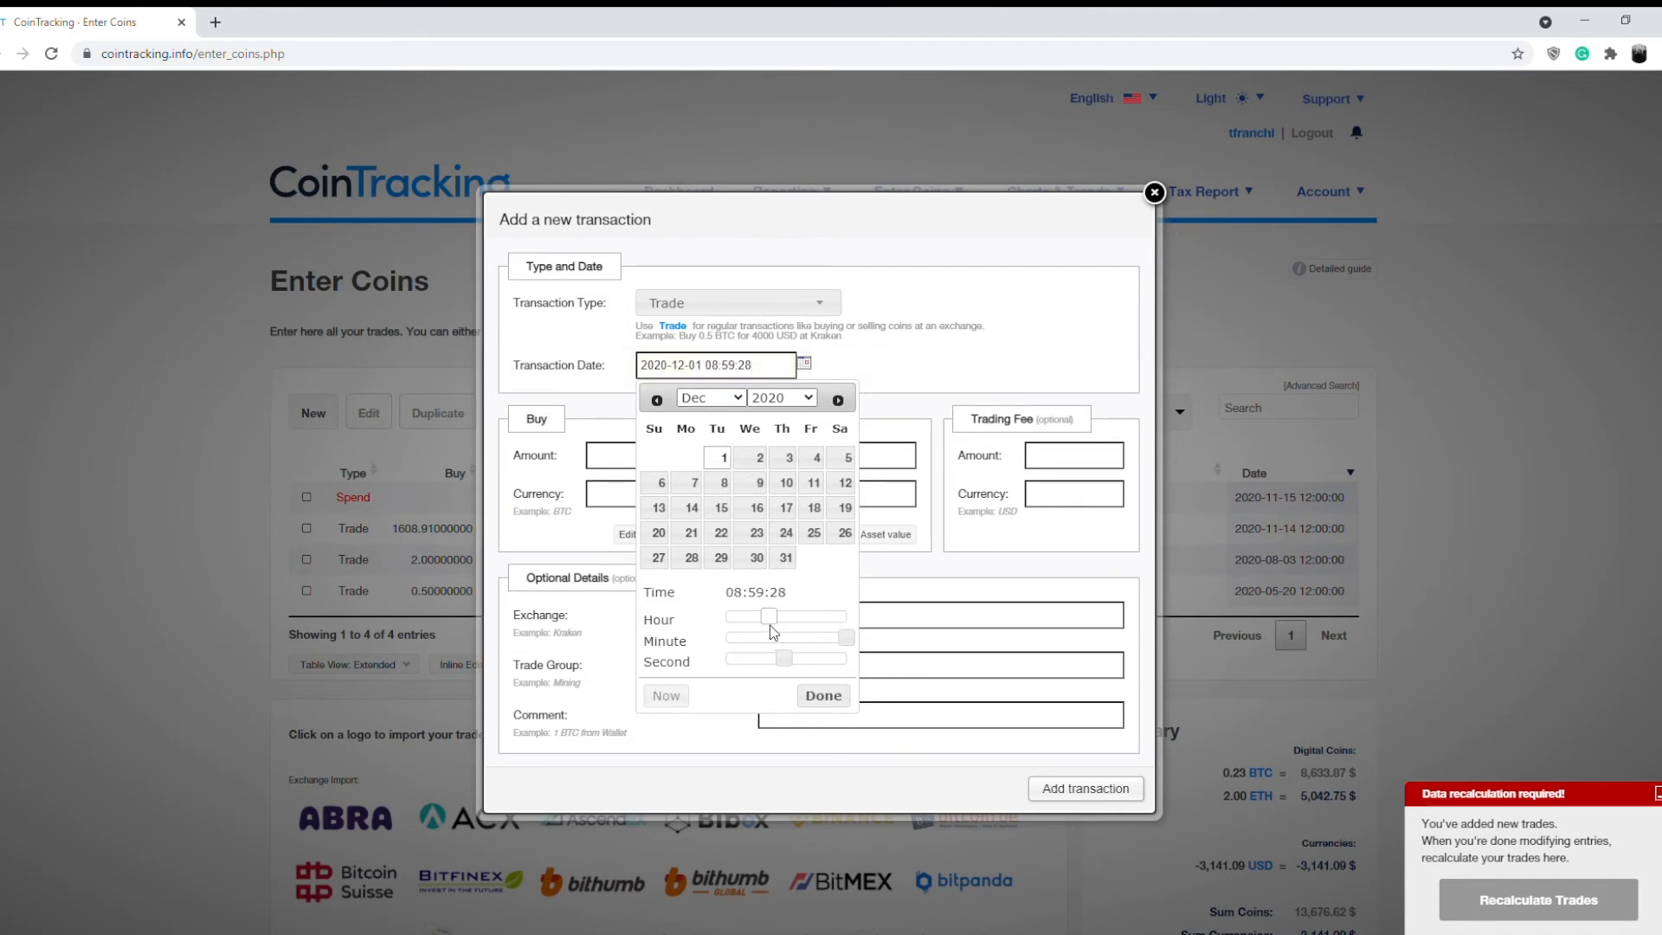
left_click_drag(770, 616, 791, 617)
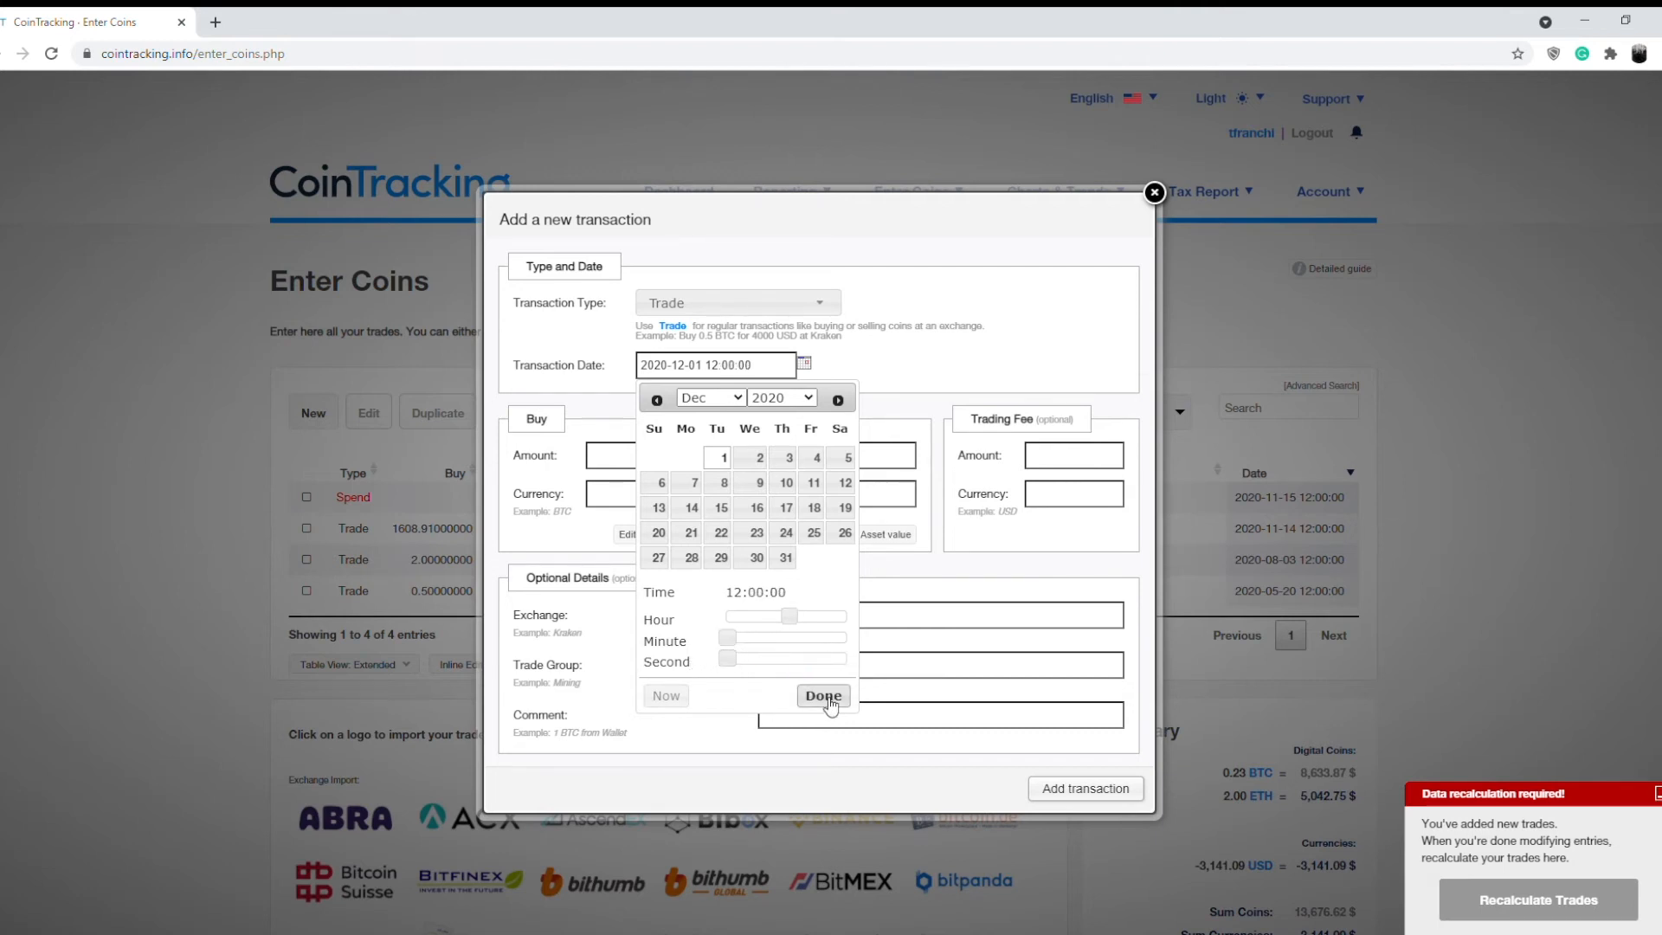
left_click(822, 696)
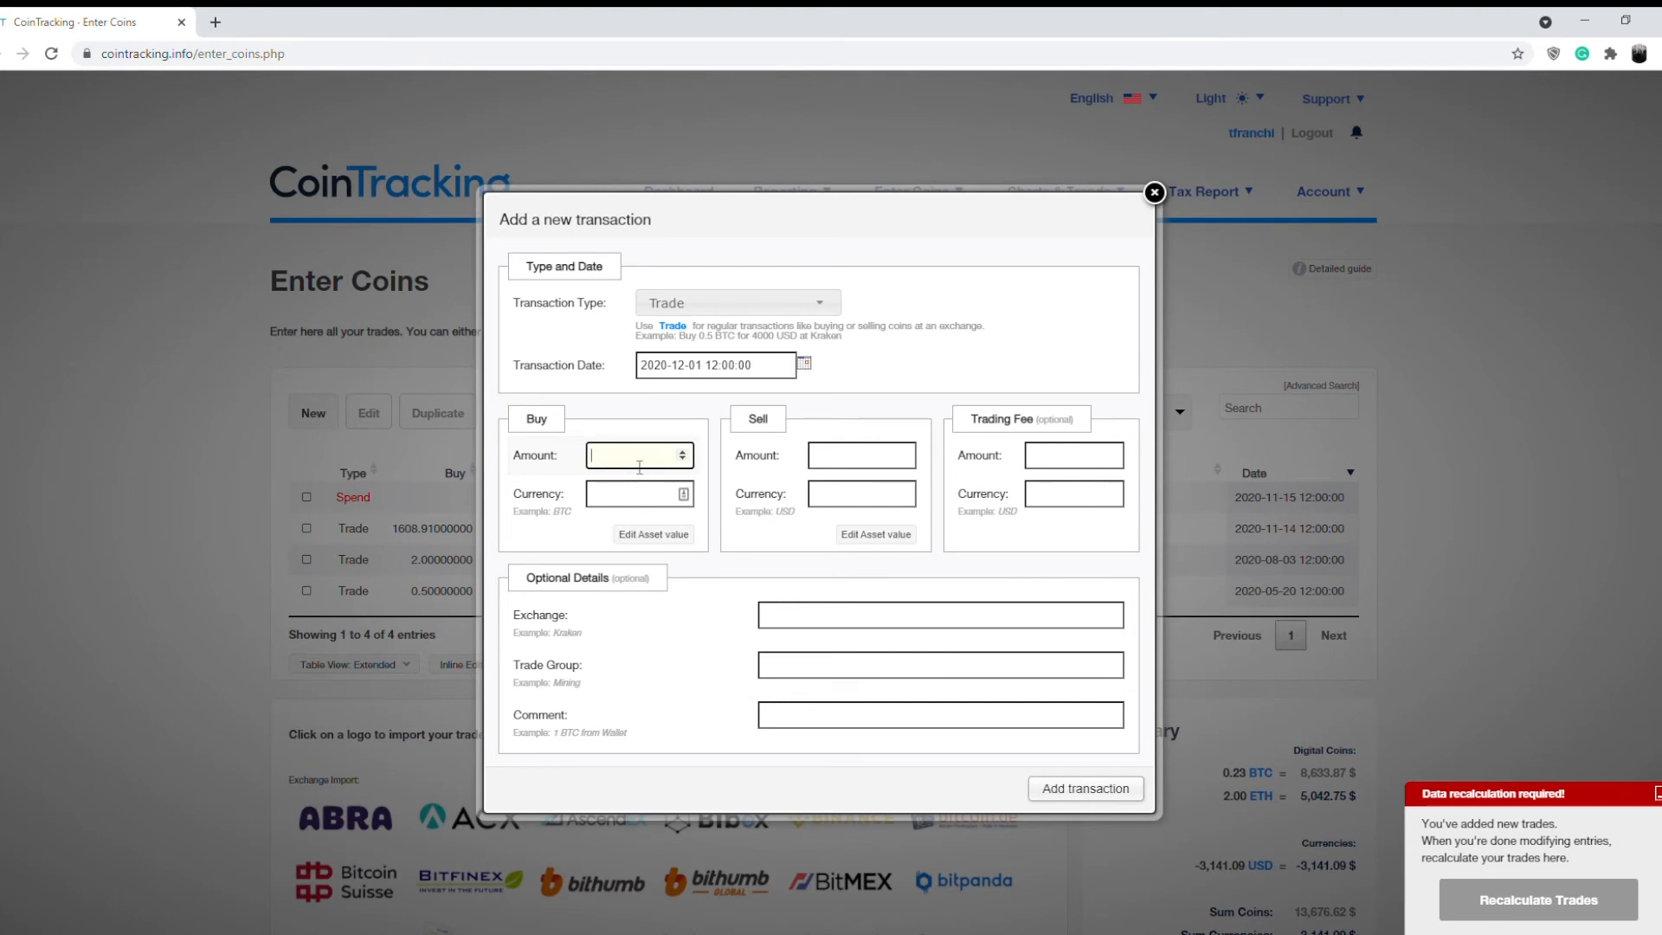
Enter Buy 0.1 BTC for Sell 1916.67 USD and add the trade
type("0.1")
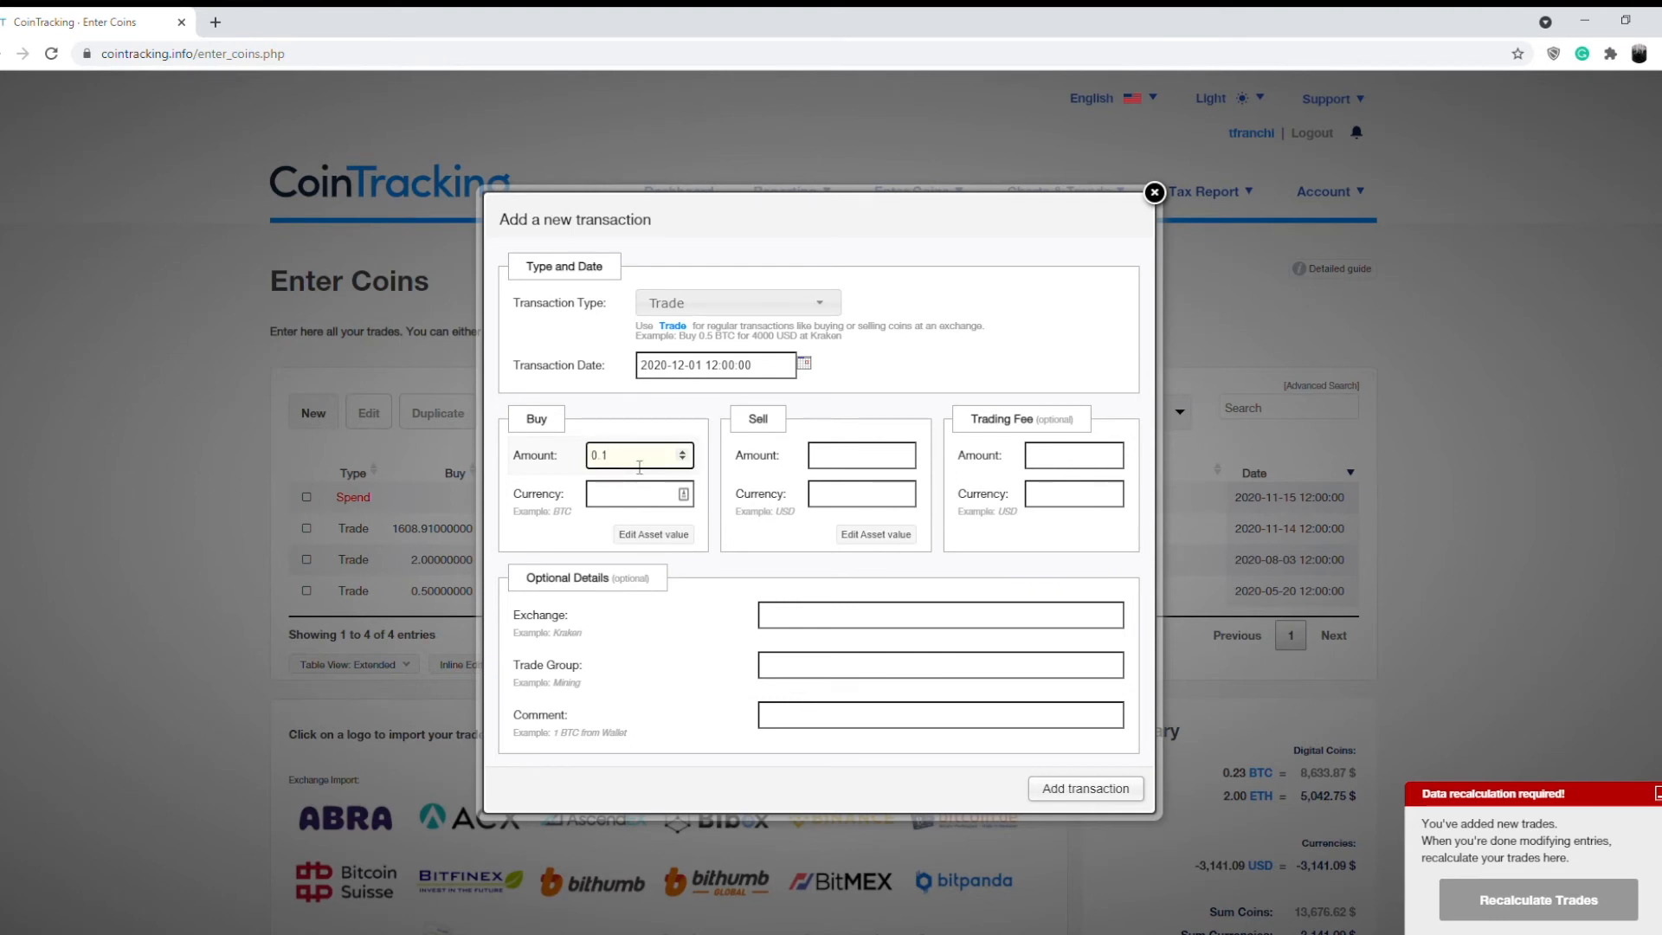
type("BT")
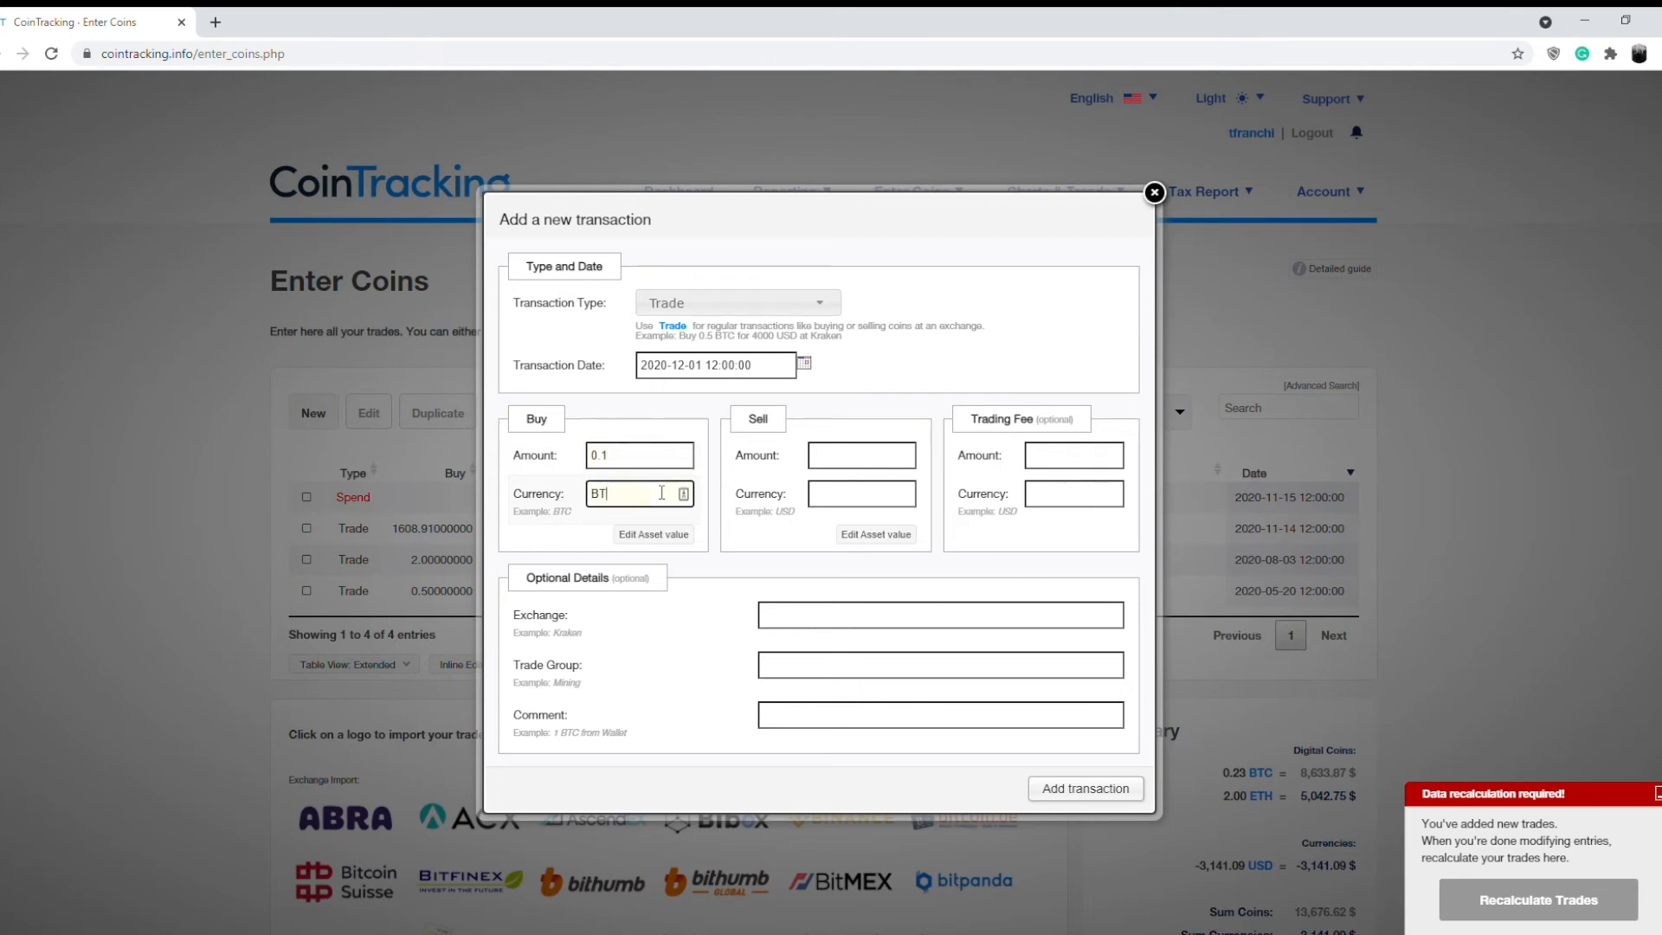
left_click(859, 456)
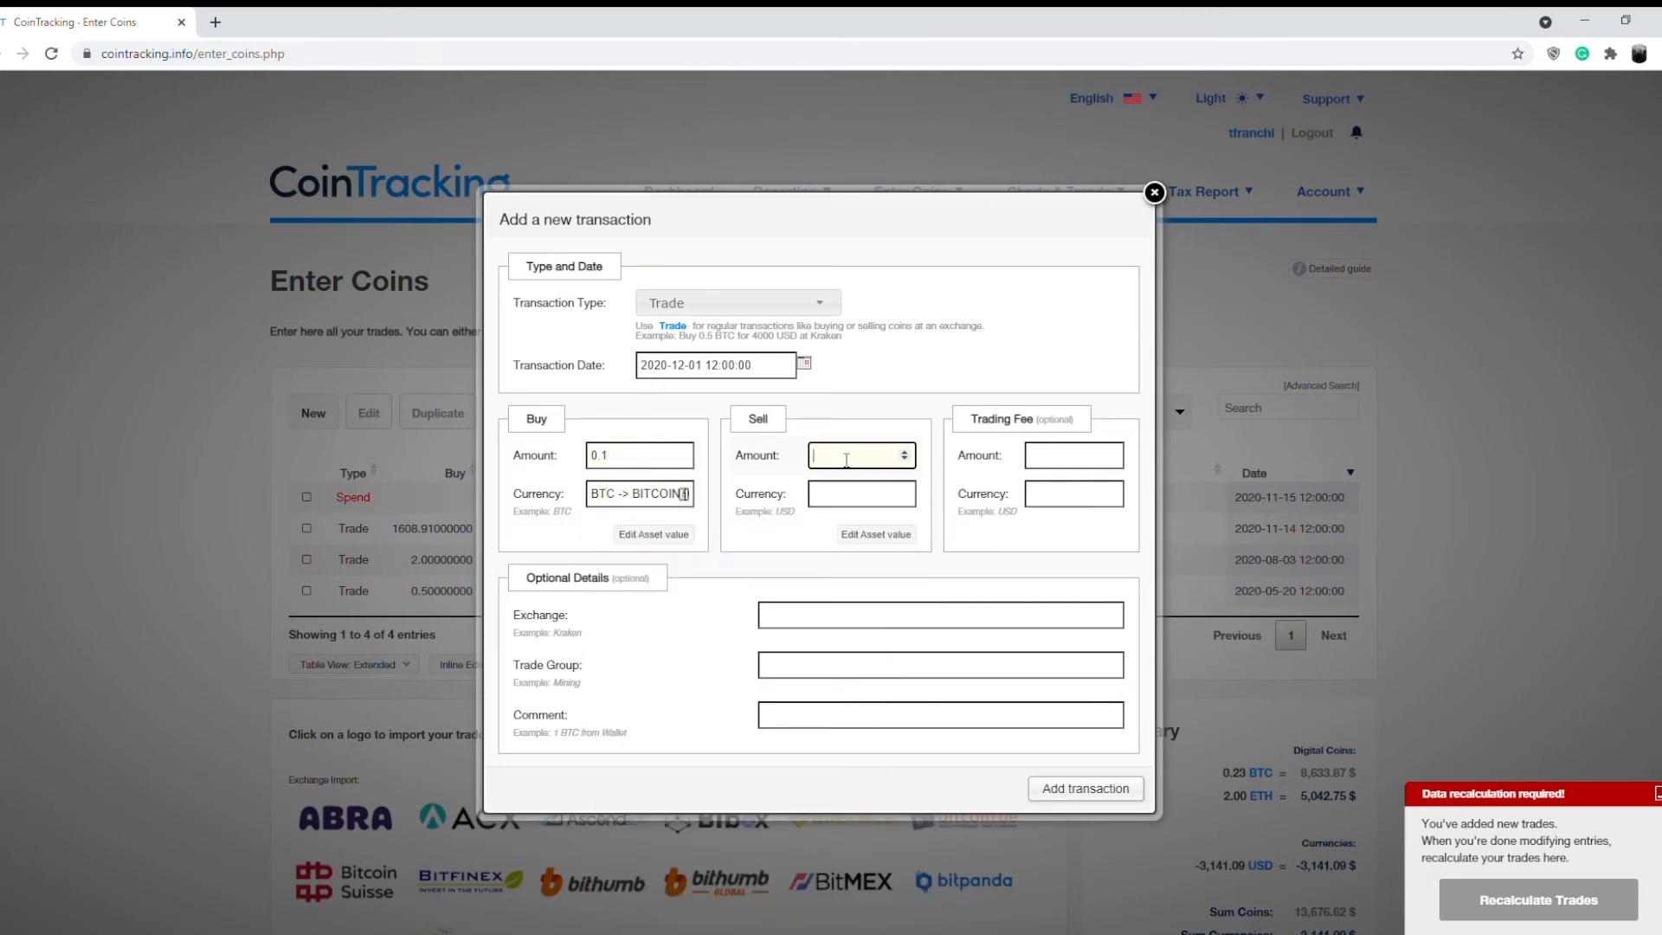
type("1916.67")
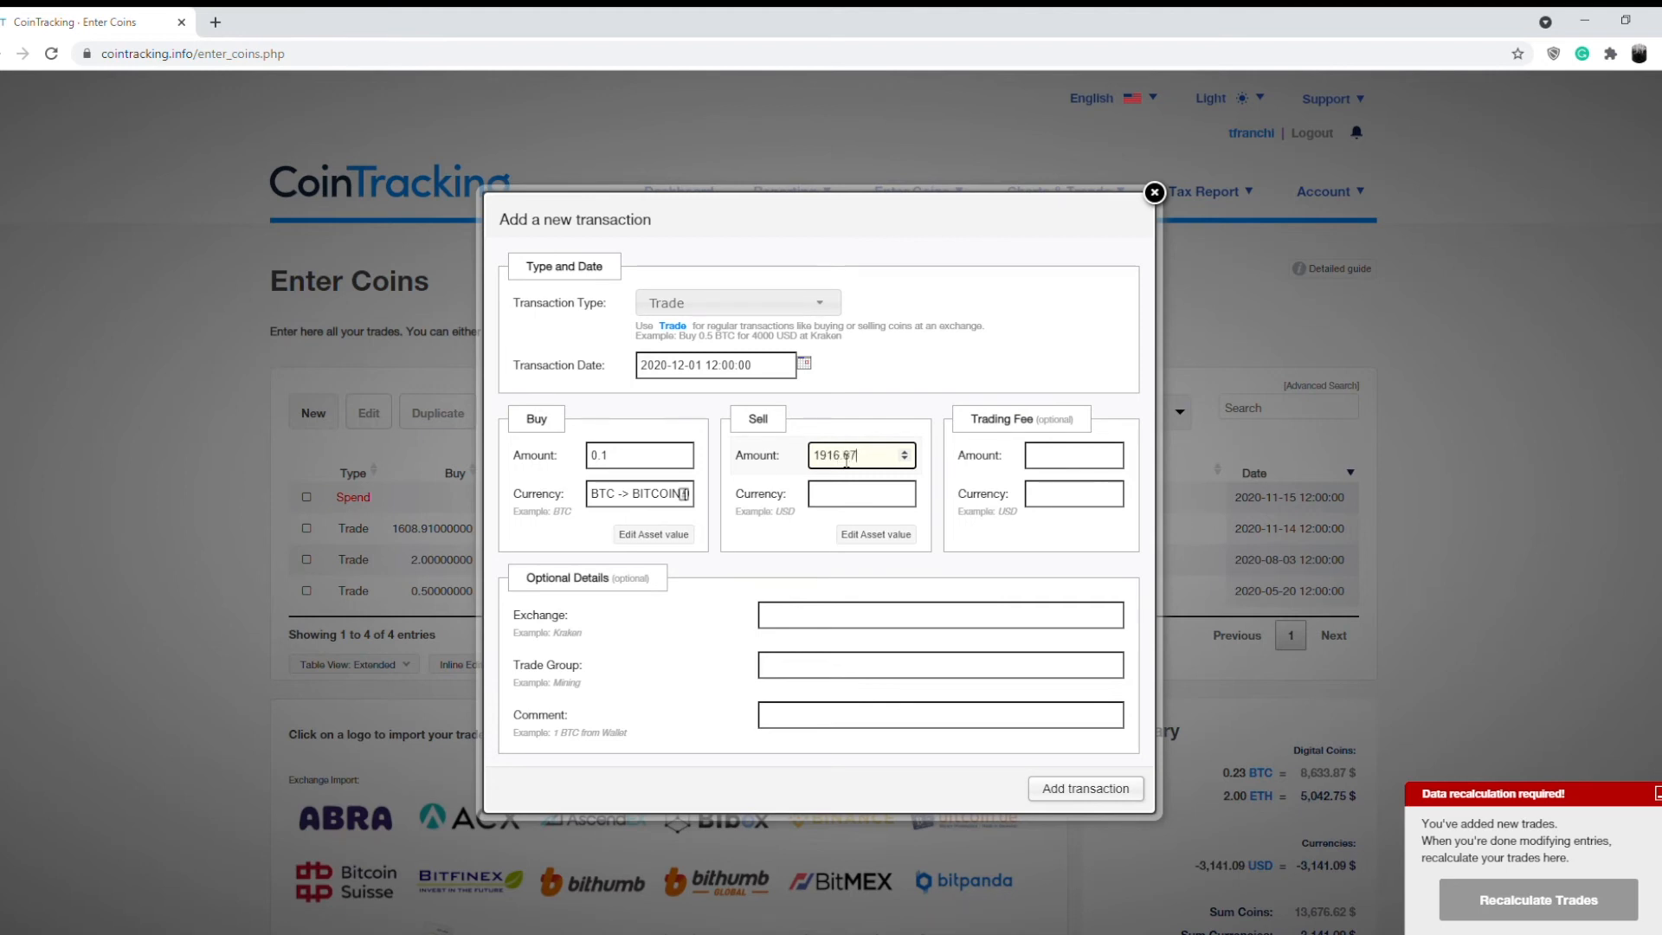
type("USD -> US DOLLA")
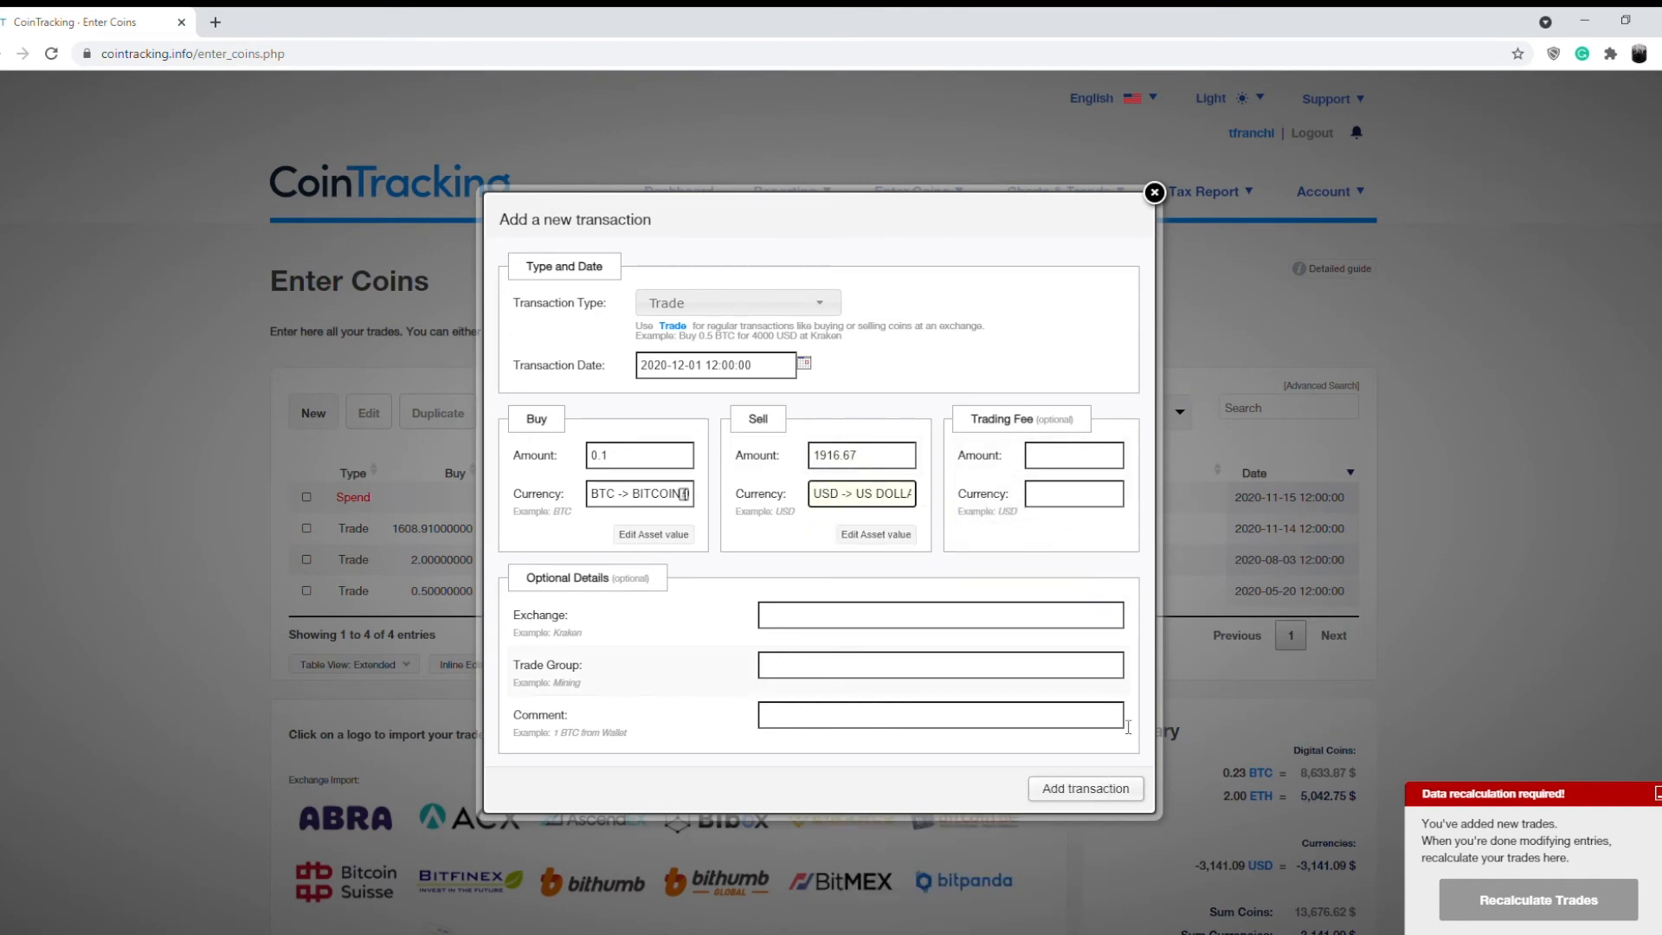
left_click(1083, 788)
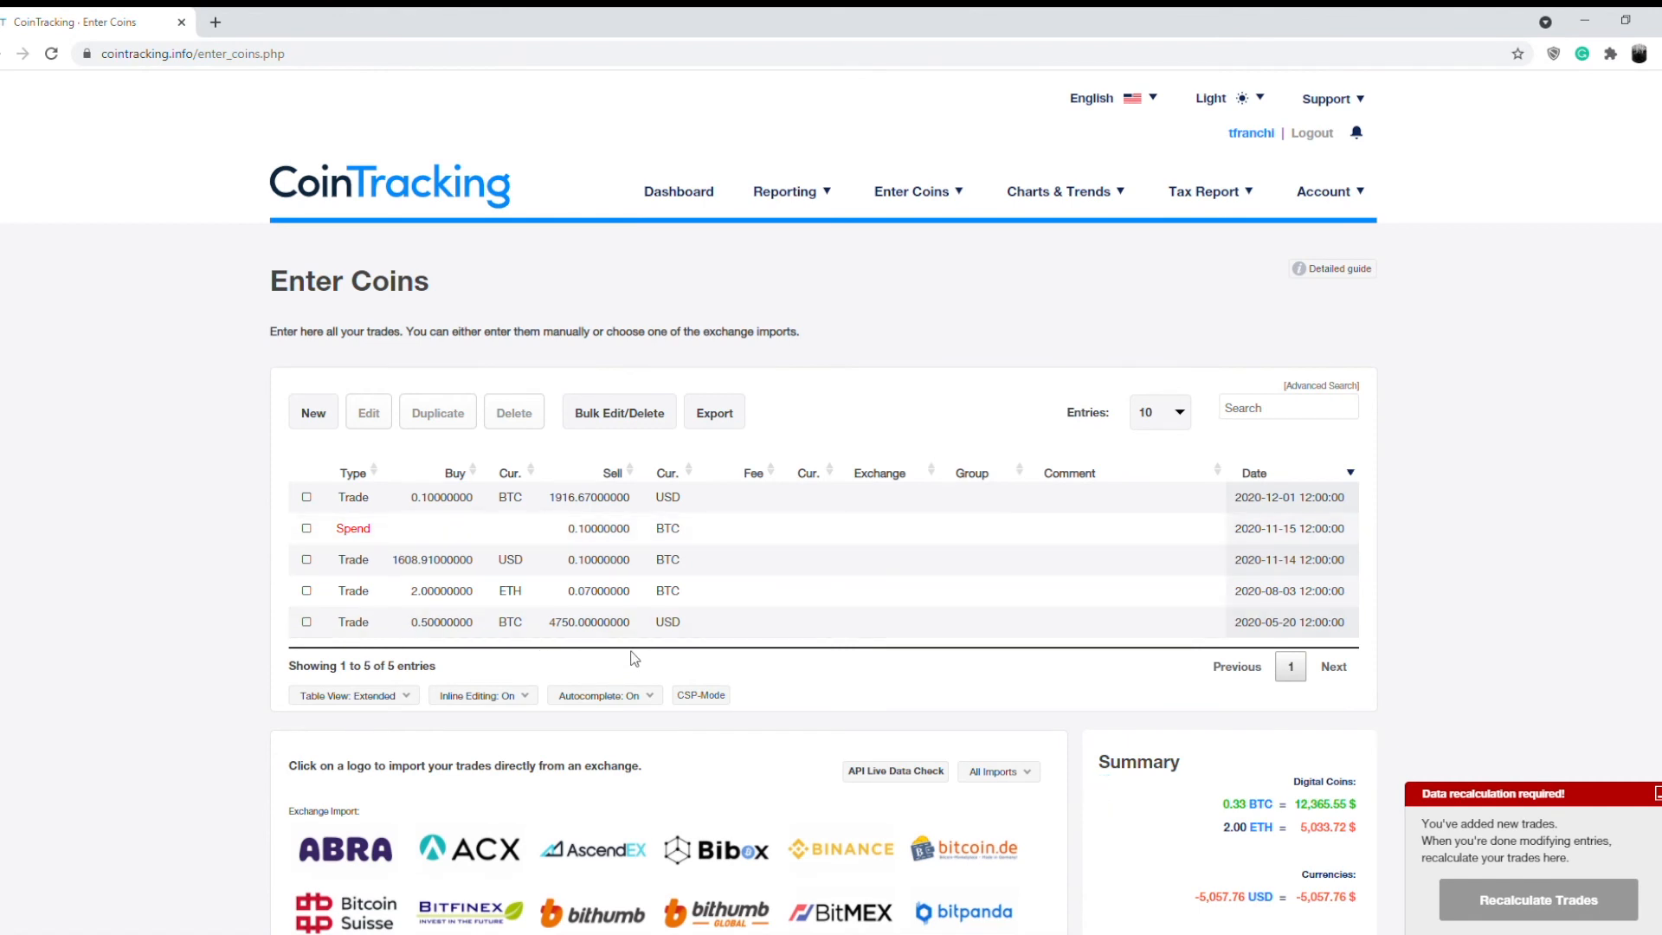
mouse_move(1361, 497)
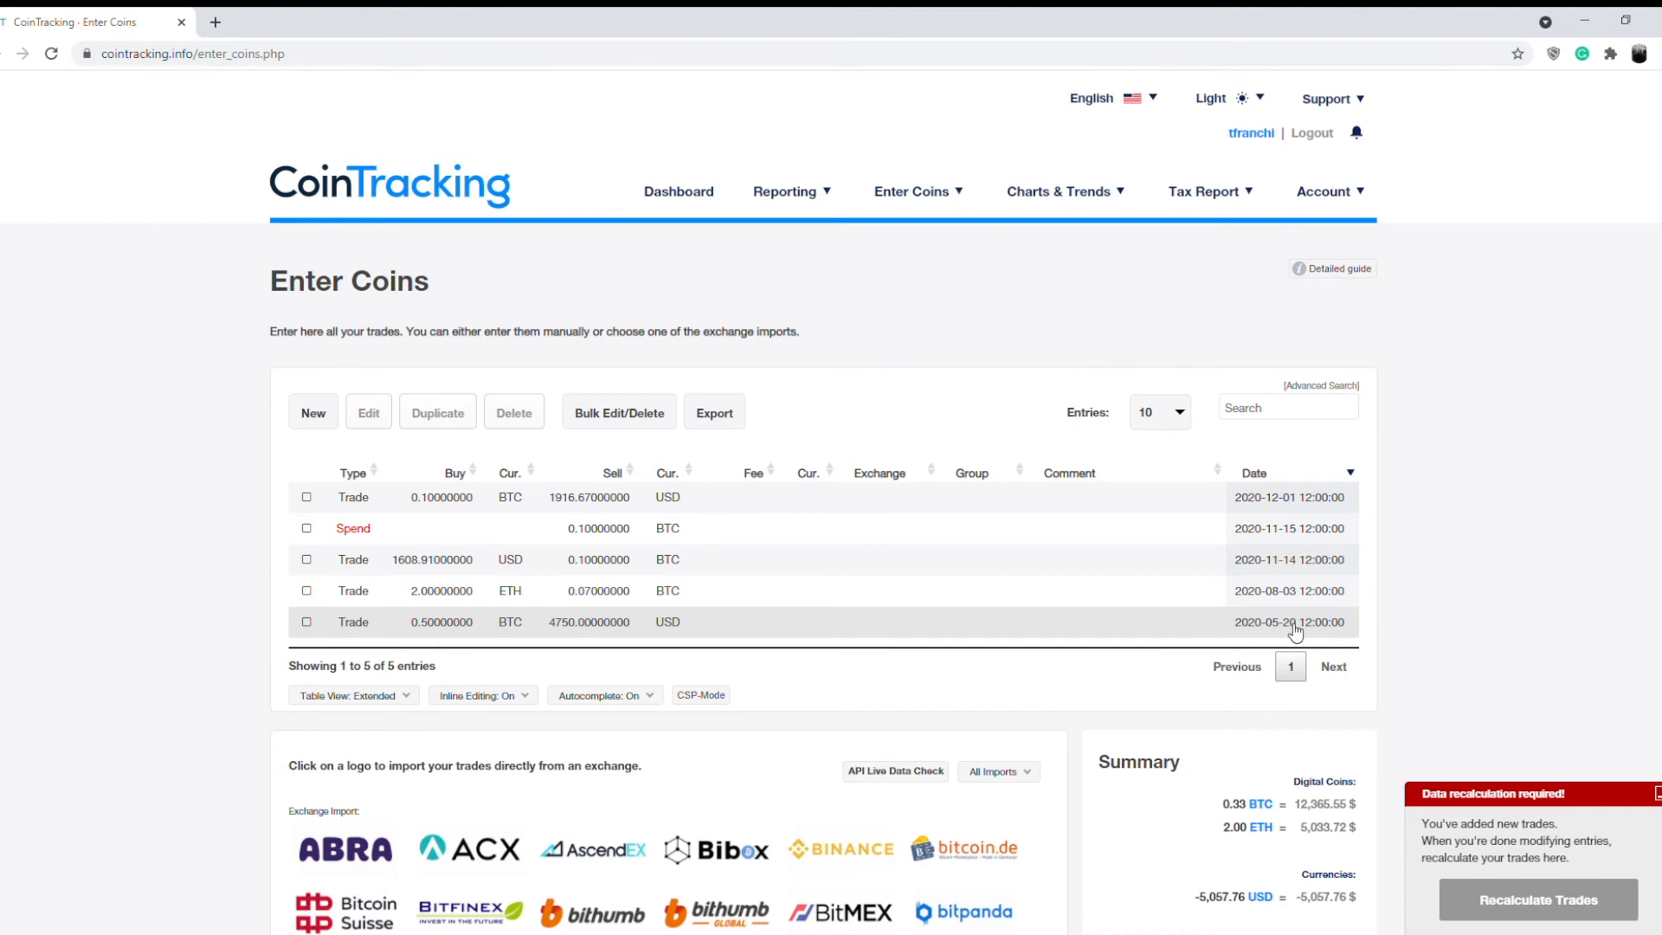
left_click(1288, 621)
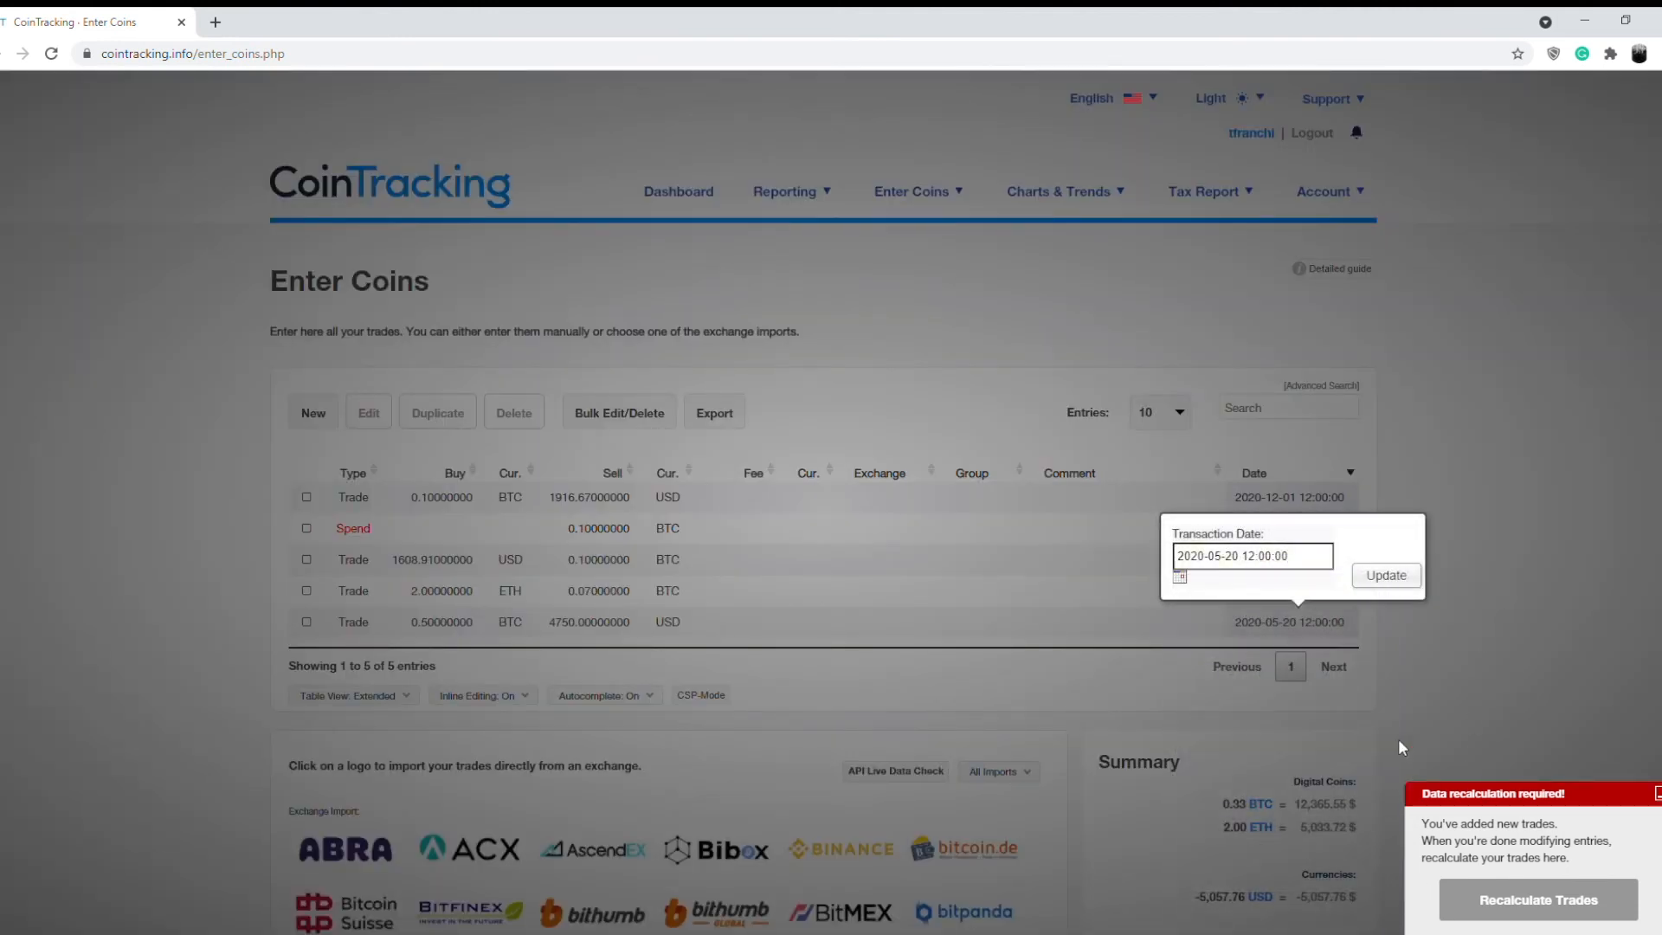
left_click(1385, 574)
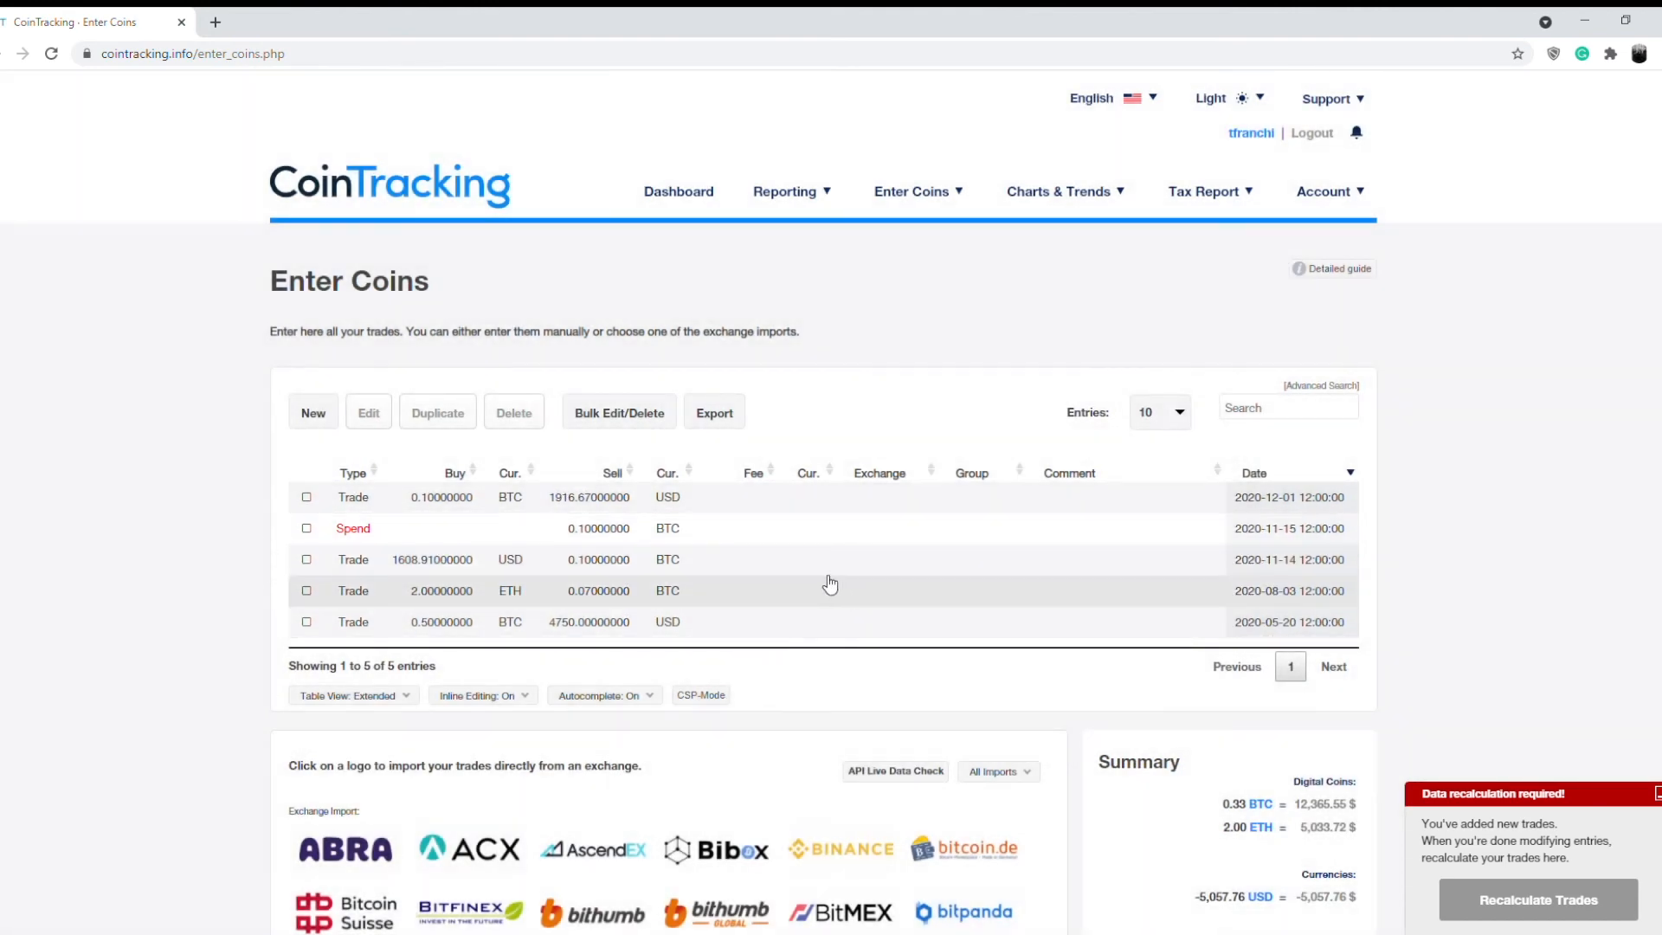
left_click(1203, 191)
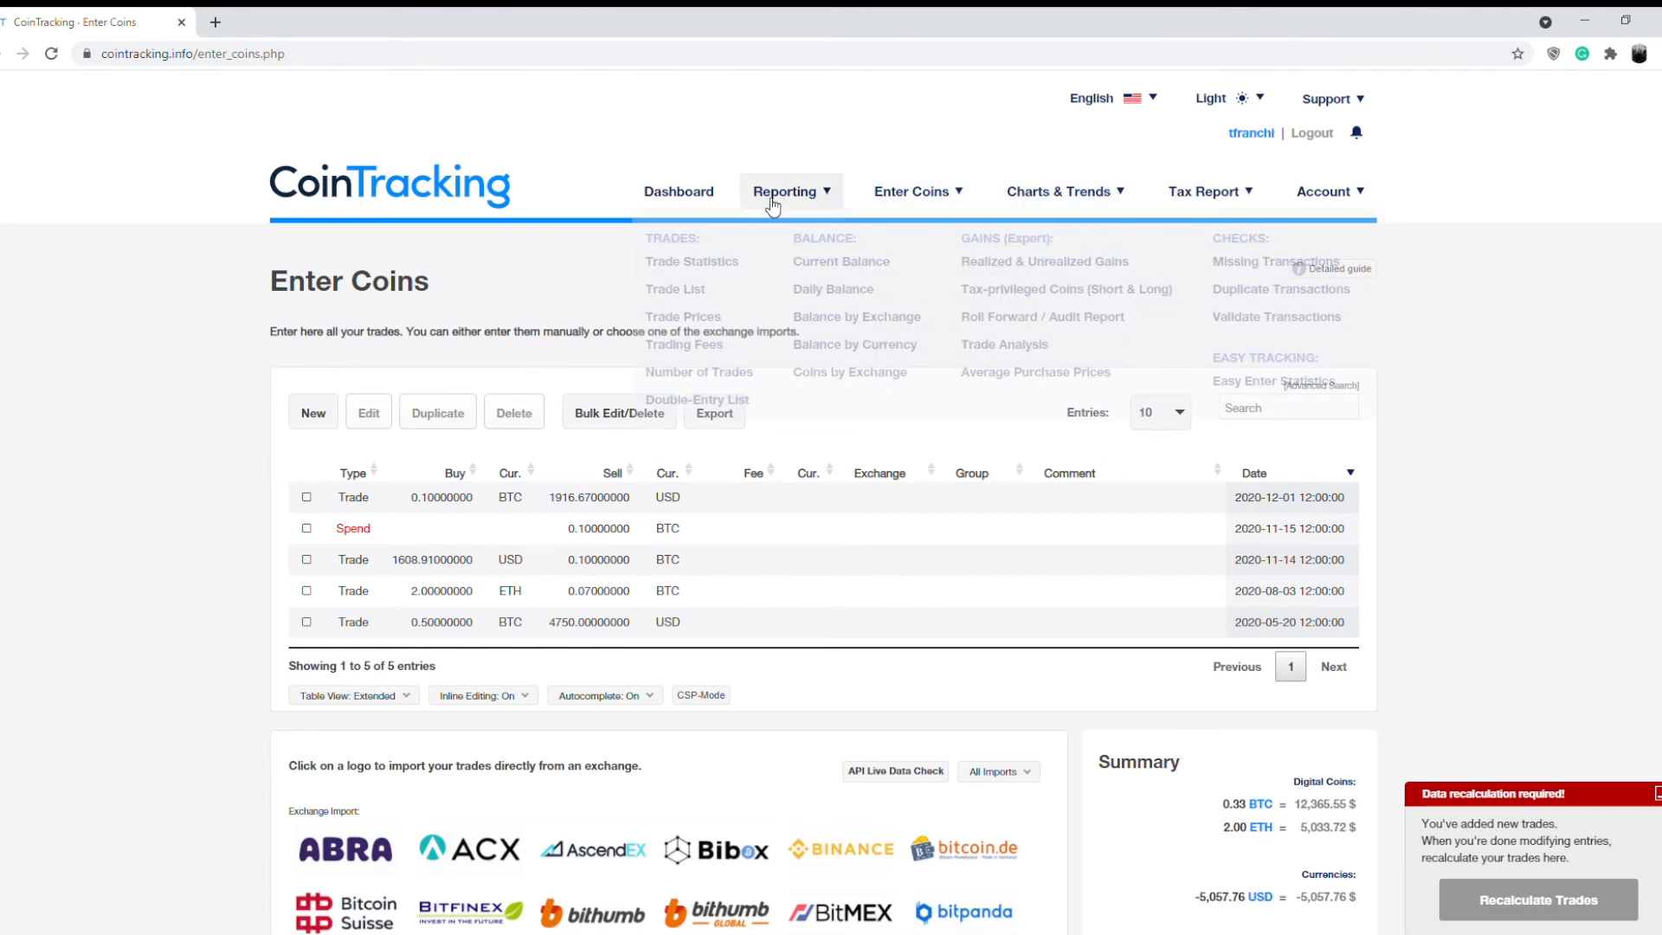
Recalculate trades in Realized & Unrealized Gains so BTC shows 1,429.04 USD realized gain
left_click(1043, 261)
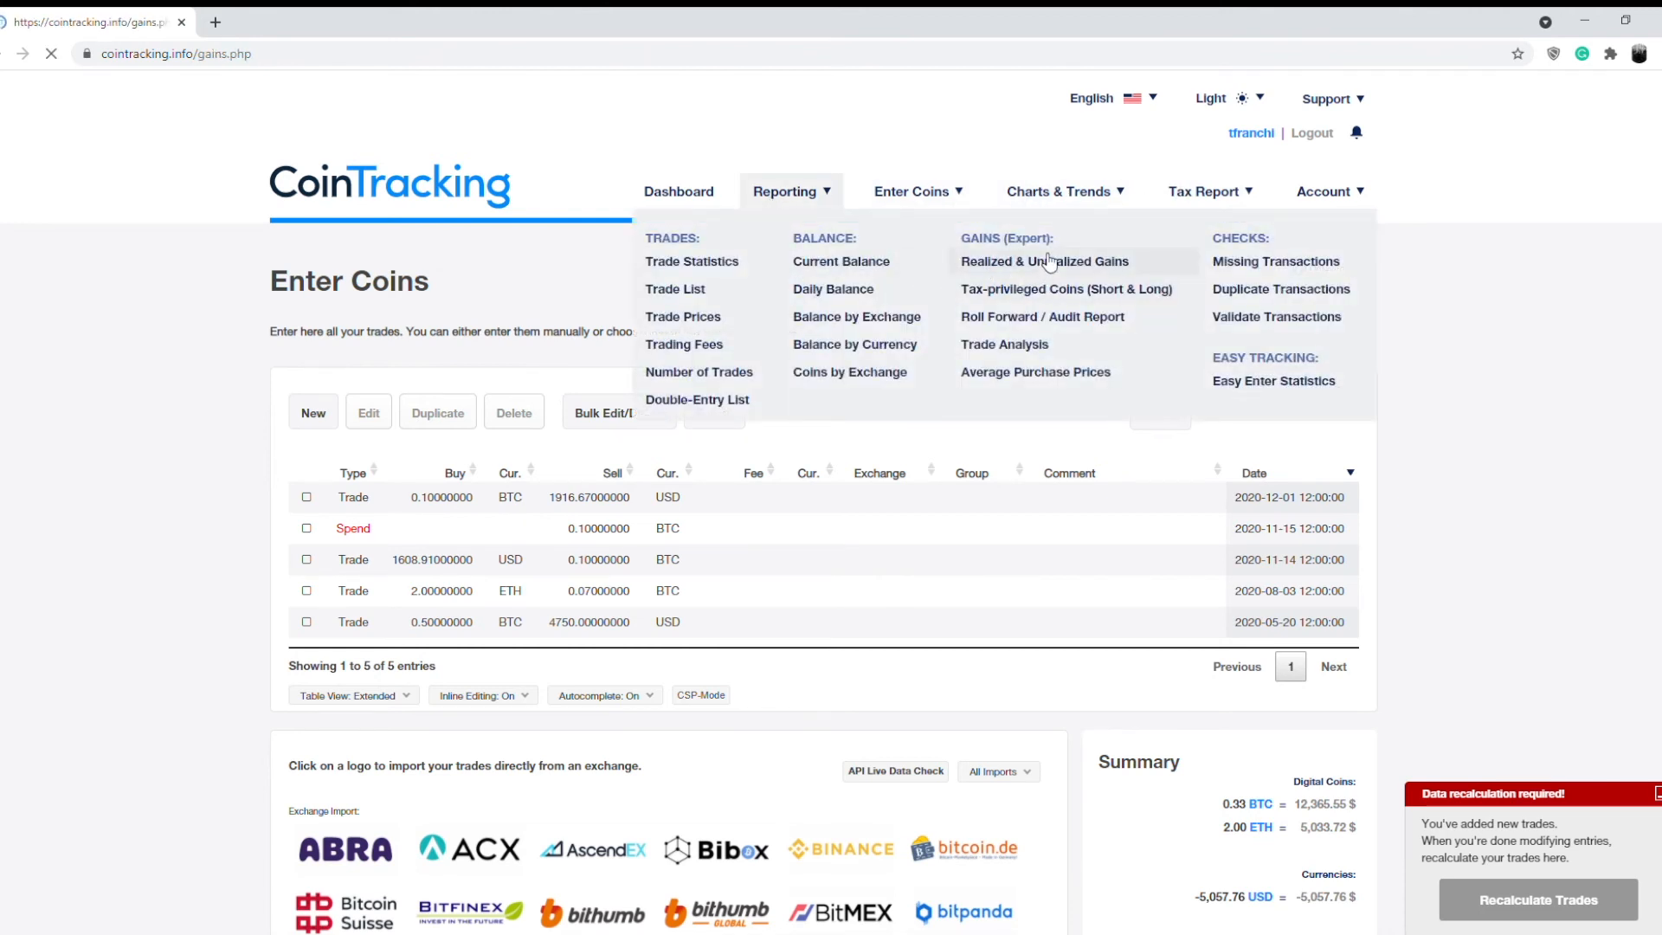
left_click(1042, 261)
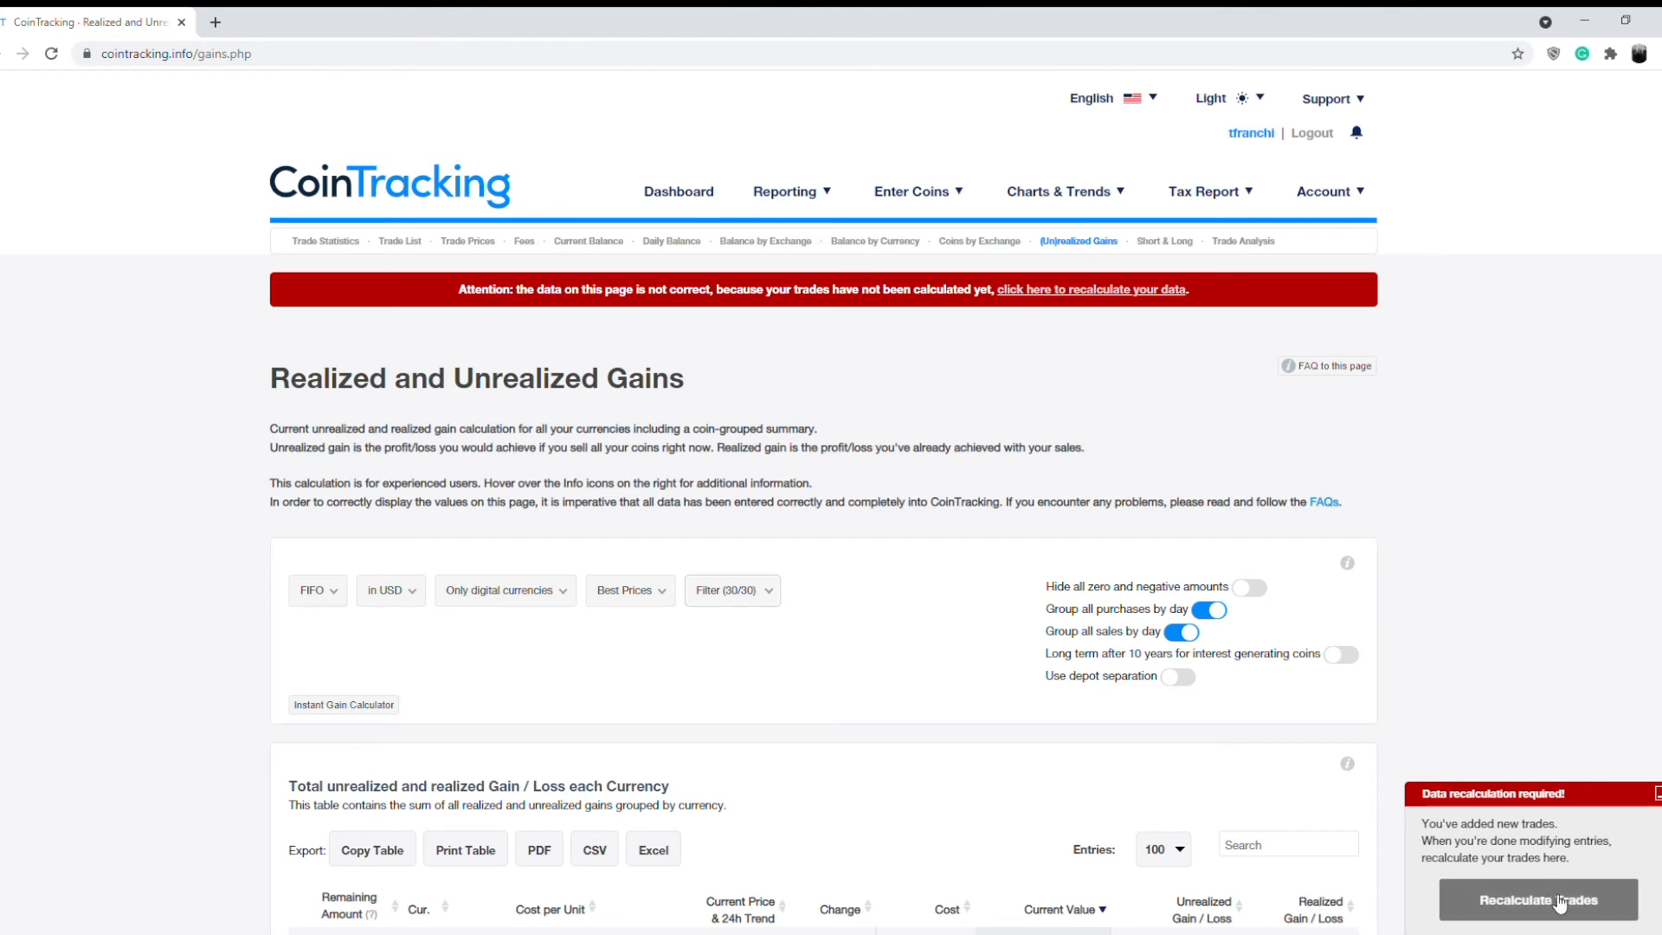
left_click(1537, 900)
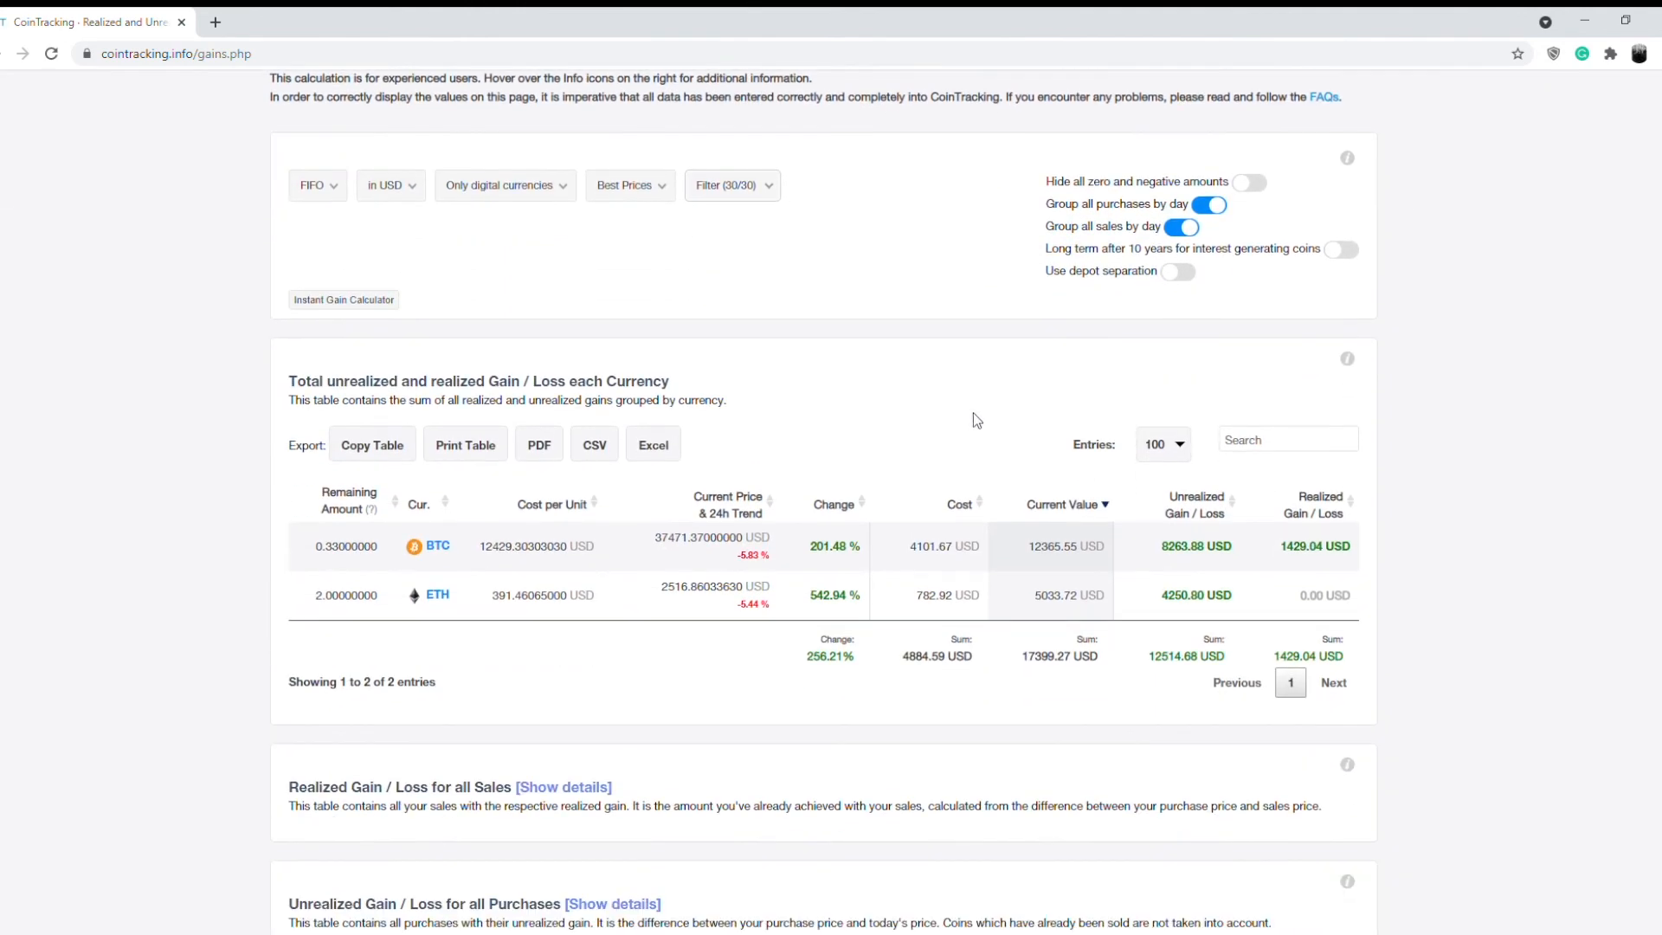
mouse_move(1257, 598)
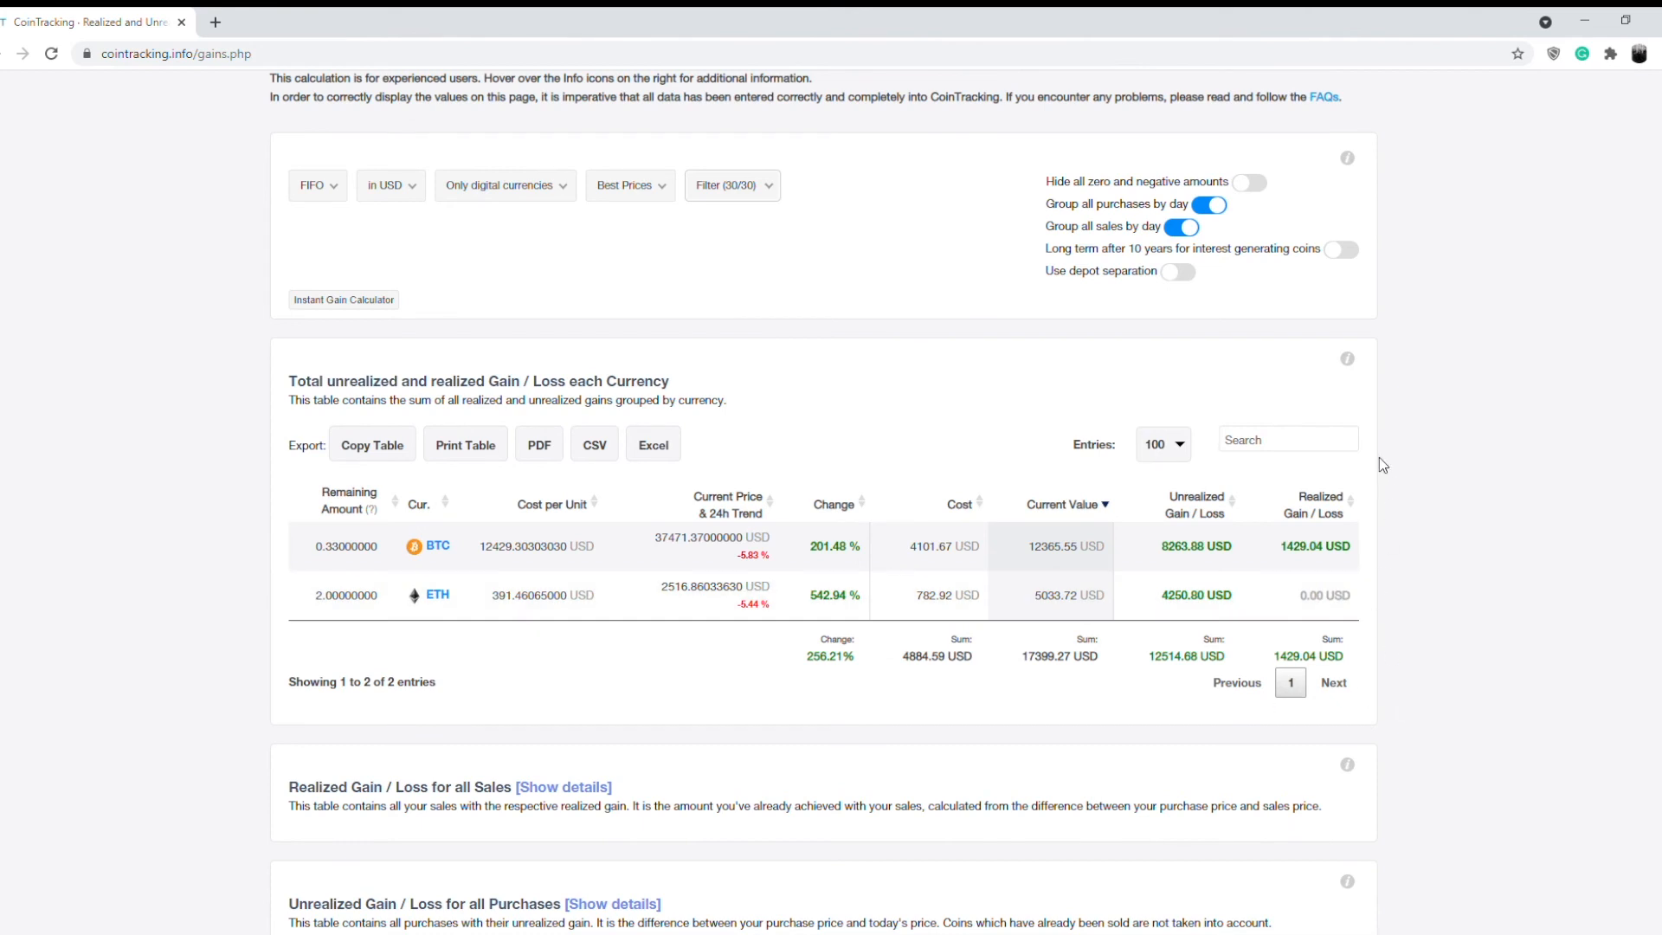
mouse_move(1178, 471)
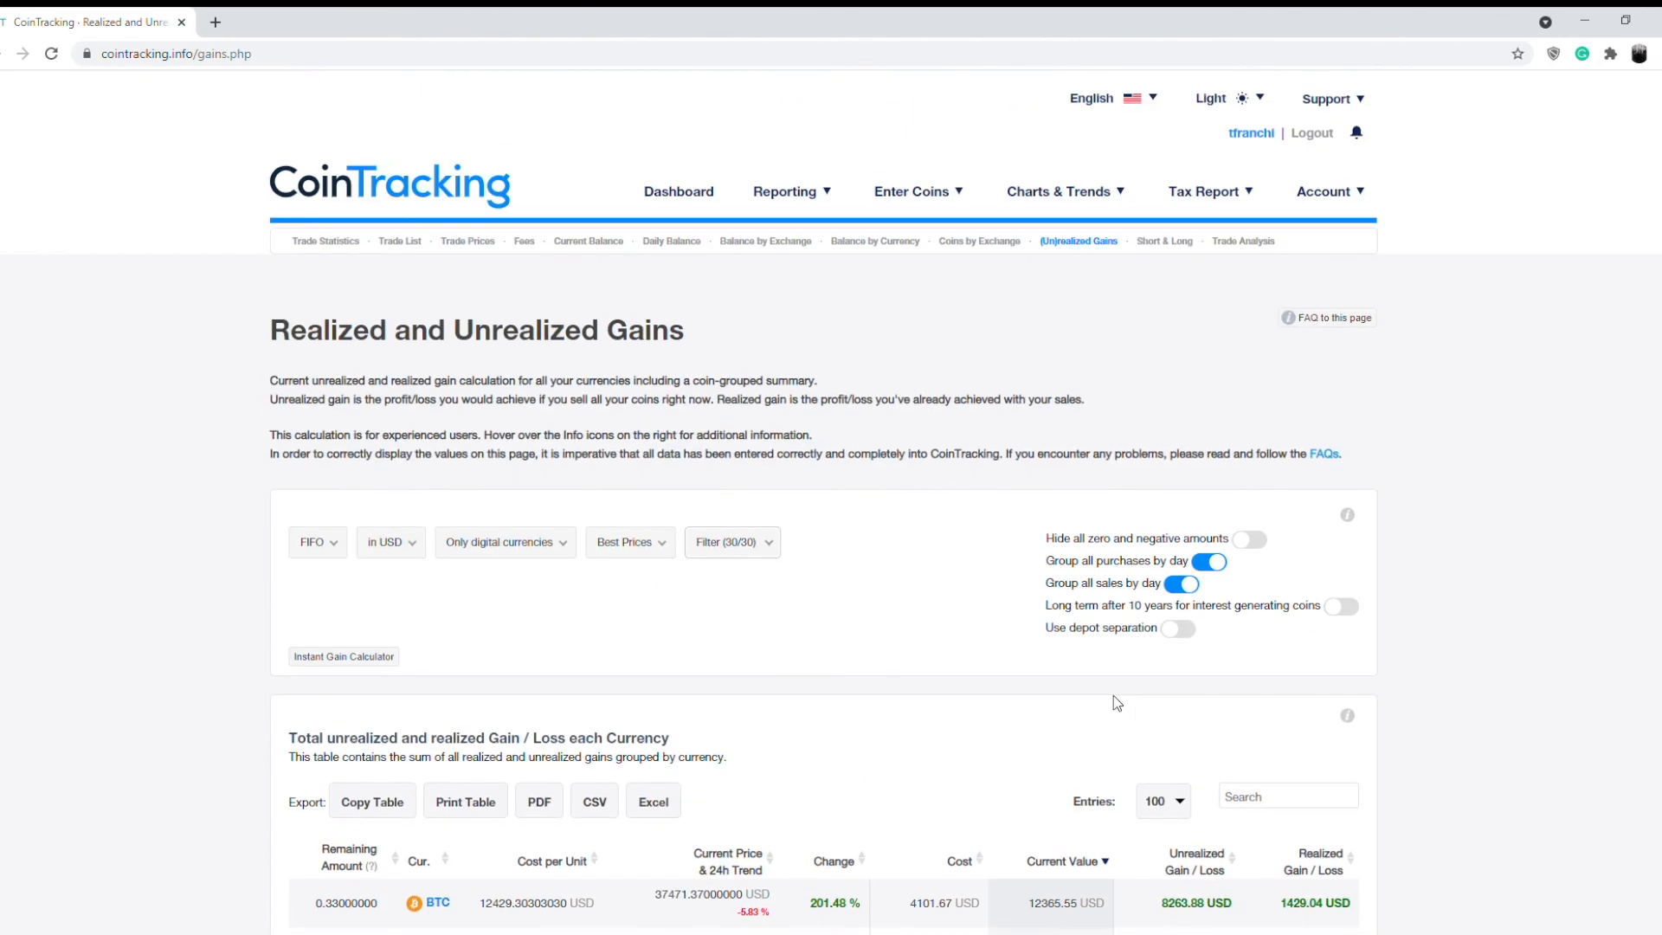
scroll("down", 3)
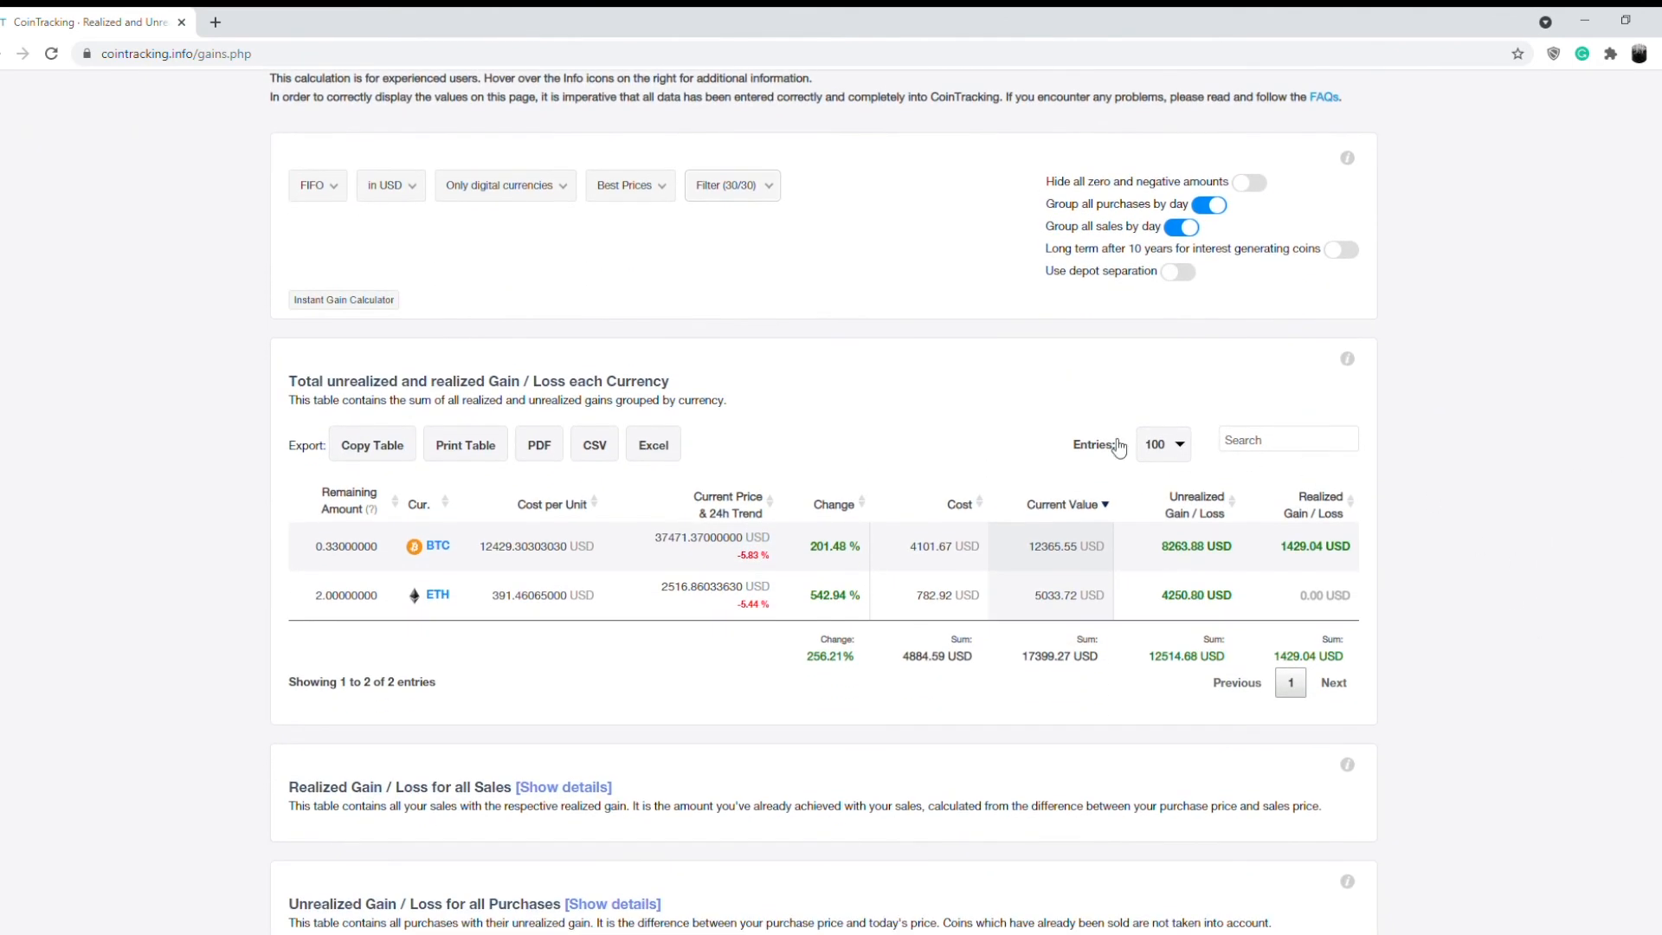
mouse_move(568, 471)
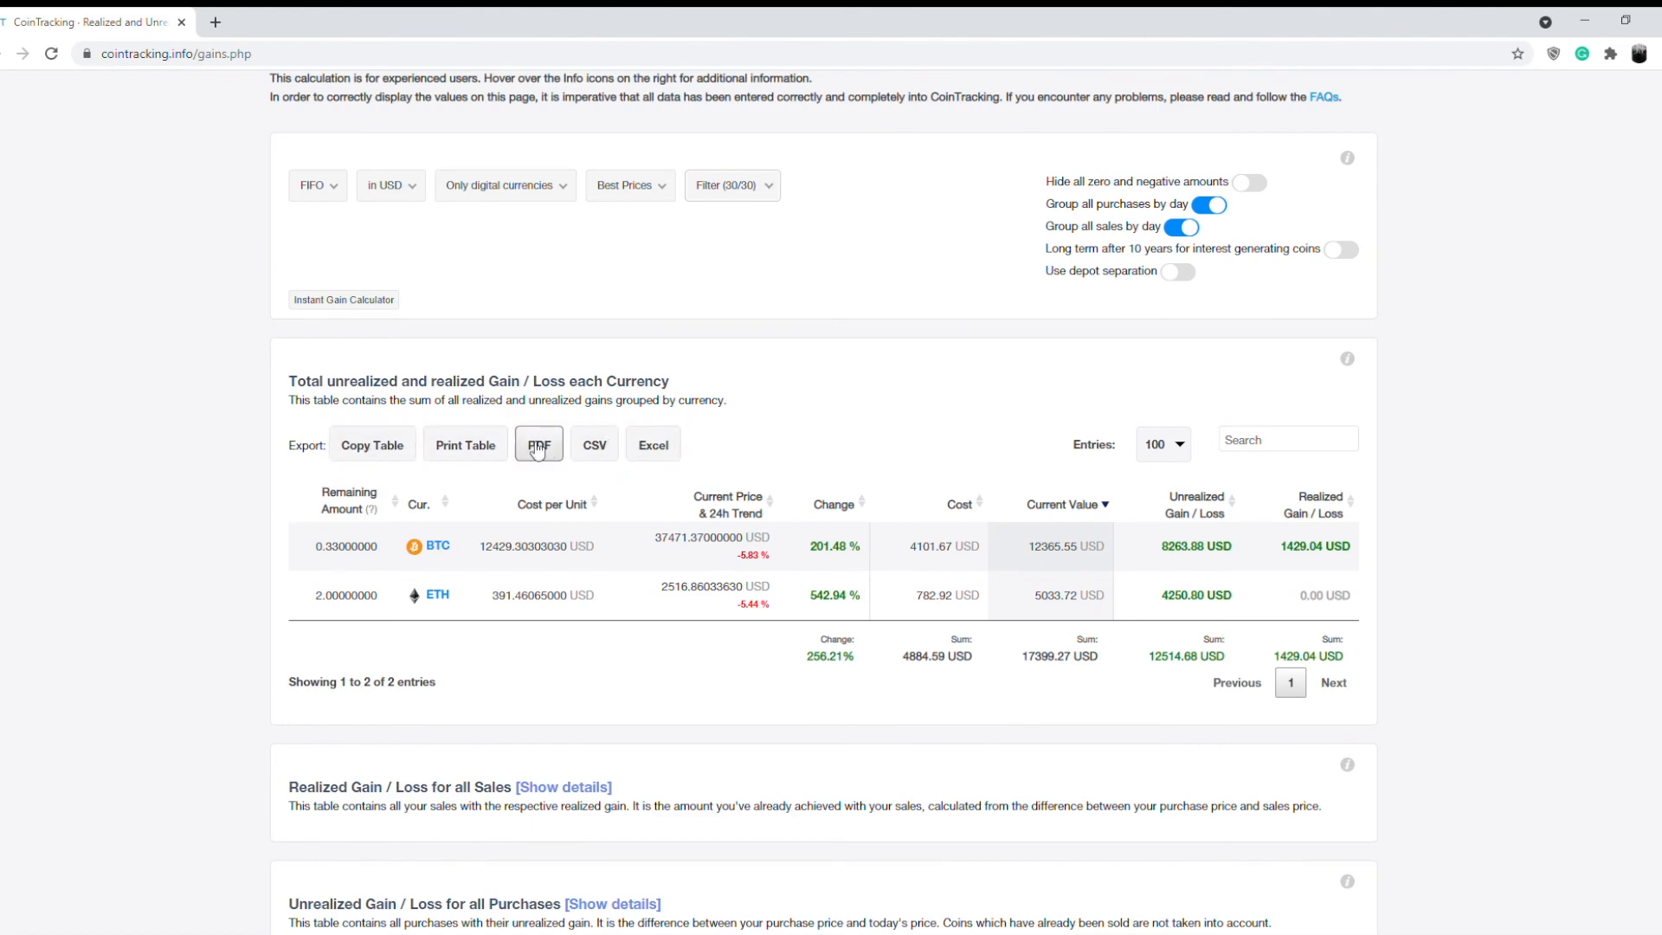
scroll("up", 3)
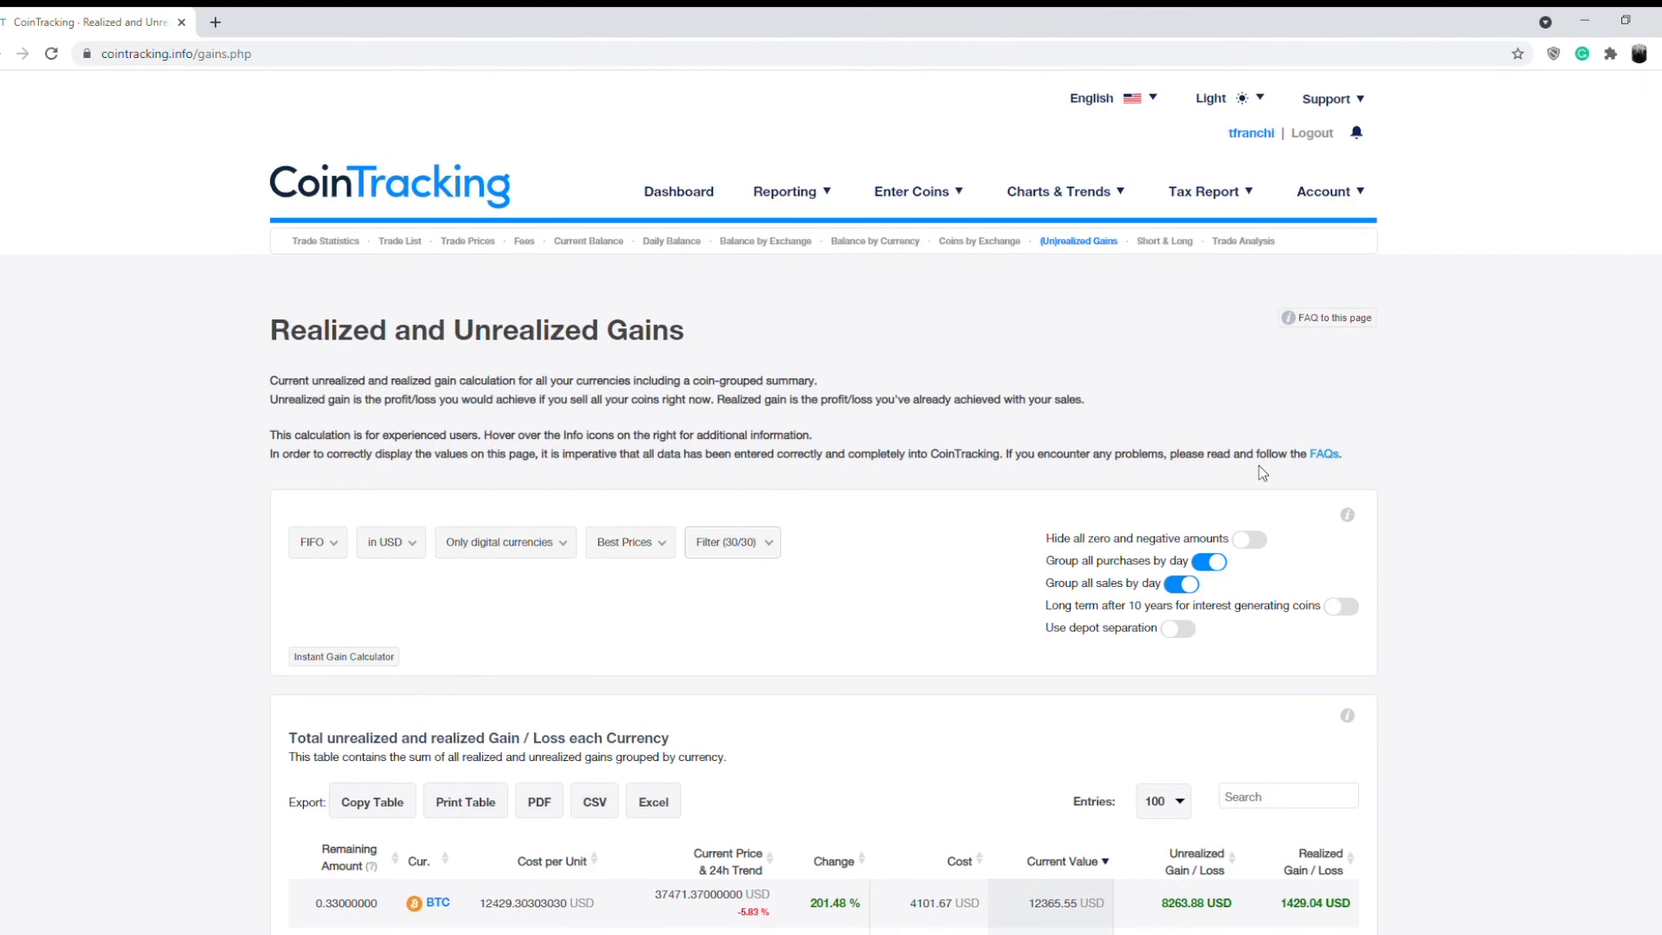
left_click(1205, 192)
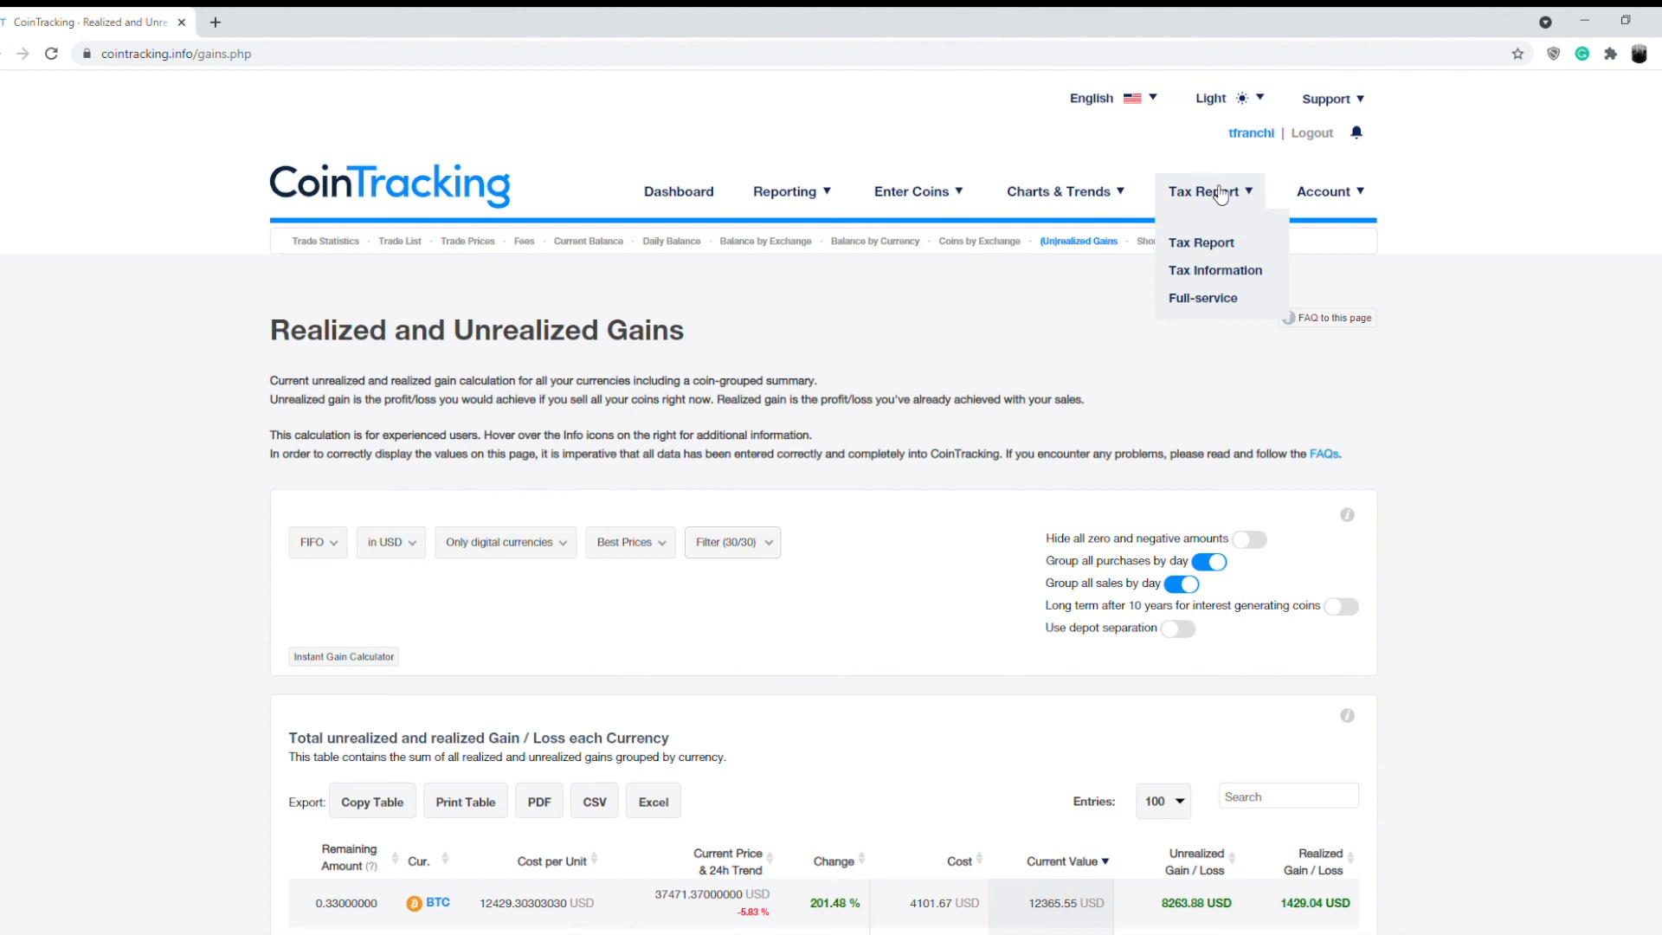
mouse_move(1226, 220)
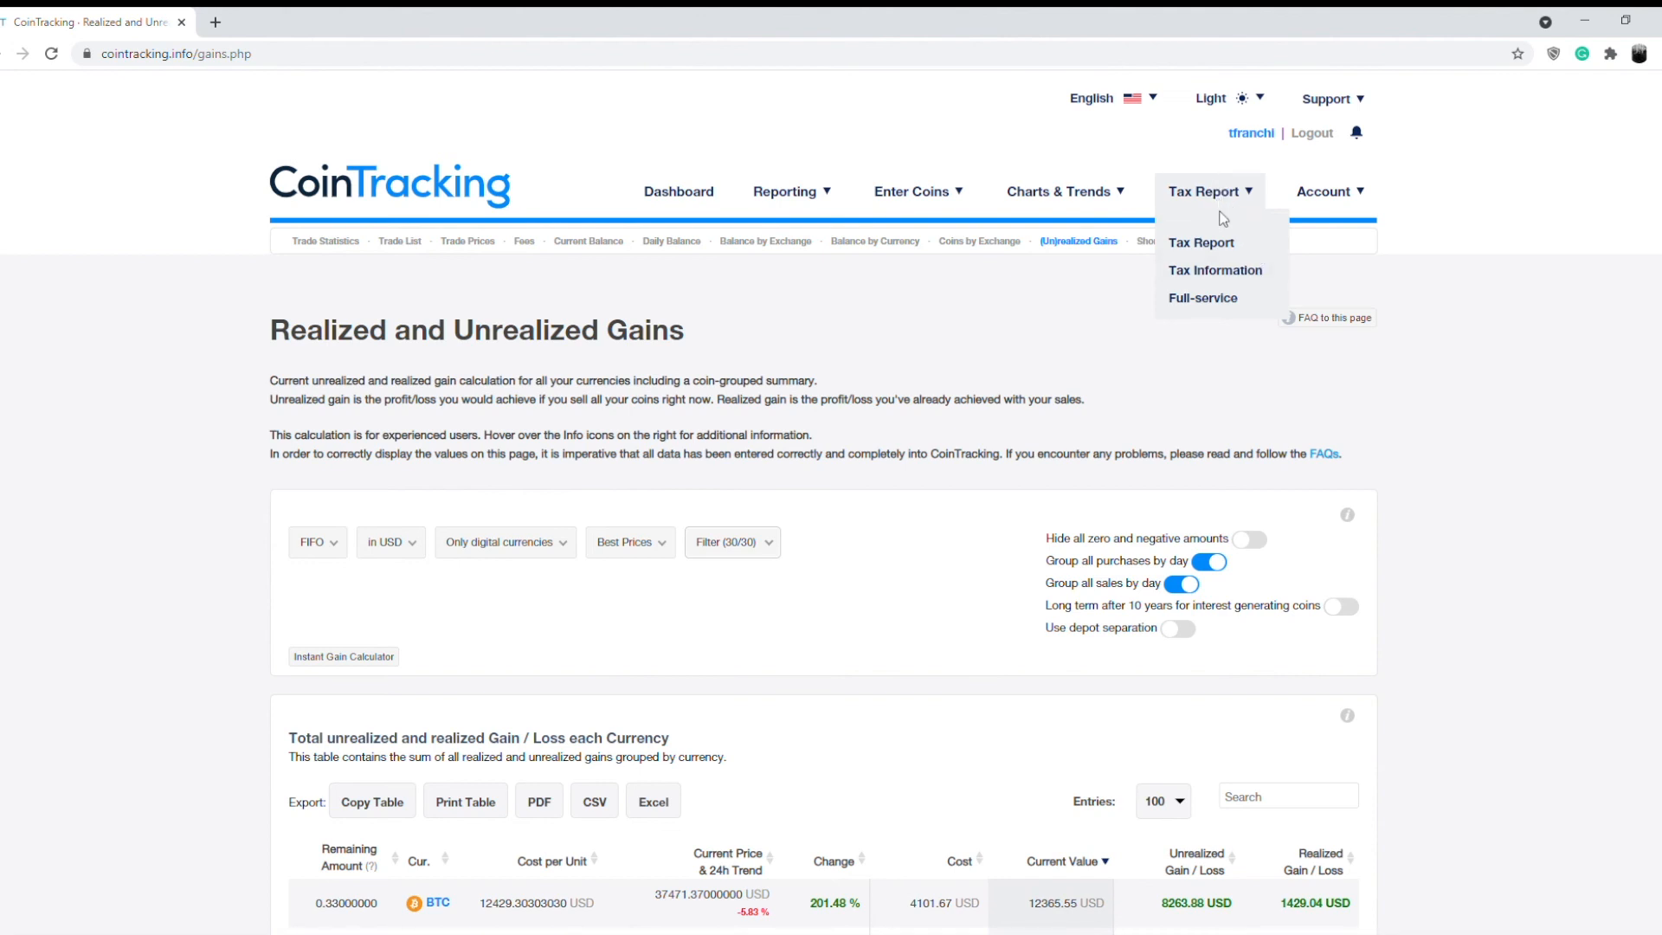
mouse_move(1238, 253)
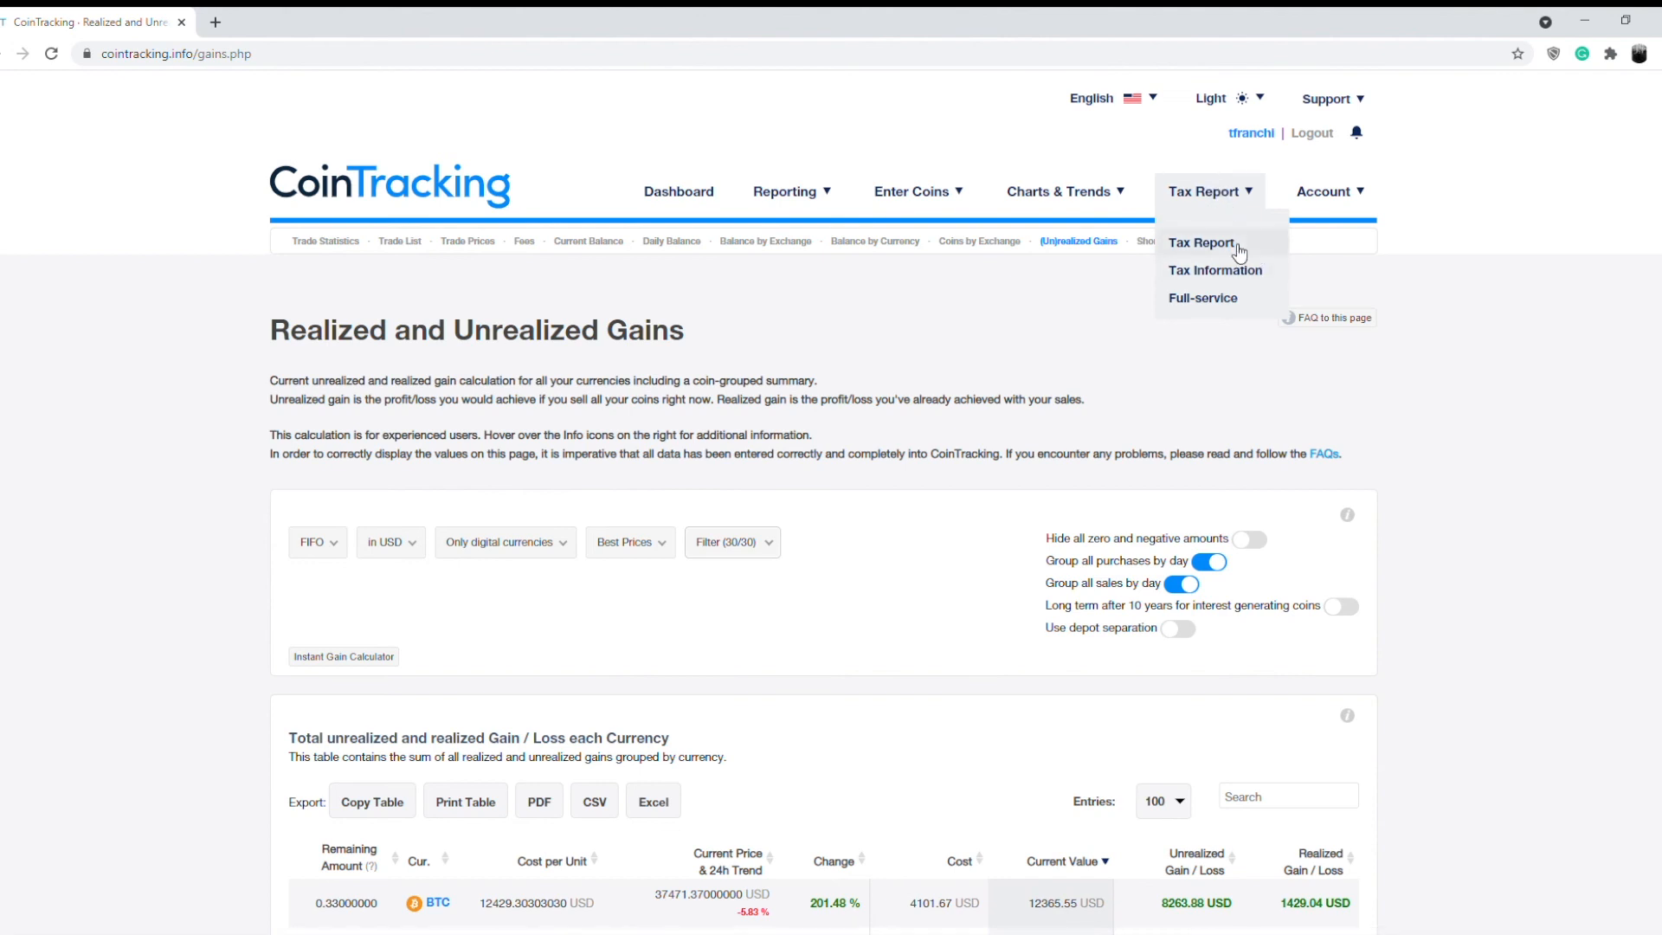
Show the new tax report form with HIFO method and tax year 2020
left_click(1202, 243)
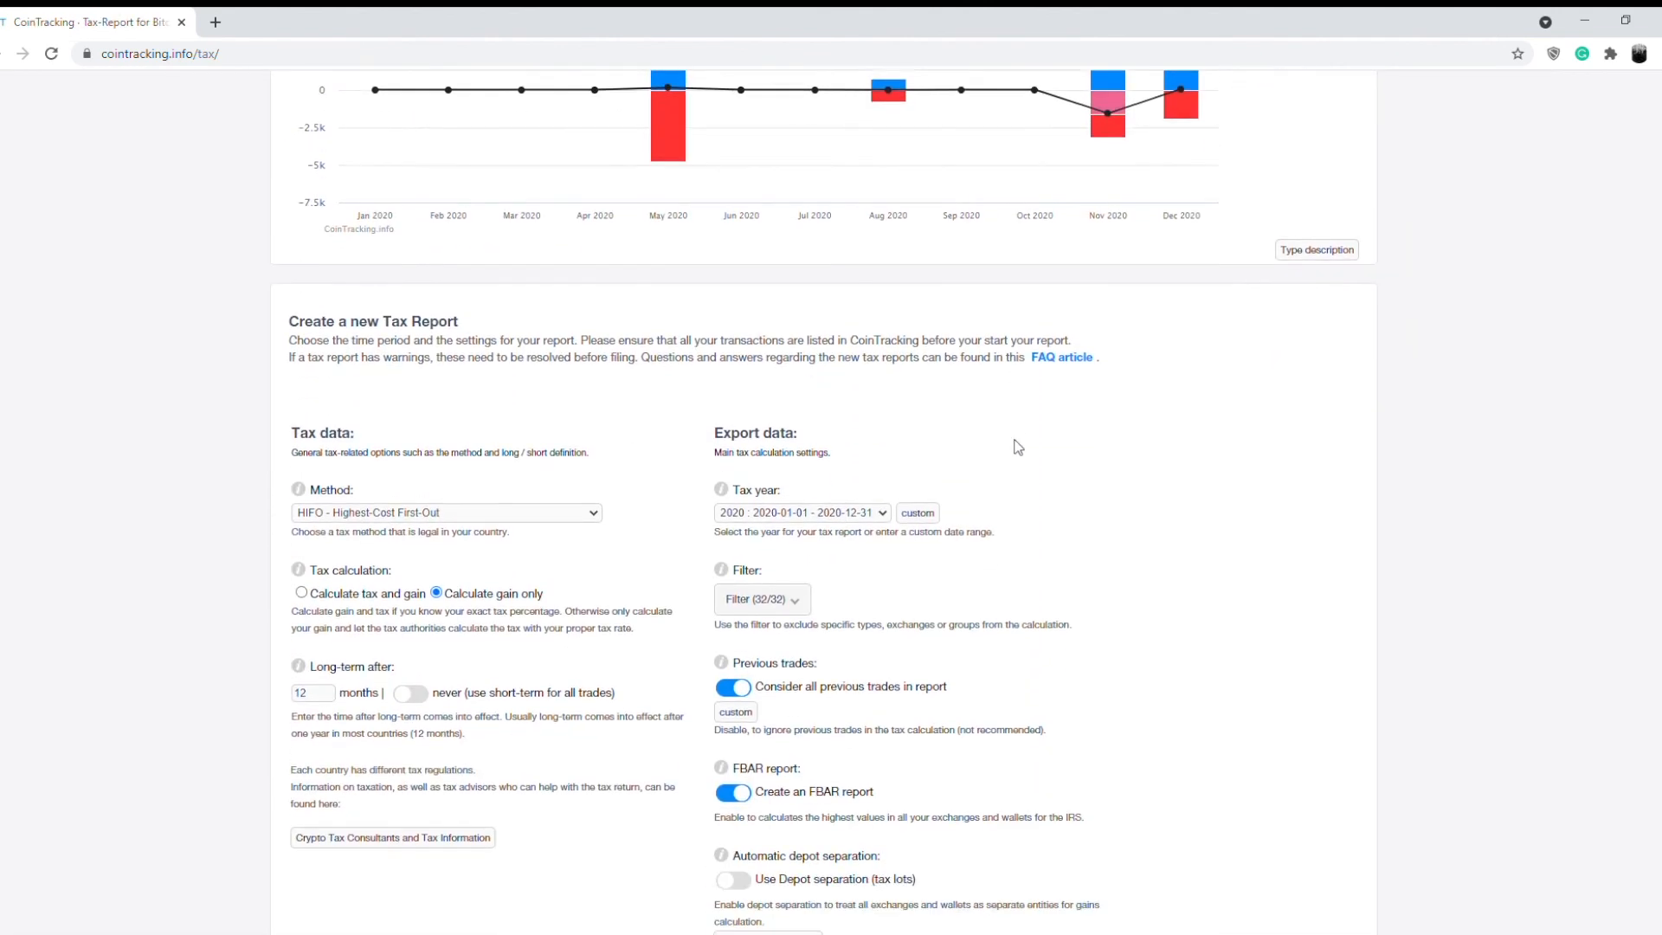
scroll("down", 3)
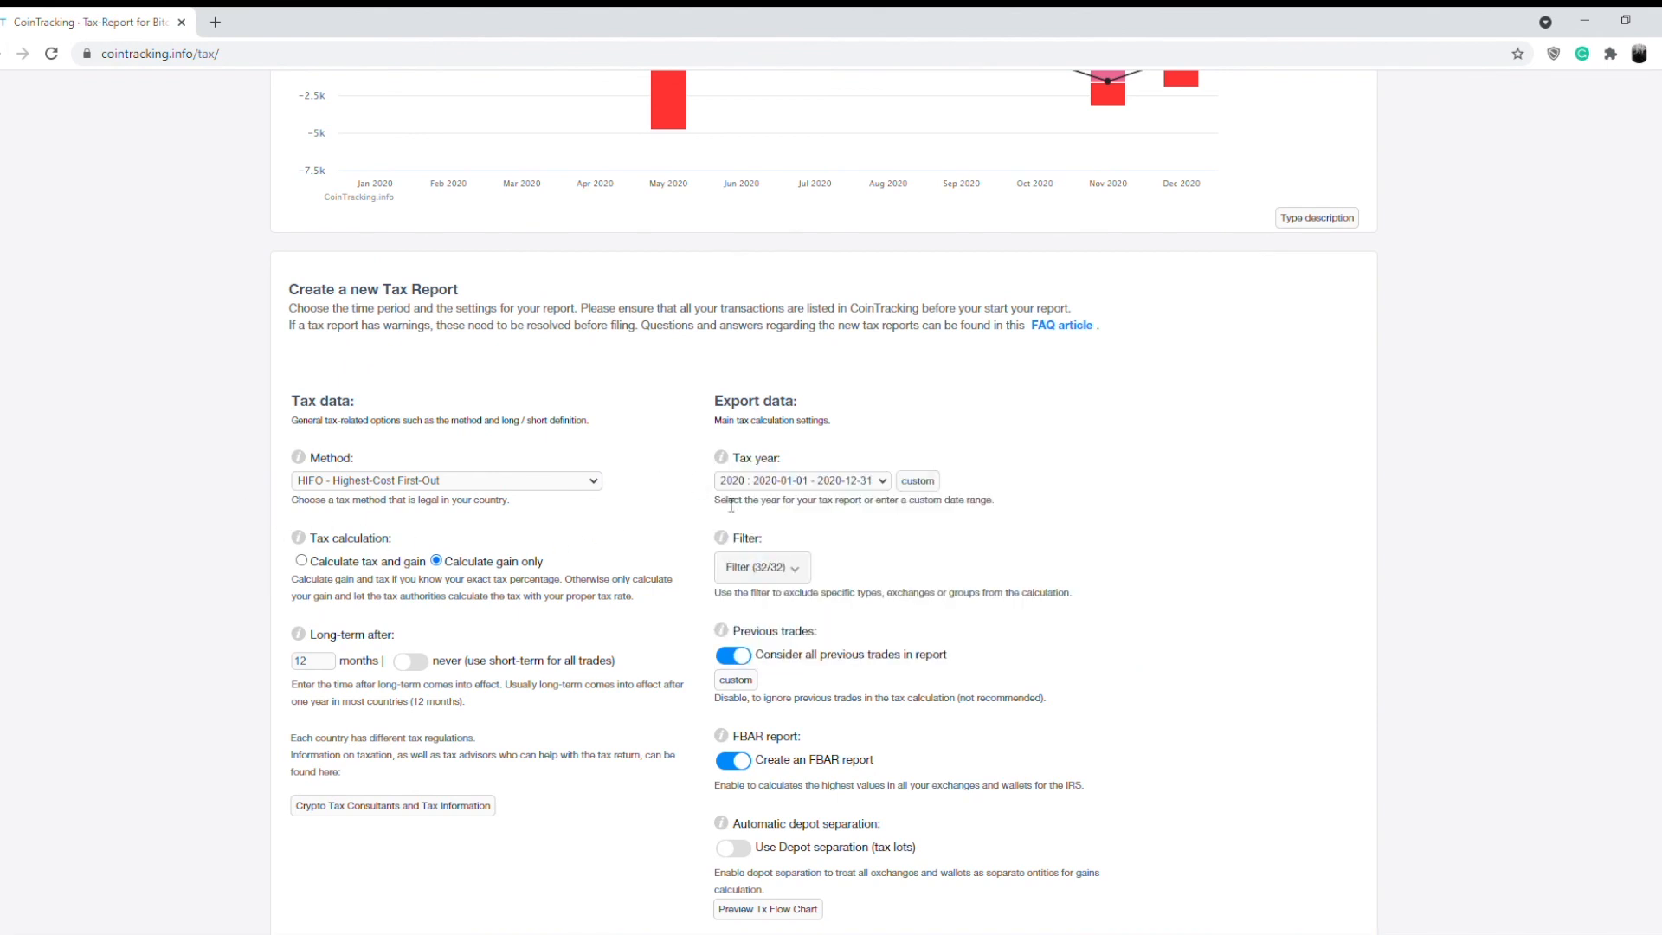
mouse_move(649, 504)
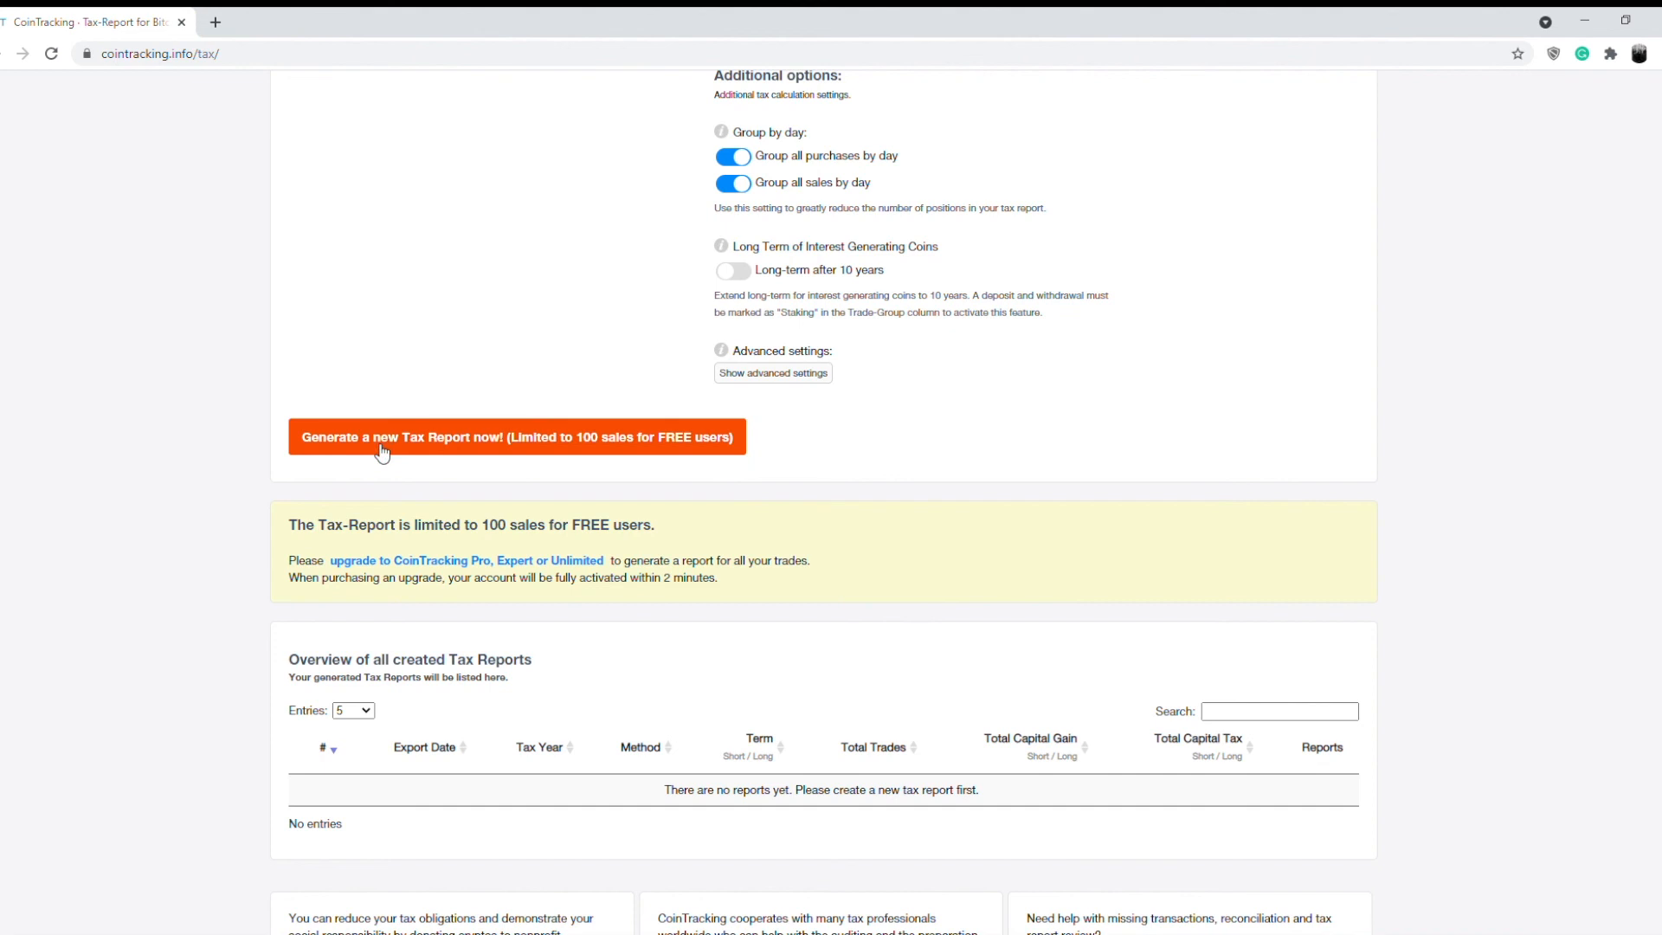
Generate the 2020 HIFO report, listed with 3 trades and 1,429.04 USD capital gain
left_click(518, 436)
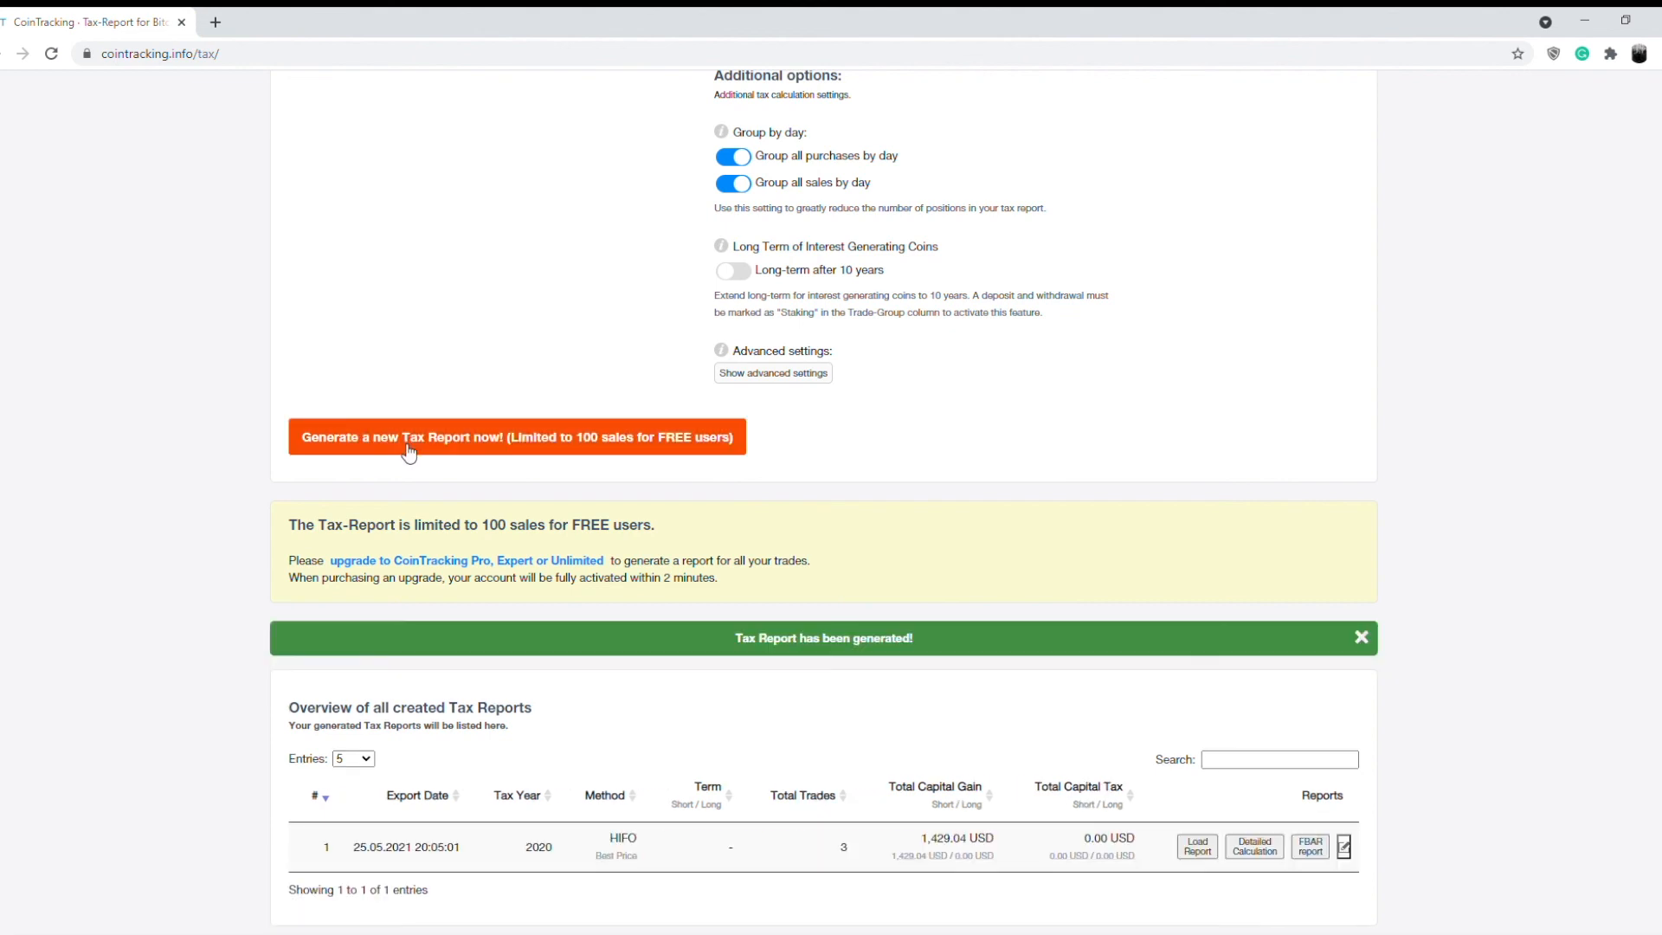
scroll("down", 3)
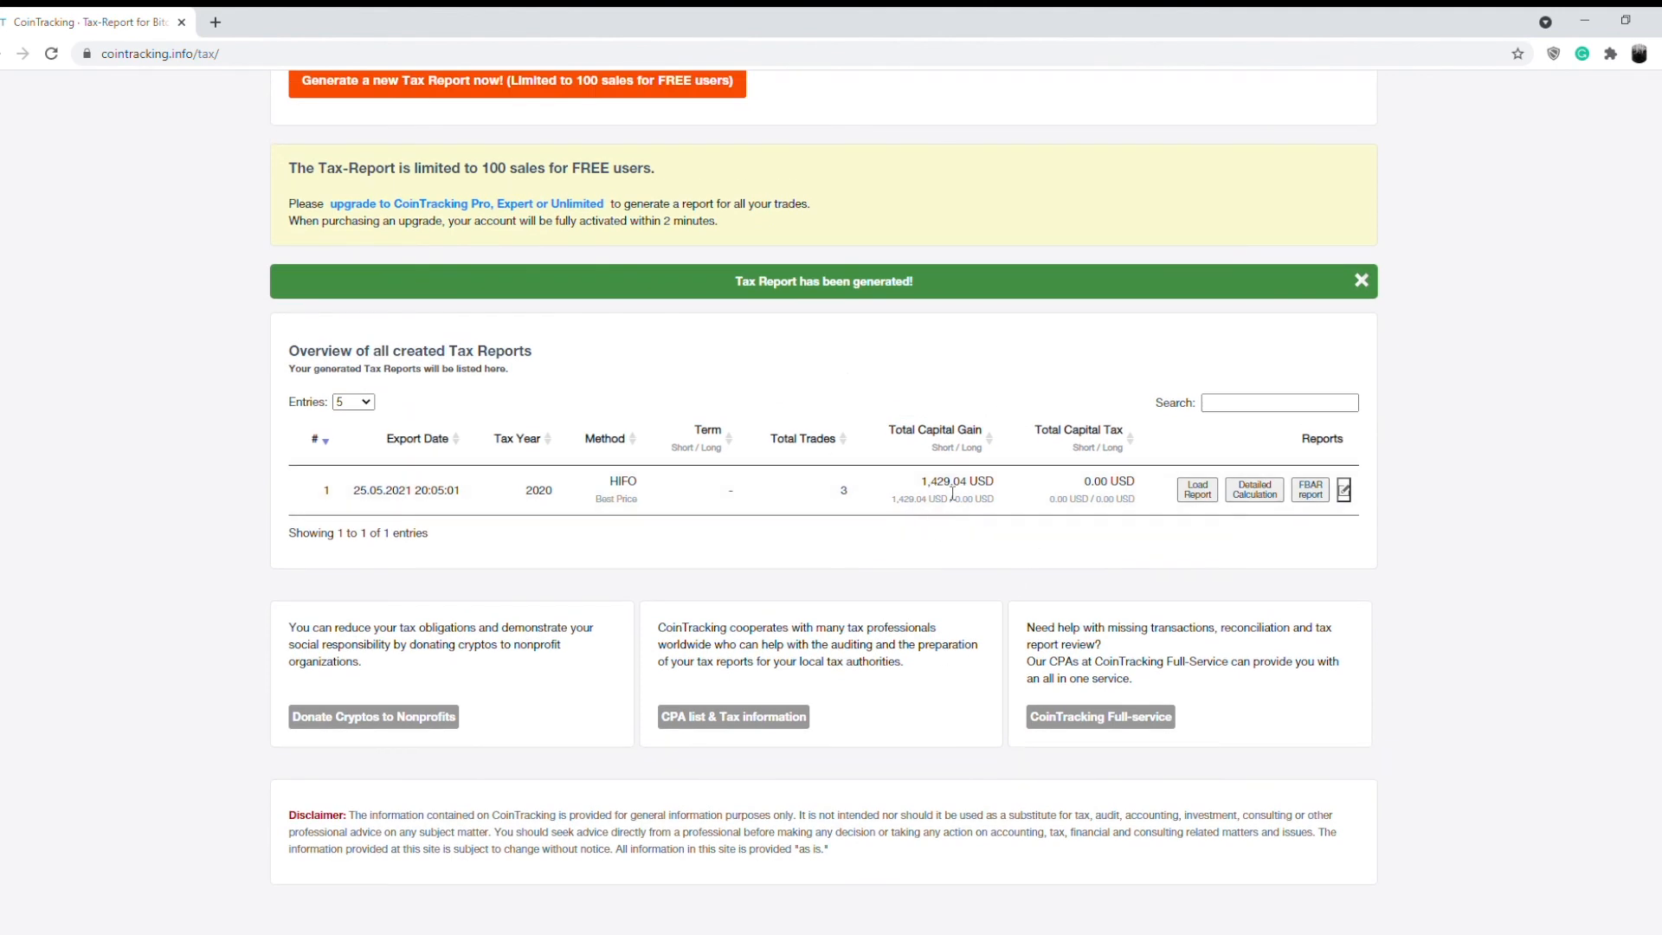
mouse_move(1004, 487)
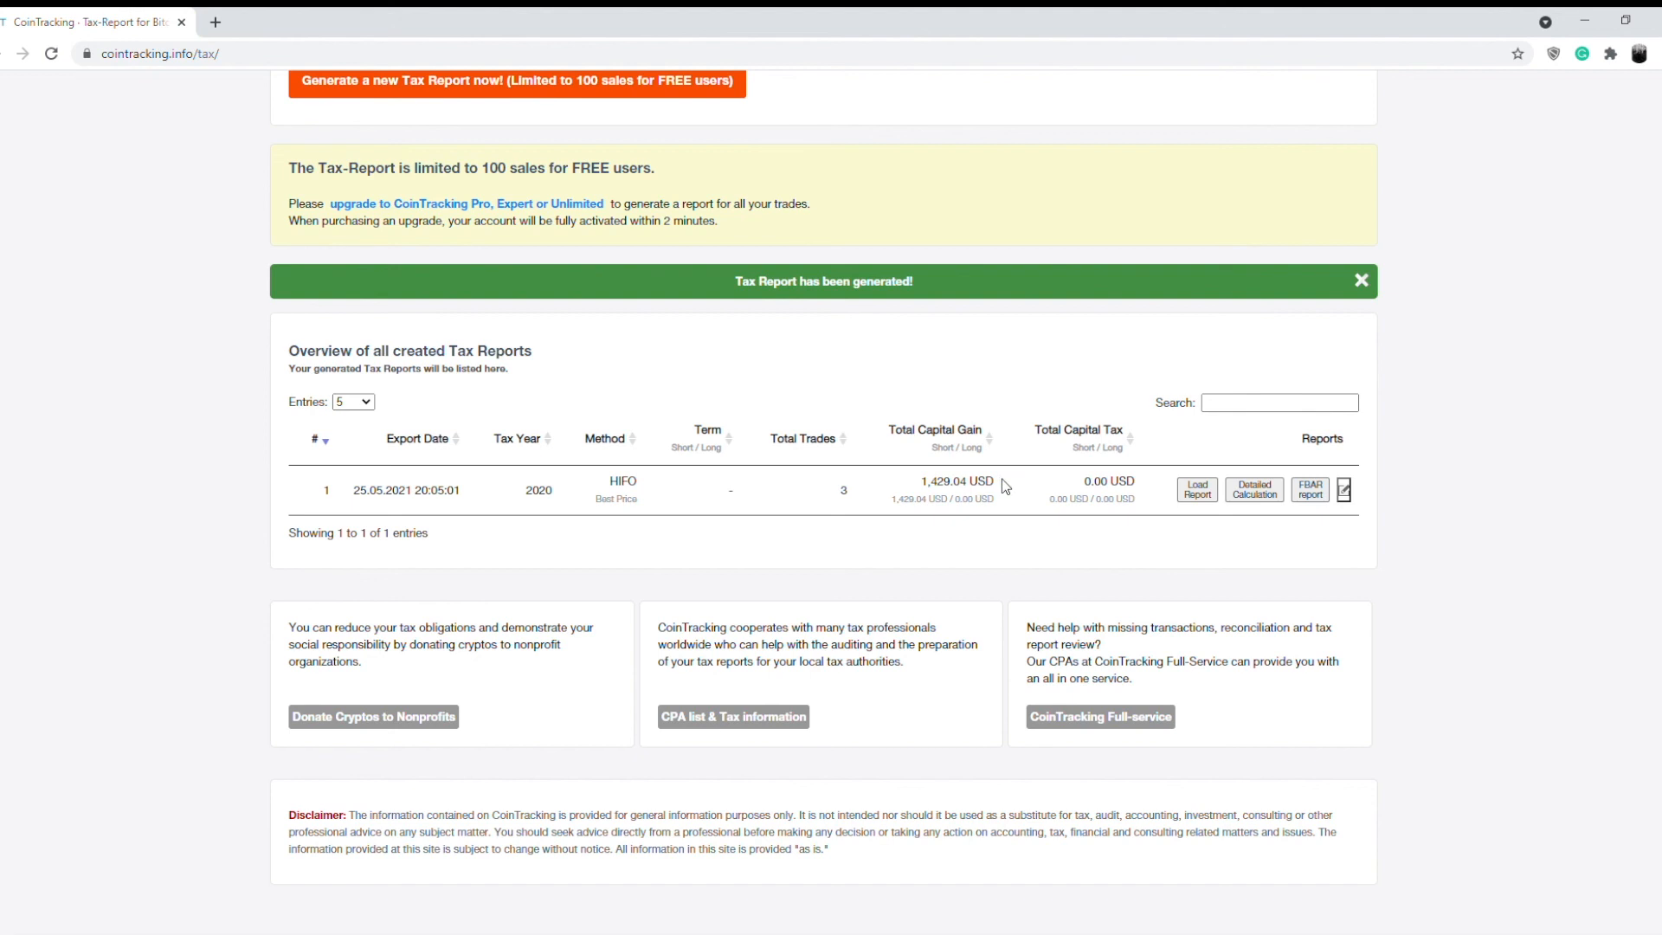
Load report 1 and view its Capital Gains table of three short-term BTC sales
left_click(1196, 490)
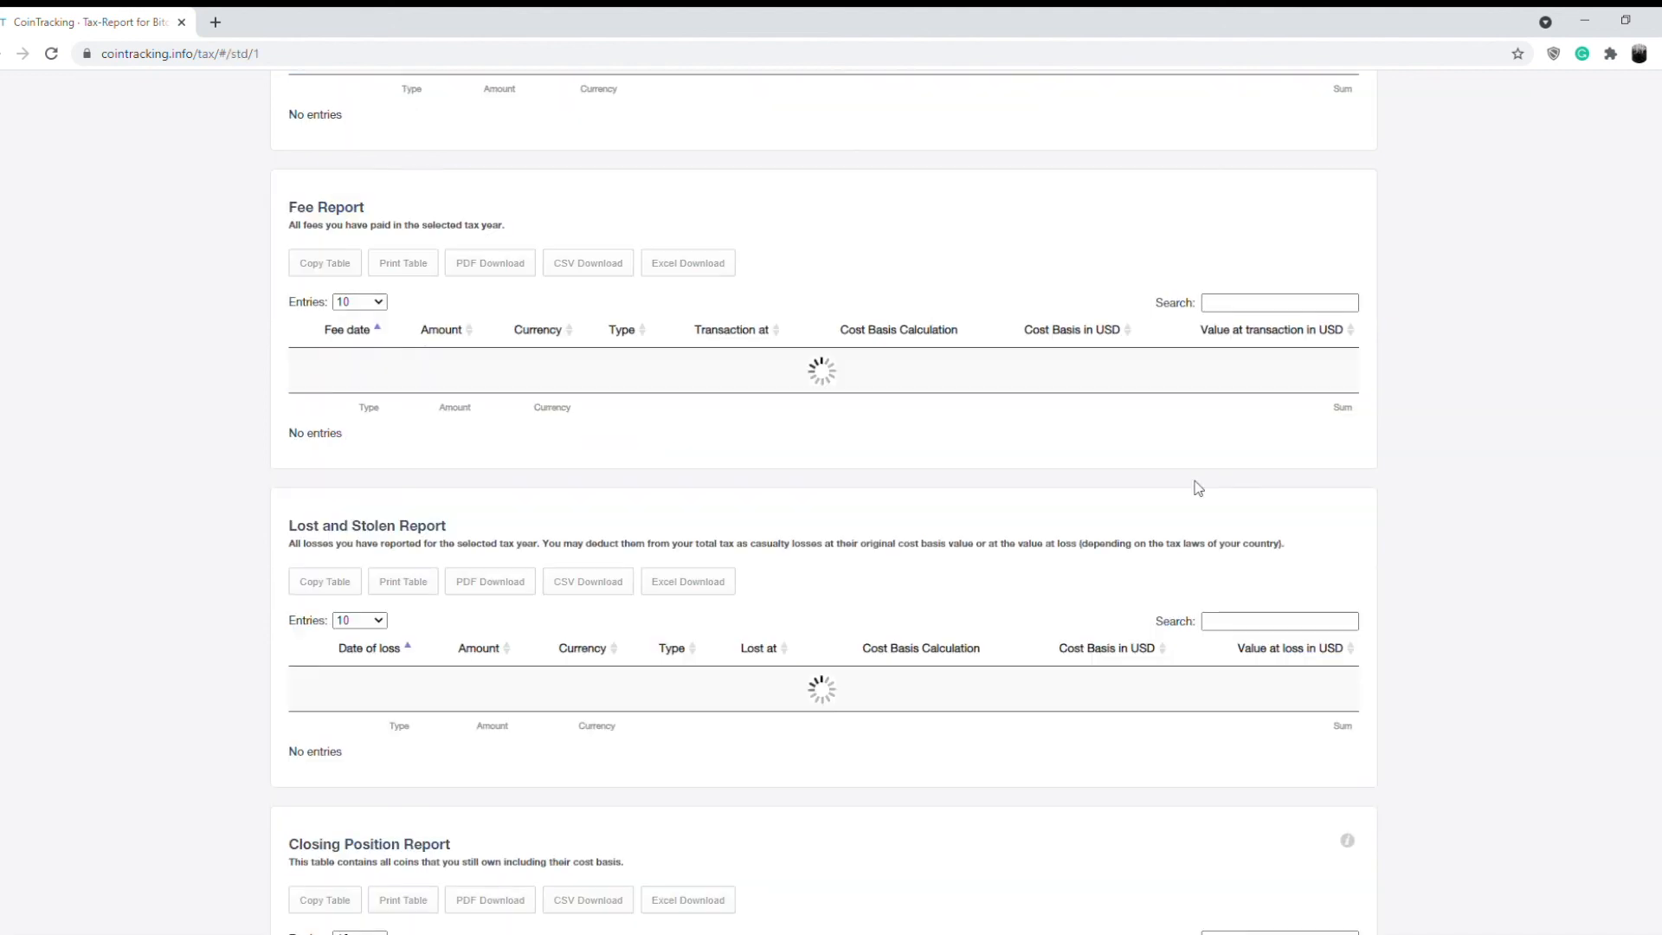
scroll("down", 3)
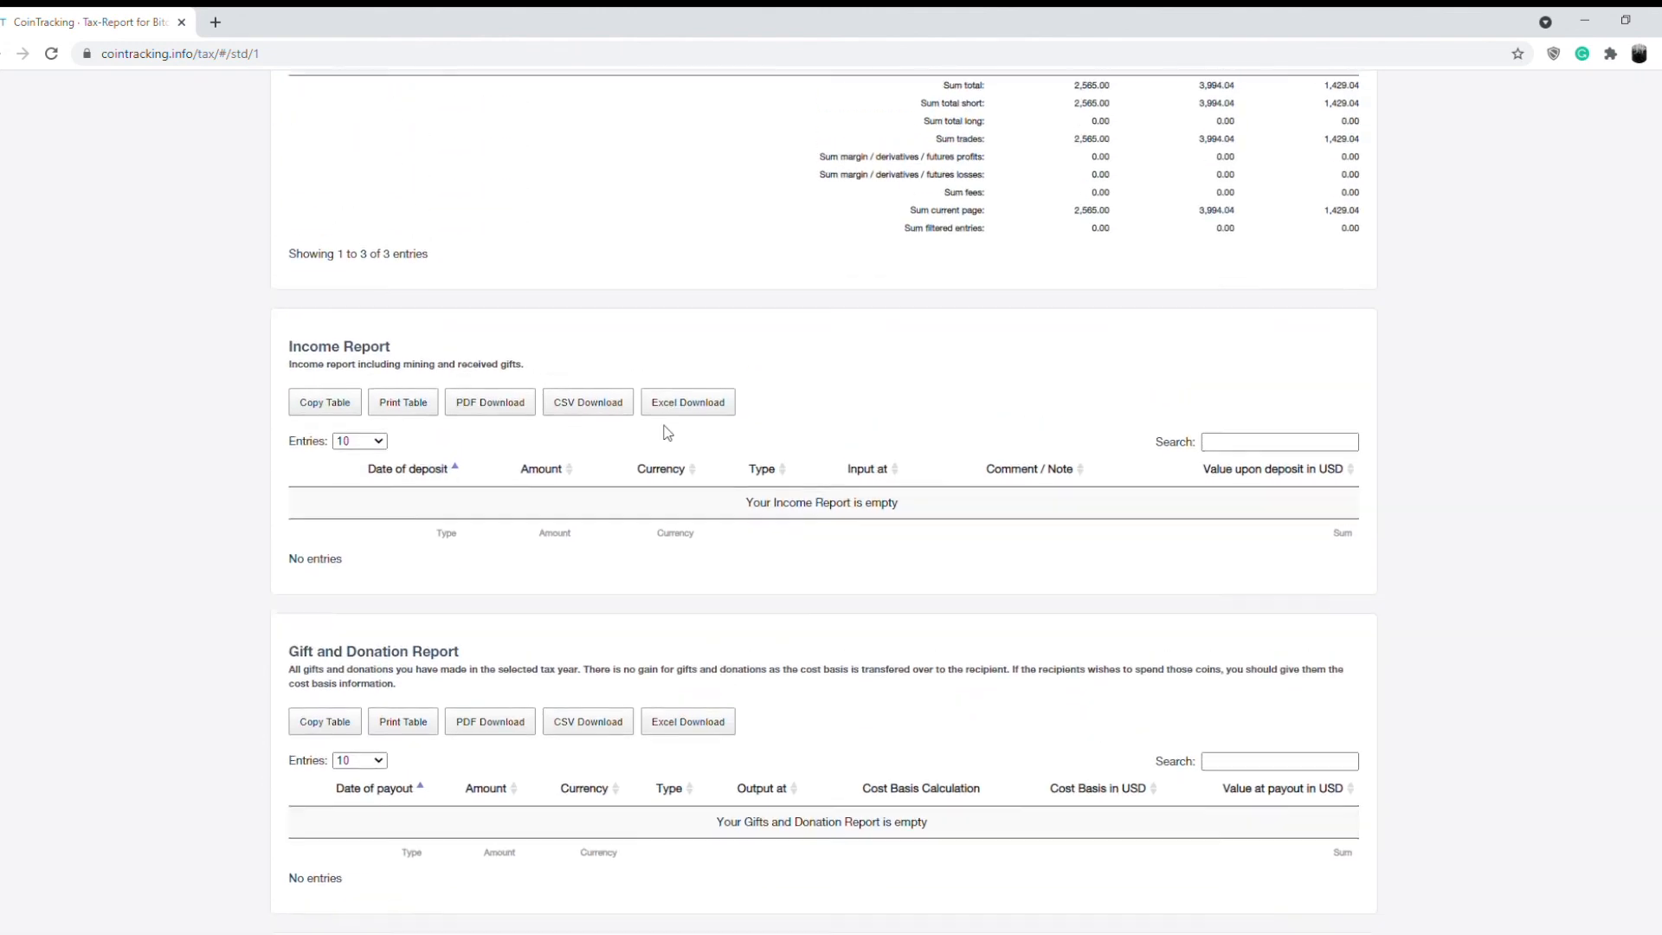
scroll("up", 3)
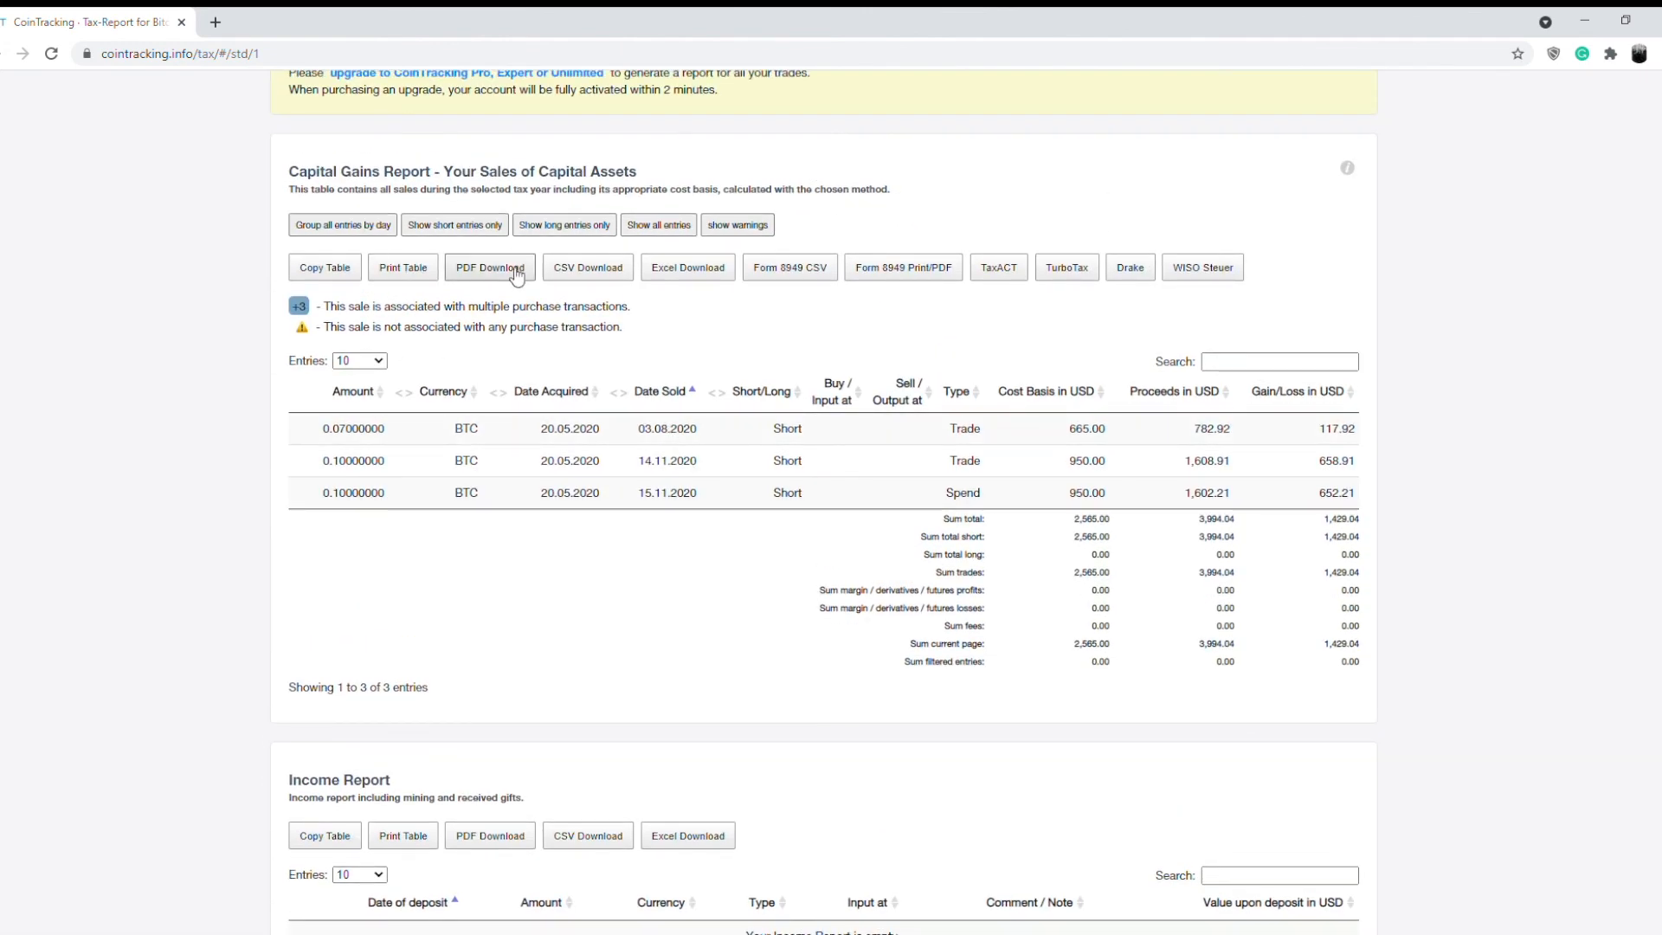
mouse_move(1202, 266)
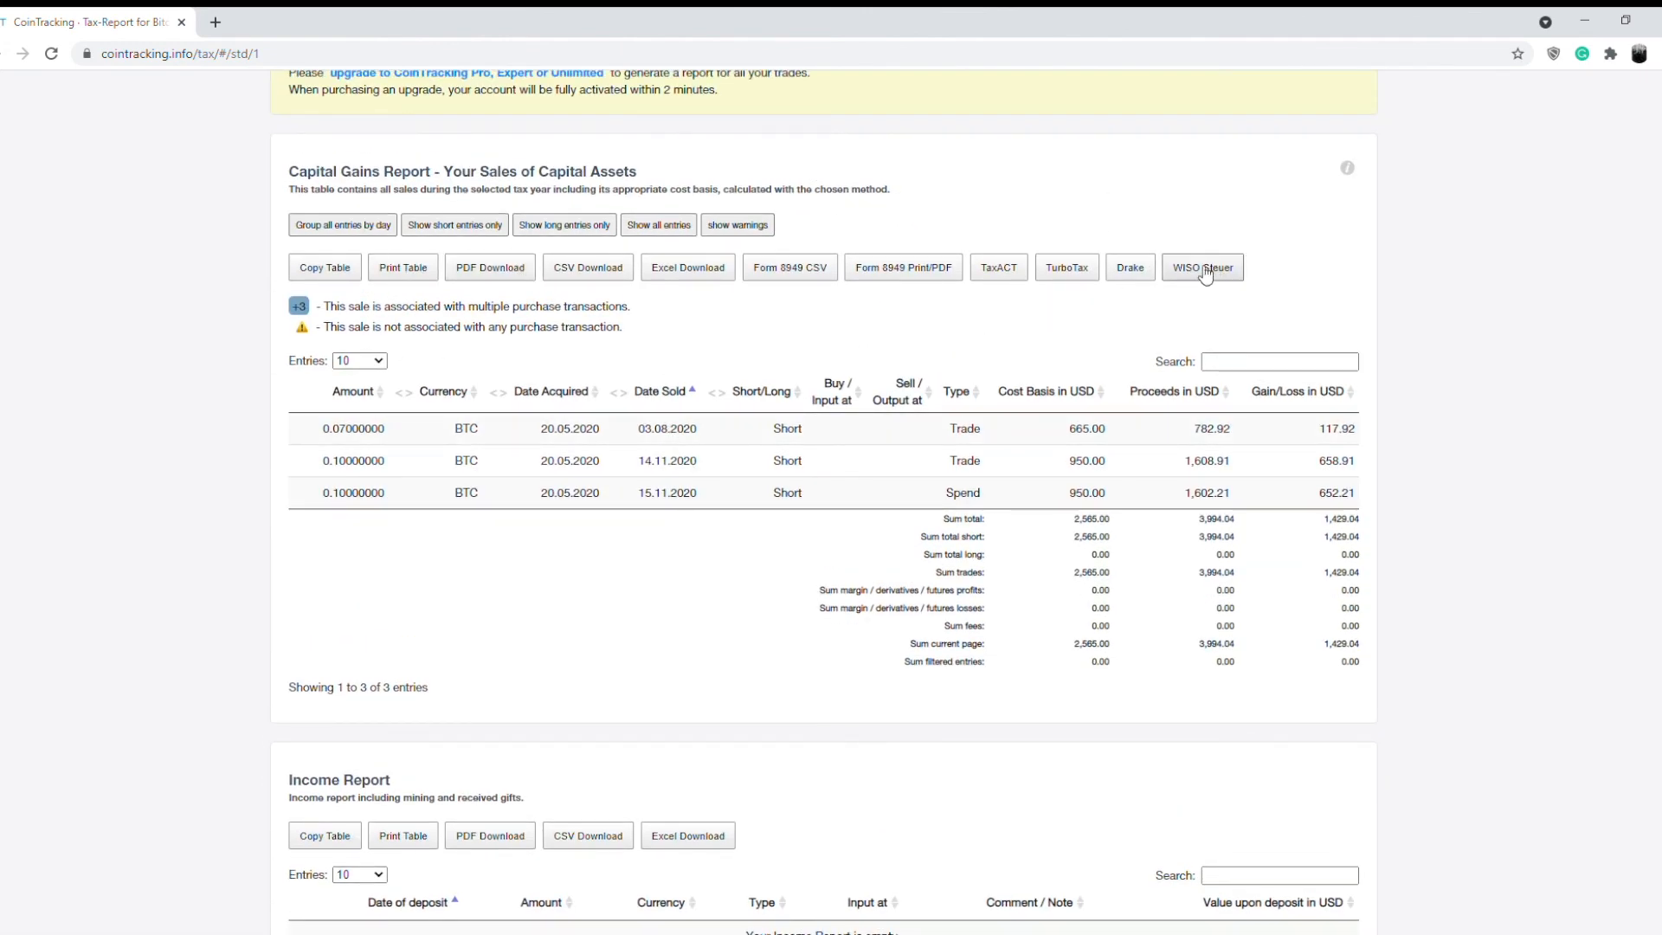
mouse_move(1165, 556)
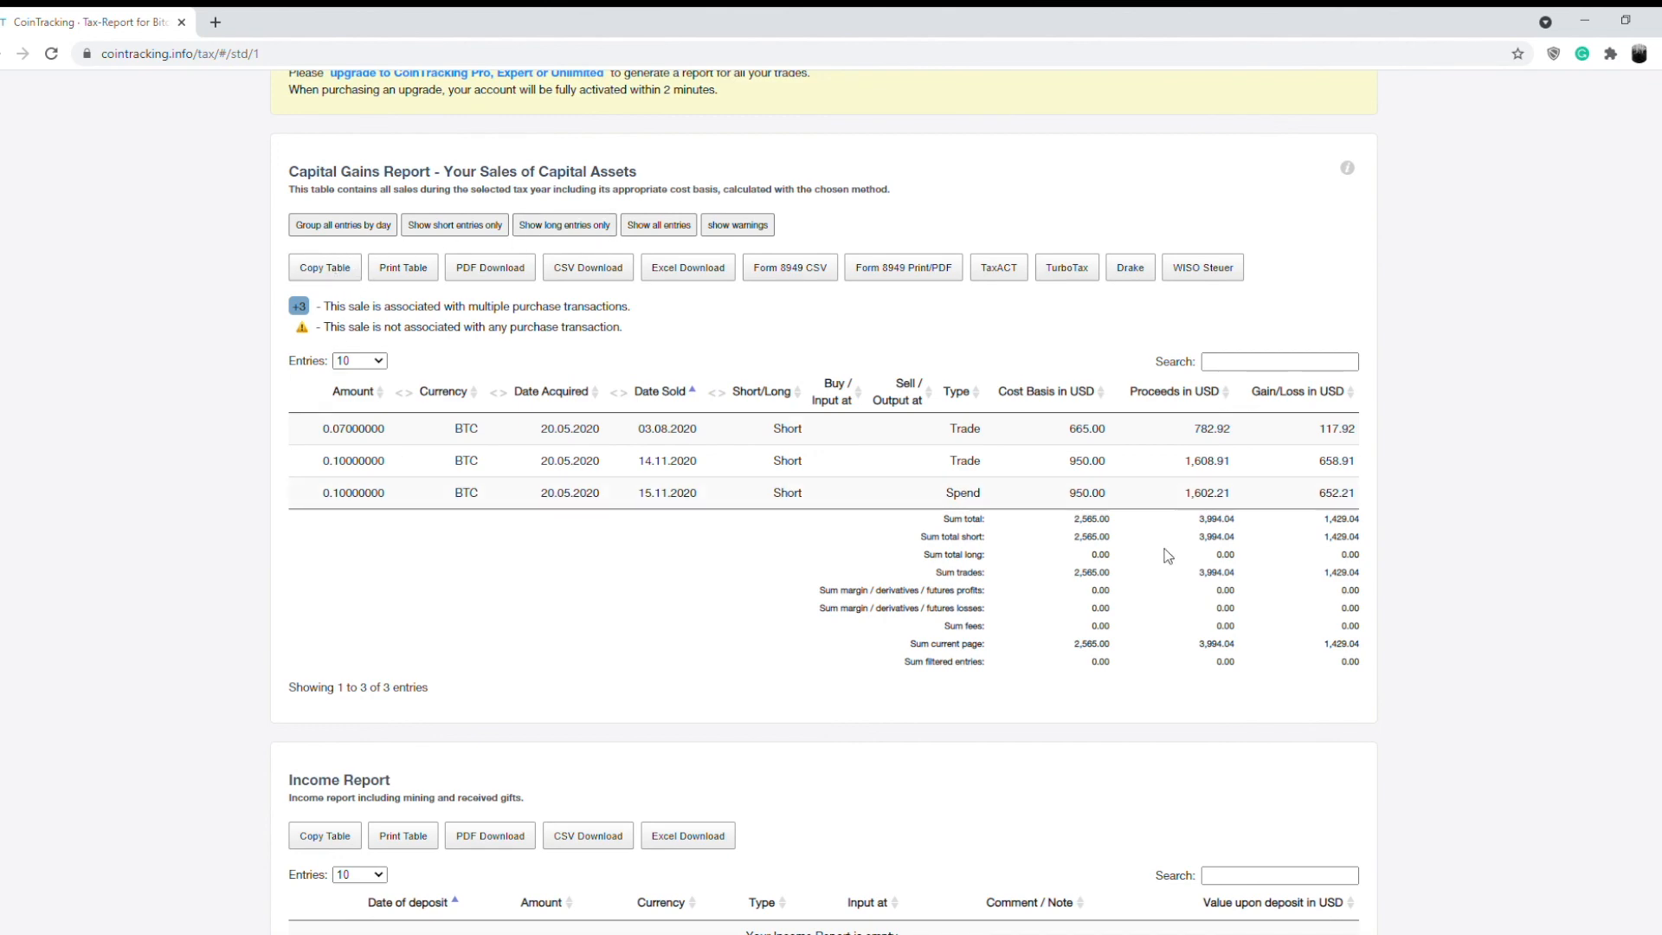